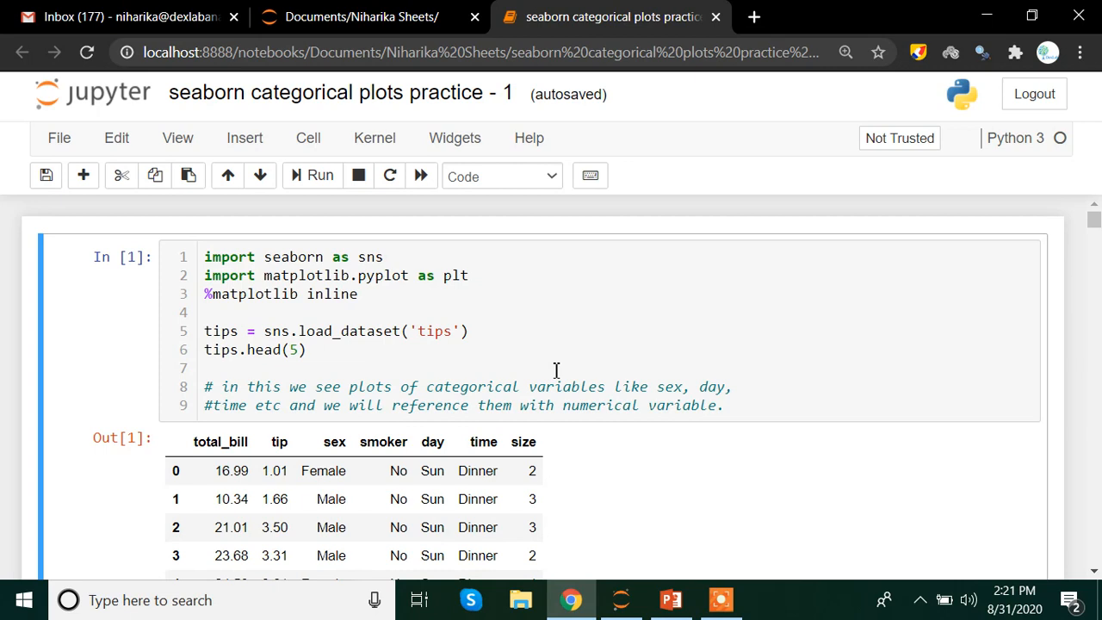
pyautogui.moveTo(198, 276)
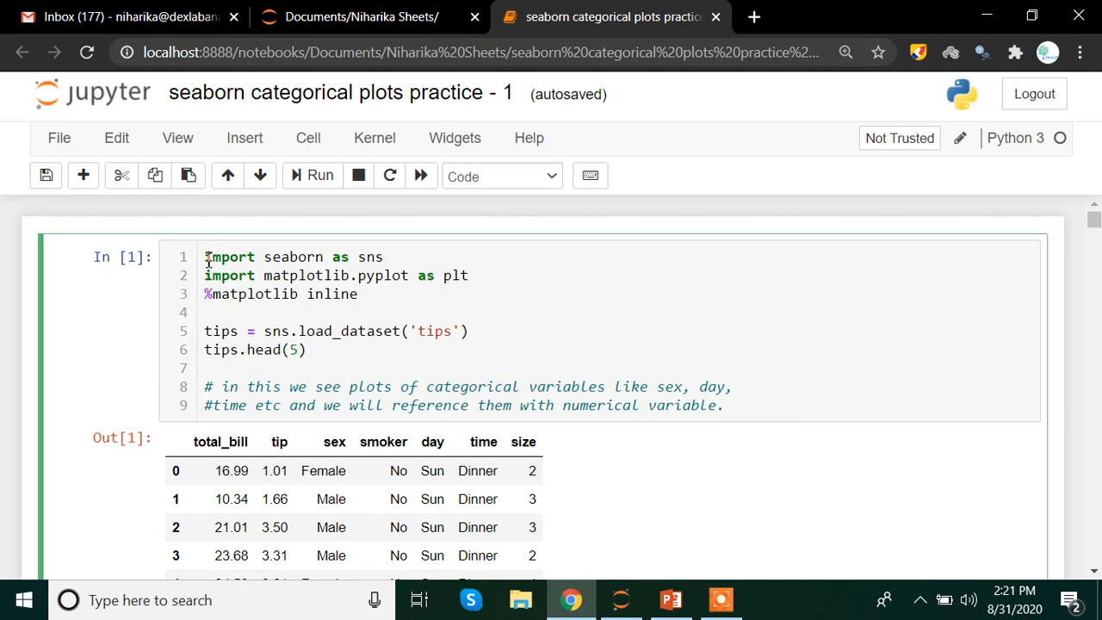
# - Select the 'import' keywords on lines 1 and 2 of the first cell
pyautogui.doubleClick(229, 257)
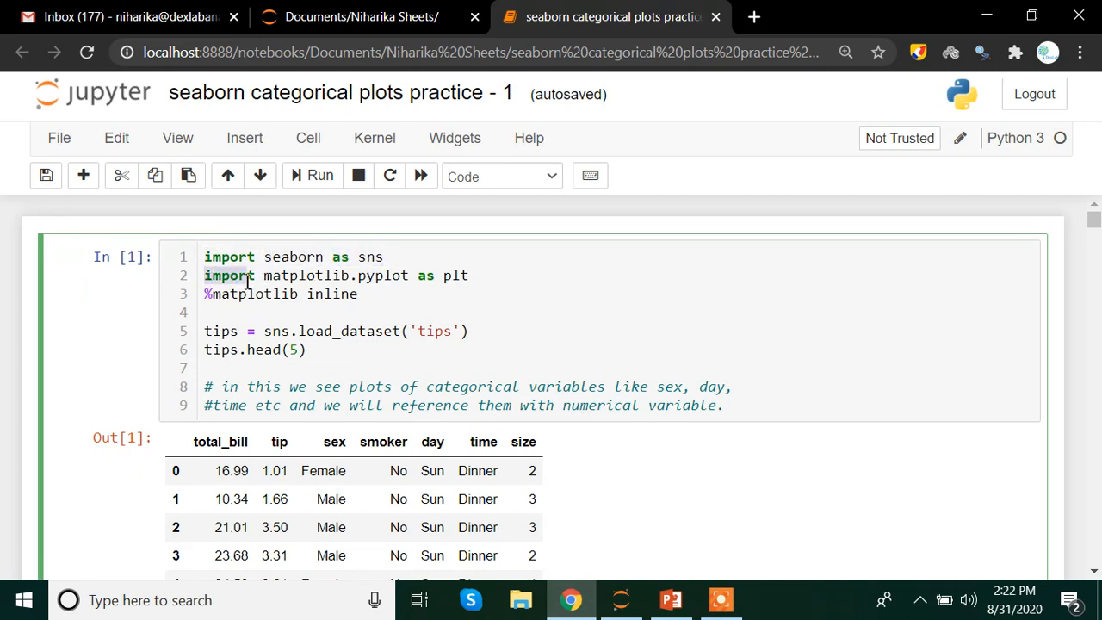
pyautogui.doubleClick(306, 275)
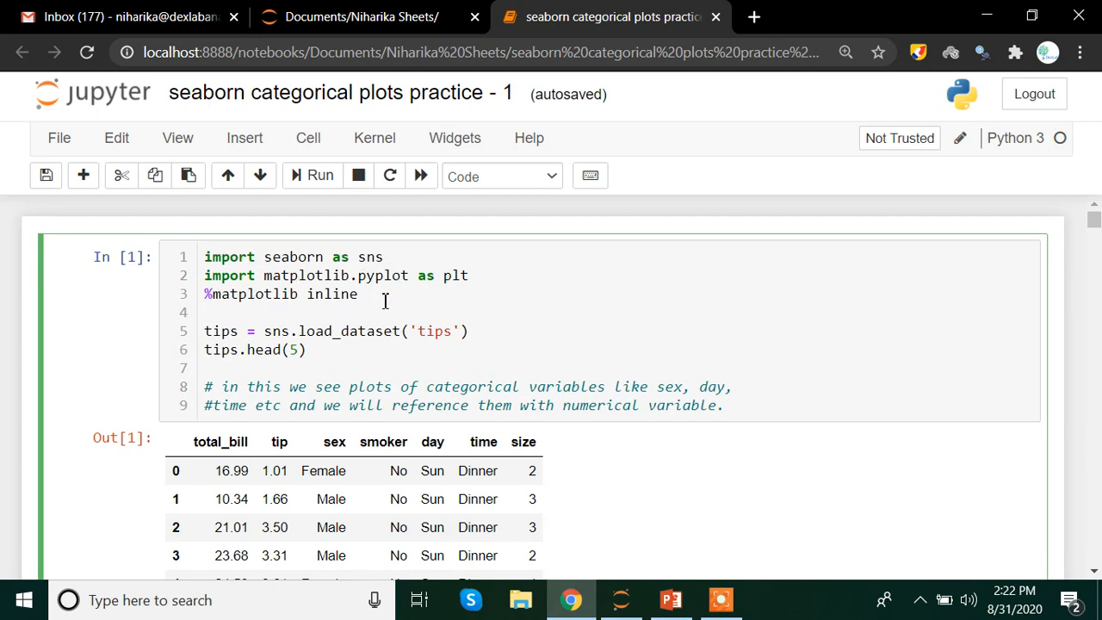
pyautogui.moveTo(68, 342)
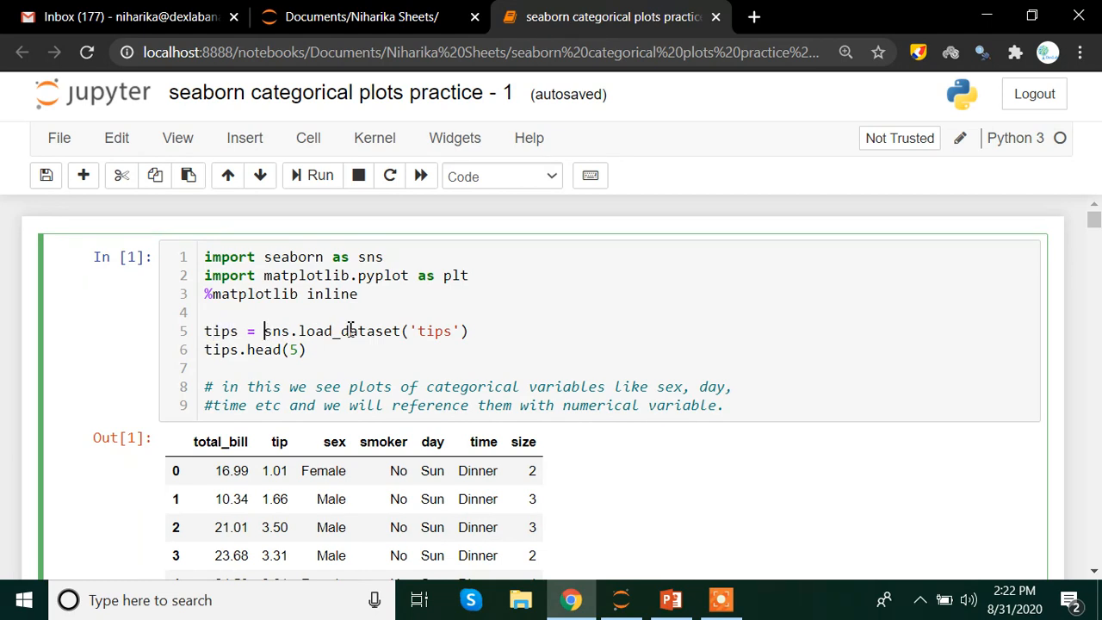
pyautogui.moveTo(168, 336)
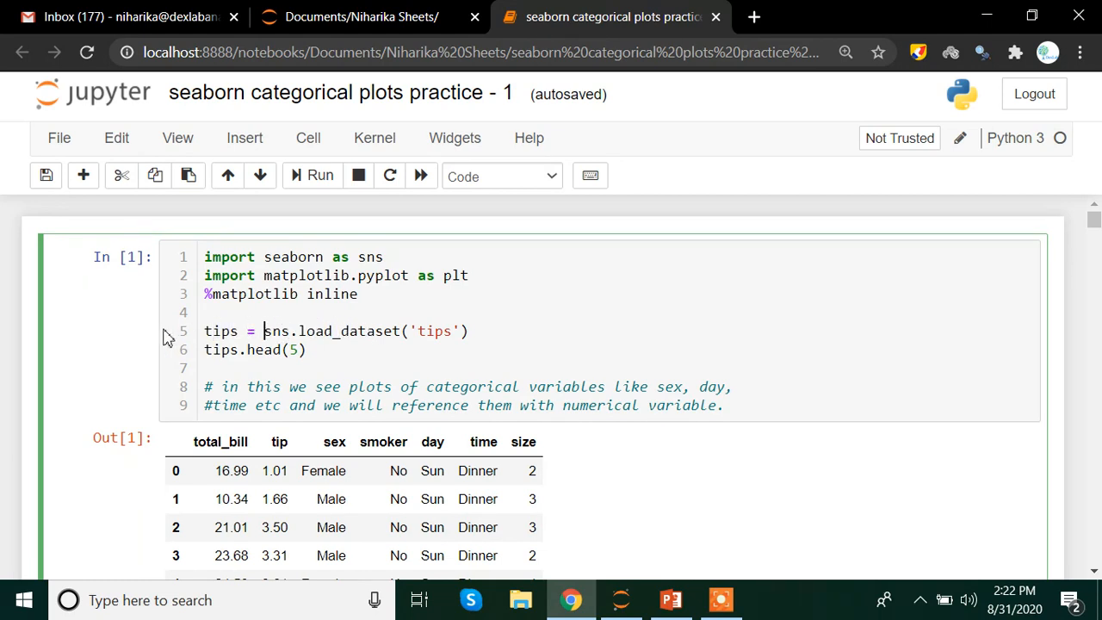
pyautogui.moveTo(181, 348)
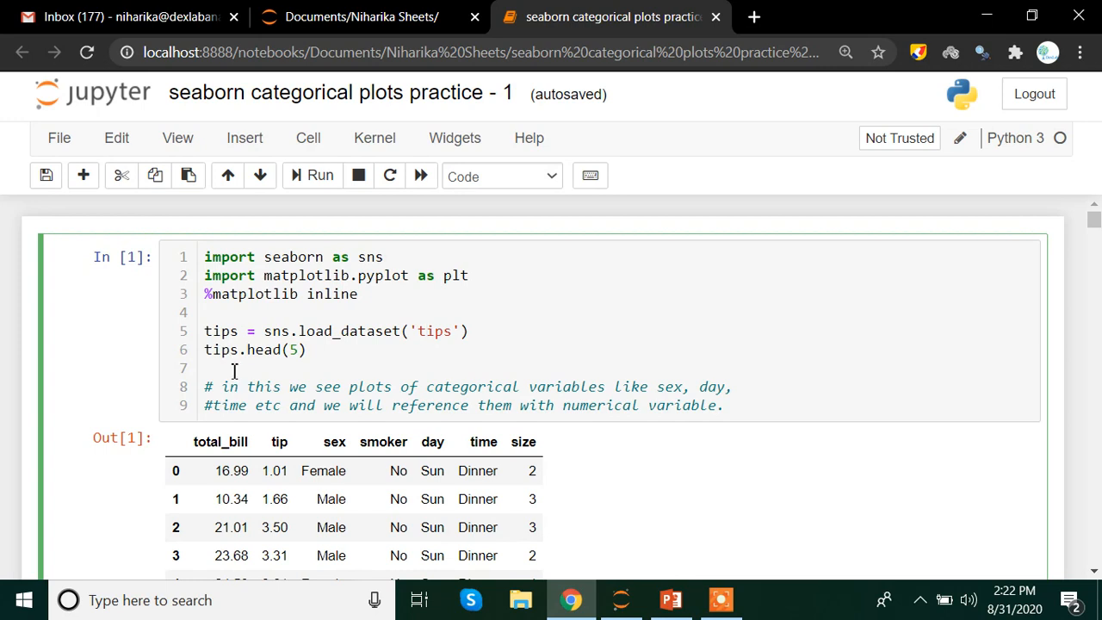
pyautogui.moveTo(342, 346)
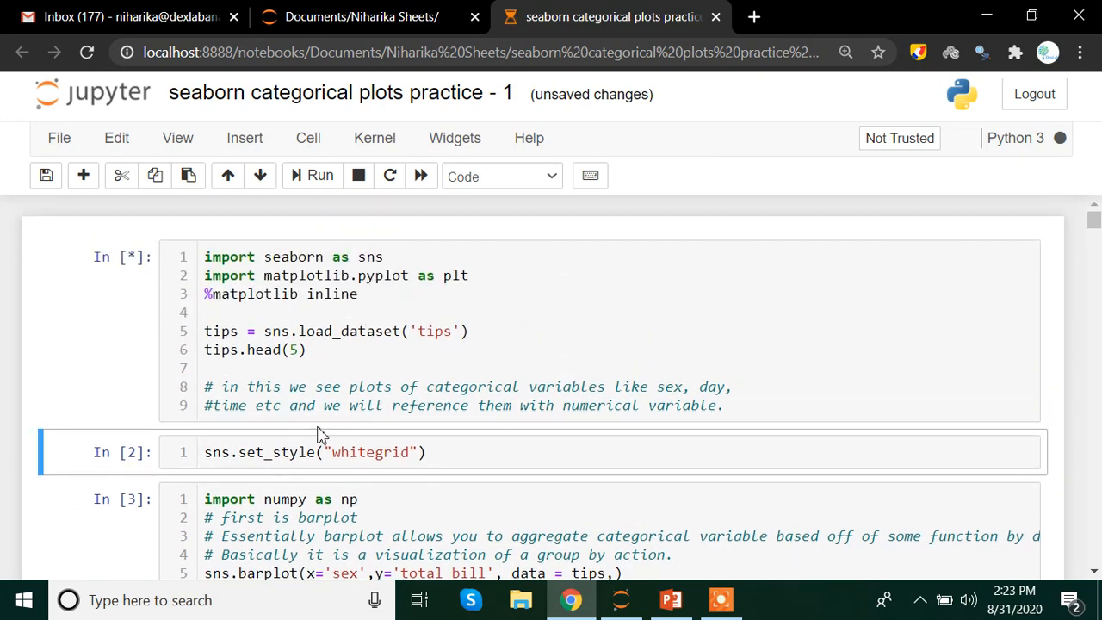
pyautogui.moveTo(429, 435)
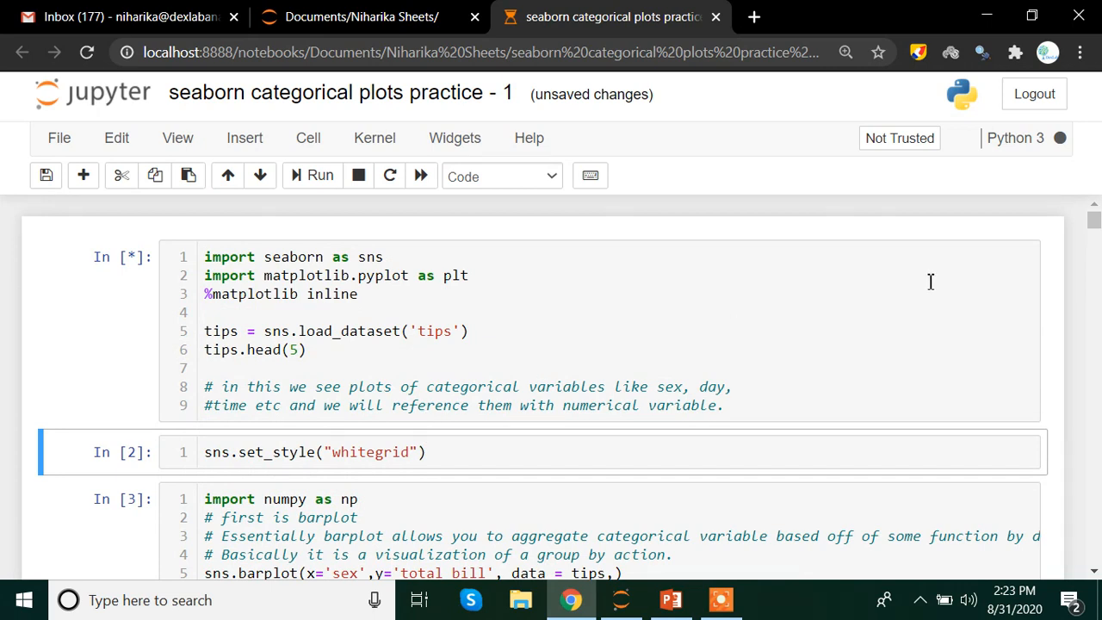
pyautogui.moveTo(1073, 157)
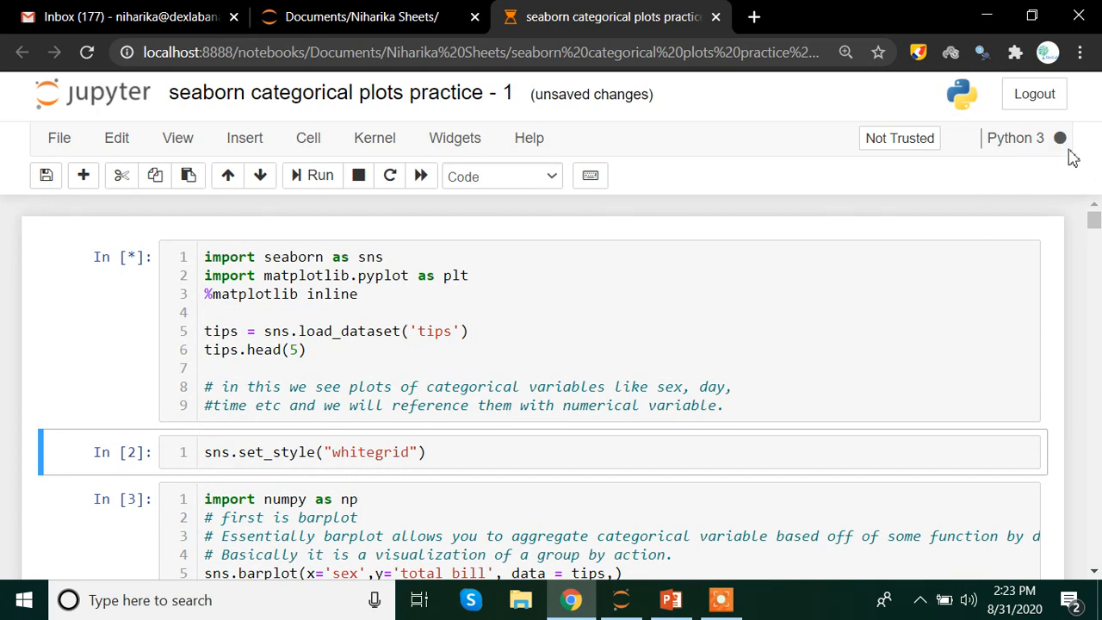
pyautogui.moveTo(1067, 159)
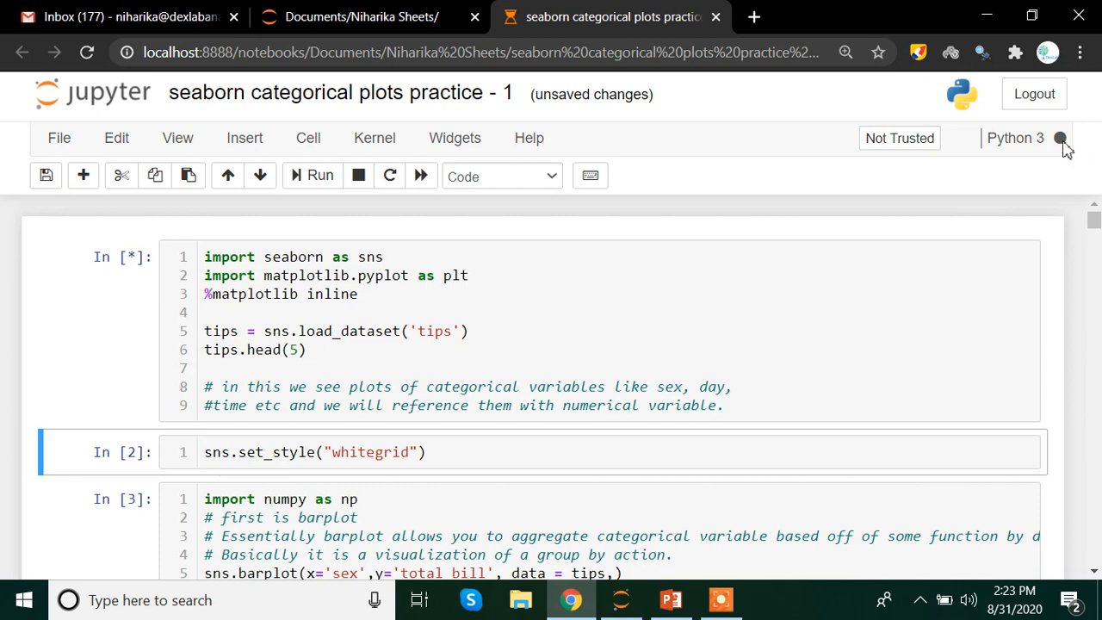
pyautogui.moveTo(1059, 138)
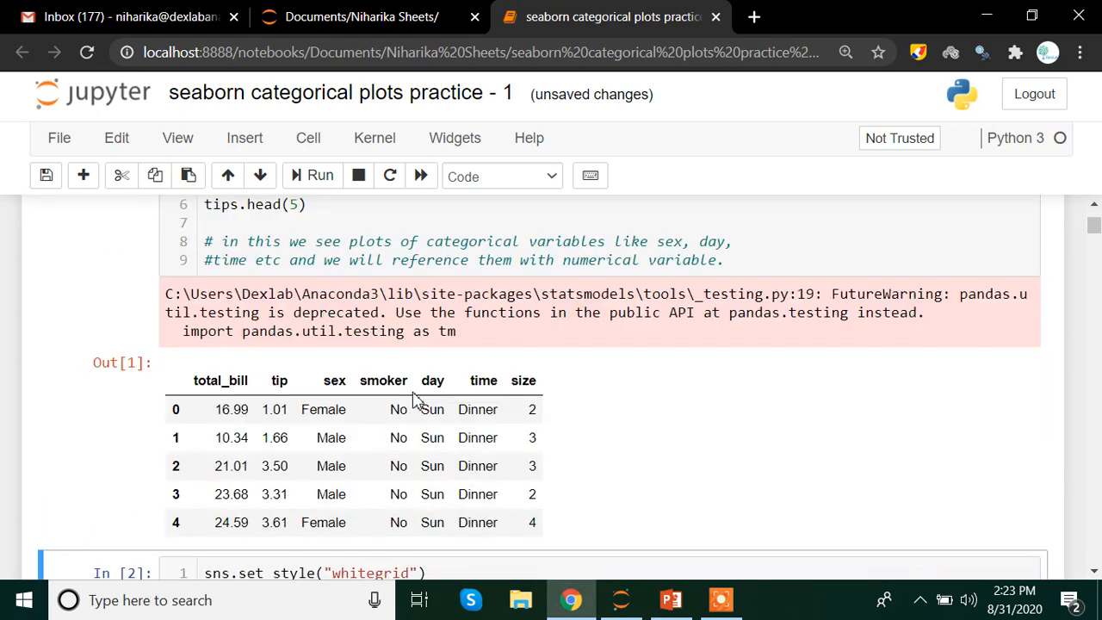
pyautogui.scroll(-3)
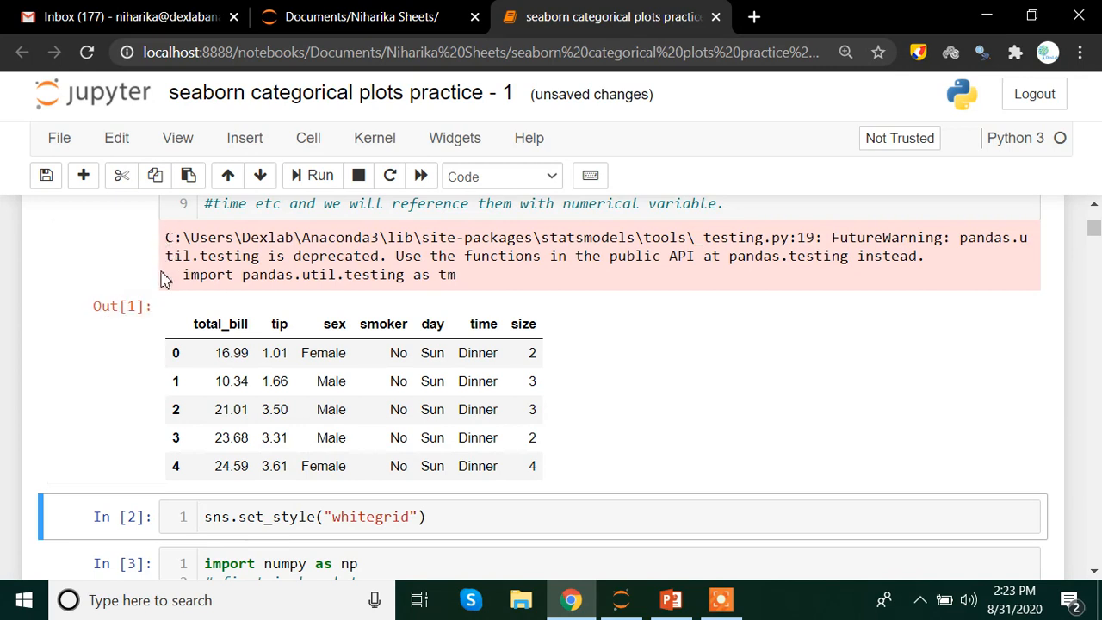
pyautogui.moveTo(1044, 264)
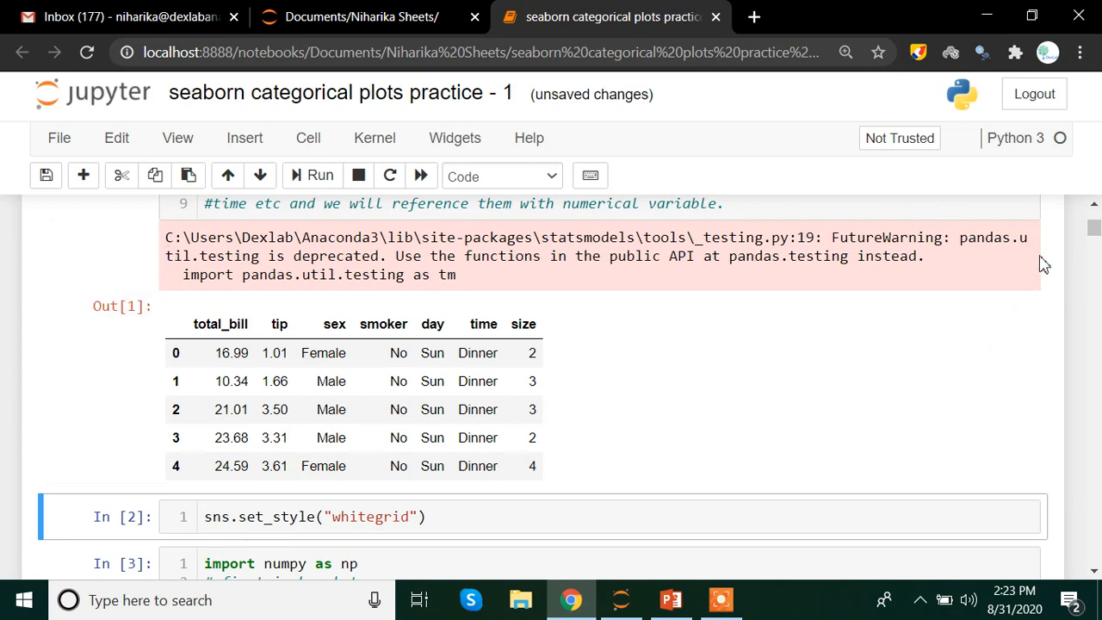
pyautogui.moveTo(421, 266)
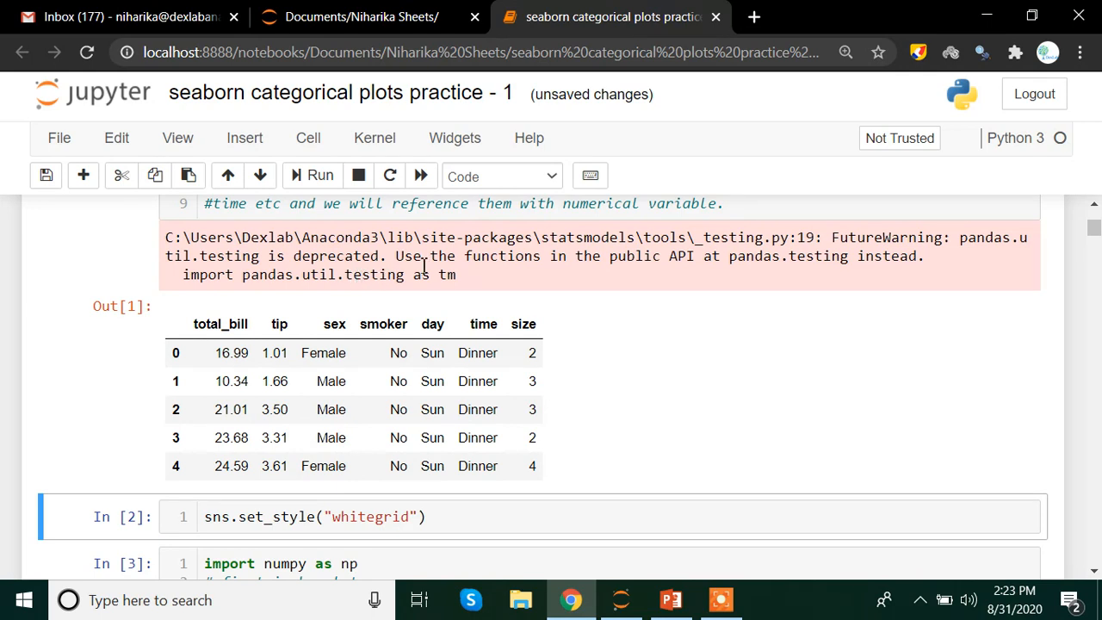
pyautogui.moveTo(846, 237)
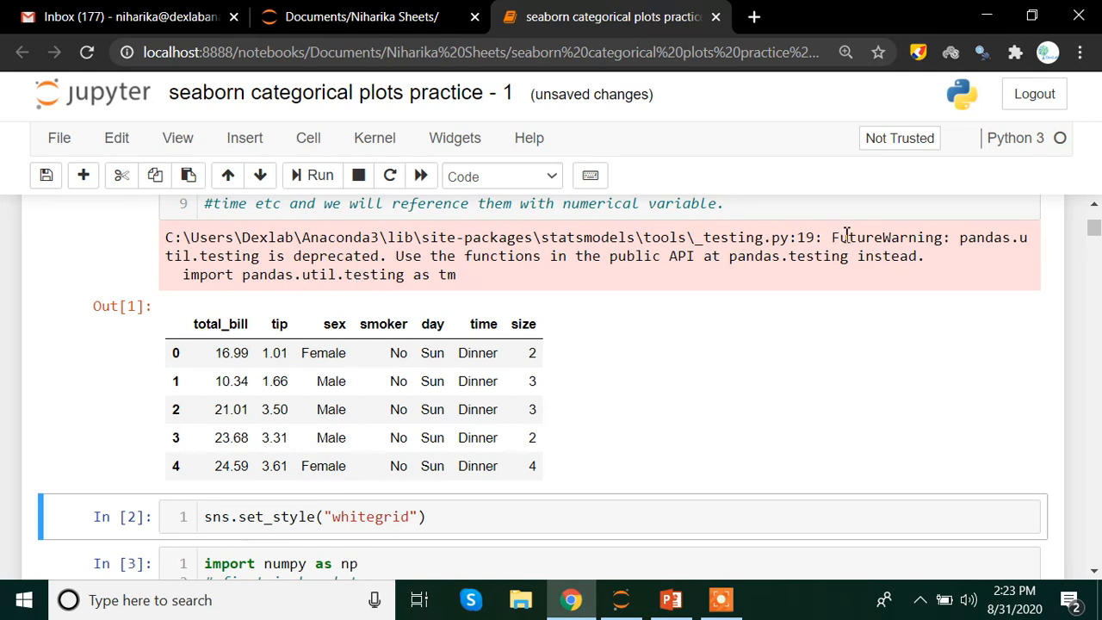
pyautogui.doubleClick(889, 236)
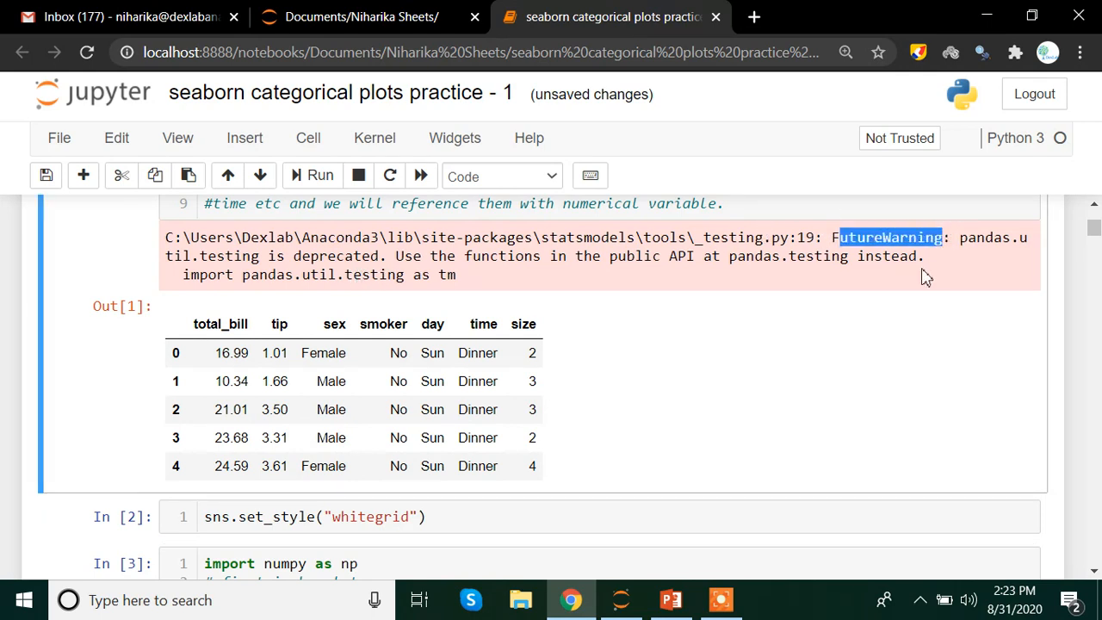
pyautogui.moveTo(891, 274)
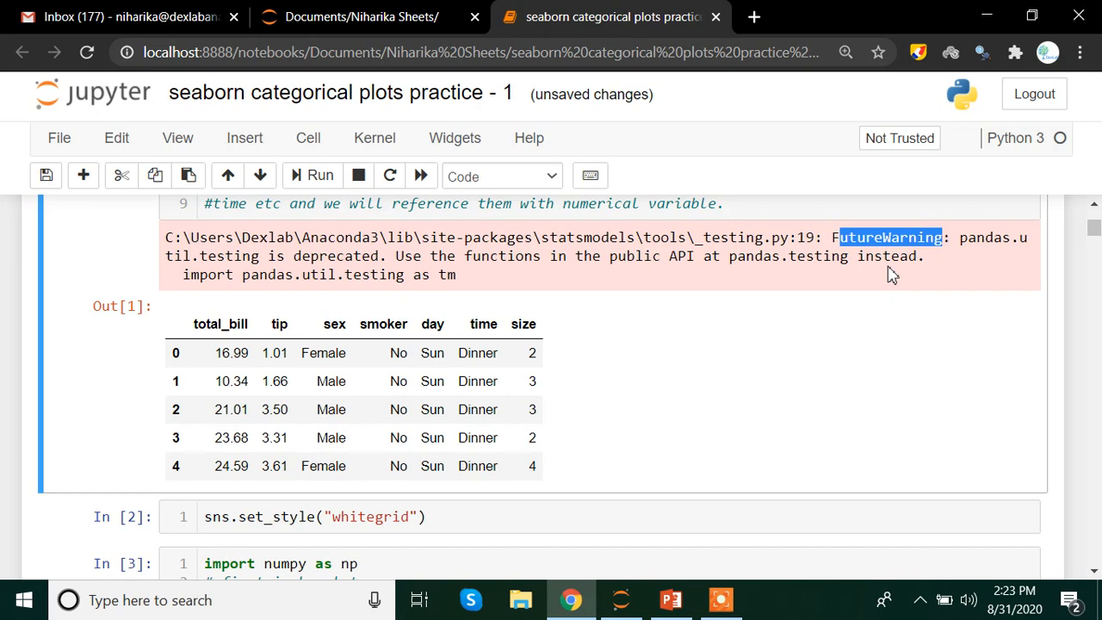
pyautogui.moveTo(362, 337)
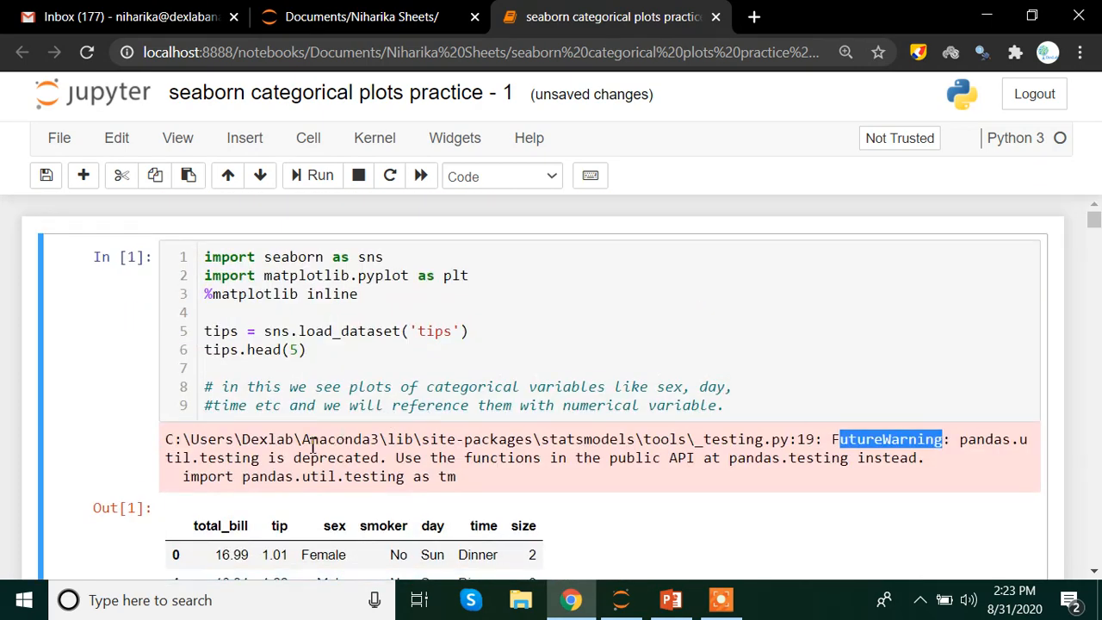
pyautogui.scroll(-3)
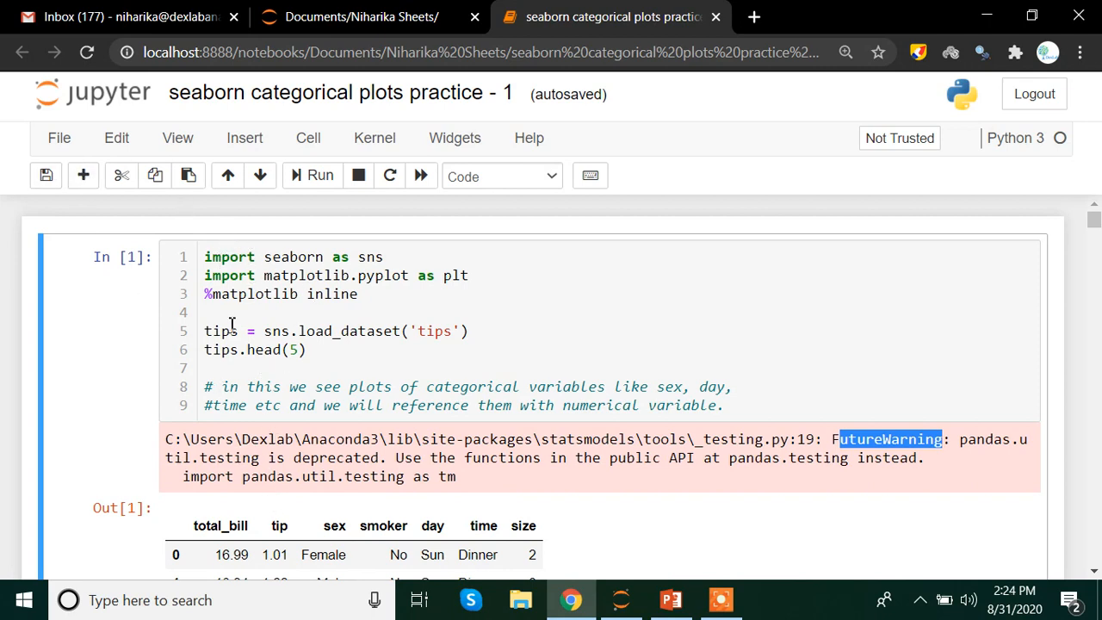
# - Add a cell above the first one containing 'import warnings', correcting the misspelt module name
pyautogui.click(144, 261)
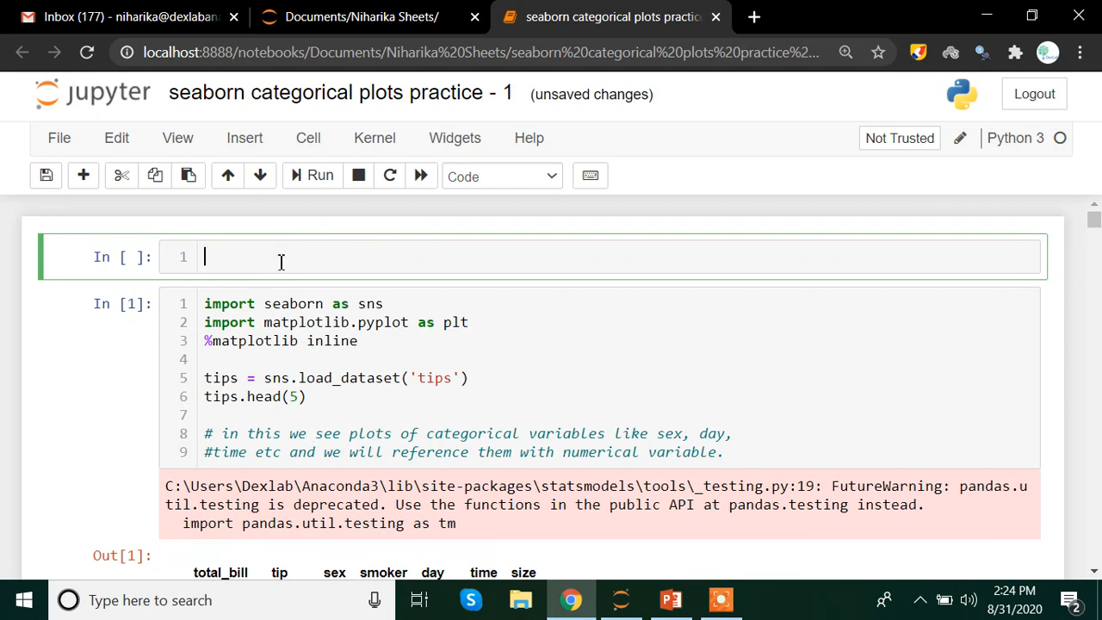
pyautogui.write('import w')
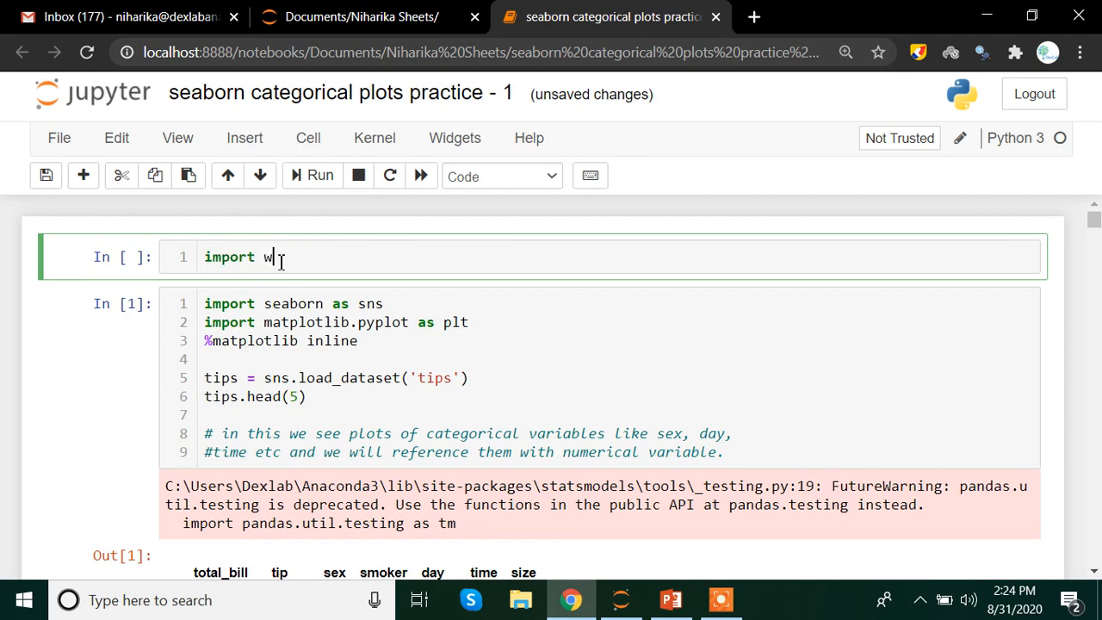
pyautogui.write('arings')
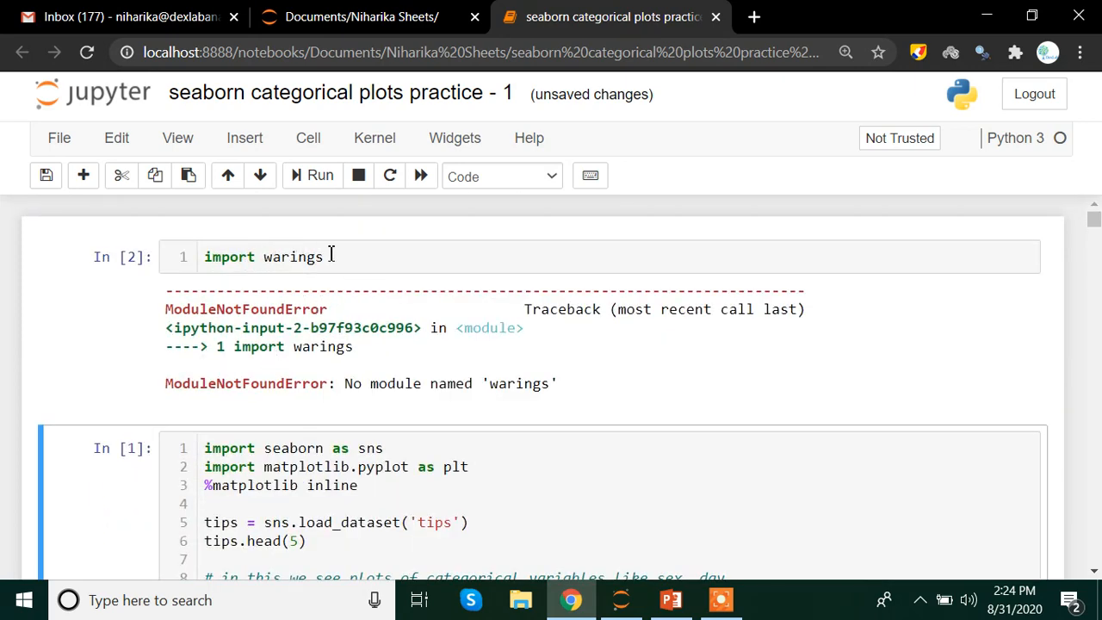
pyautogui.press('backspace')
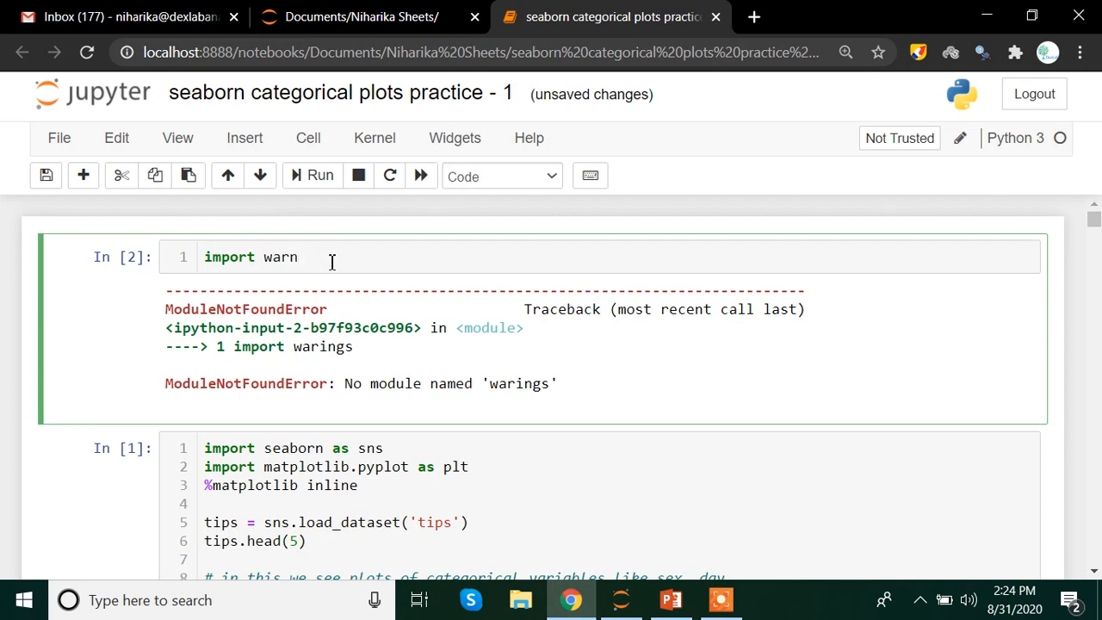
pyautogui.write('ing')
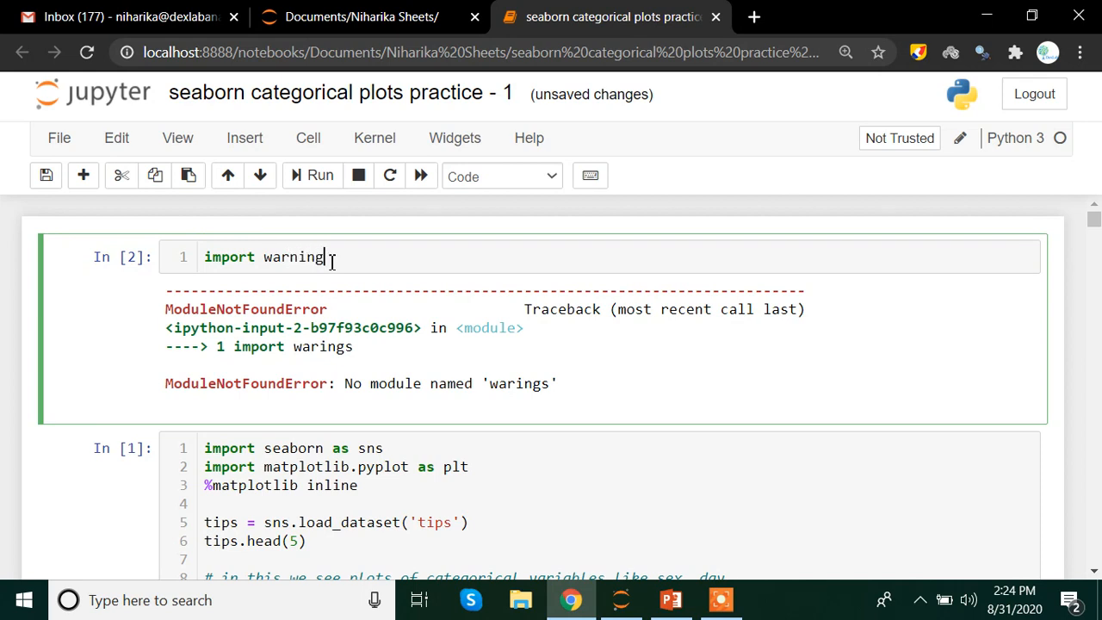
pyautogui.write('s')
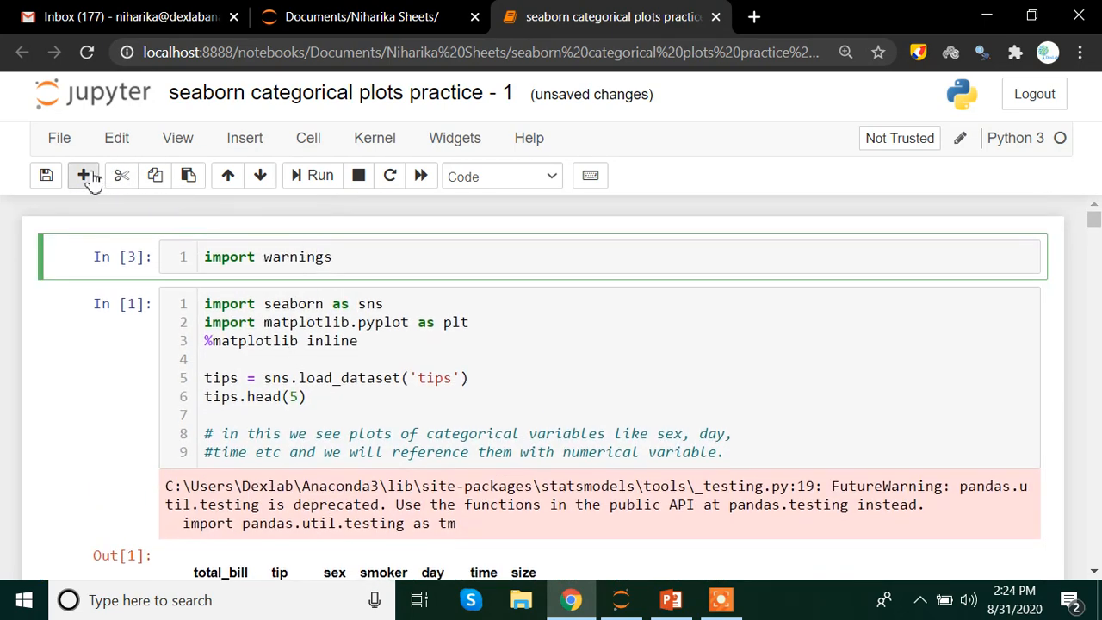
# - In a new cell below, type the call warnings.simplefilter(), fixing the misspelt module name
pyautogui.click(83, 176)
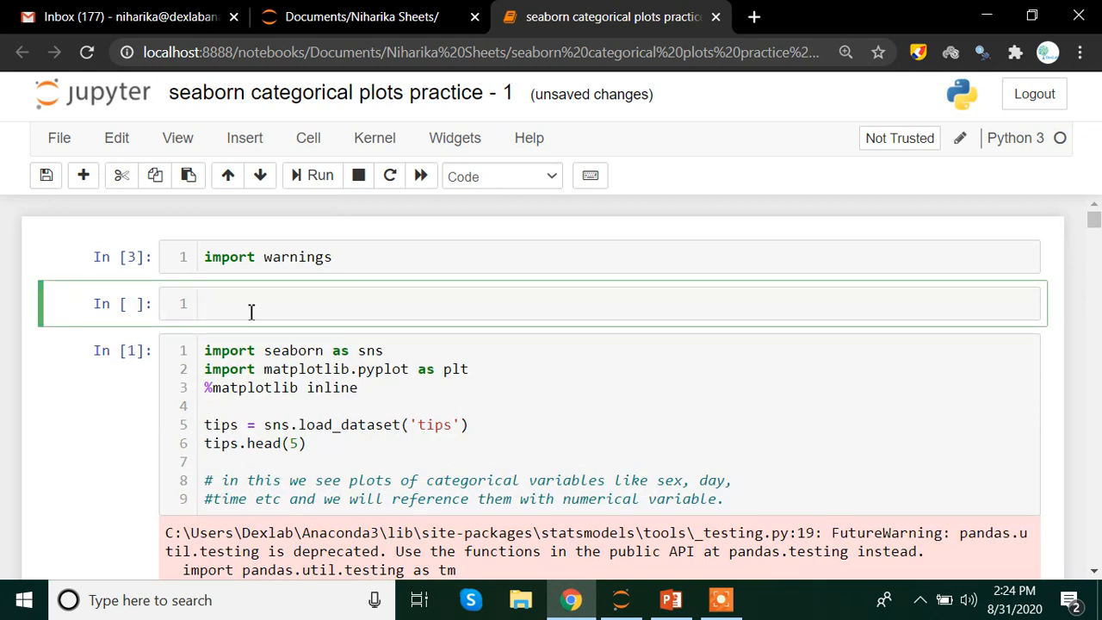
pyautogui.write('wa')
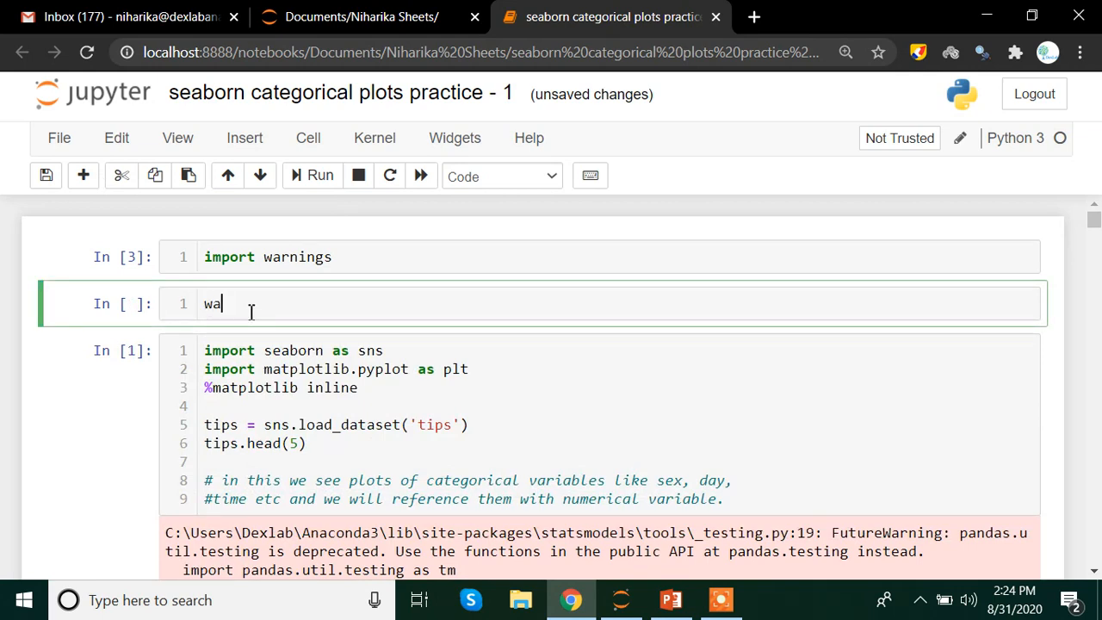
pyautogui.write('rnng')
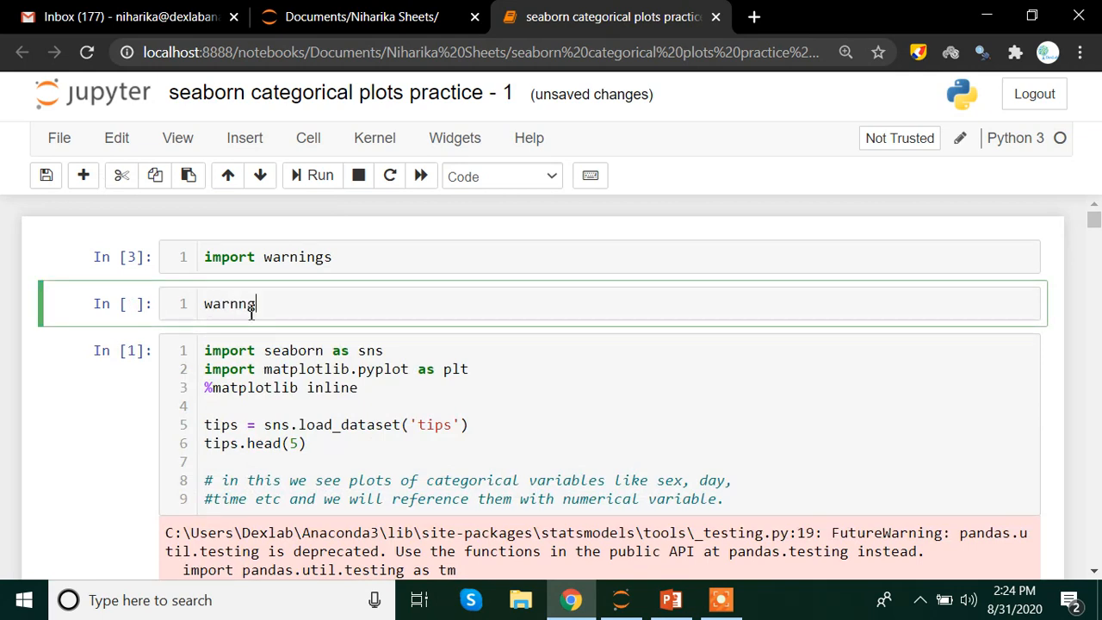
pyautogui.press('BackSpace')
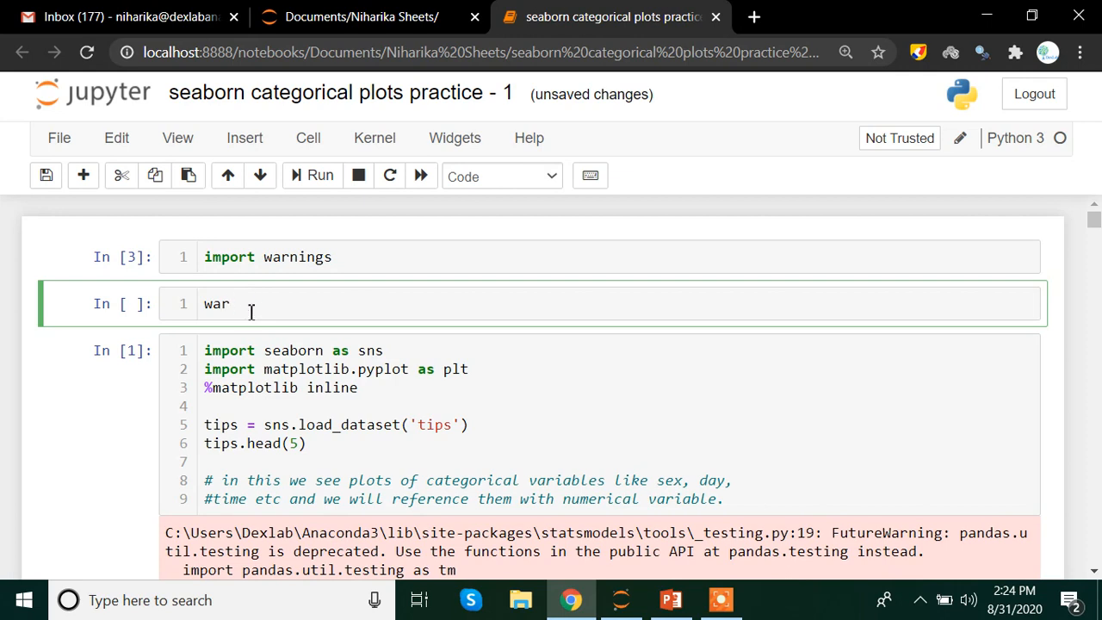
pyautogui.write('nings')
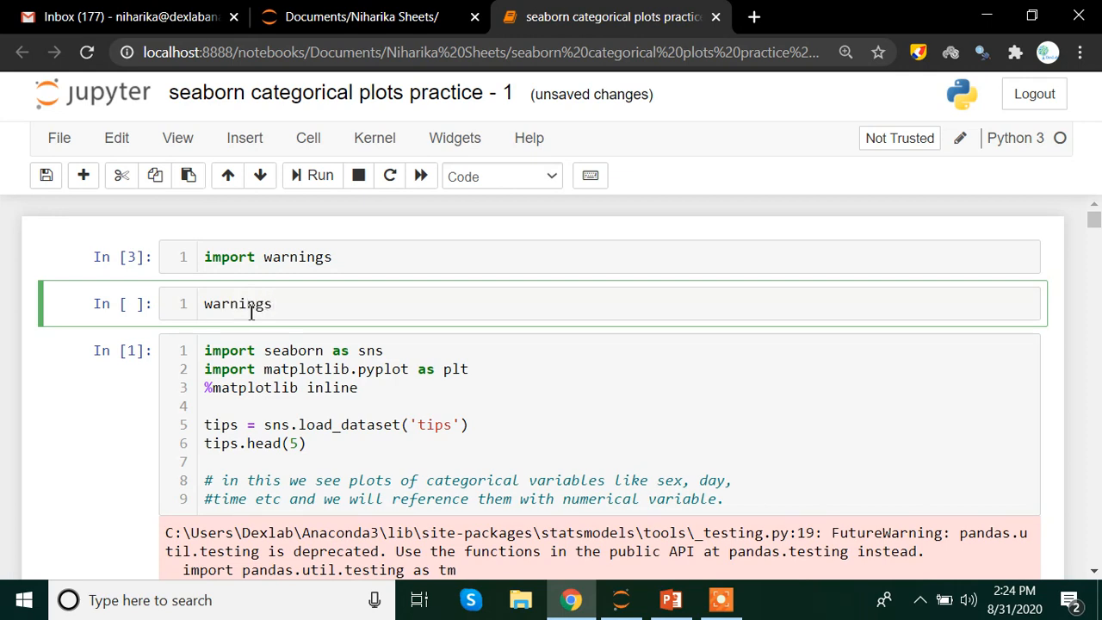
pyautogui.write('.')
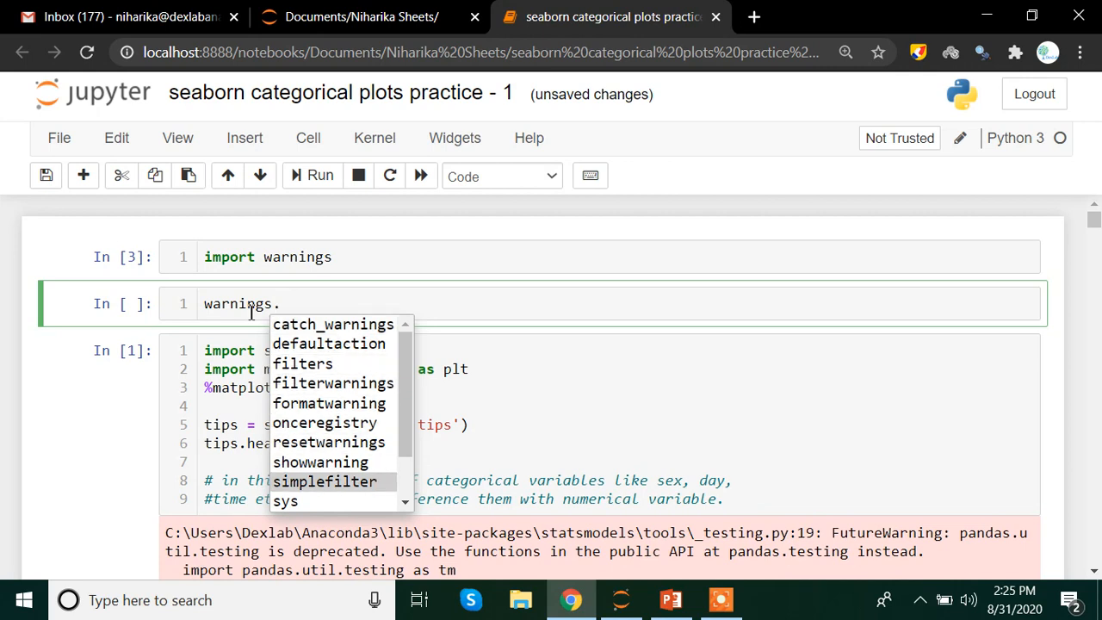
pyautogui.click(325, 481)
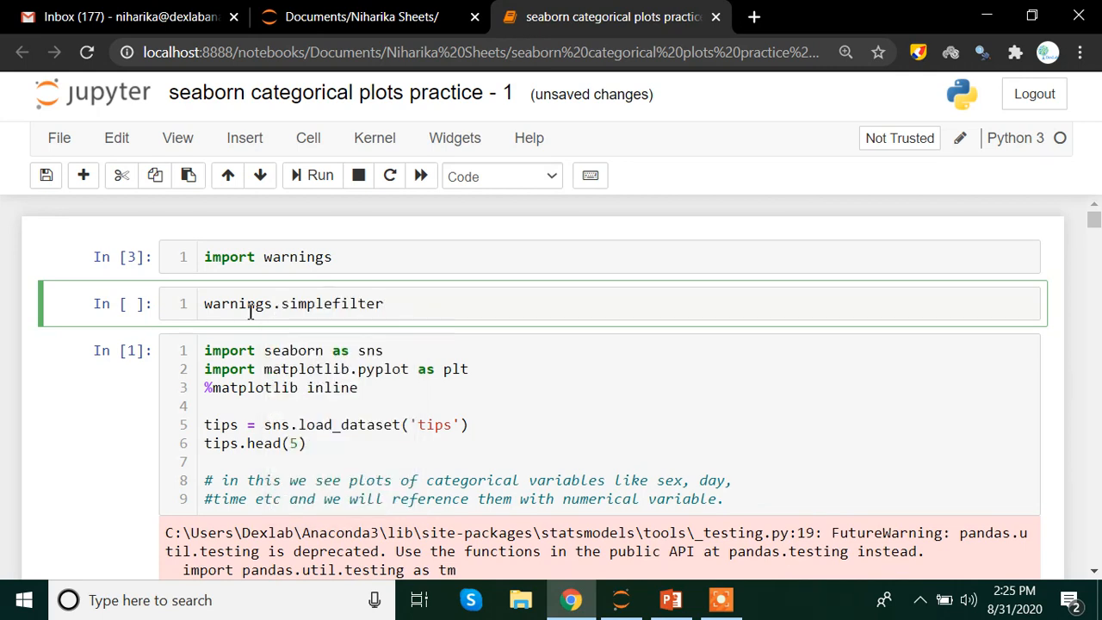
pyautogui.write('()')
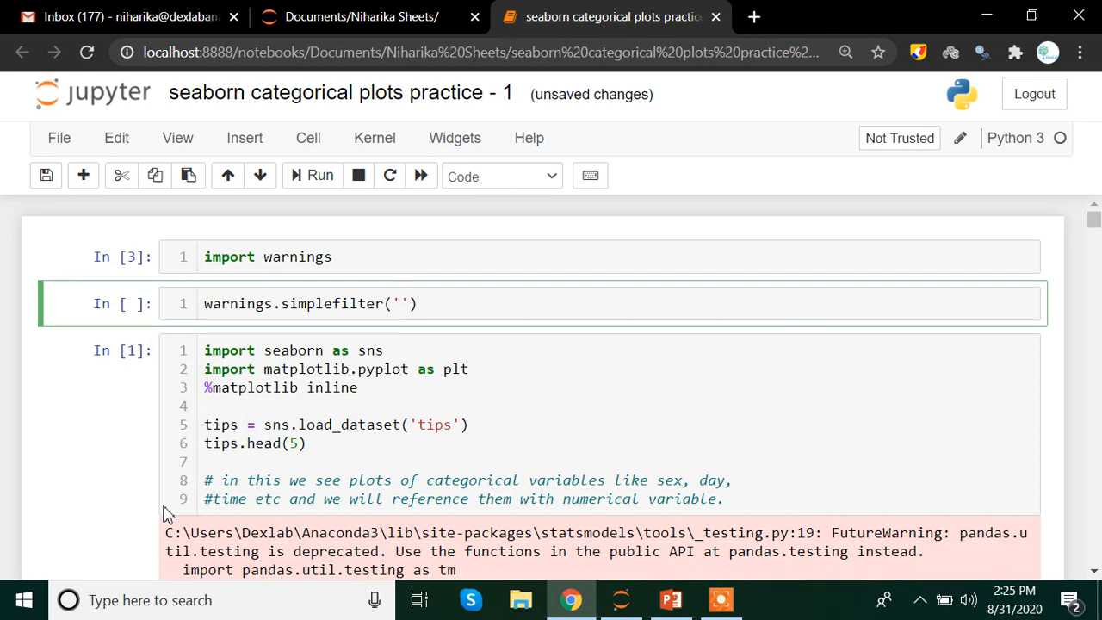
pyautogui.moveTo(585, 377)
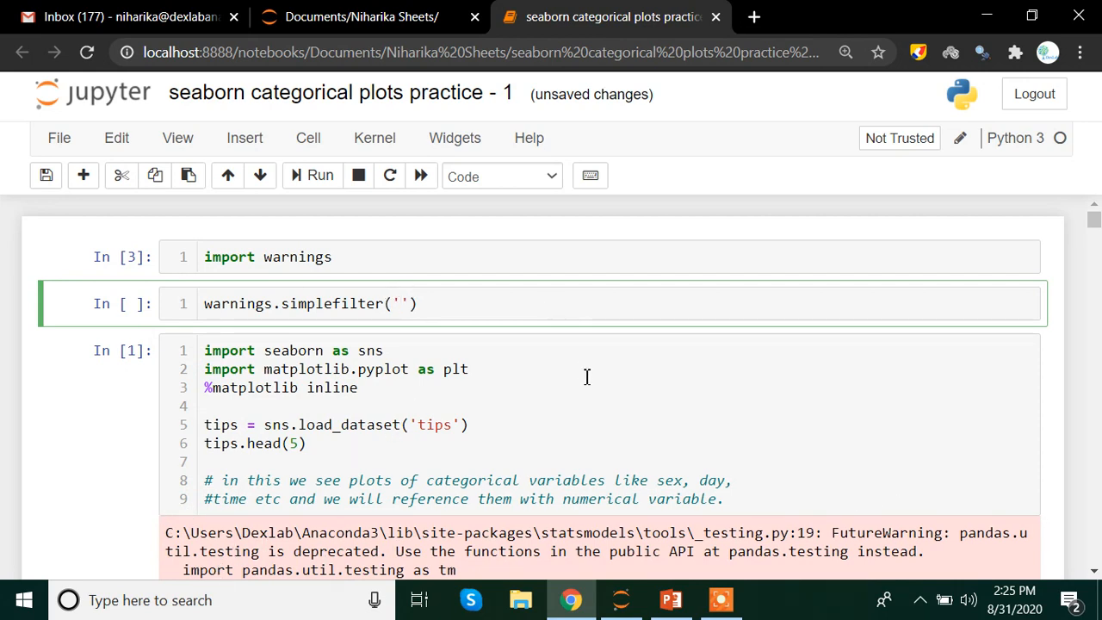
pyautogui.moveTo(559, 370)
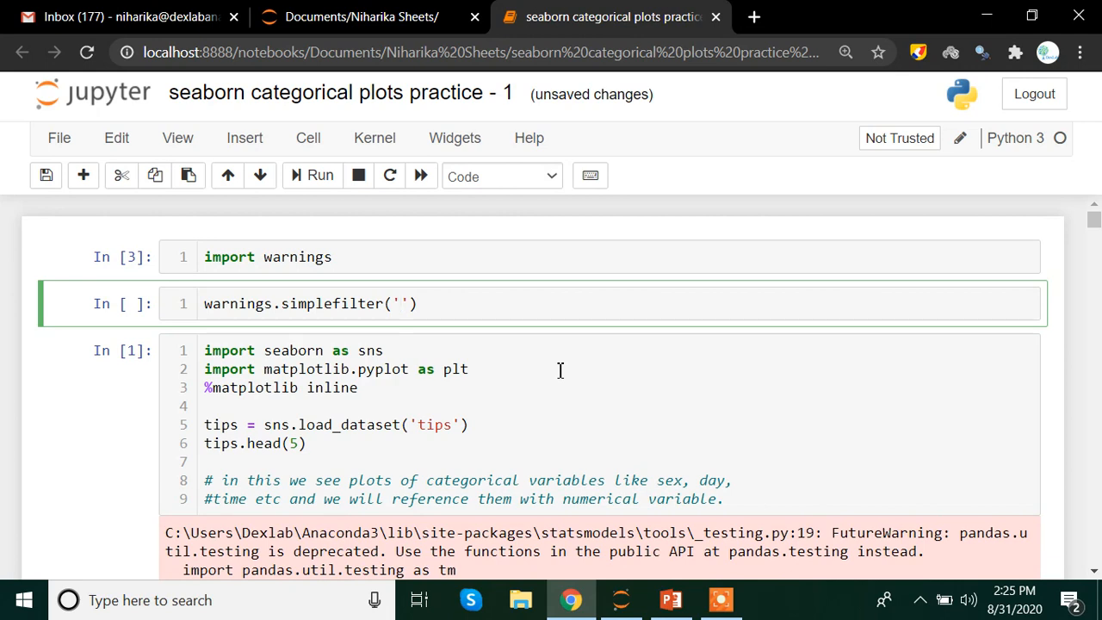
# - Fill in the arguments 'ignore', category=FutureWarning
pyautogui.write('igno')
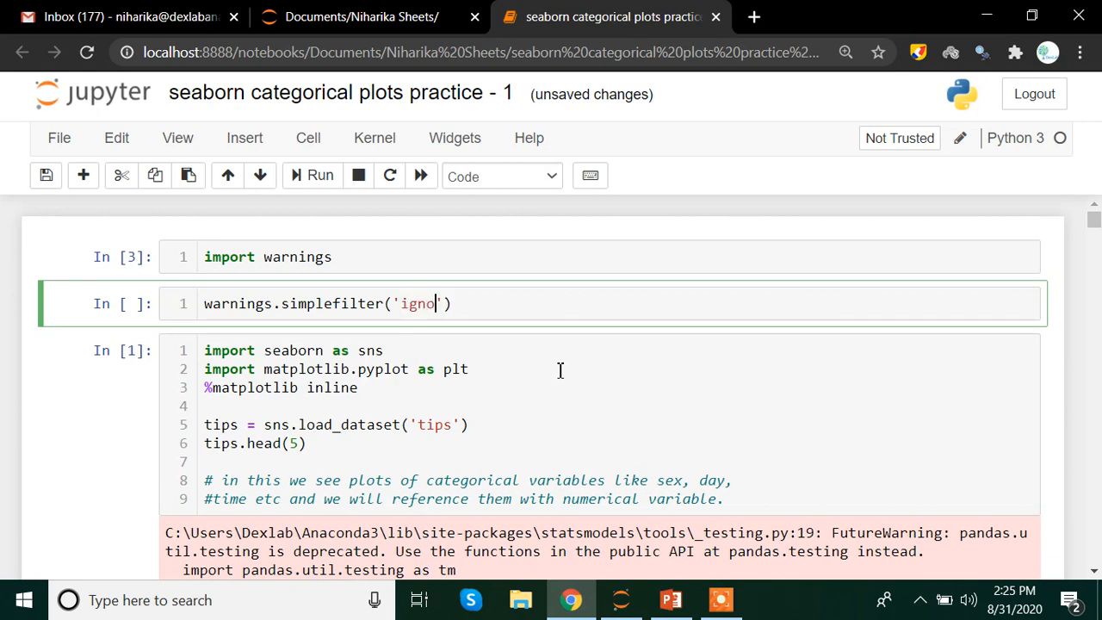
pyautogui.write('re')
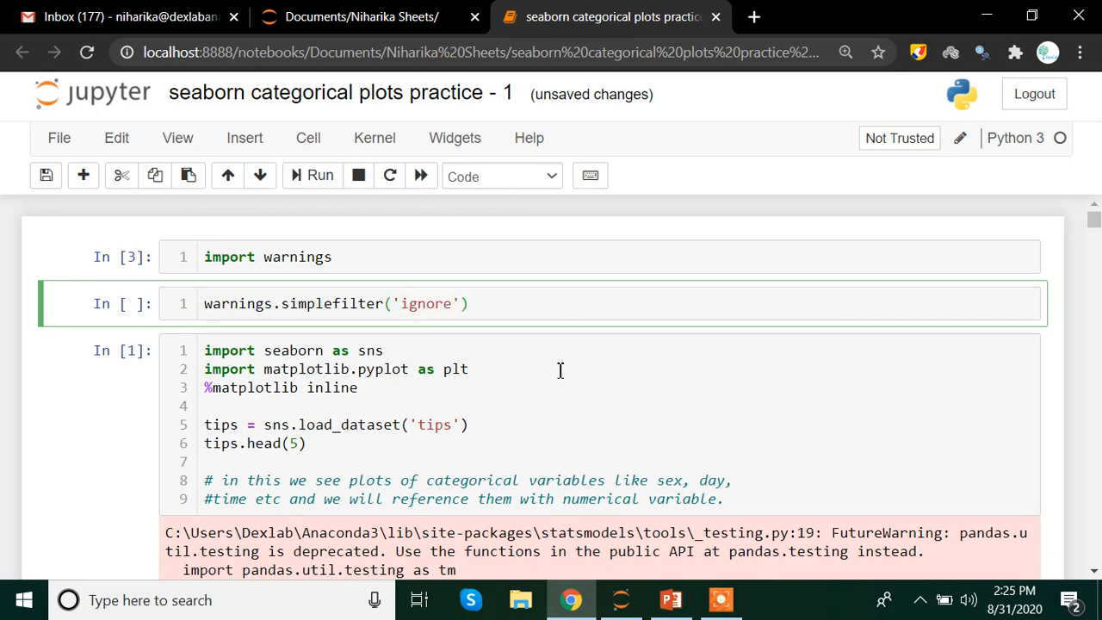
pyautogui.write(',')
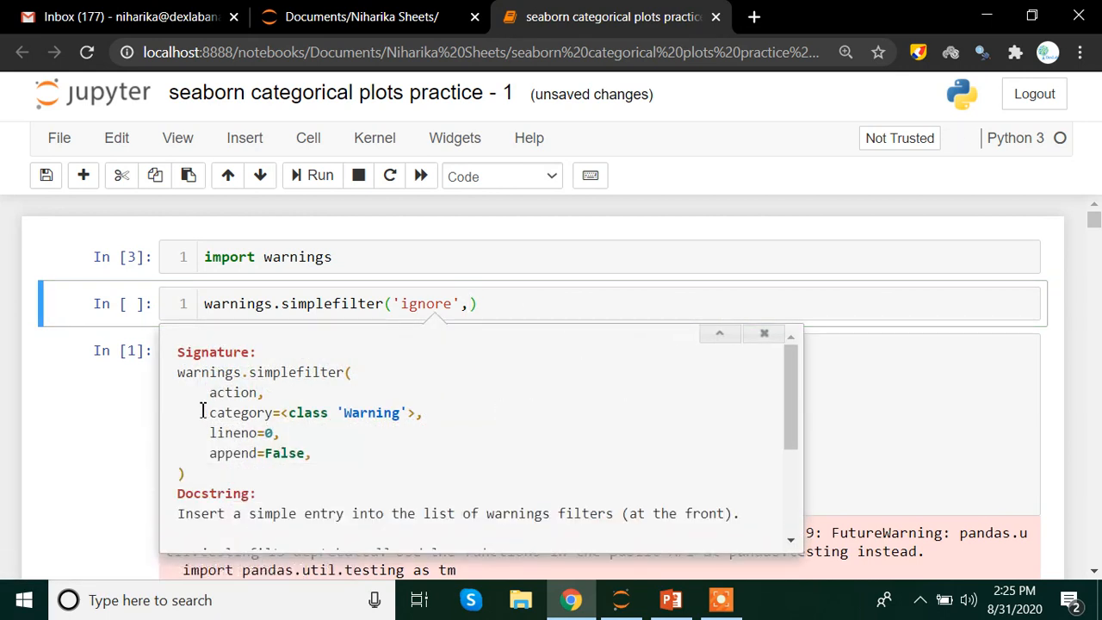
pyautogui.moveTo(209, 412)
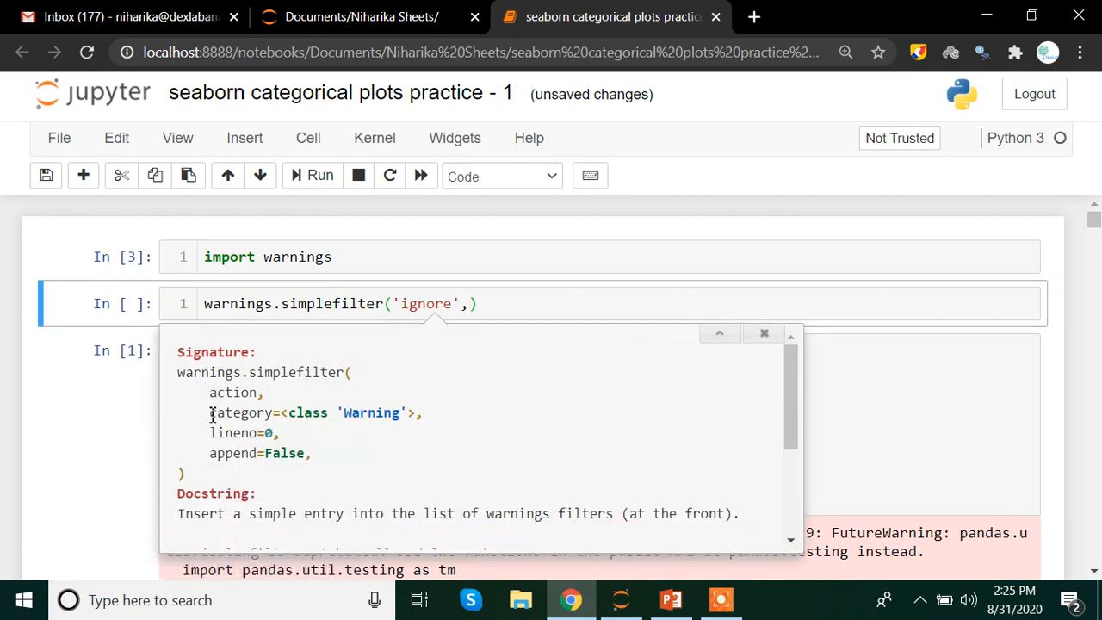
pyautogui.doubleClick(244, 412)
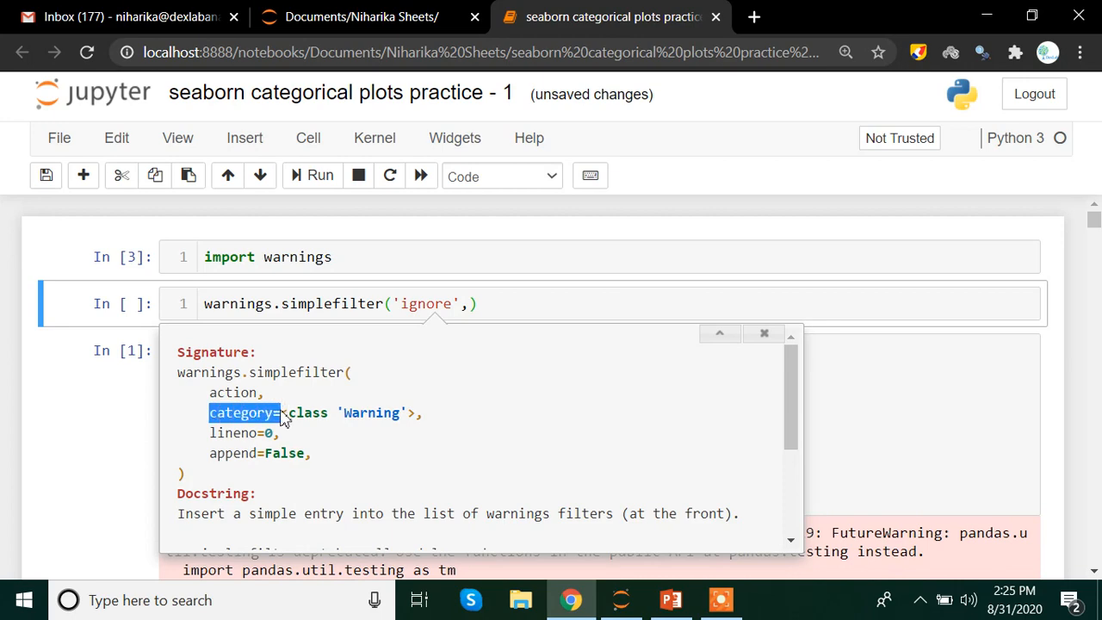
pyautogui.moveTo(446, 313)
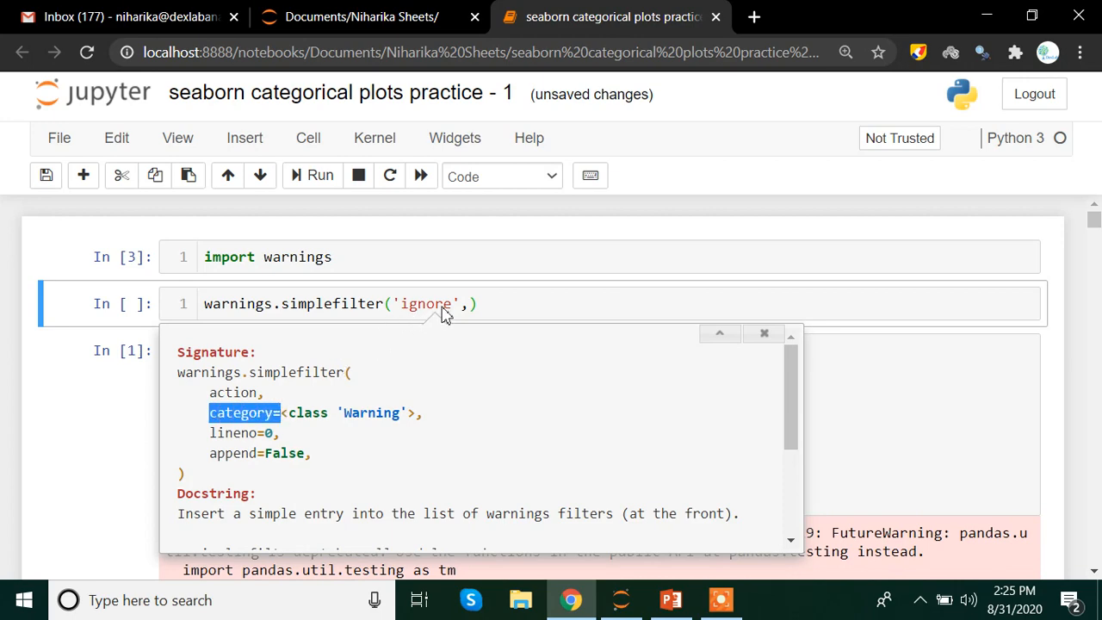
pyautogui.write('category=')
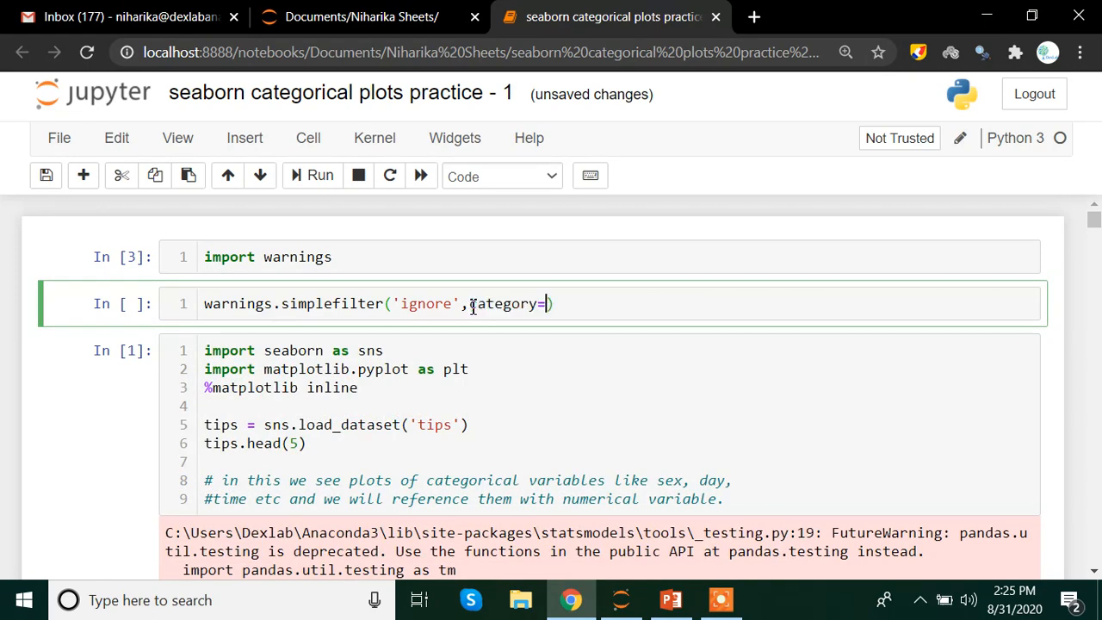
pyautogui.write("'")
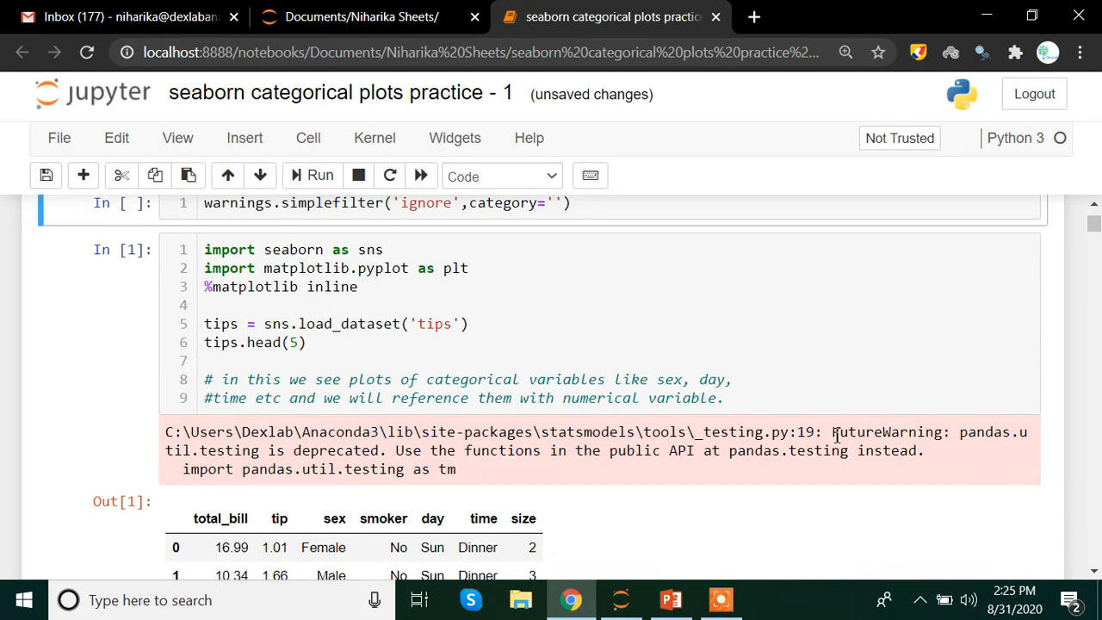
pyautogui.doubleClick(882, 431)
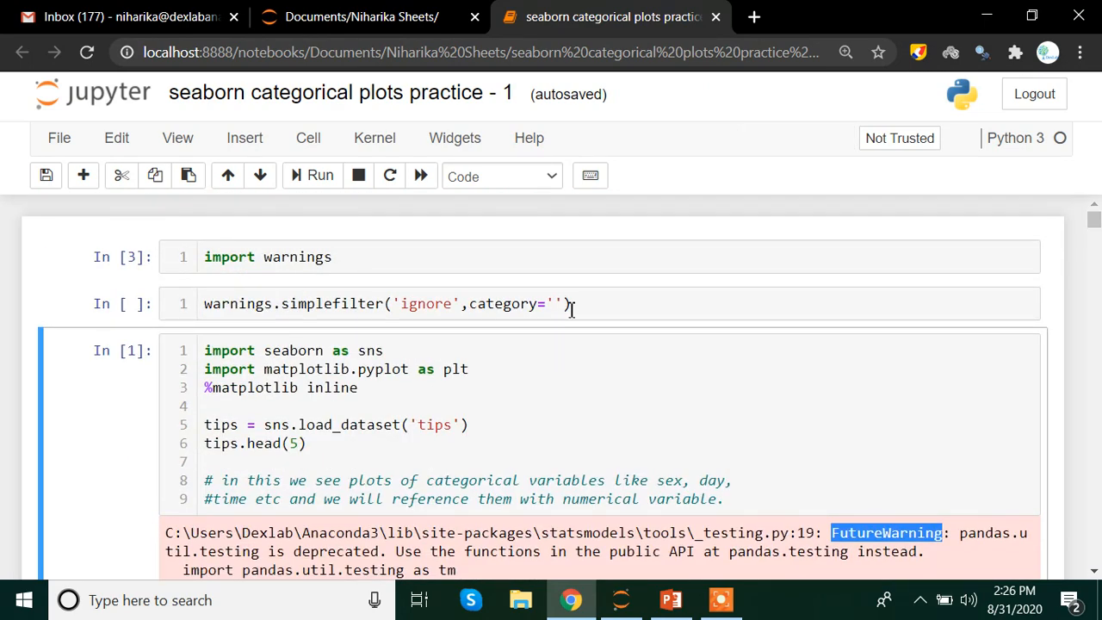
pyautogui.click(568, 303)
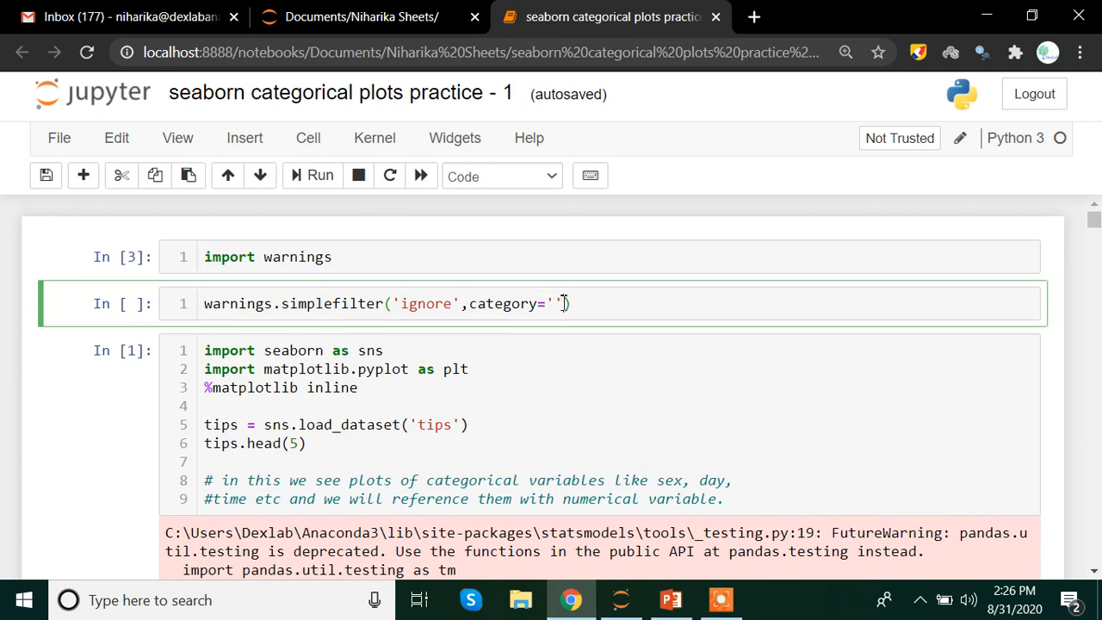
pyautogui.press('Backspace')
pyautogui.write('FutureWarning')
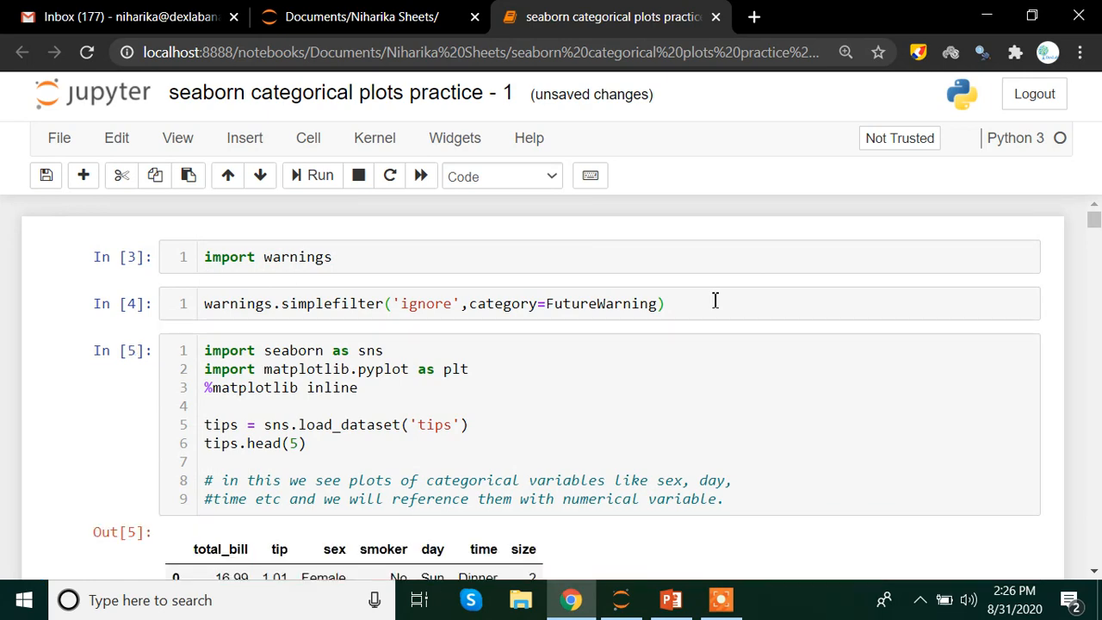
pyautogui.scroll(-3)
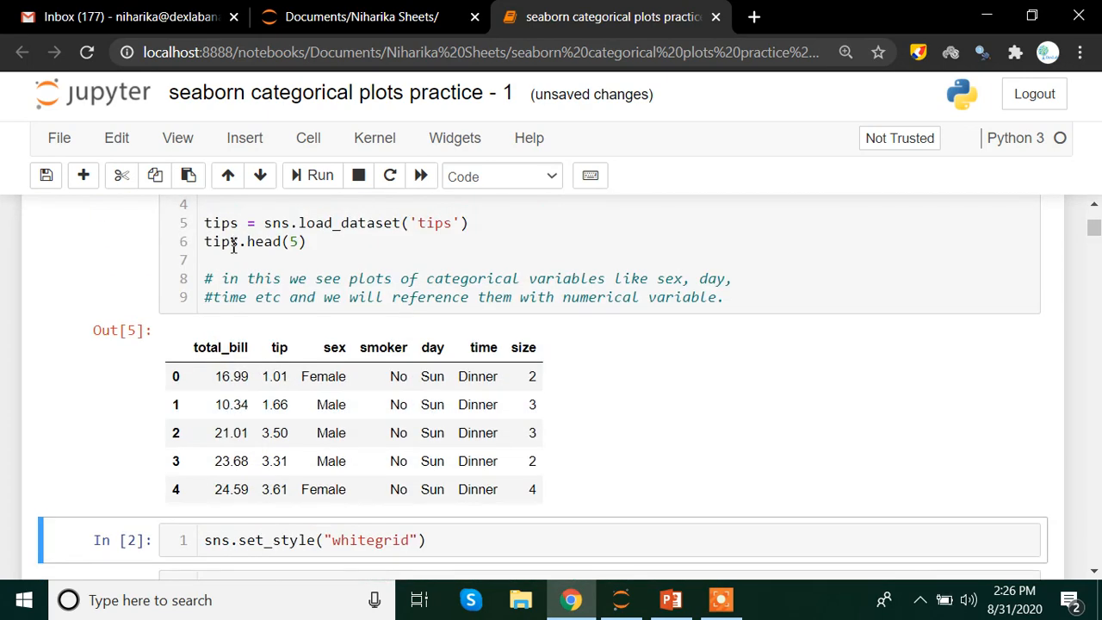
pyautogui.moveTo(921, 376)
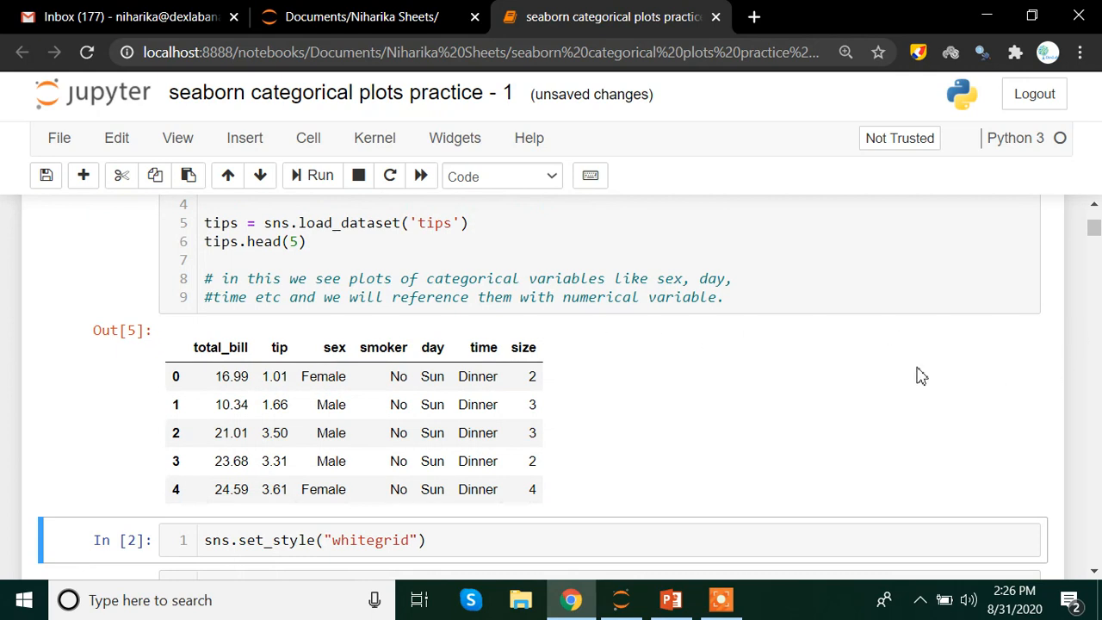
pyautogui.moveTo(808, 376)
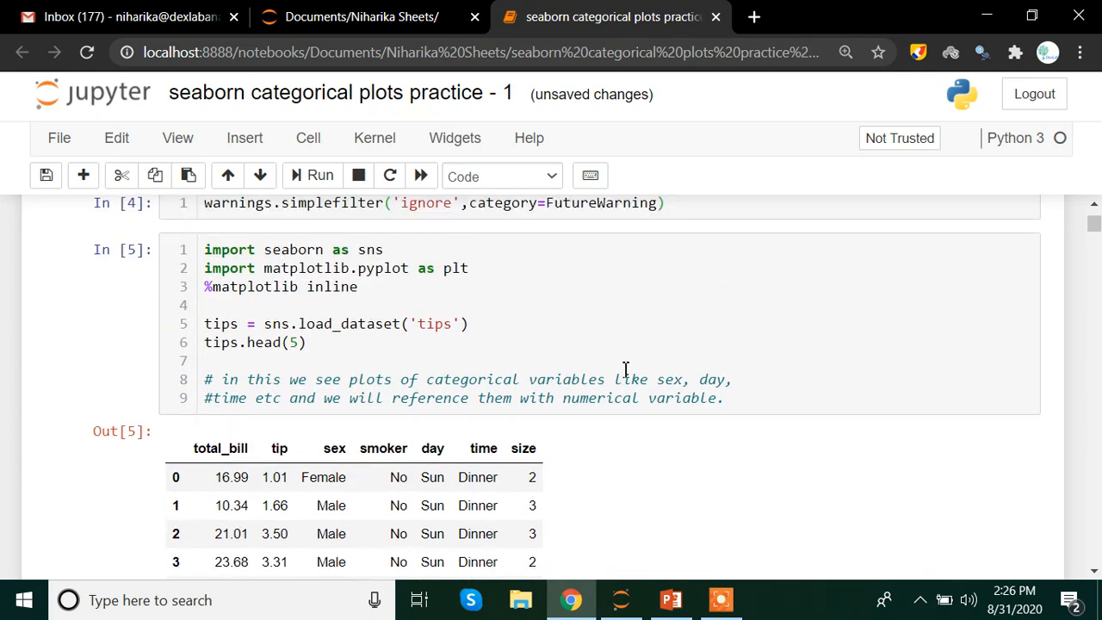
pyautogui.moveTo(301, 465)
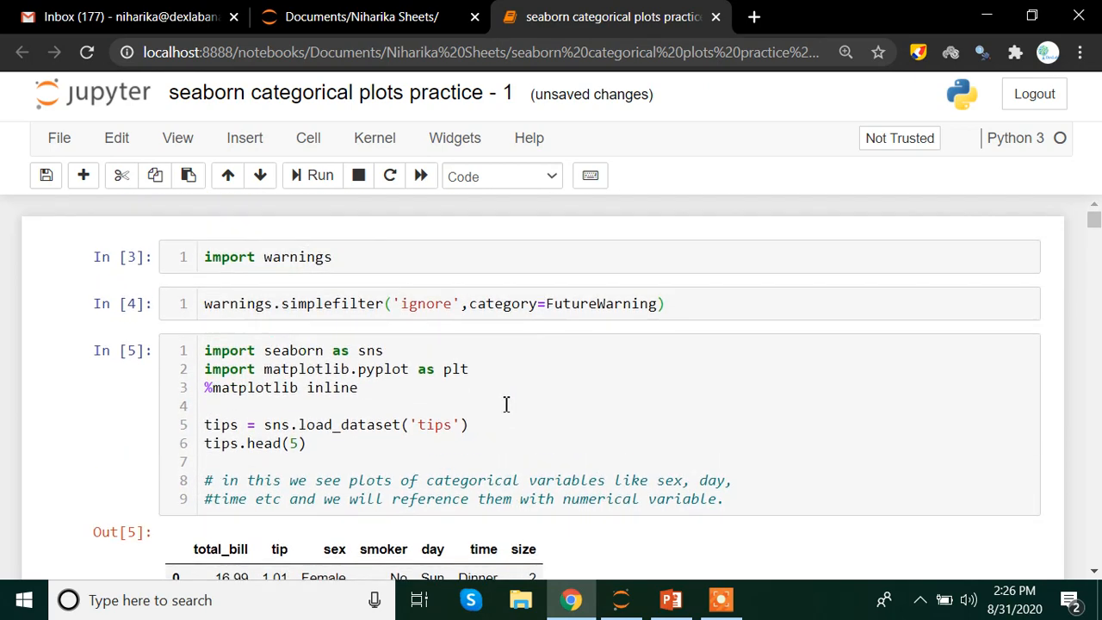
pyautogui.scroll(-3)
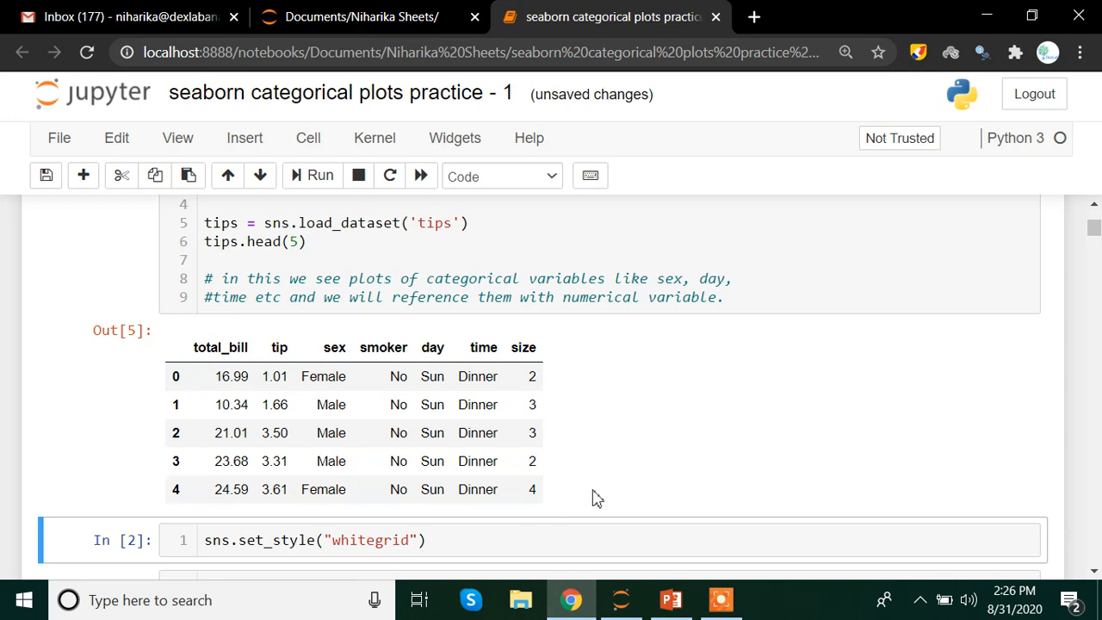
pyautogui.moveTo(644, 479)
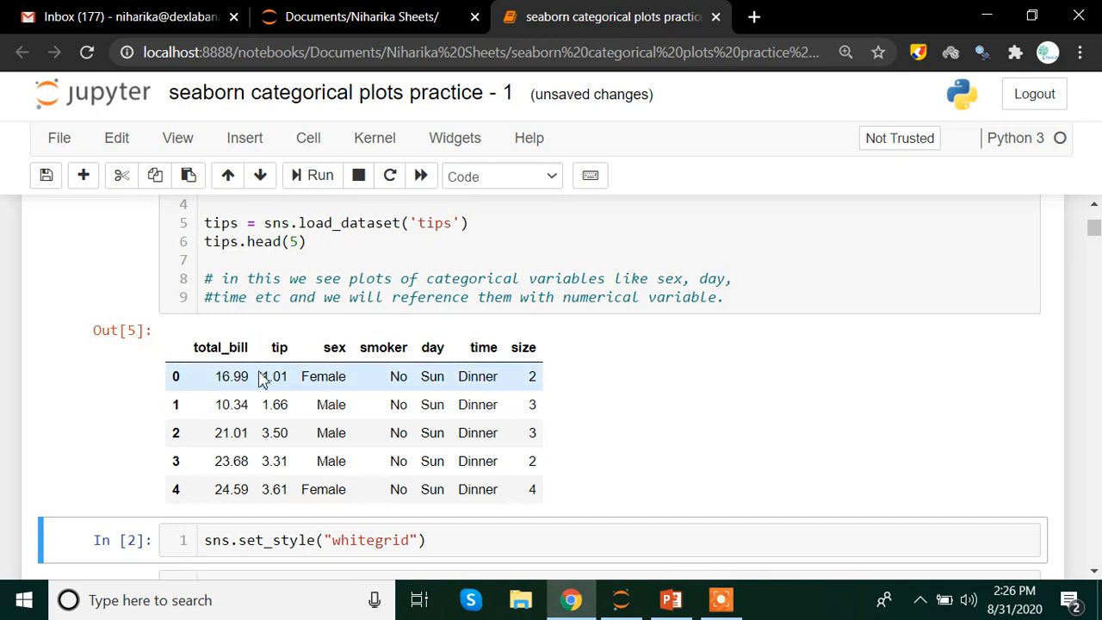
pyautogui.moveTo(332, 376)
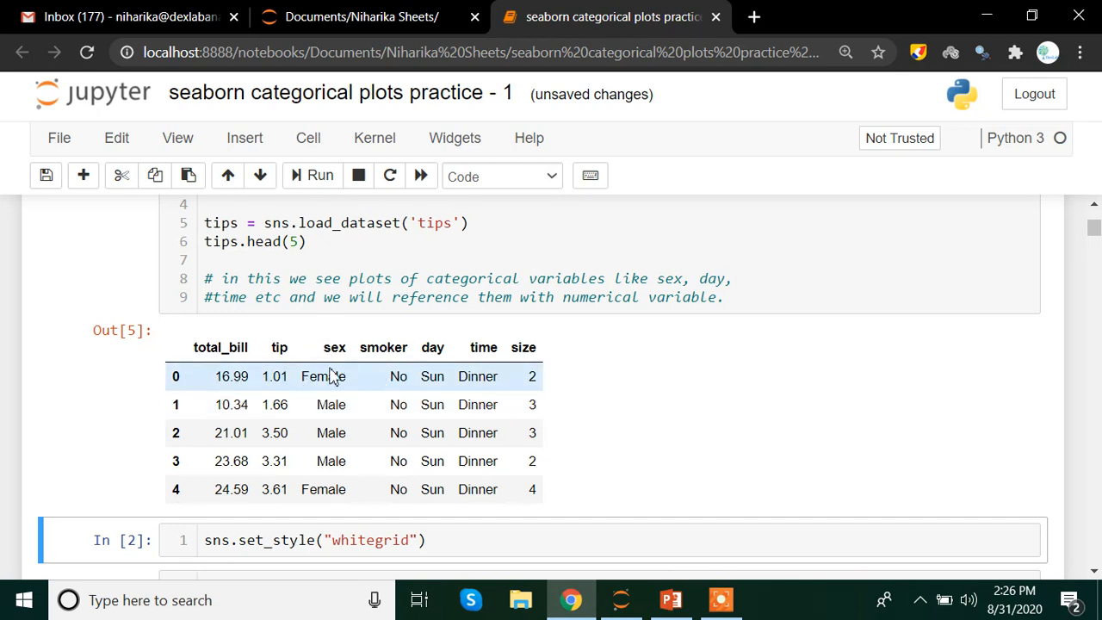
pyautogui.moveTo(200, 383)
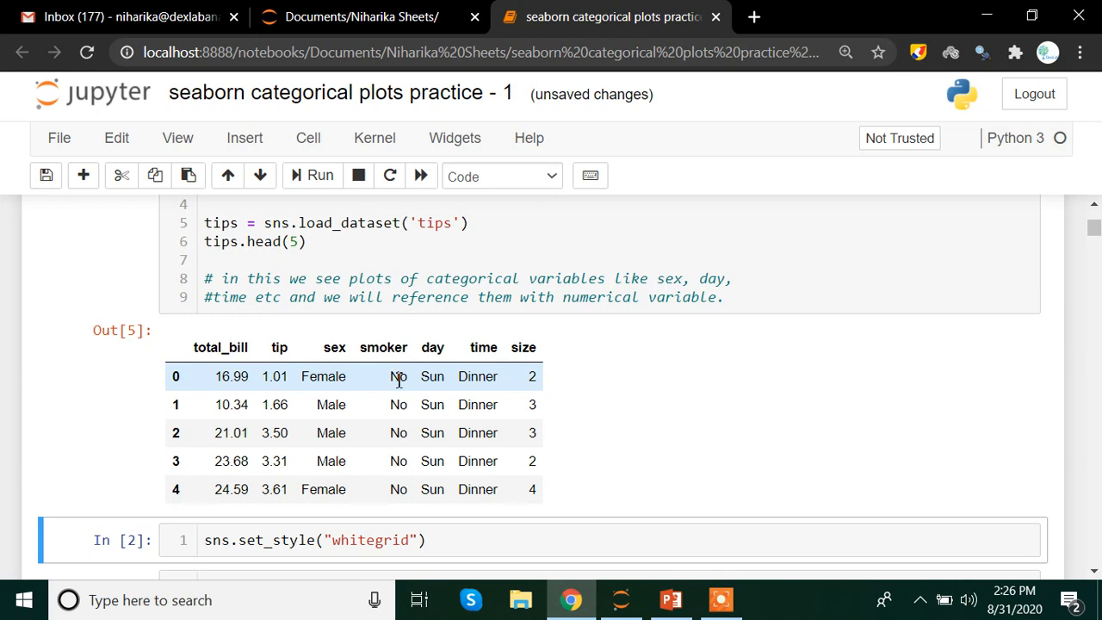
pyautogui.moveTo(413, 348)
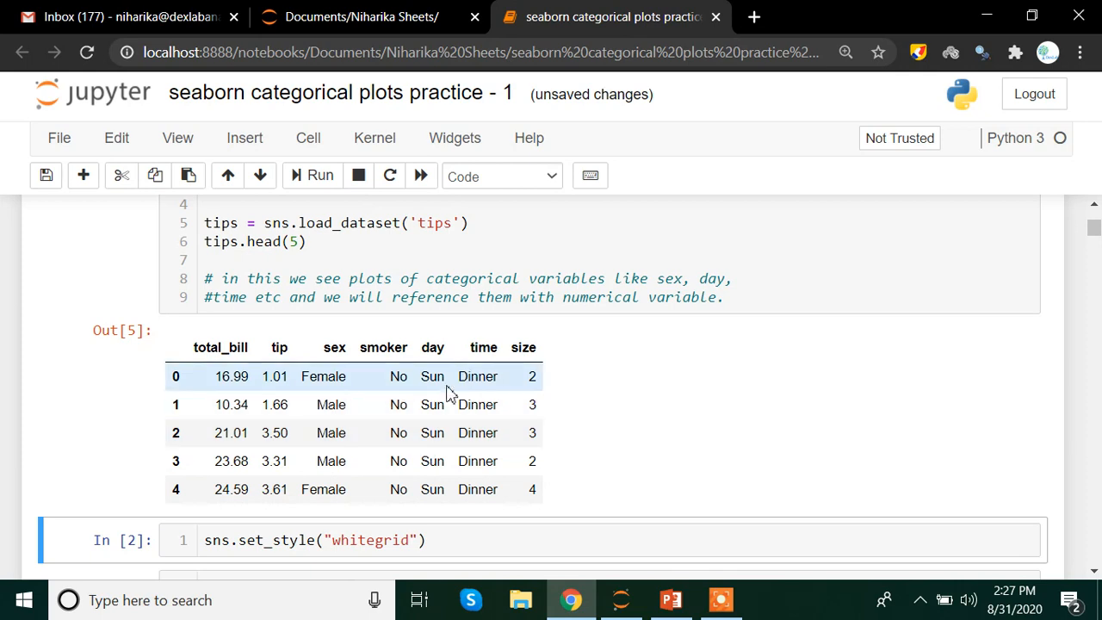
pyautogui.moveTo(463, 376)
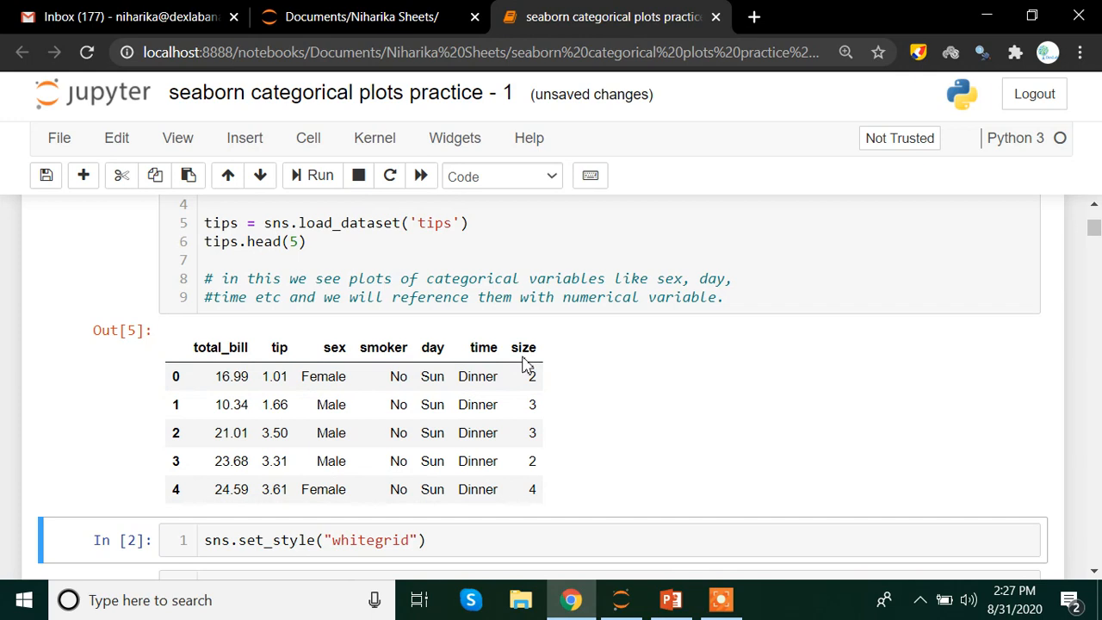
pyautogui.moveTo(557, 382)
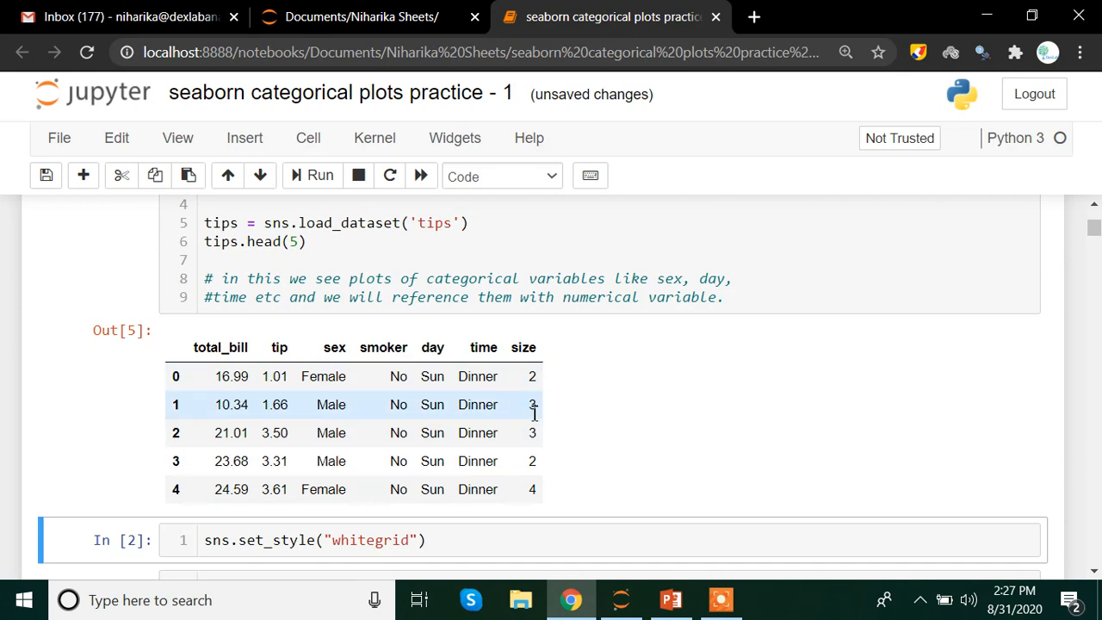
pyautogui.moveTo(522, 376)
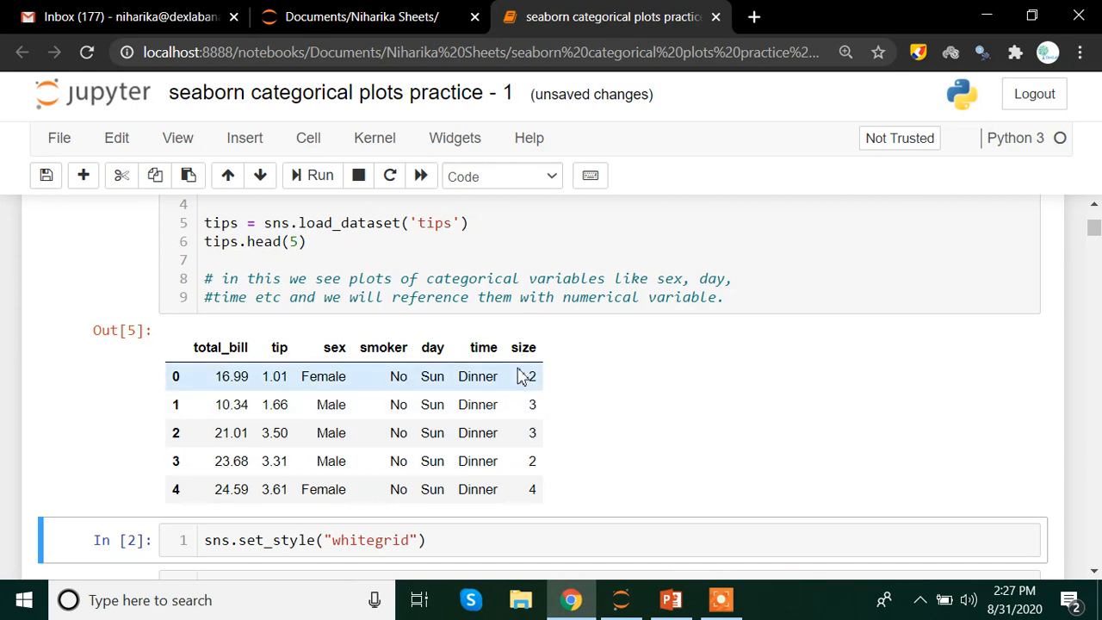
pyautogui.moveTo(525, 404)
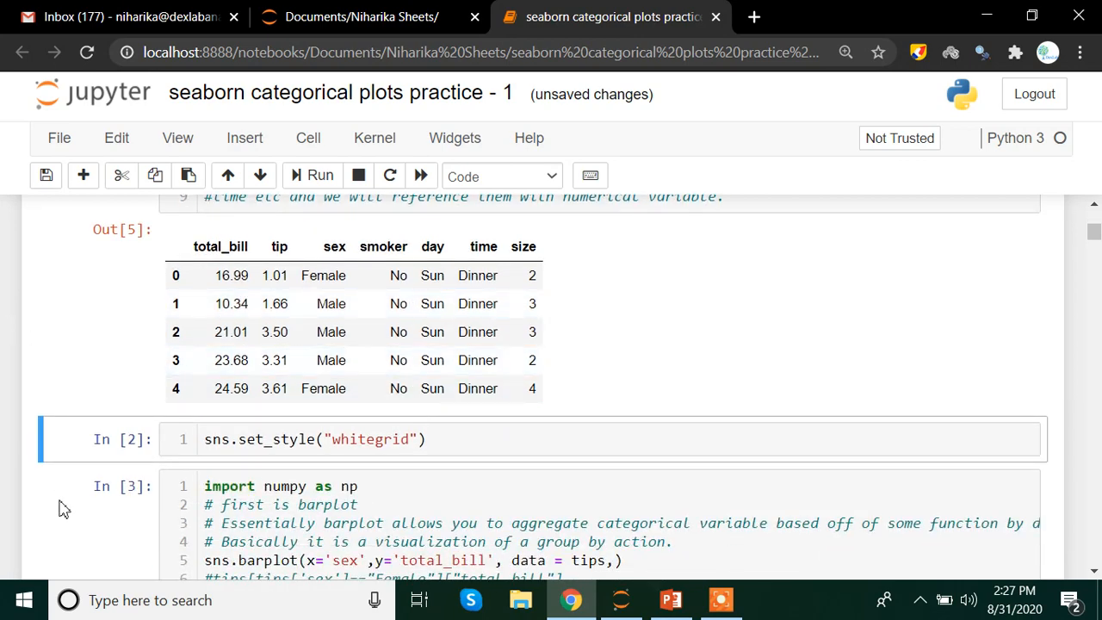
pyautogui.moveTo(267, 414)
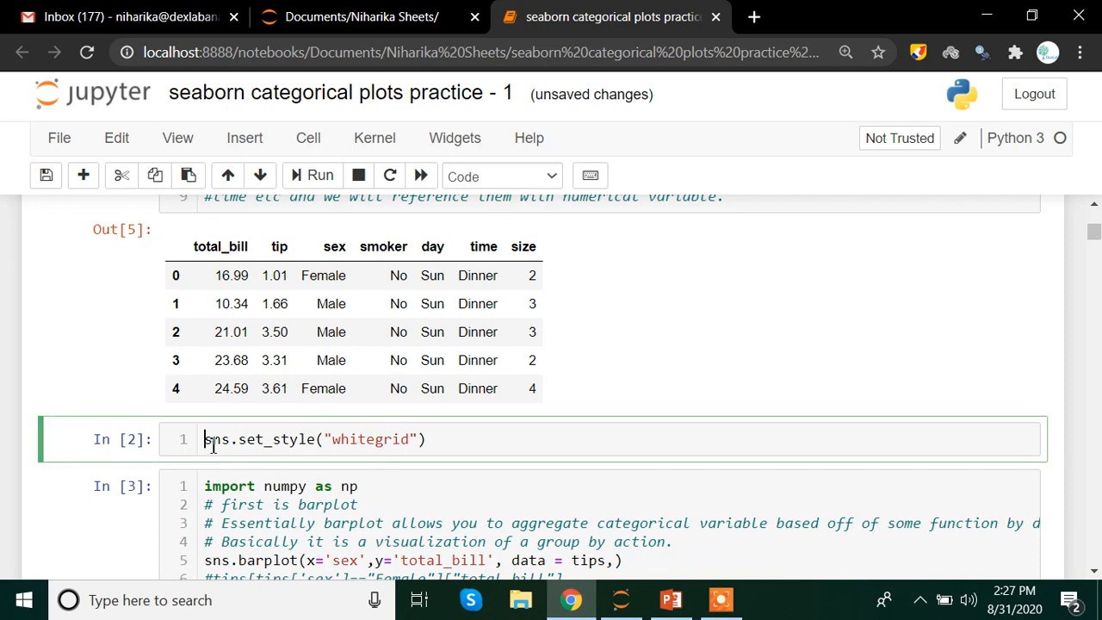
pyautogui.doubleClick(265, 439)
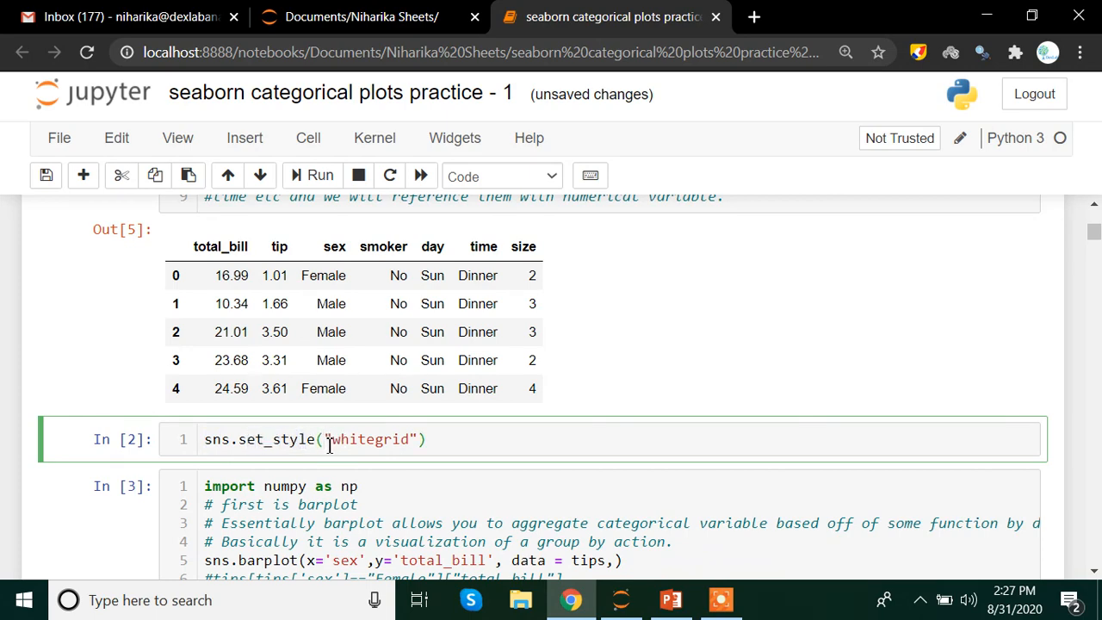
pyautogui.scroll(3)
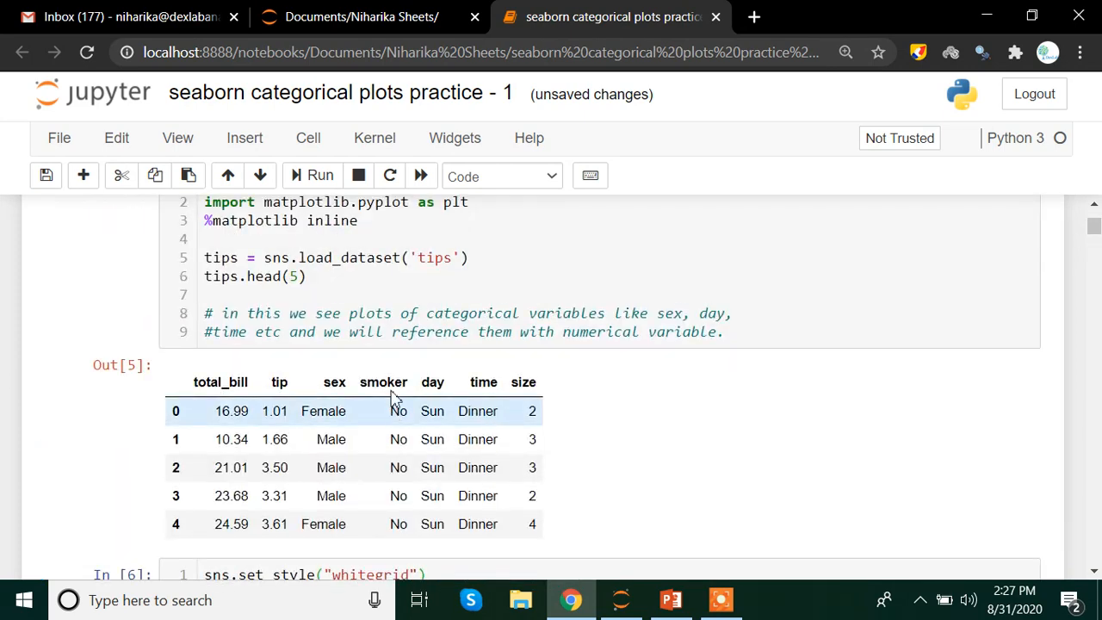
pyautogui.scroll(-3)
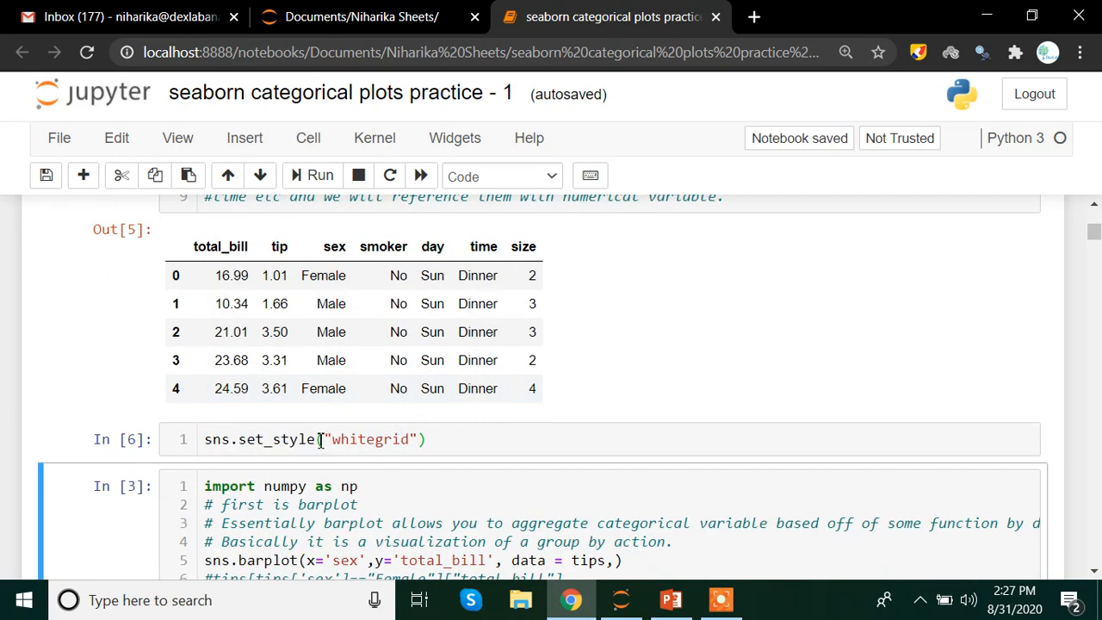
pyautogui.click(323, 439)
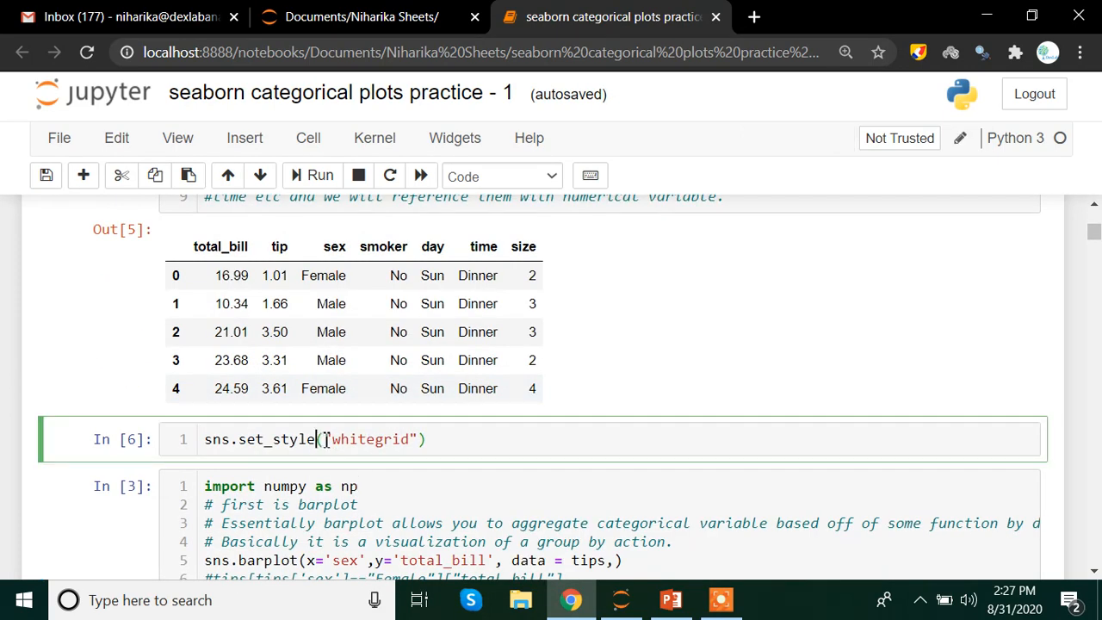
pyautogui.press('shift+Tab')
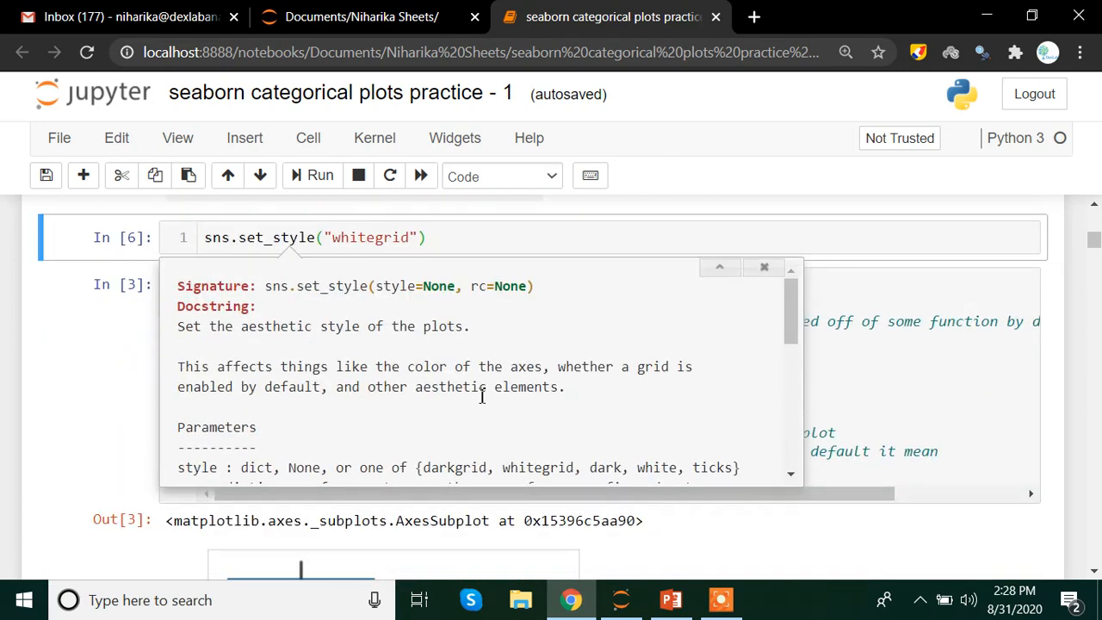
pyautogui.scroll(-3)
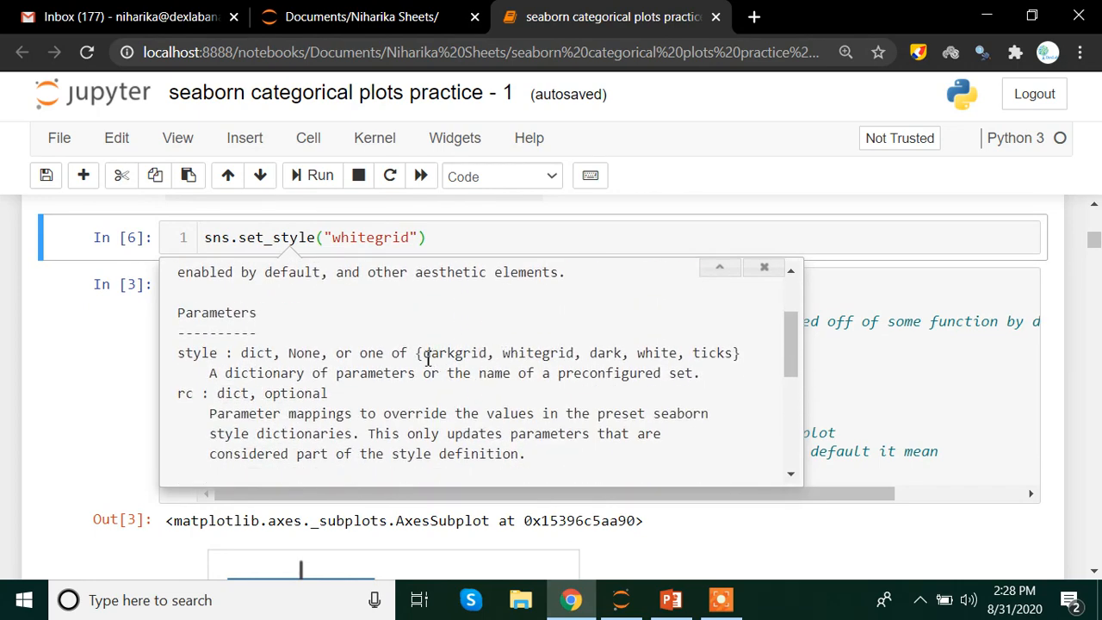
pyautogui.doubleClick(453, 353)
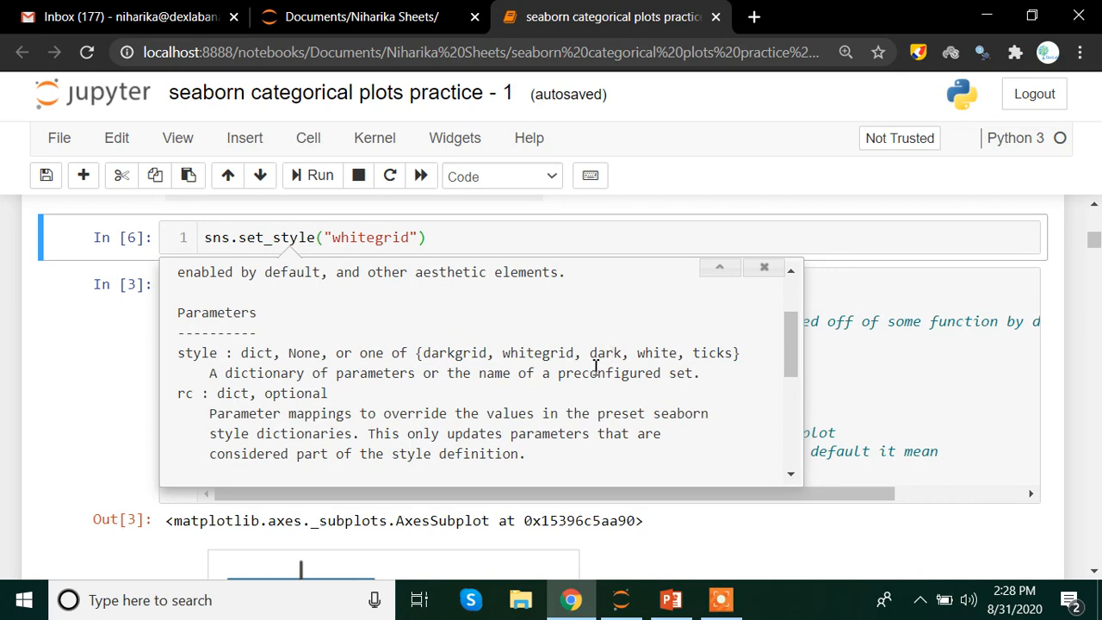
pyautogui.moveTo(643, 358)
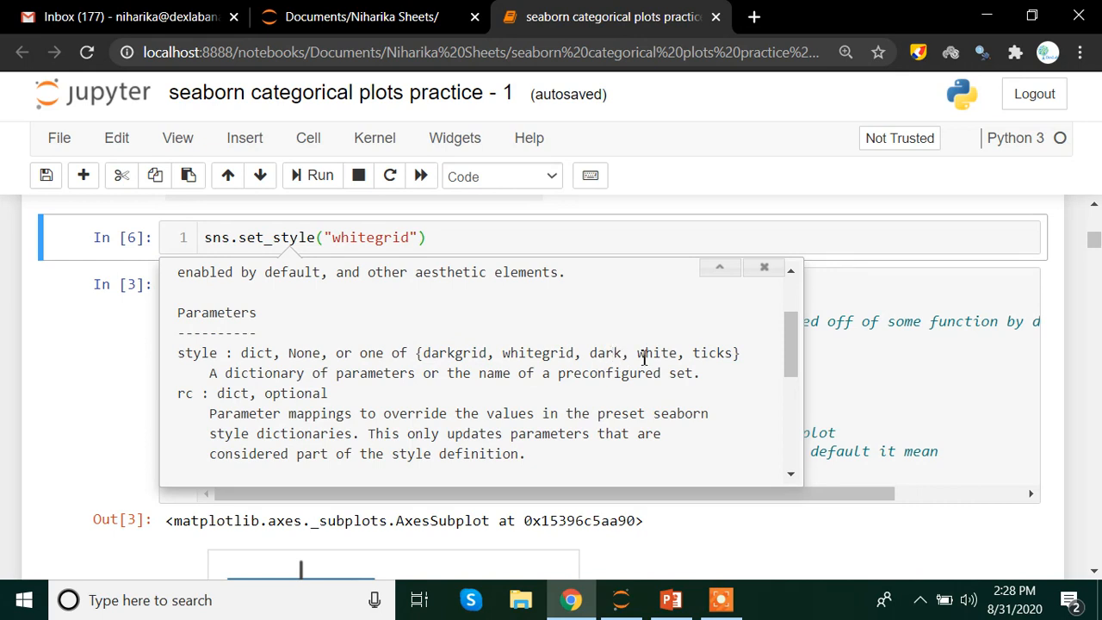
pyautogui.moveTo(301, 413)
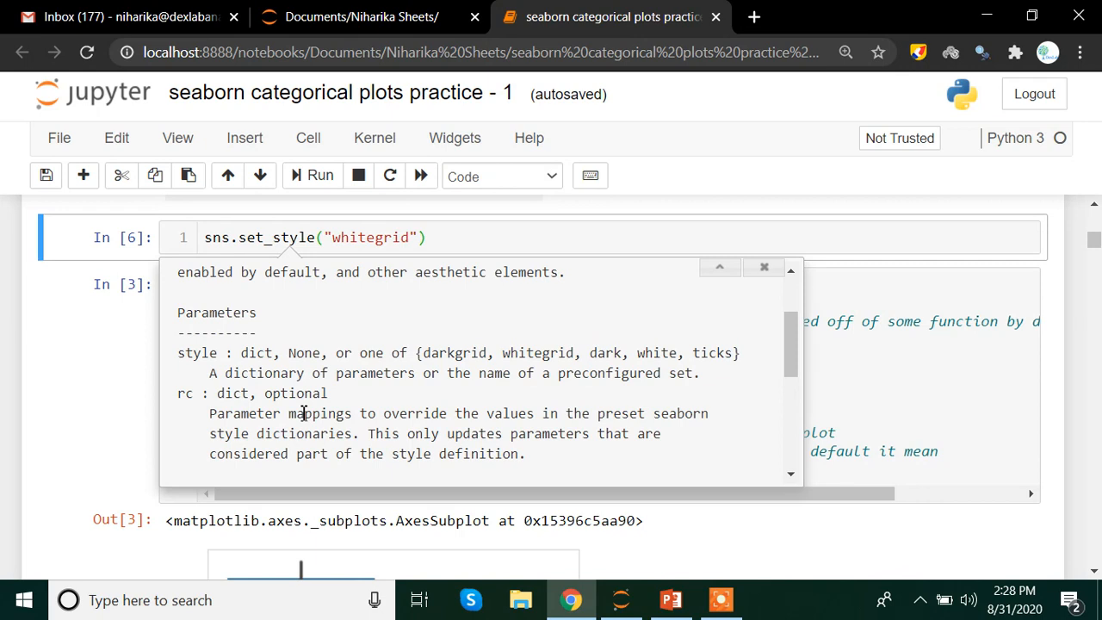
pyautogui.moveTo(312, 415)
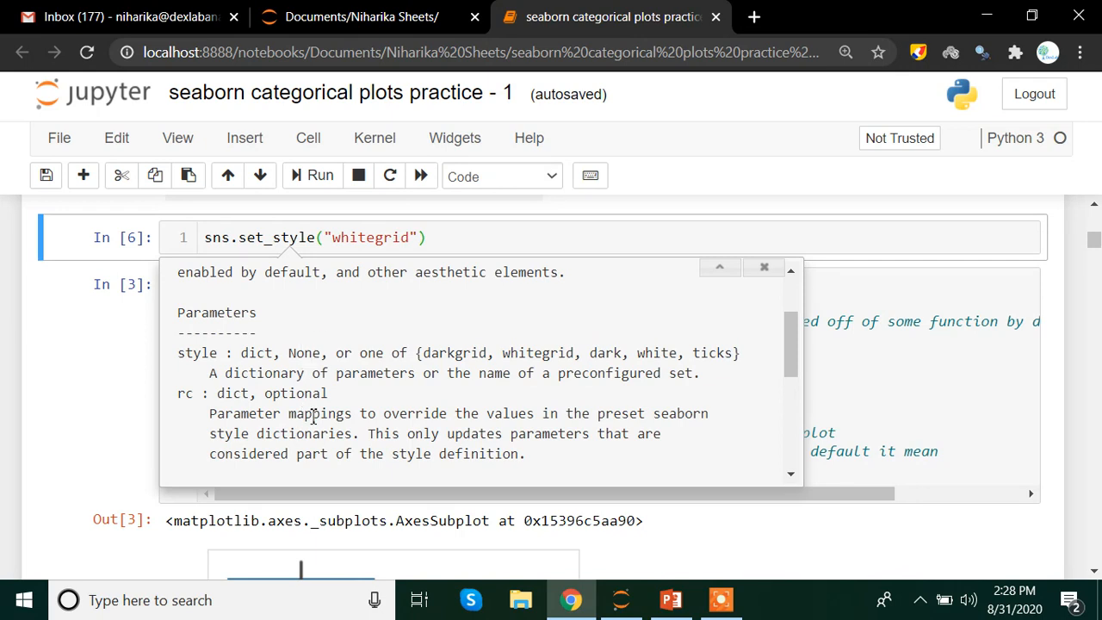
pyautogui.moveTo(360, 455)
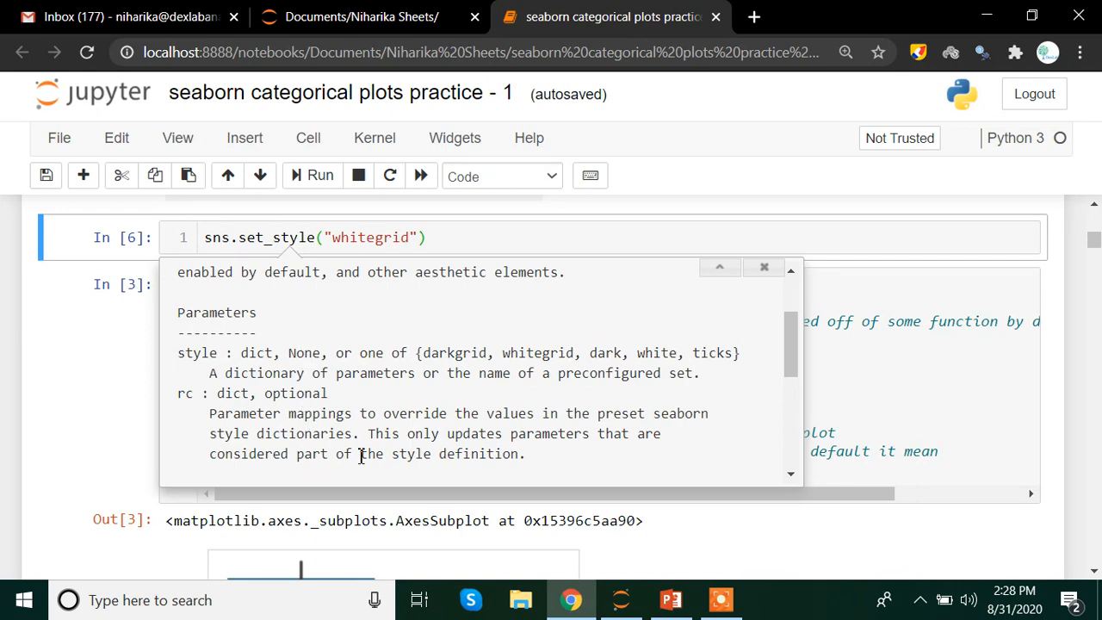
pyautogui.moveTo(267, 268)
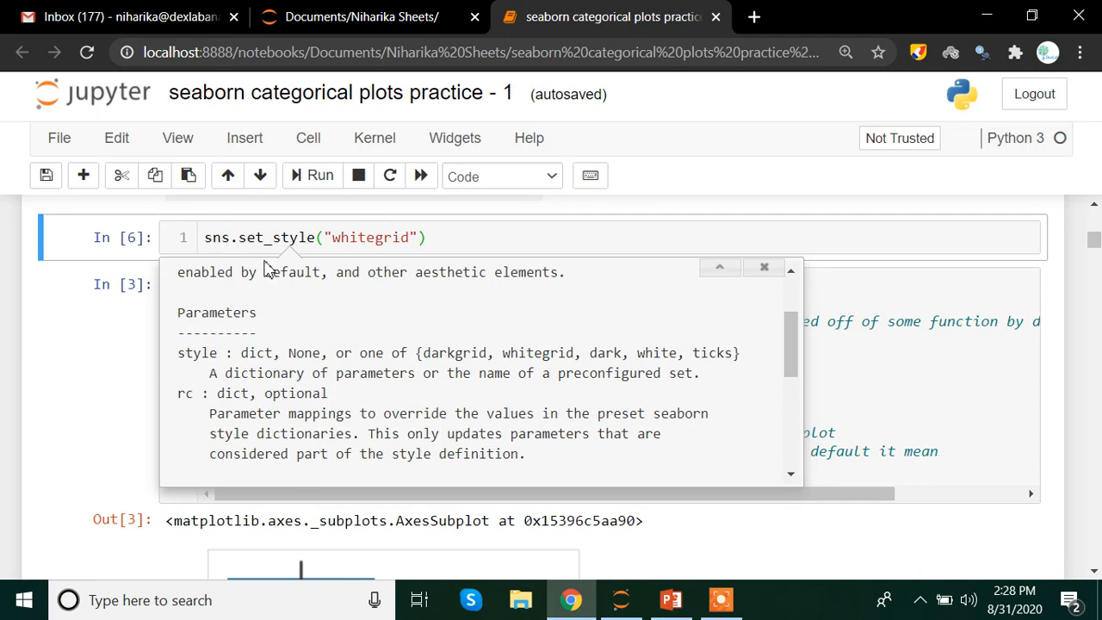
pyautogui.click(408, 238)
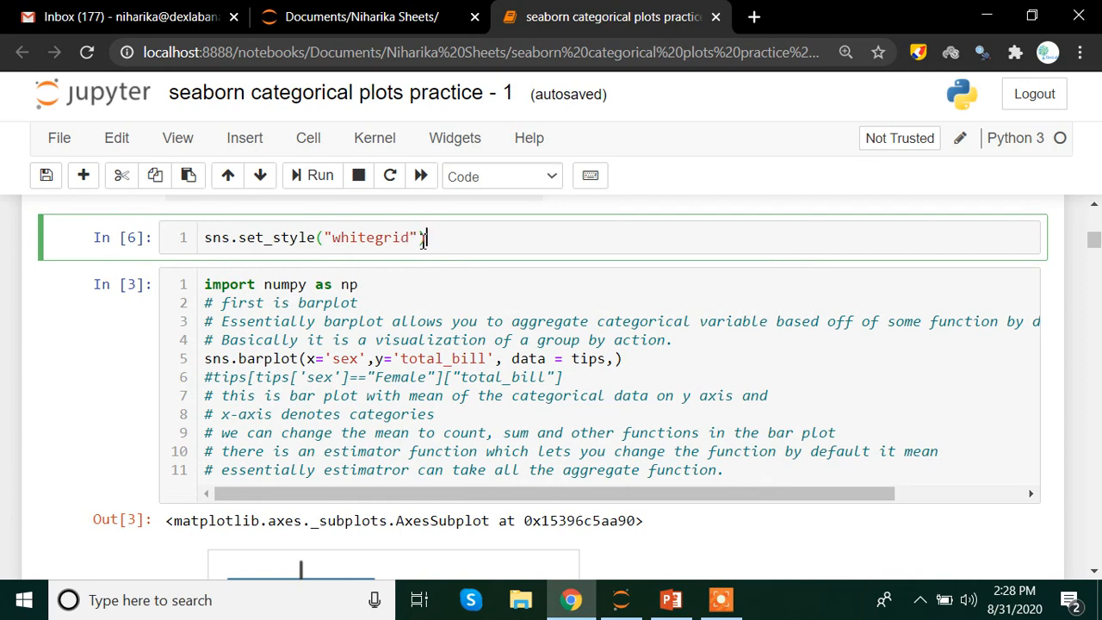
# - Scroll down to the barplot cell and select the sns.barplot call
pyautogui.scroll(-3)
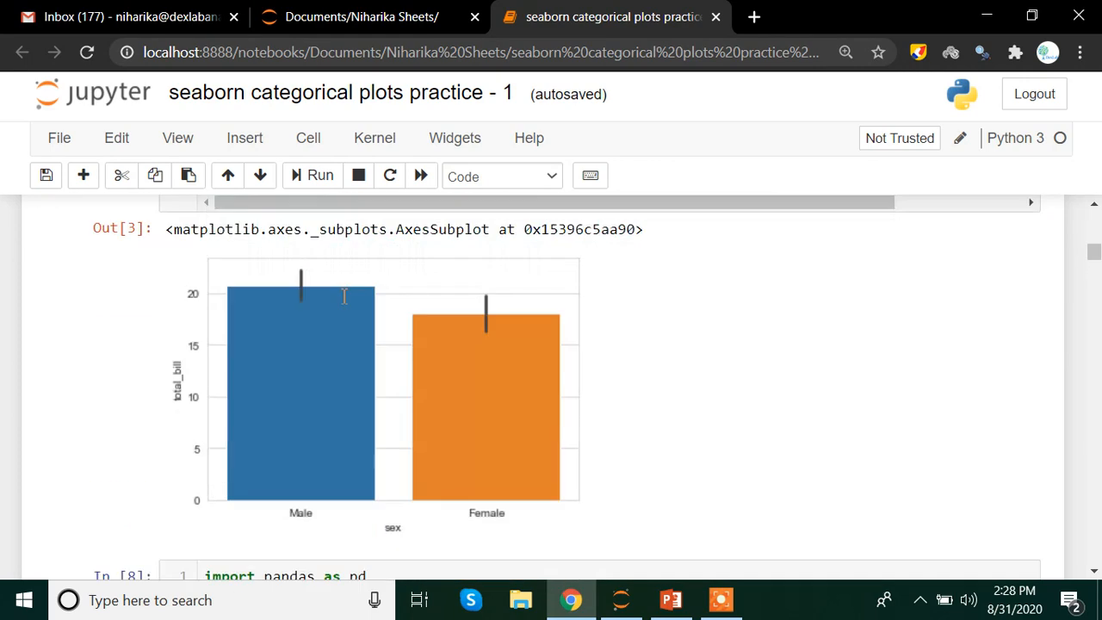
pyautogui.scroll(-3)
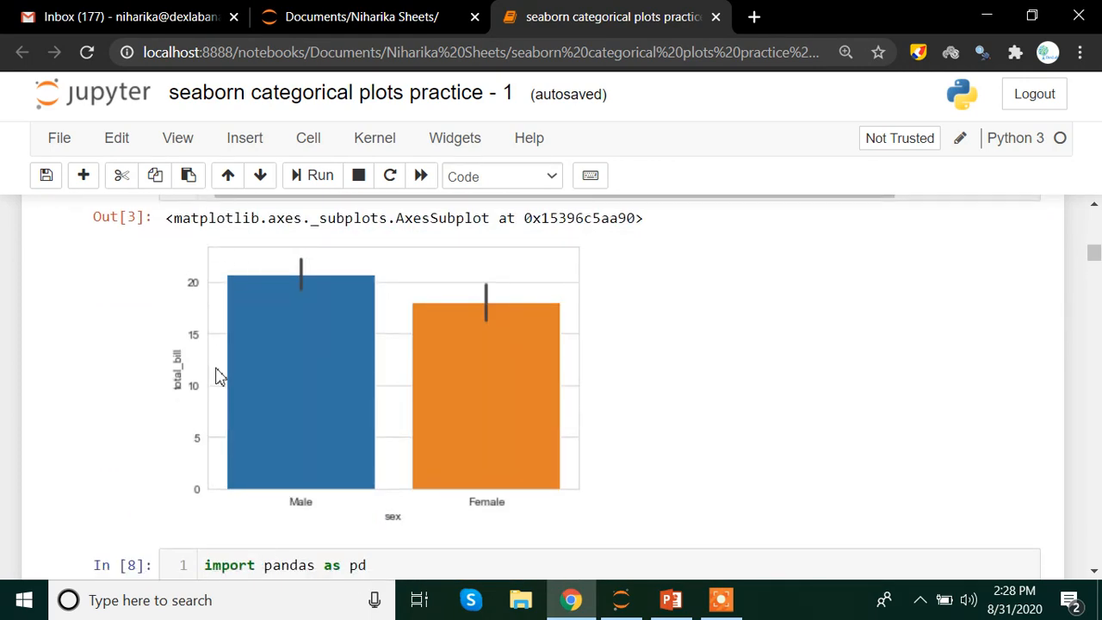
pyautogui.moveTo(381, 399)
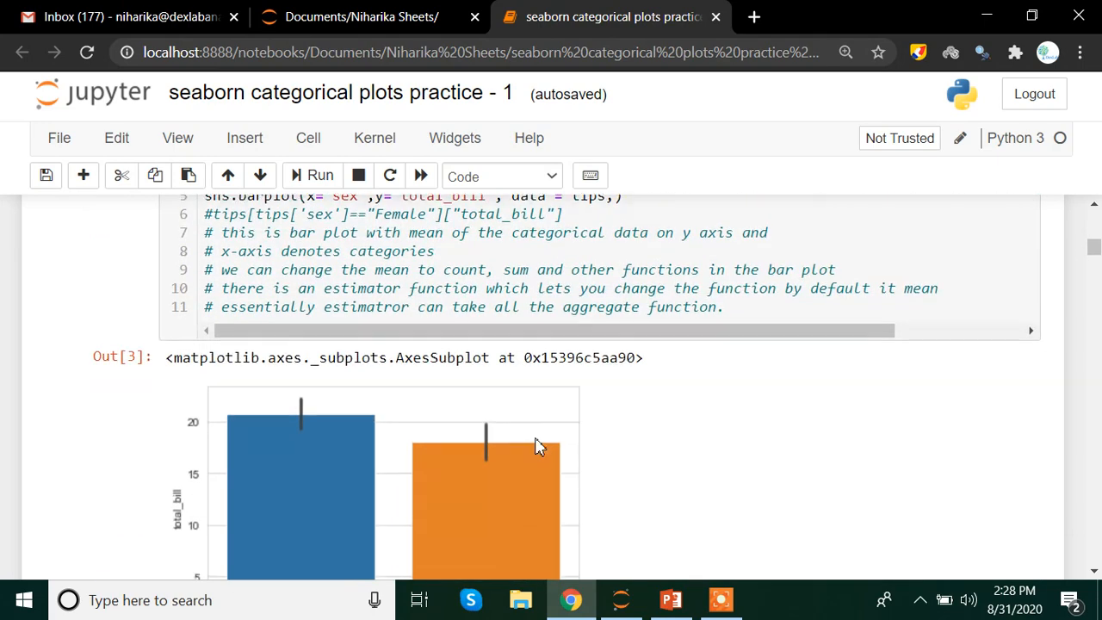
pyautogui.scroll(-3)
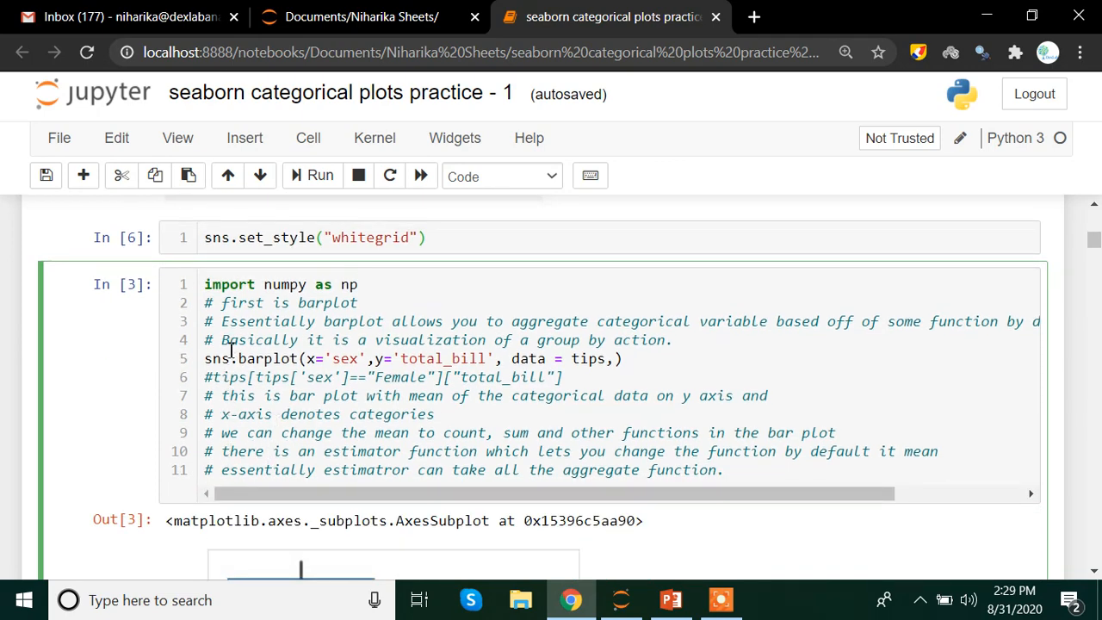
pyautogui.scroll(-3)
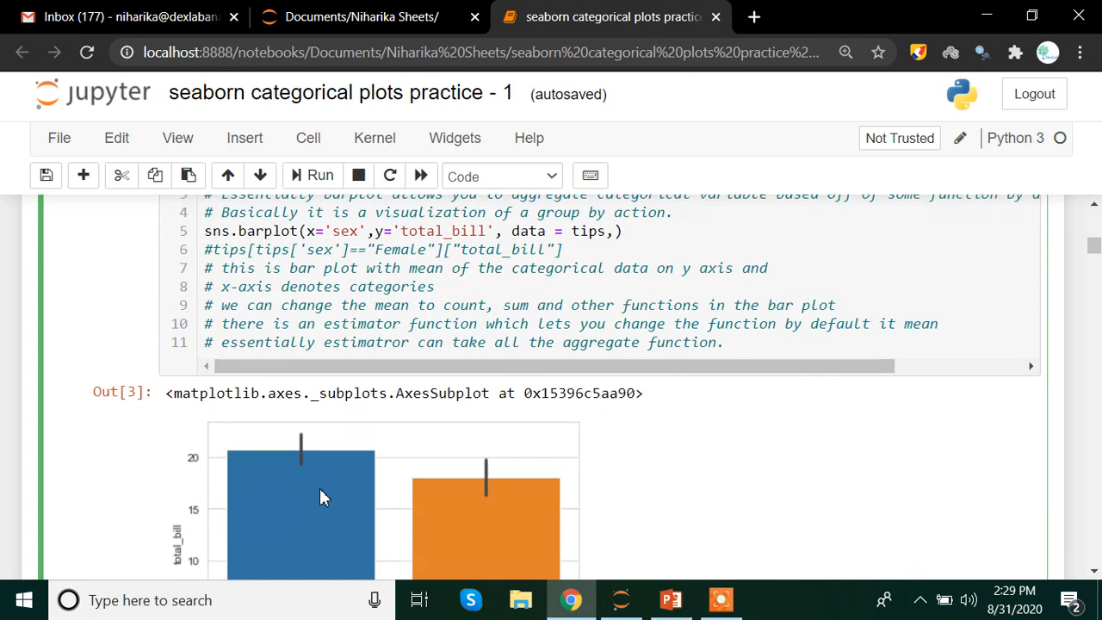
pyautogui.scroll(-3)
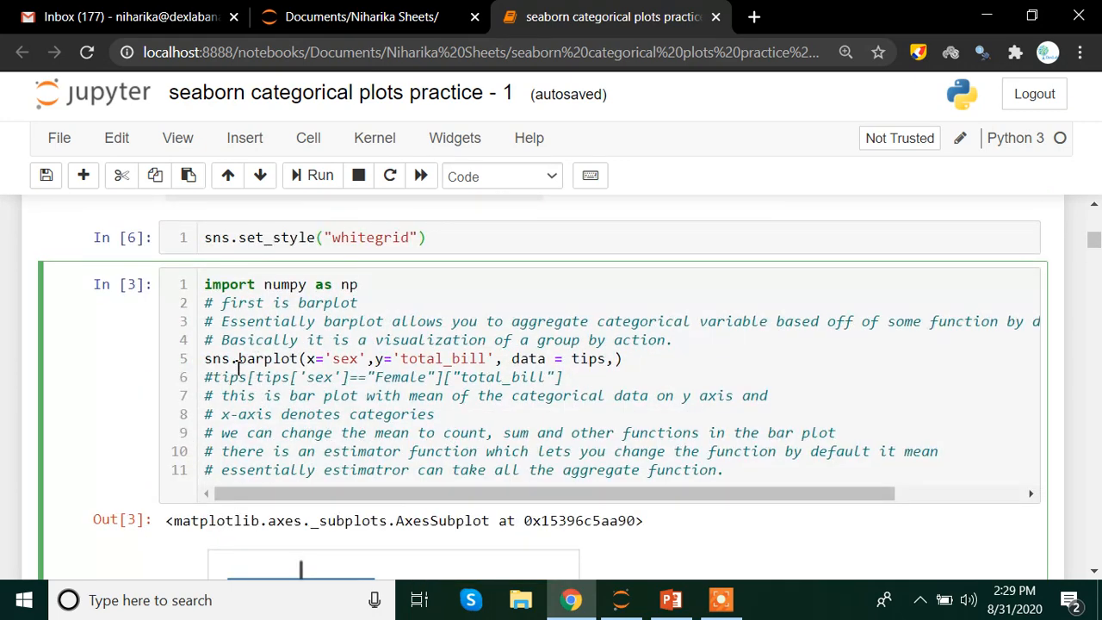
pyautogui.doubleClick(217, 358)
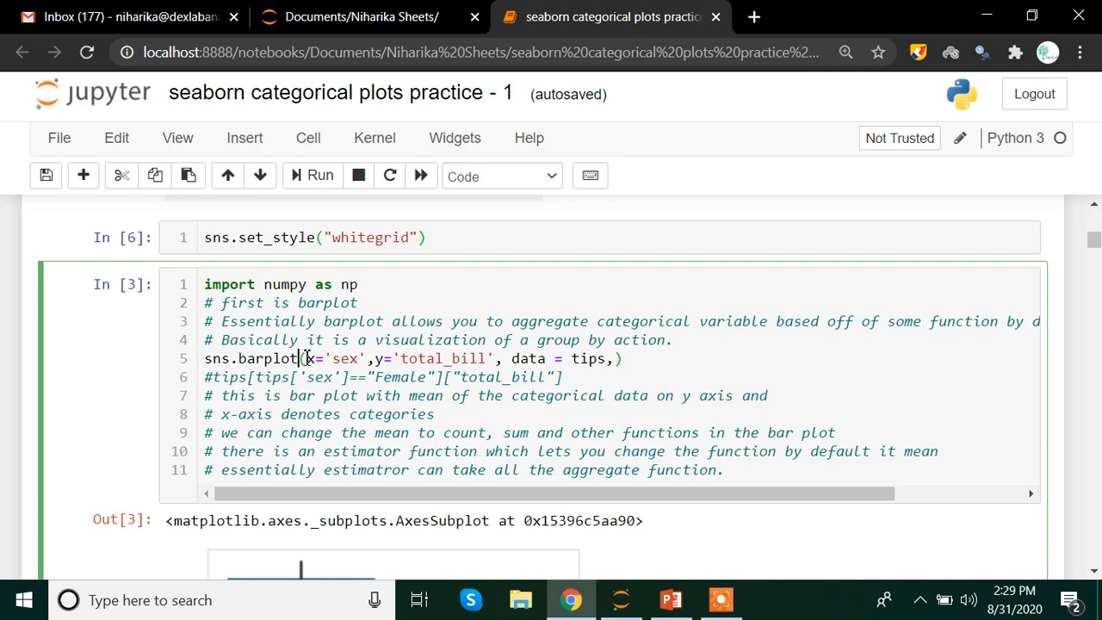
pyautogui.moveTo(248, 414)
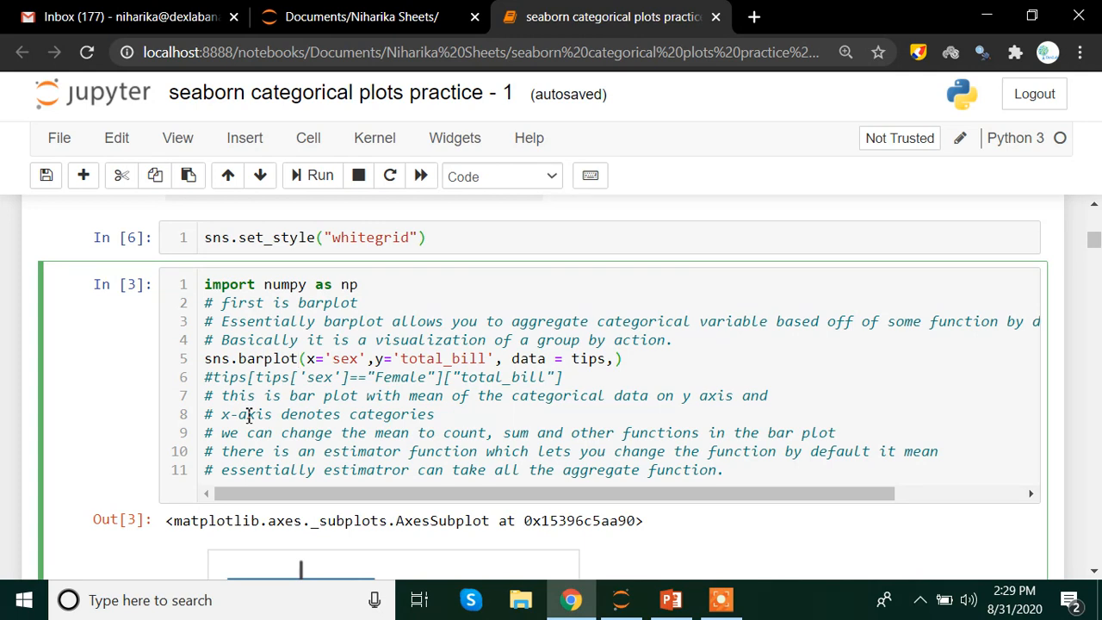
# - Return to the barplot call, scroll the output, and select words on its line
pyautogui.click(301, 358)
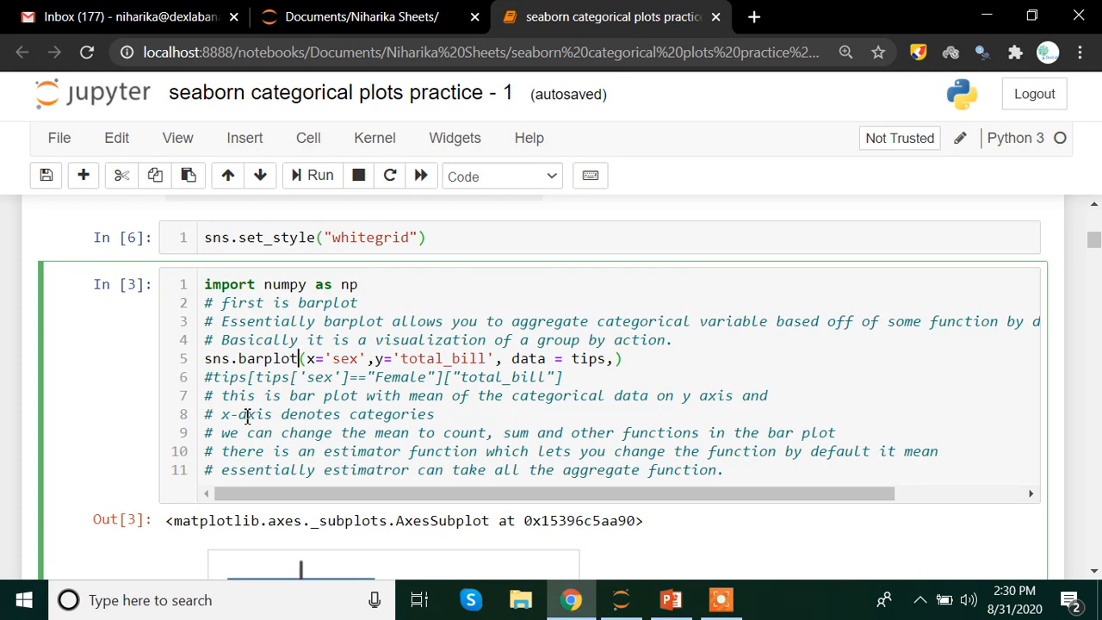
pyautogui.scroll(-3)
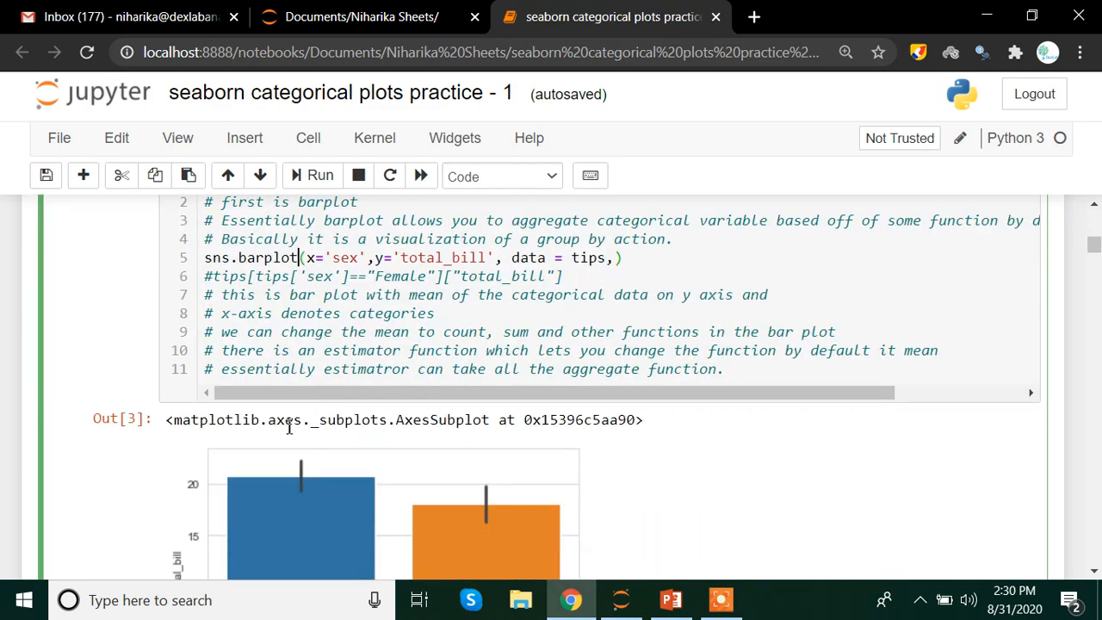
pyautogui.scroll(-3)
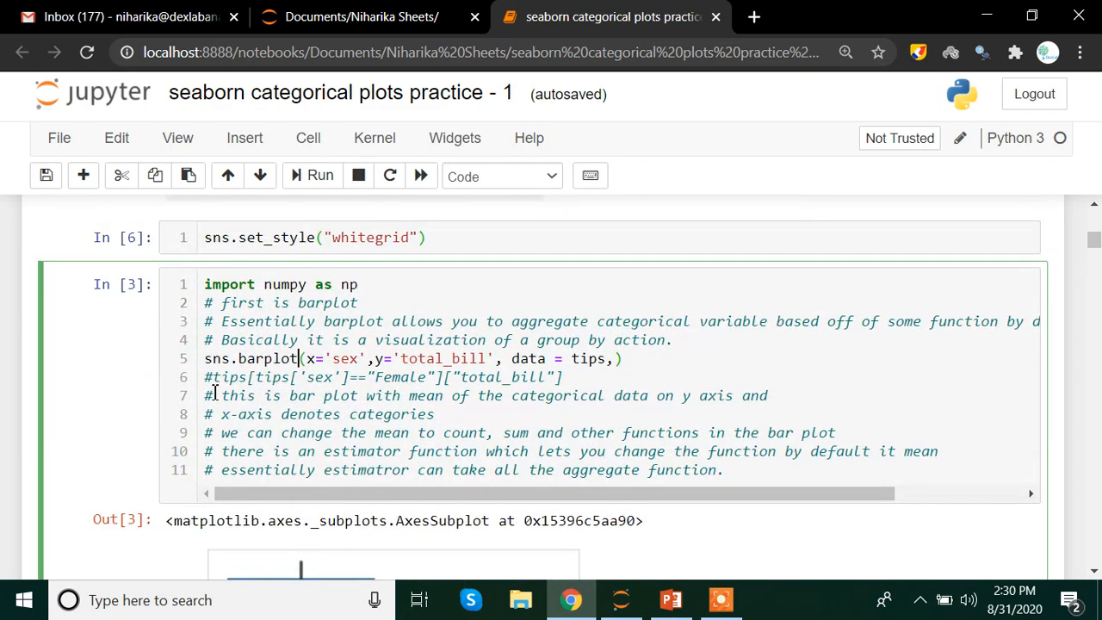
pyautogui.scroll(-3)
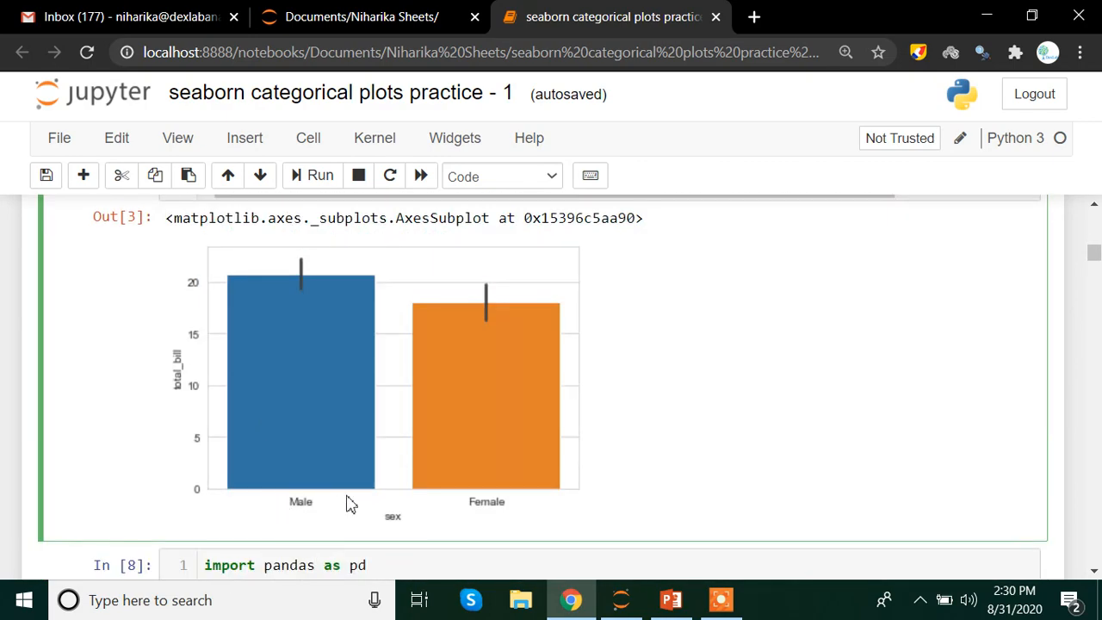
pyautogui.moveTo(513, 505)
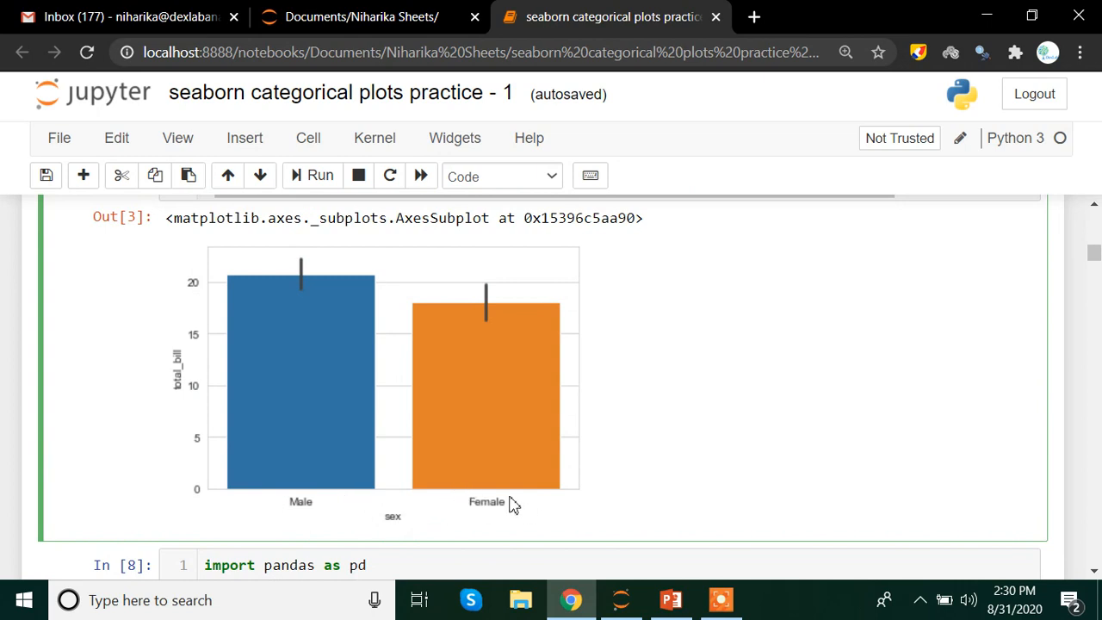
pyautogui.moveTo(274, 288)
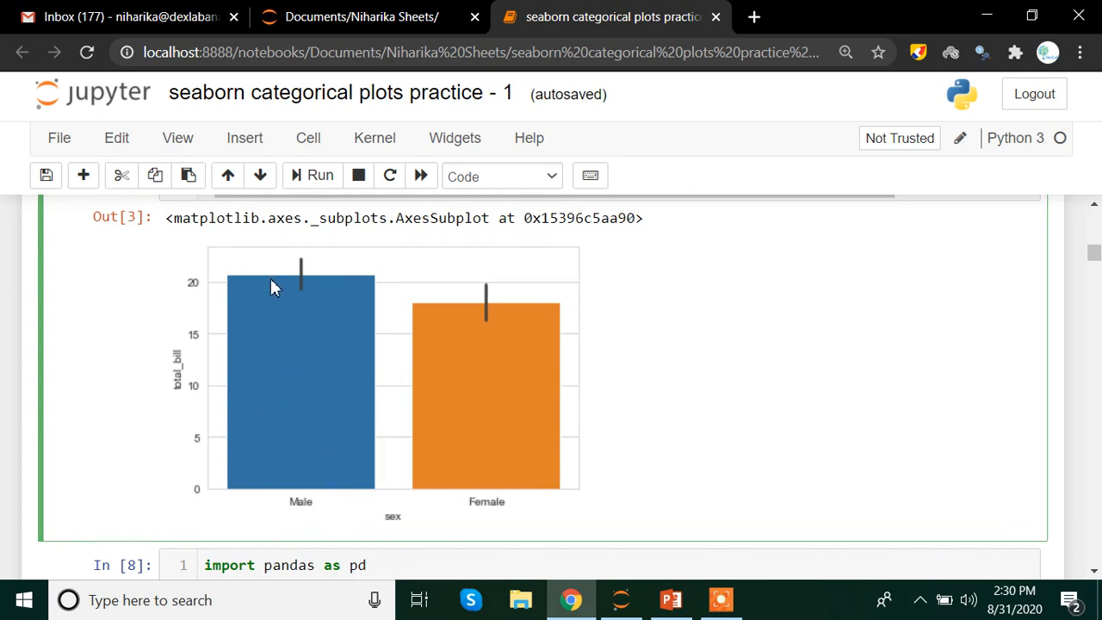
pyautogui.moveTo(434, 320)
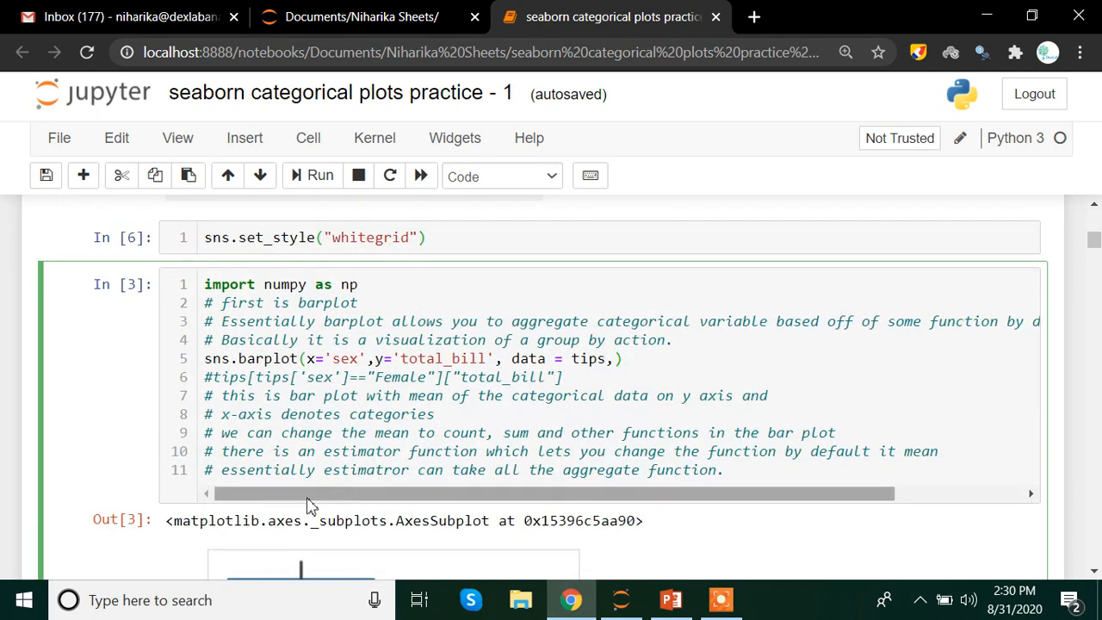
pyautogui.scroll(-3)
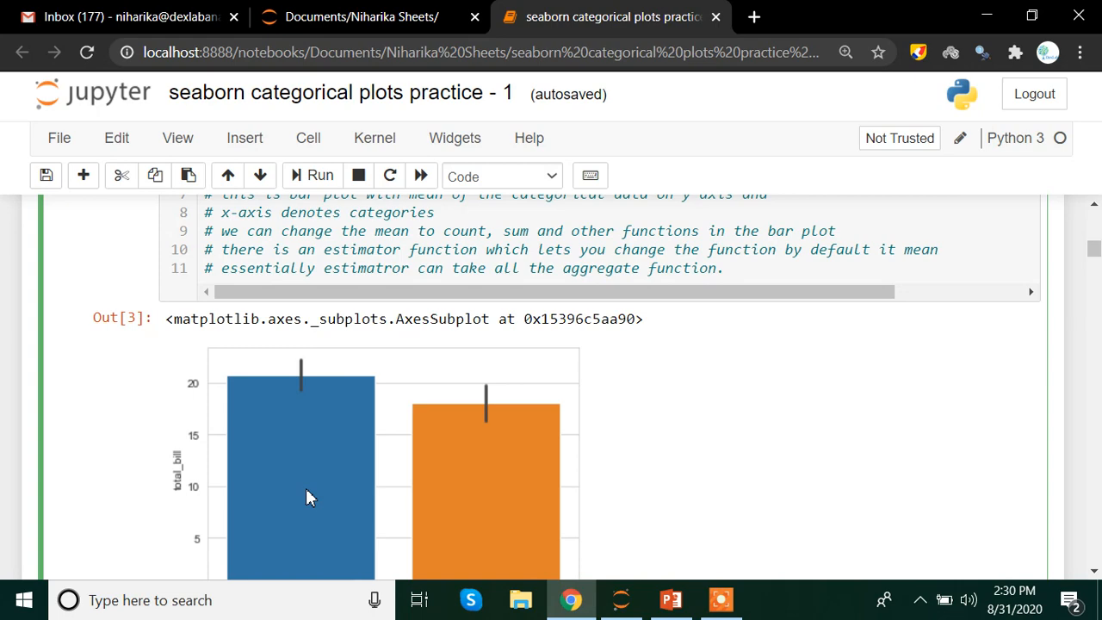
pyautogui.scroll(-3)
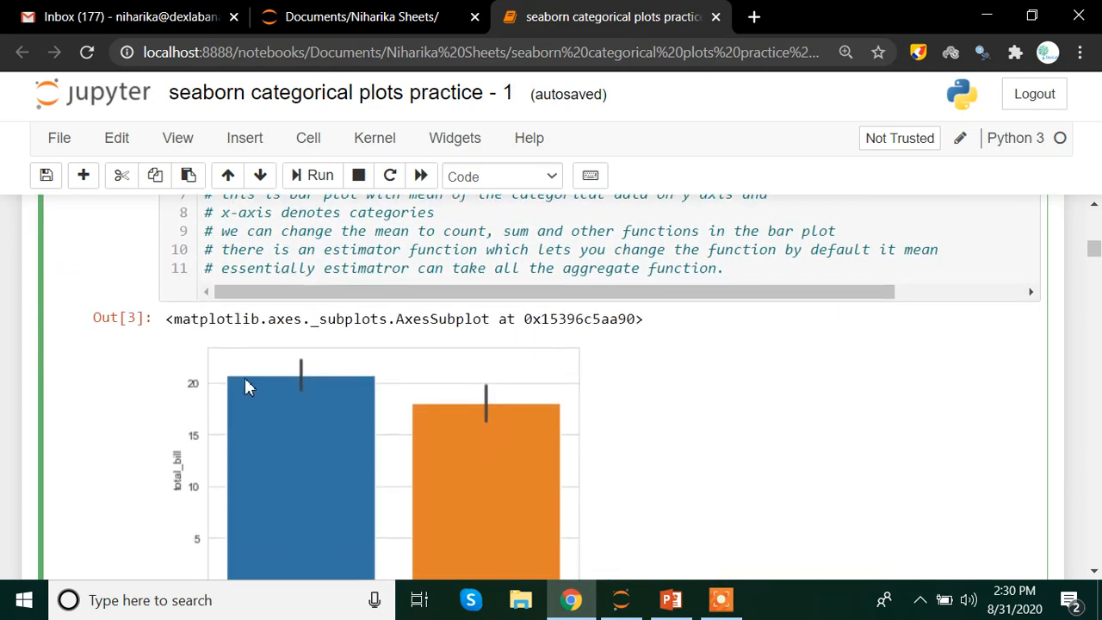
pyautogui.moveTo(417, 497)
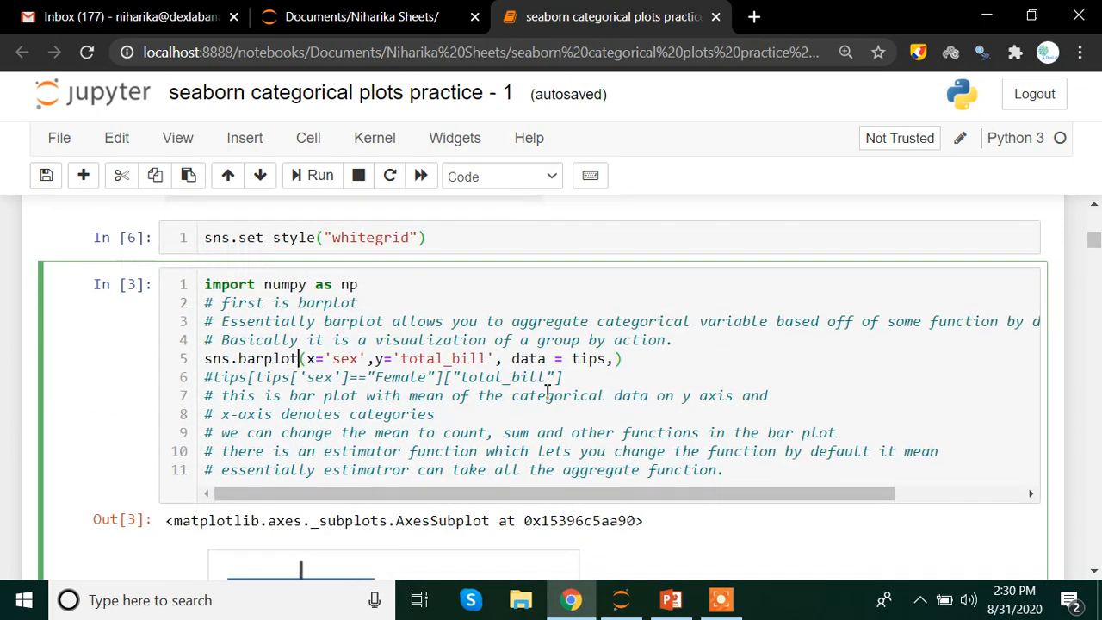
pyautogui.doubleClick(559, 358)
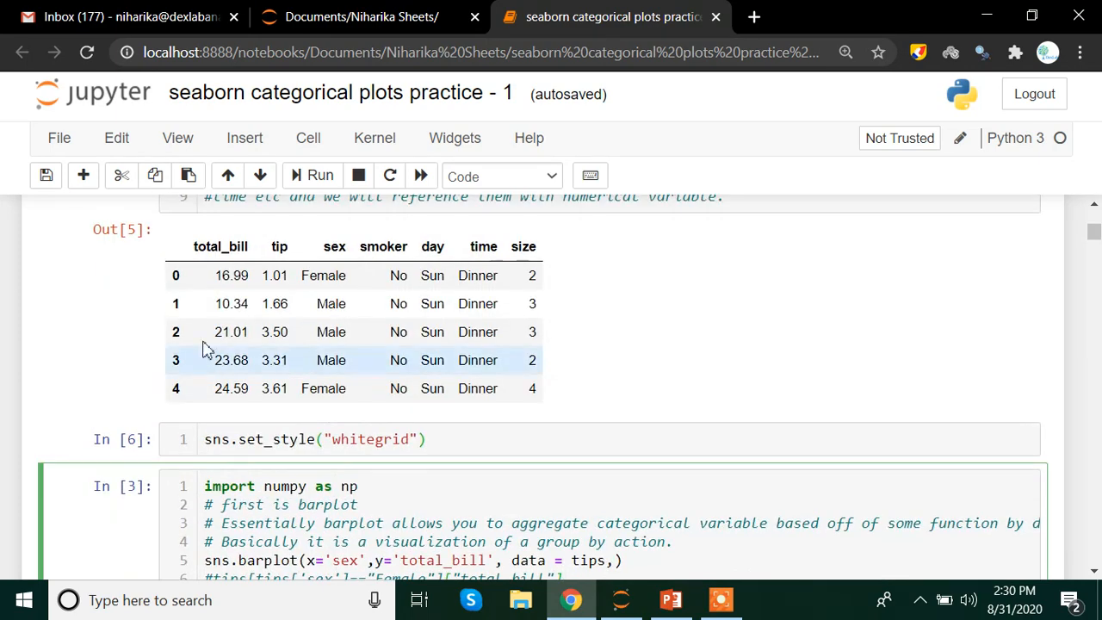
pyautogui.moveTo(368, 411)
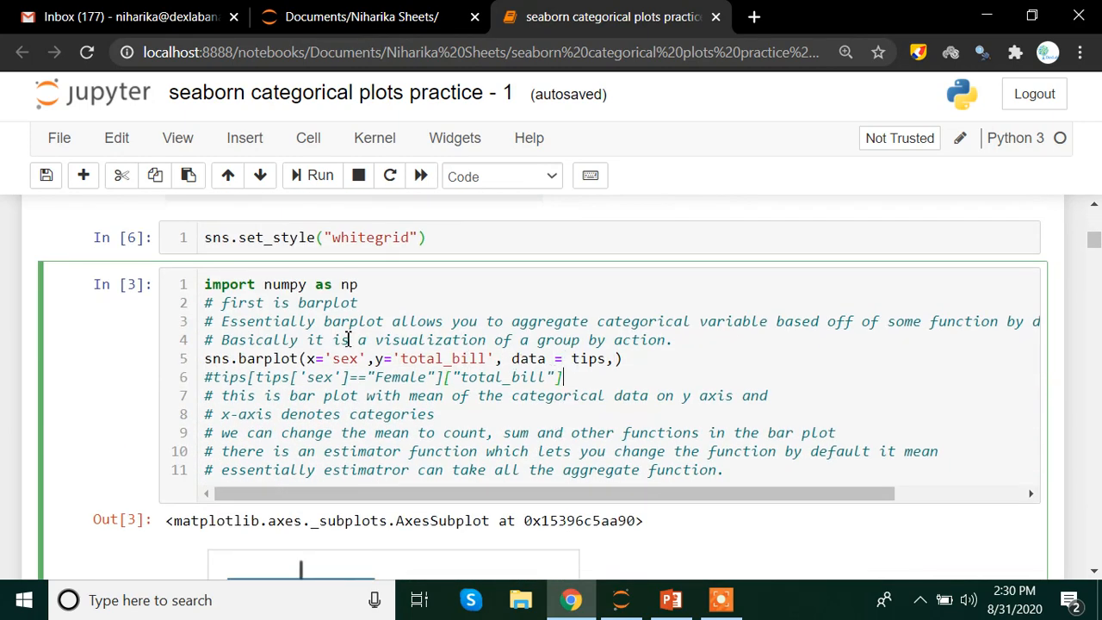
pyautogui.doubleClick(265, 358)
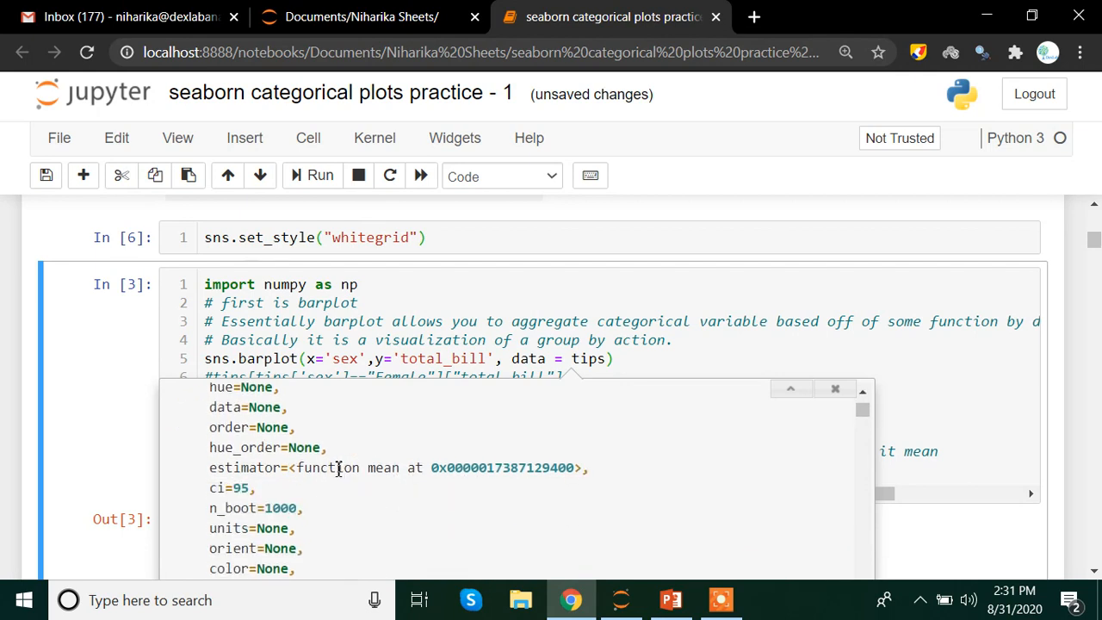
# - Select words on the barplot code line, then dismiss the parameter documentation
pyautogui.doubleClick(378, 468)
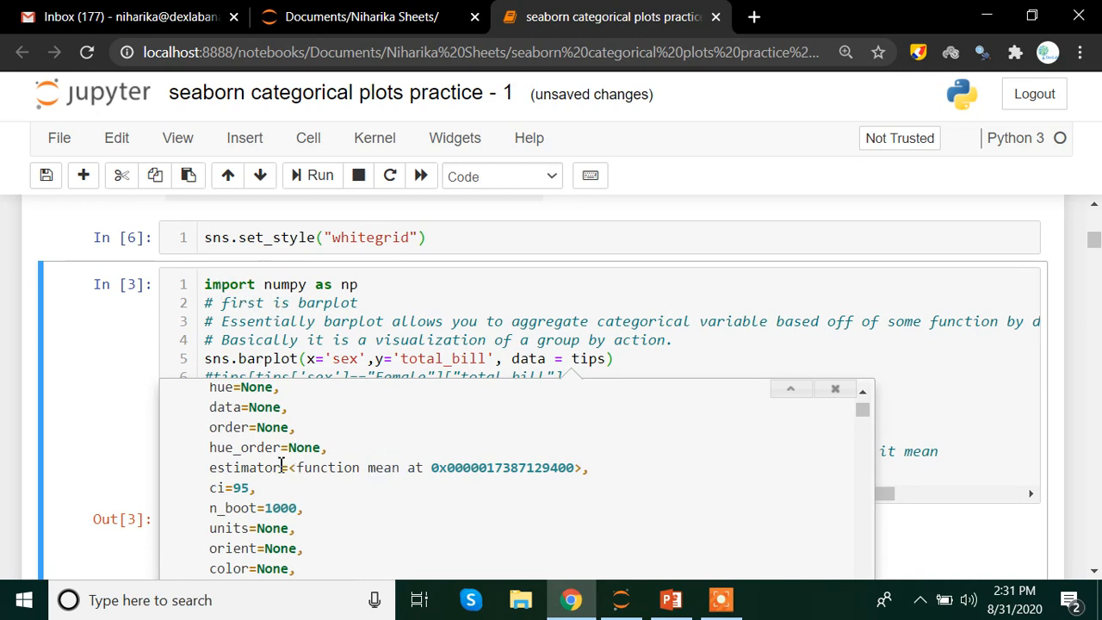
pyautogui.doubleClick(241, 468)
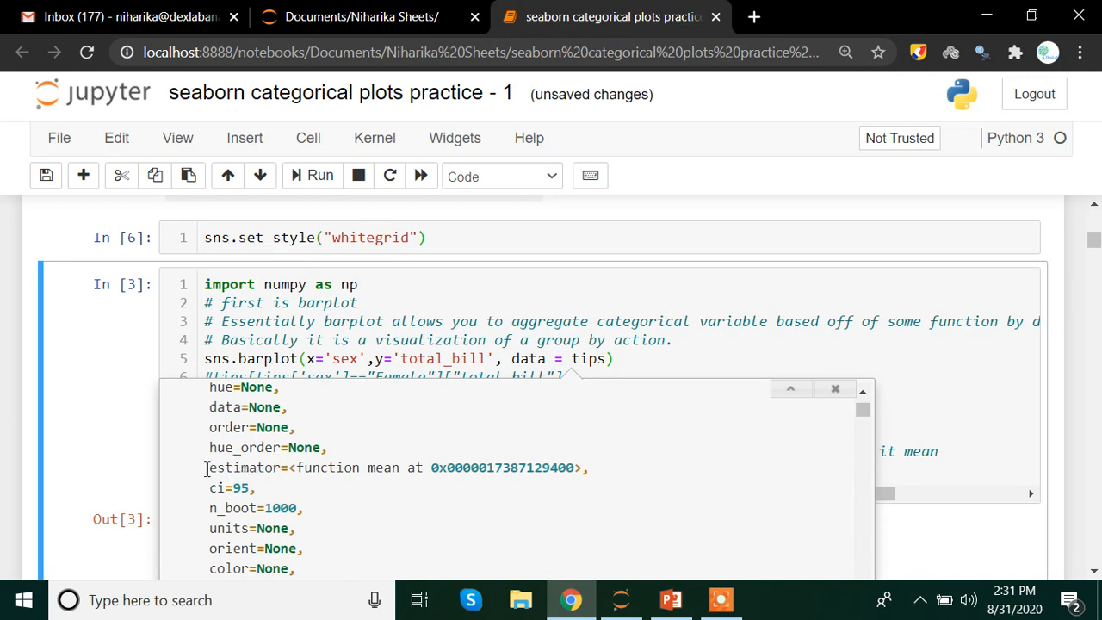
pyautogui.moveTo(299, 477)
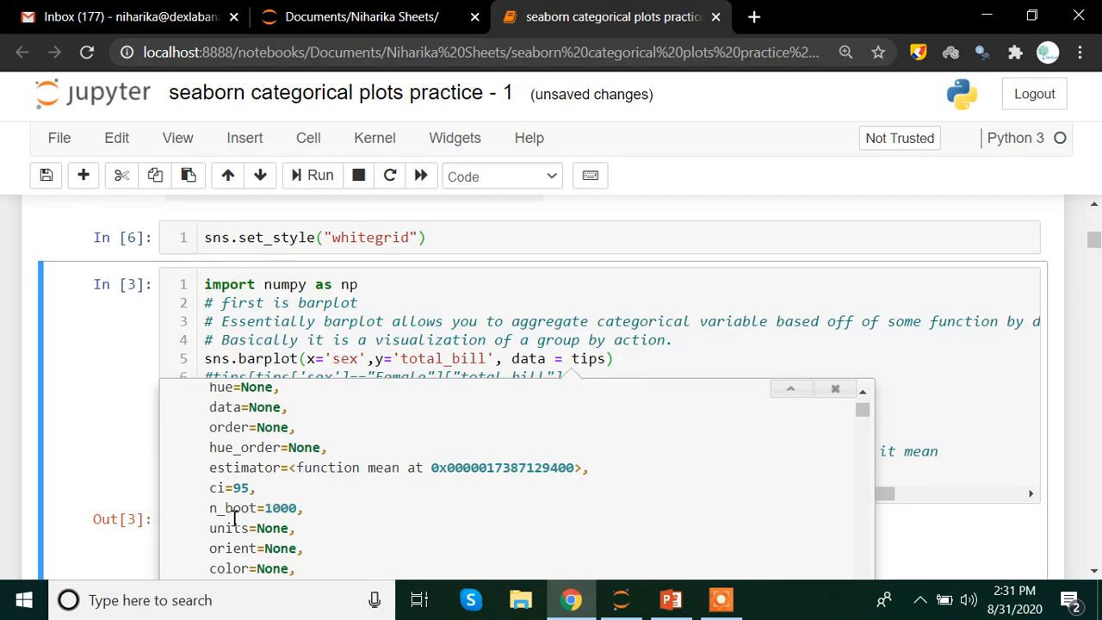
pyautogui.moveTo(351, 501)
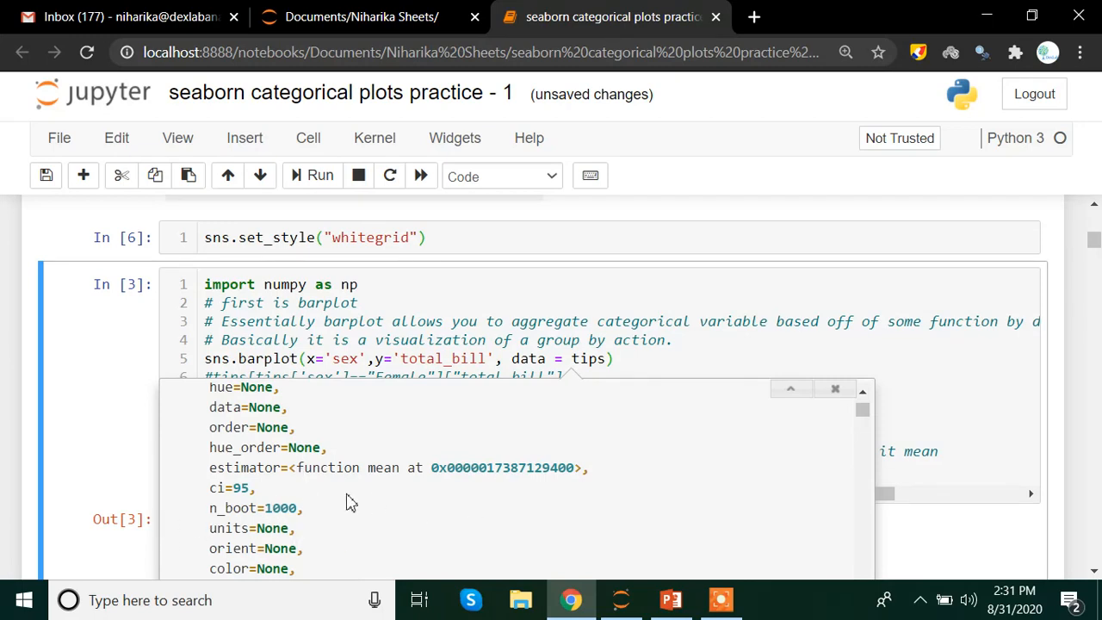
pyautogui.moveTo(334, 492)
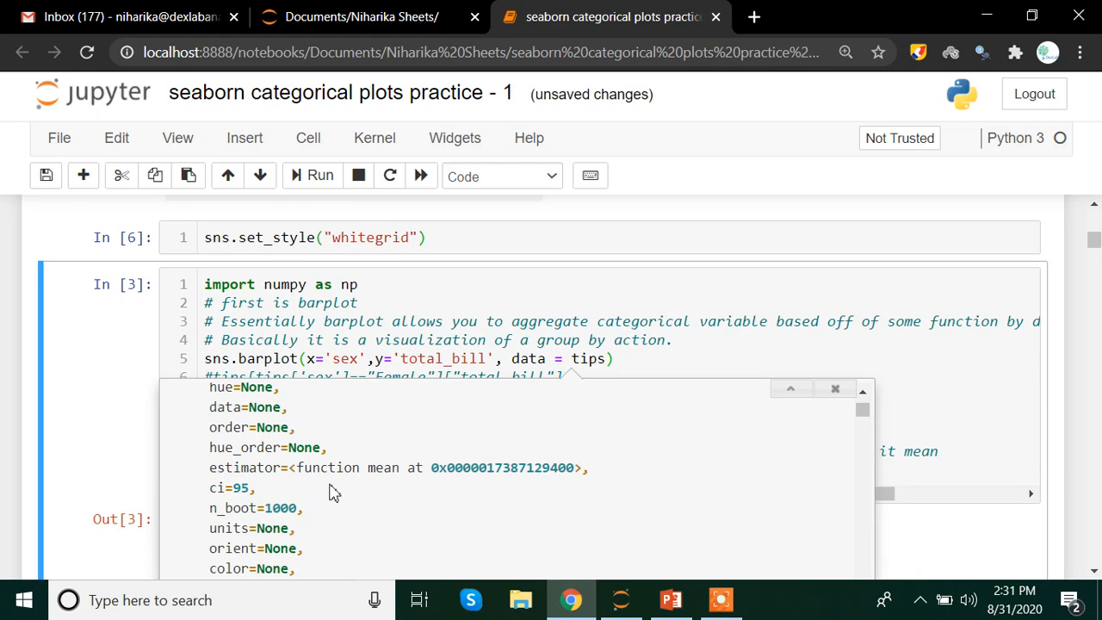
pyautogui.moveTo(338, 515)
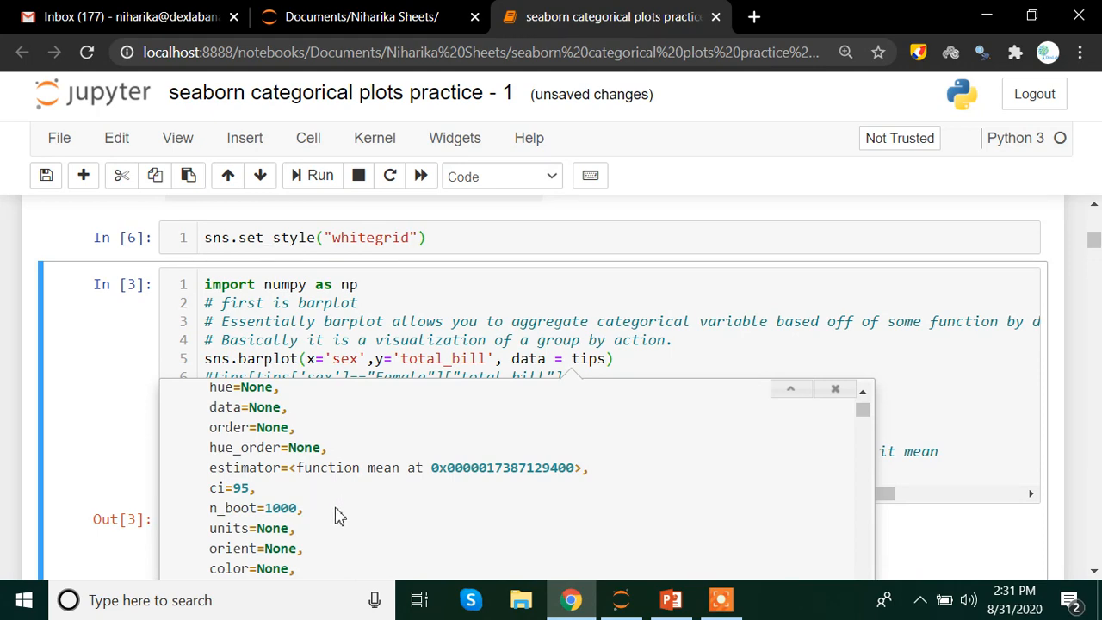
pyautogui.click(619, 358)
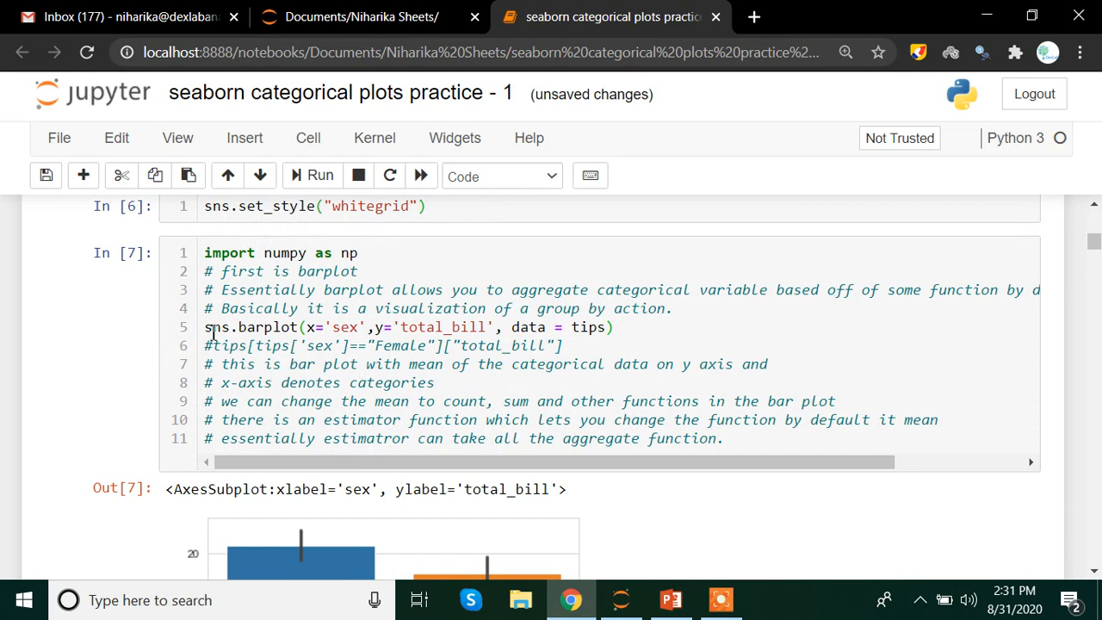
# - Scroll through the Male/Female mean bar chart and return to the barplot call
pyautogui.click(288, 327)
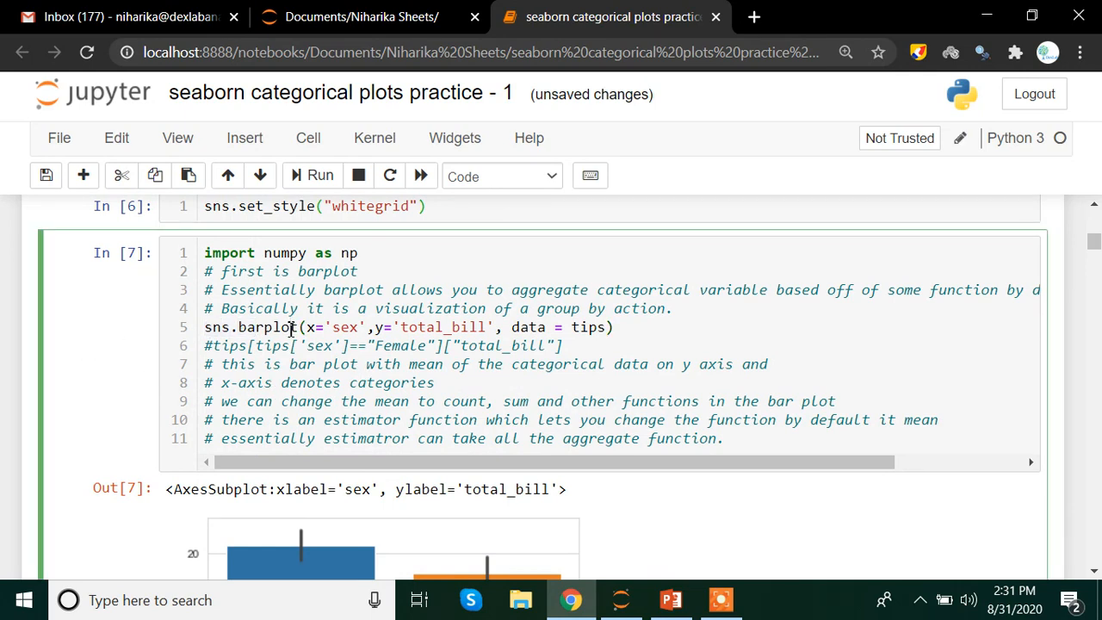
pyautogui.click(290, 327)
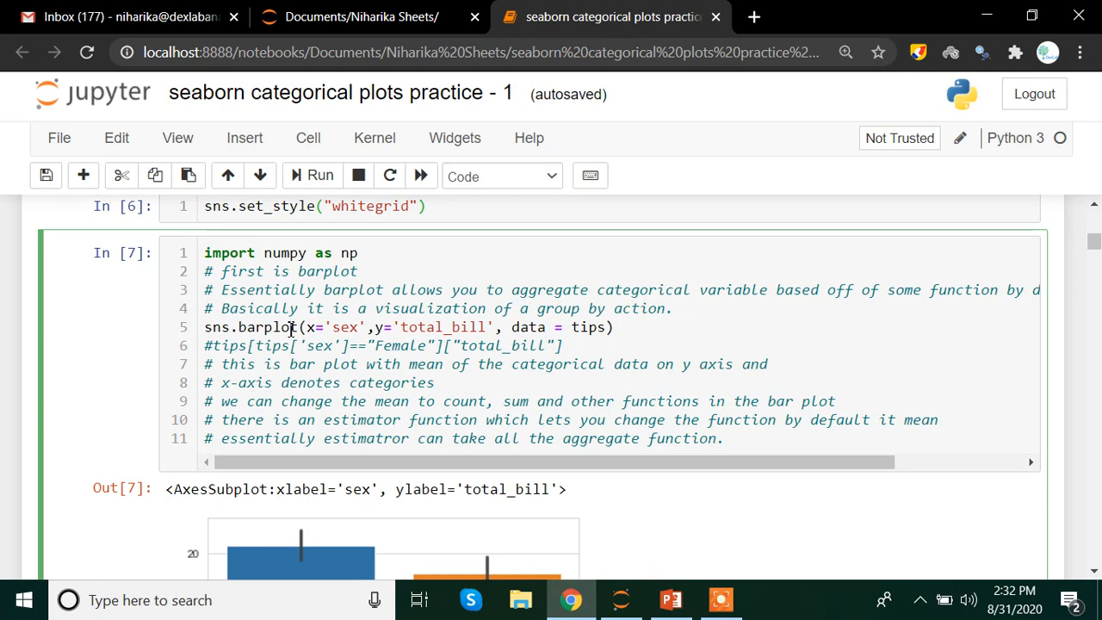
pyautogui.moveTo(291, 328)
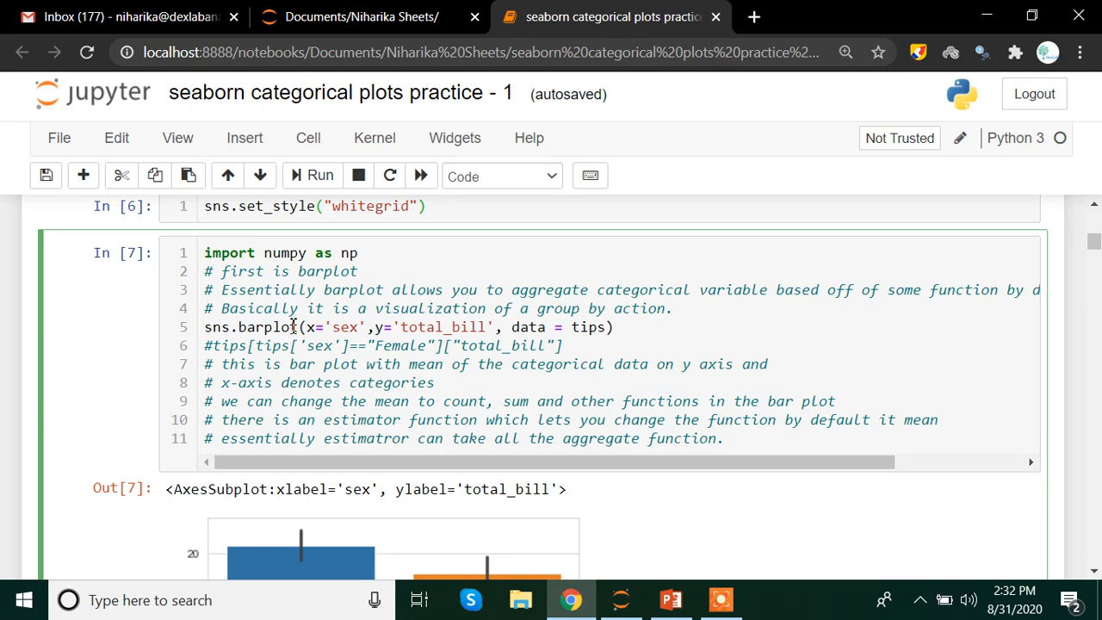
pyautogui.scroll(-3)
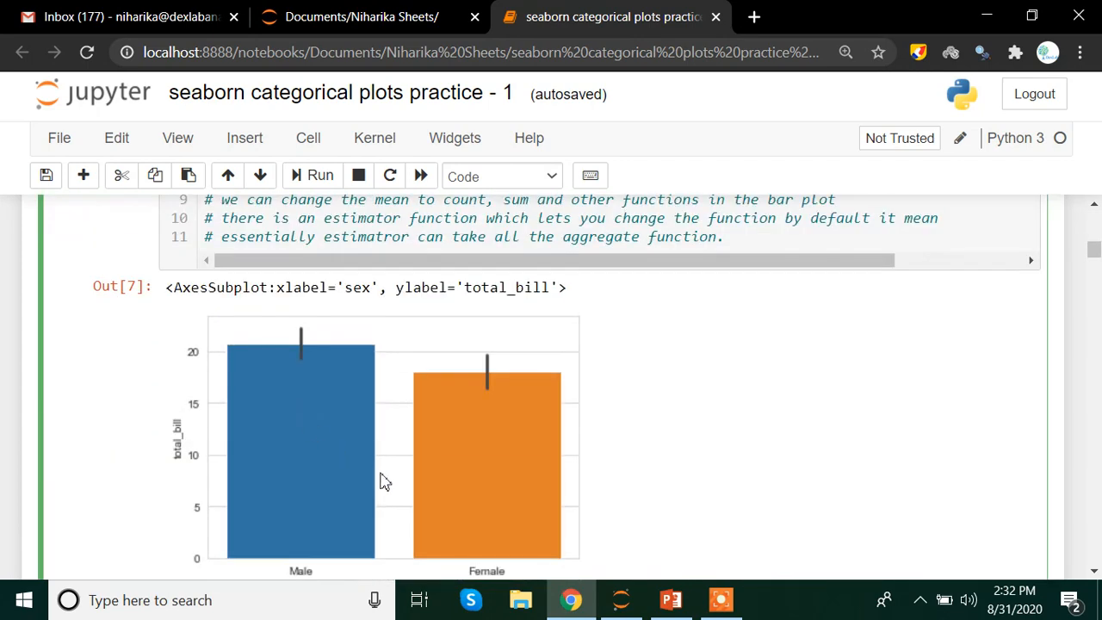
pyautogui.scroll(-3)
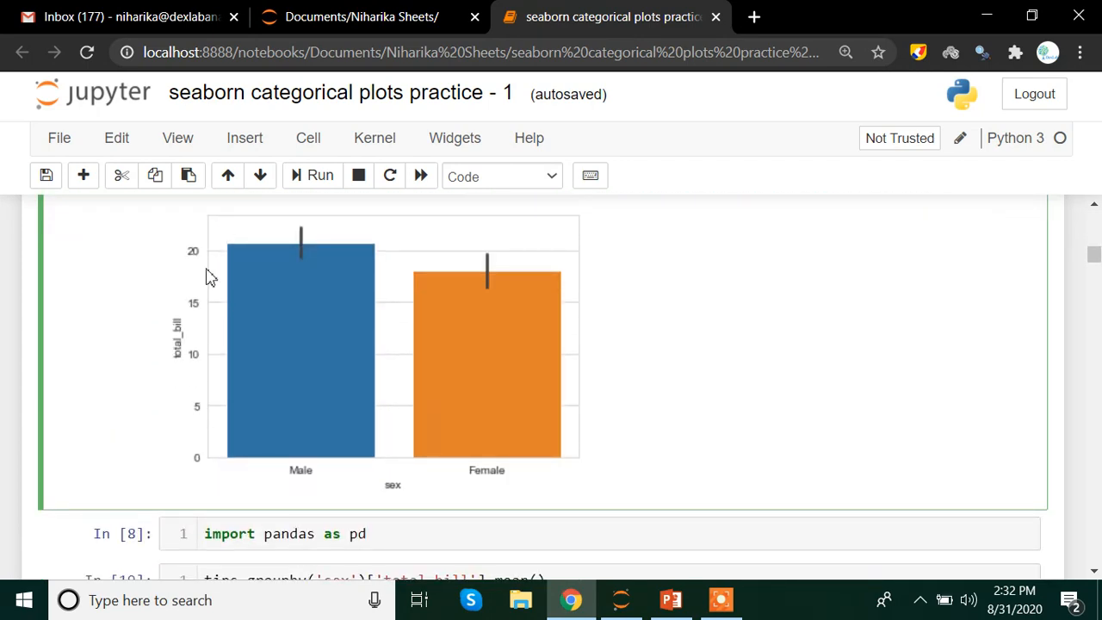
pyautogui.moveTo(421, 486)
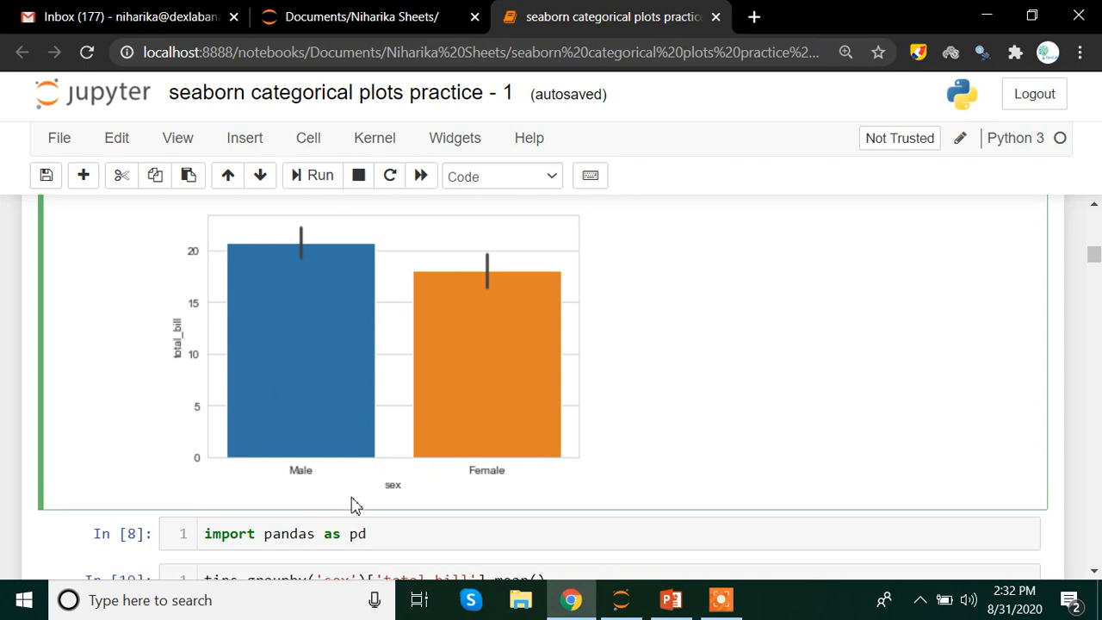
pyautogui.moveTo(497, 487)
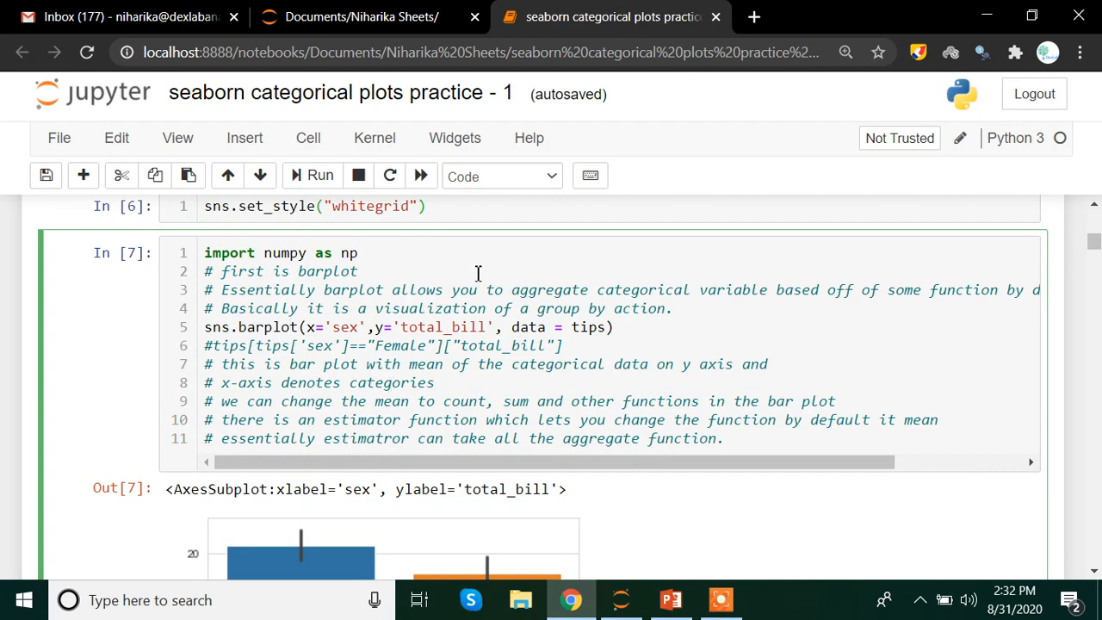
pyautogui.scroll(-3)
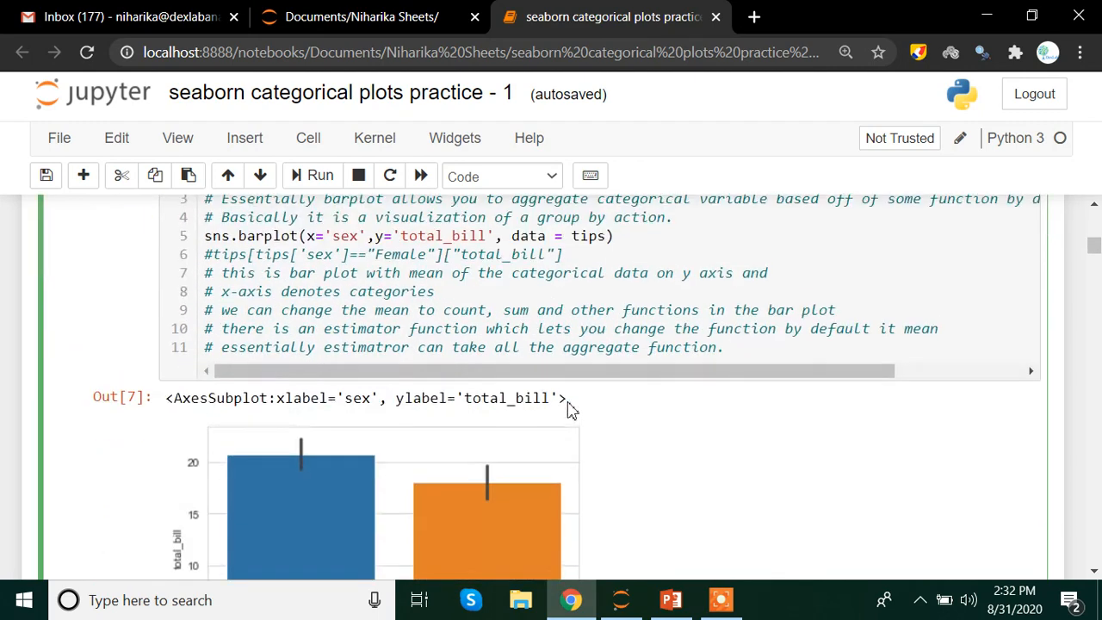
pyautogui.scroll(-3)
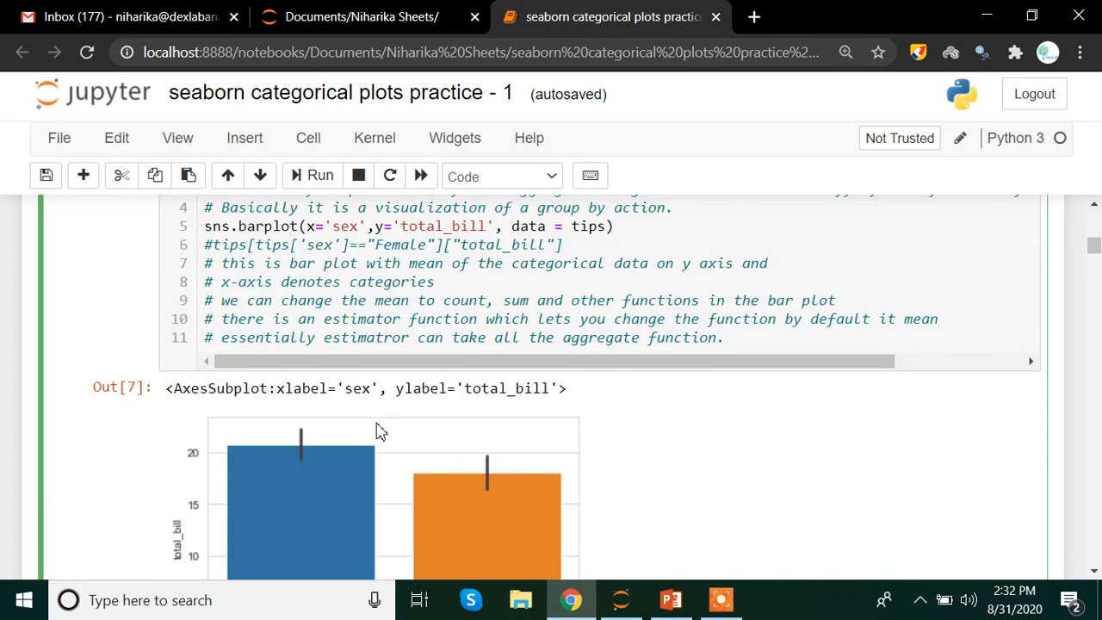
pyautogui.click(293, 226)
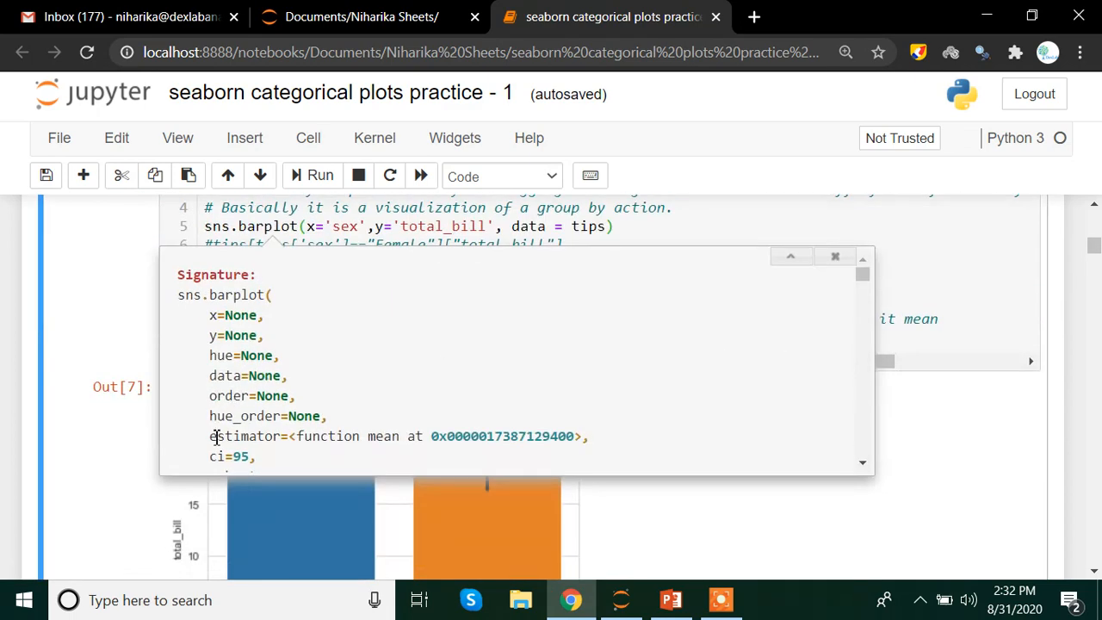
# - Add estimator=np.std after data = tips in the sns.barplot call
pyautogui.doubleClick(244, 436)
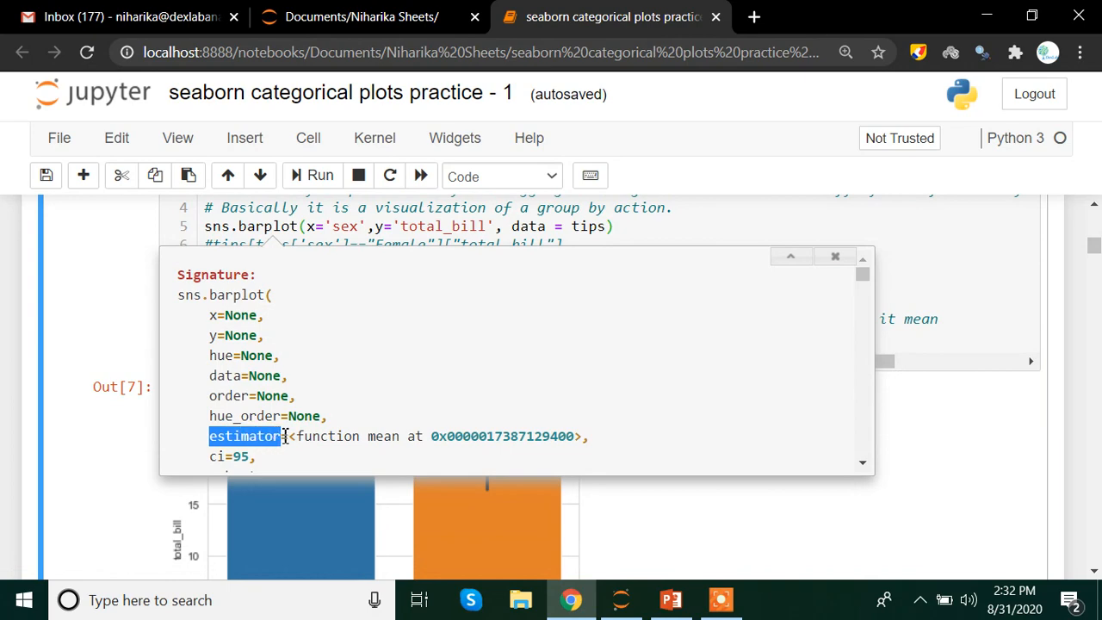
pyautogui.moveTo(693, 324)
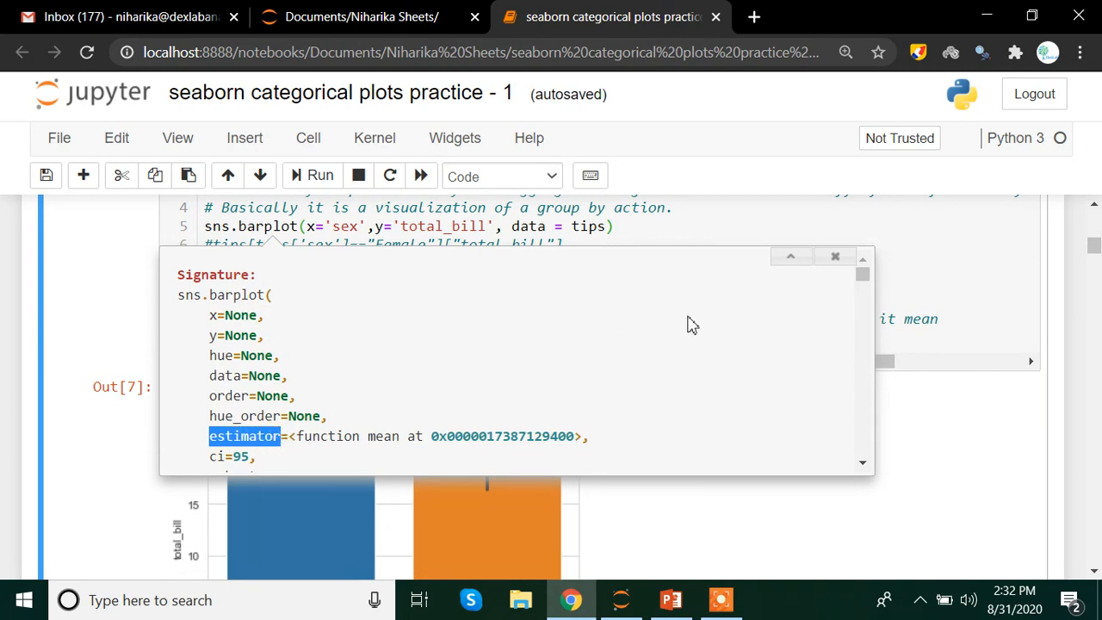
pyautogui.click(834, 257)
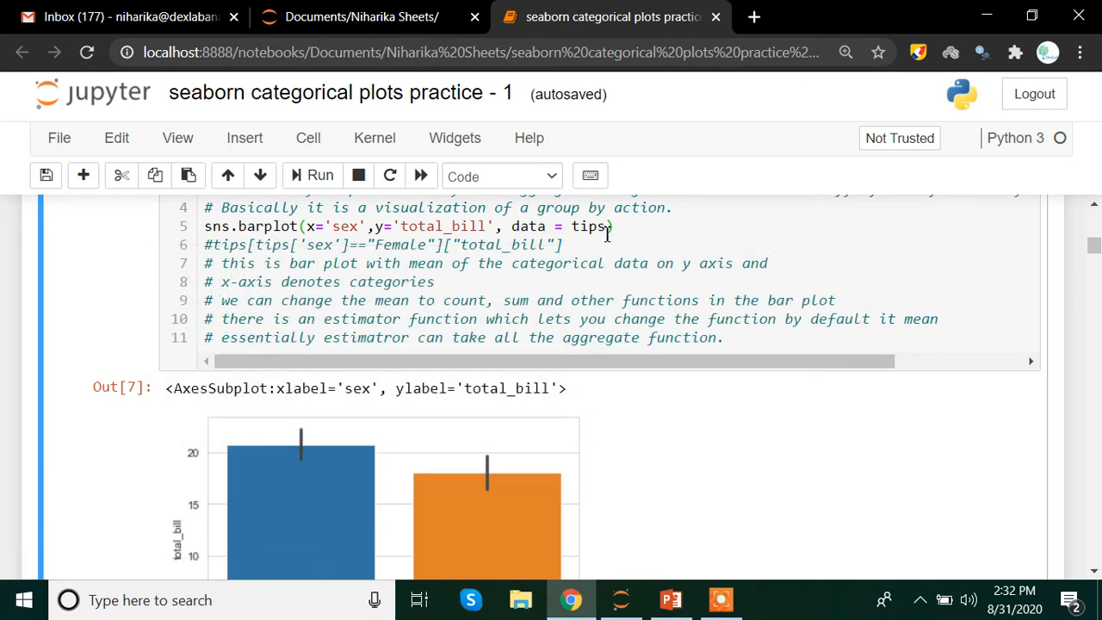
pyautogui.write(',estimator')
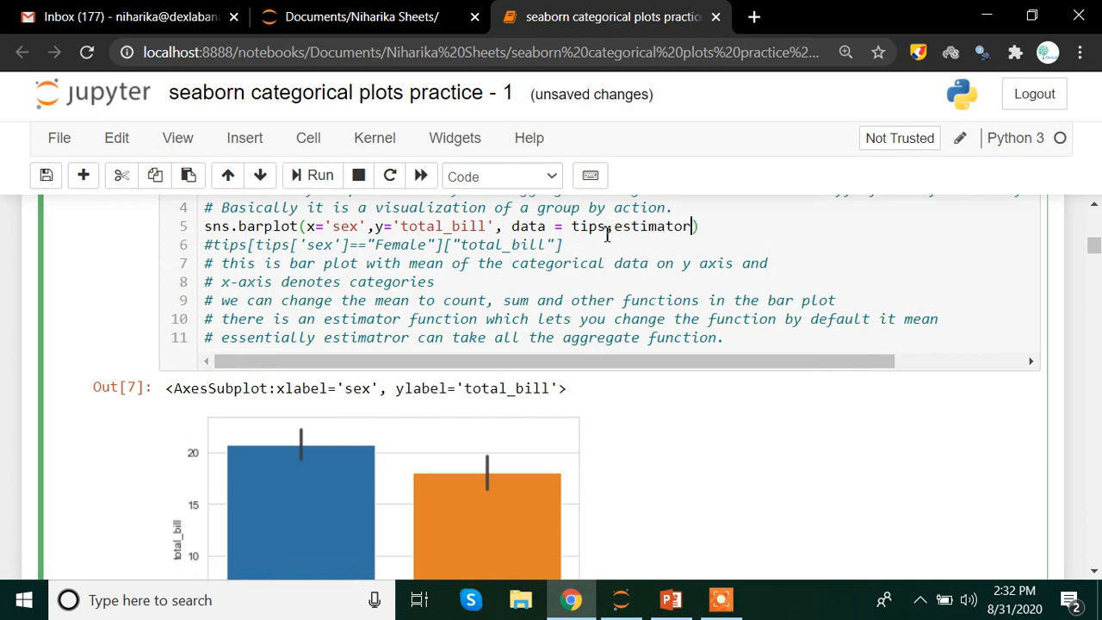
pyautogui.write('=')
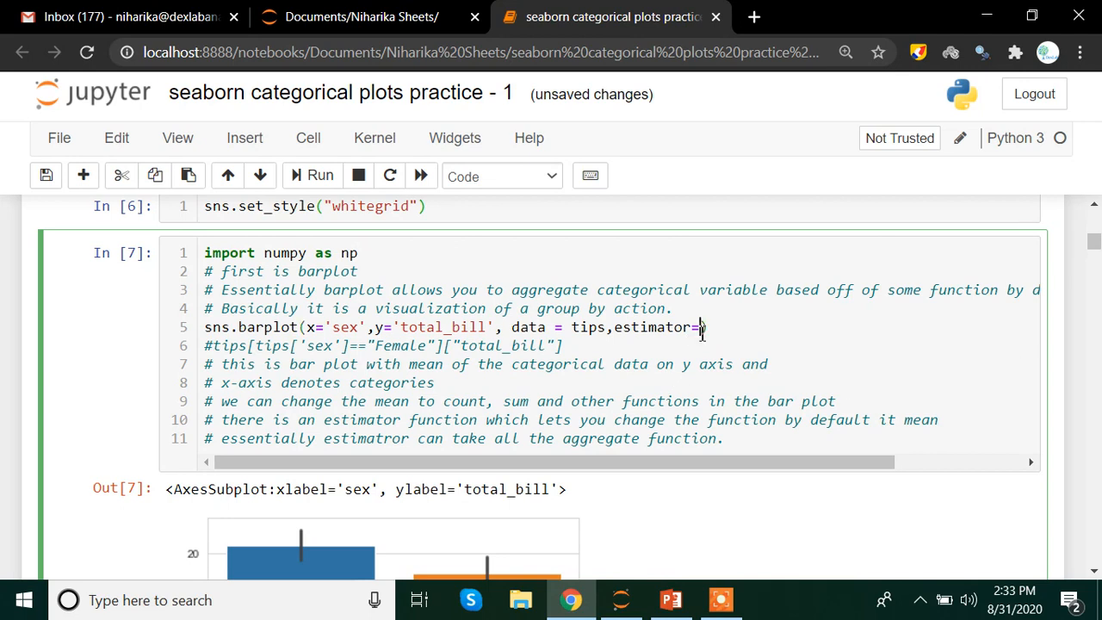
pyautogui.write('np')
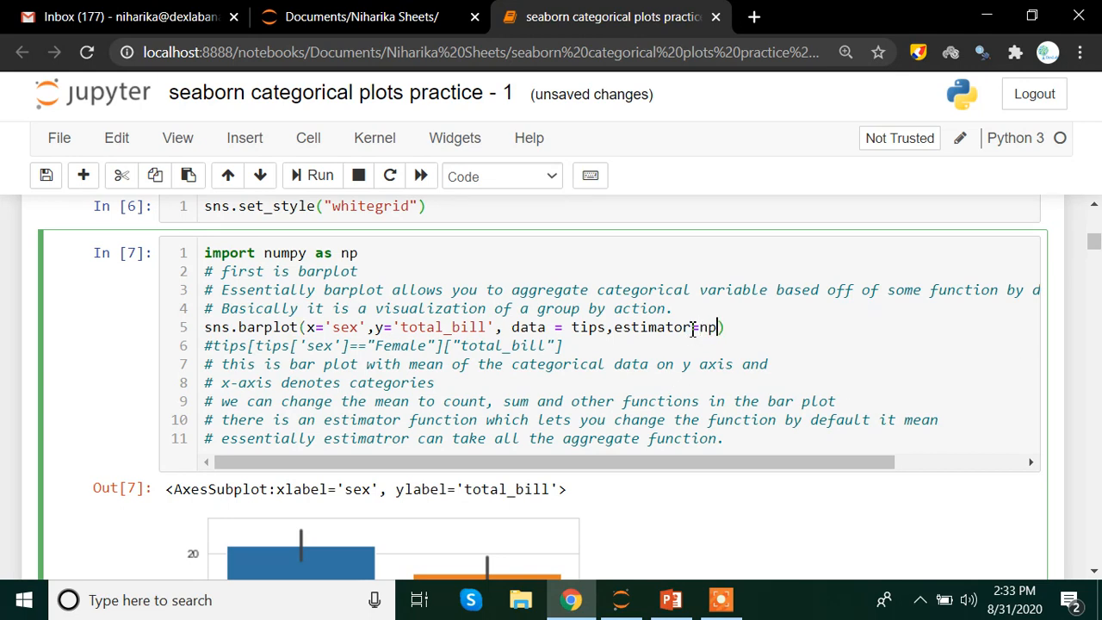
pyautogui.write('.std')
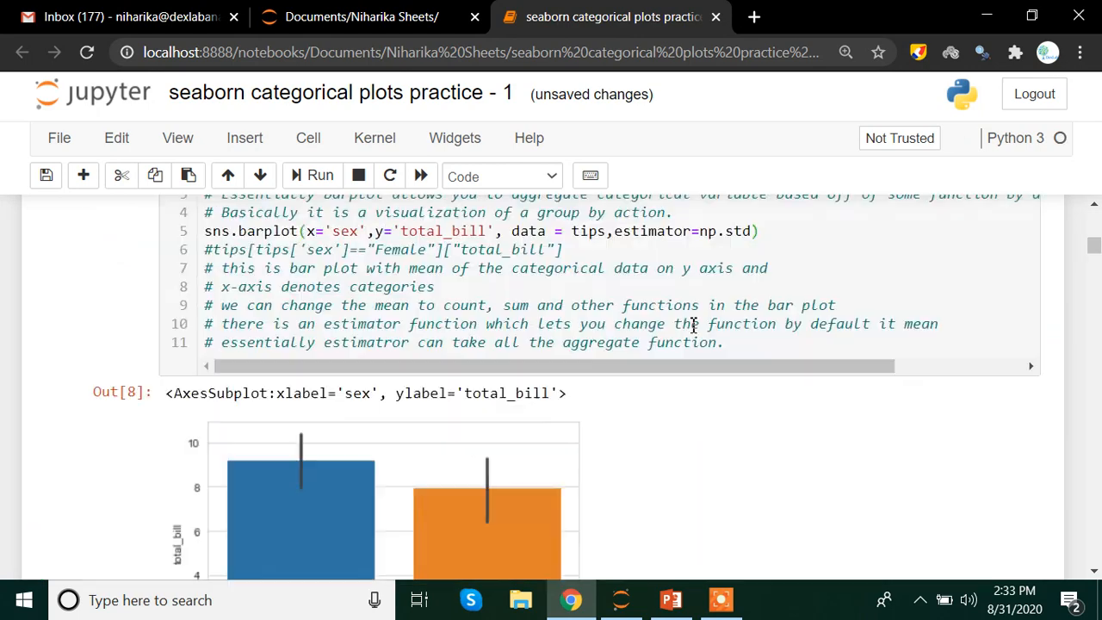
# - Scroll down to the standard-deviation bar chart, Male near 9 and Female near 8
pyautogui.scroll(-3)
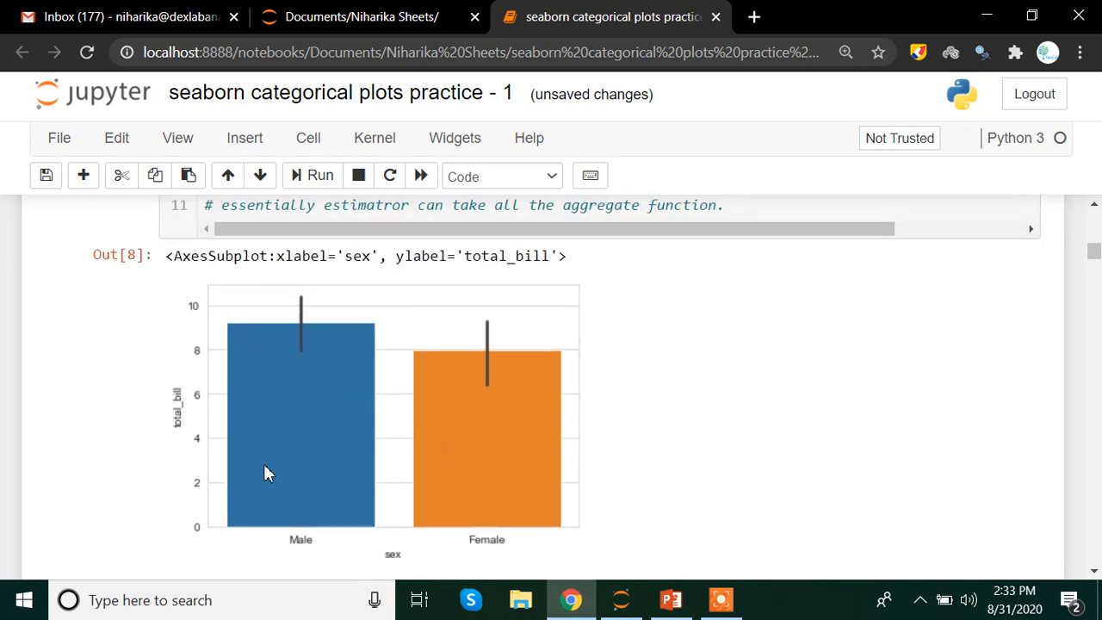
pyautogui.moveTo(169, 370)
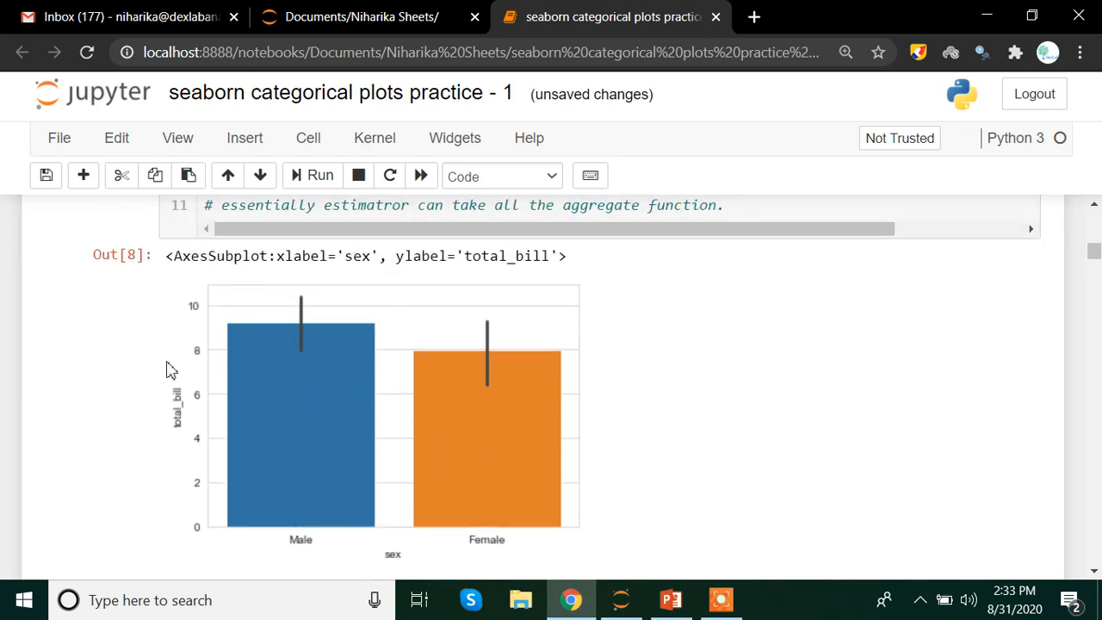
pyautogui.moveTo(191, 443)
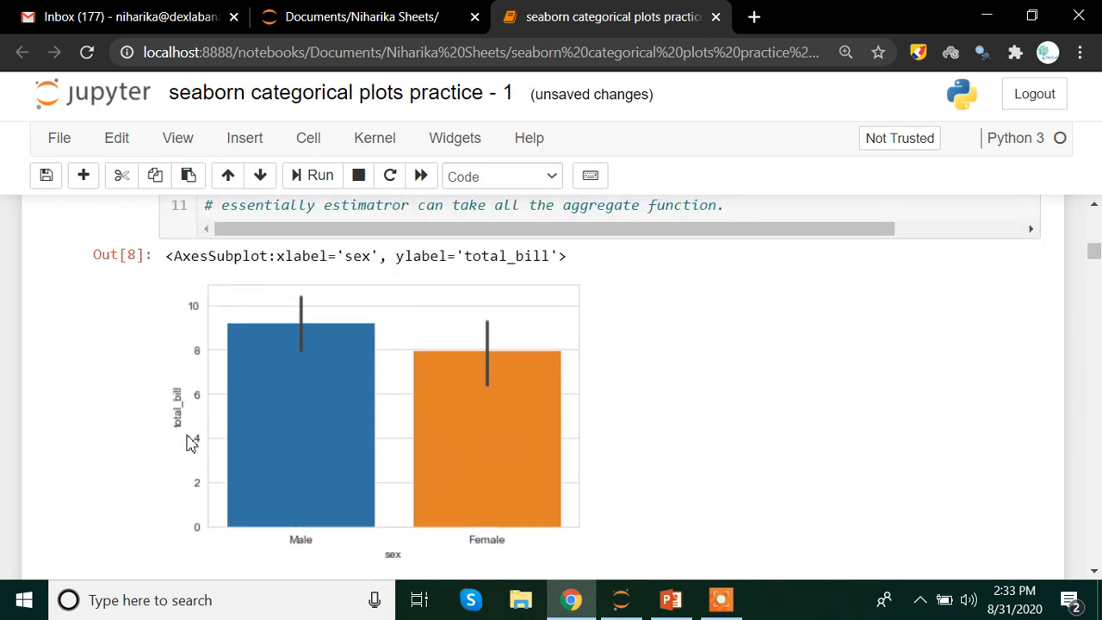
pyautogui.moveTo(400, 398)
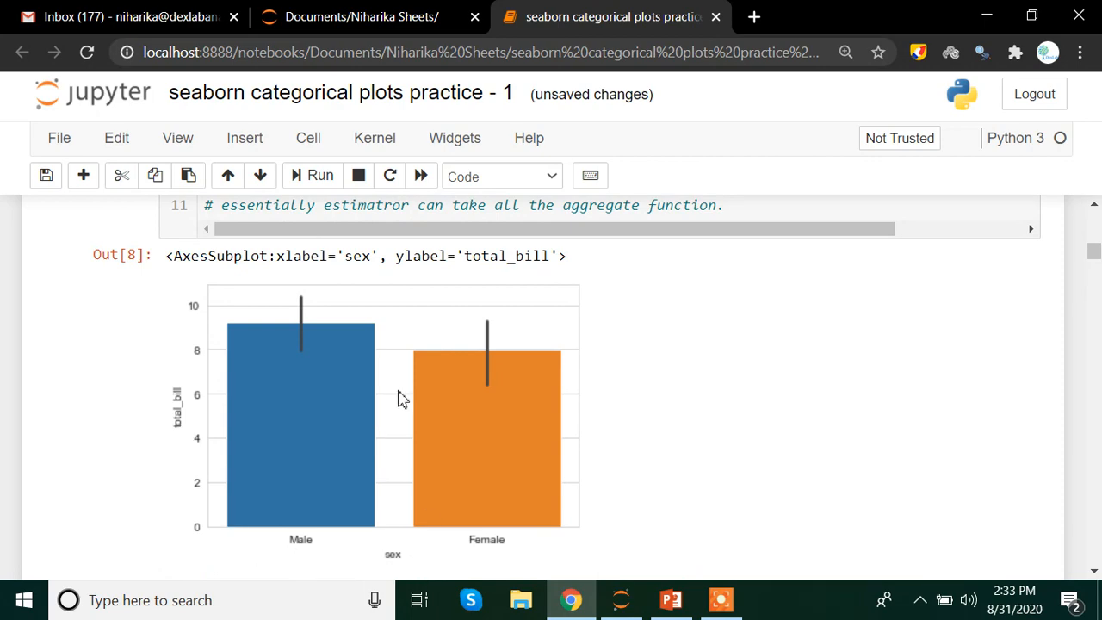
pyautogui.moveTo(582, 445)
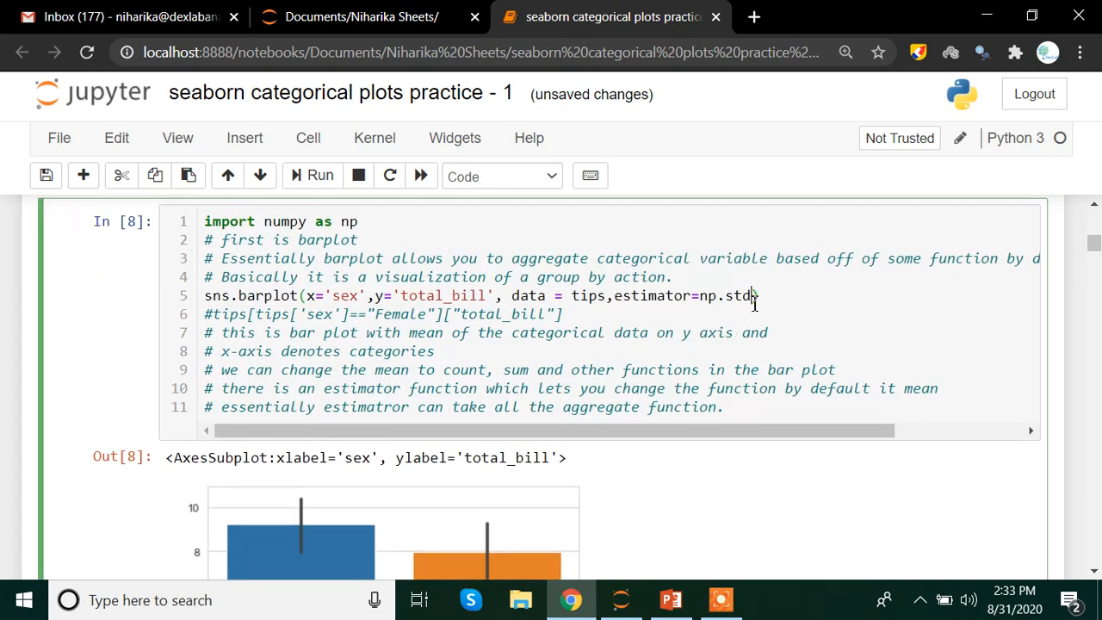
# - Delete the estimator argument and its leftover comma from the barplot call
pyautogui.press('Backspace')
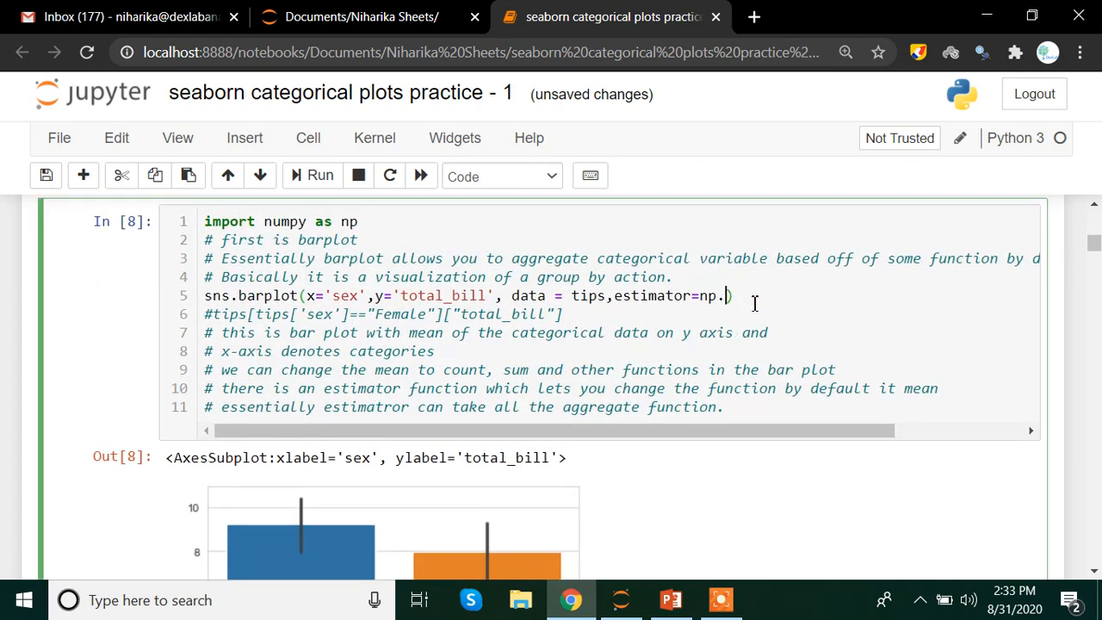
pyautogui.press('BackSpace')
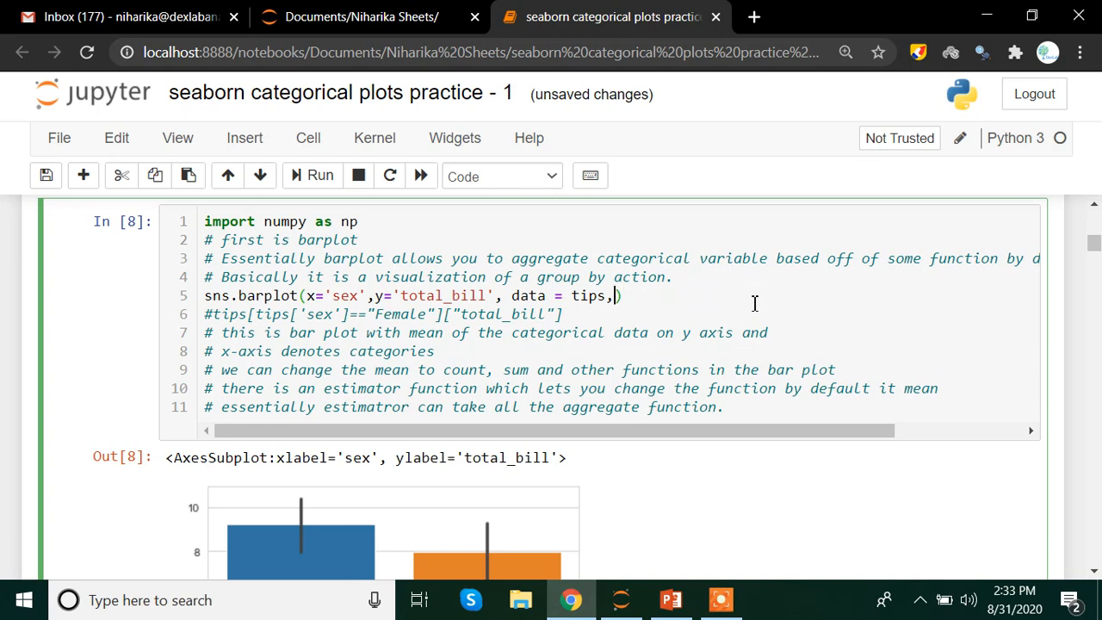
pyautogui.scroll(-3)
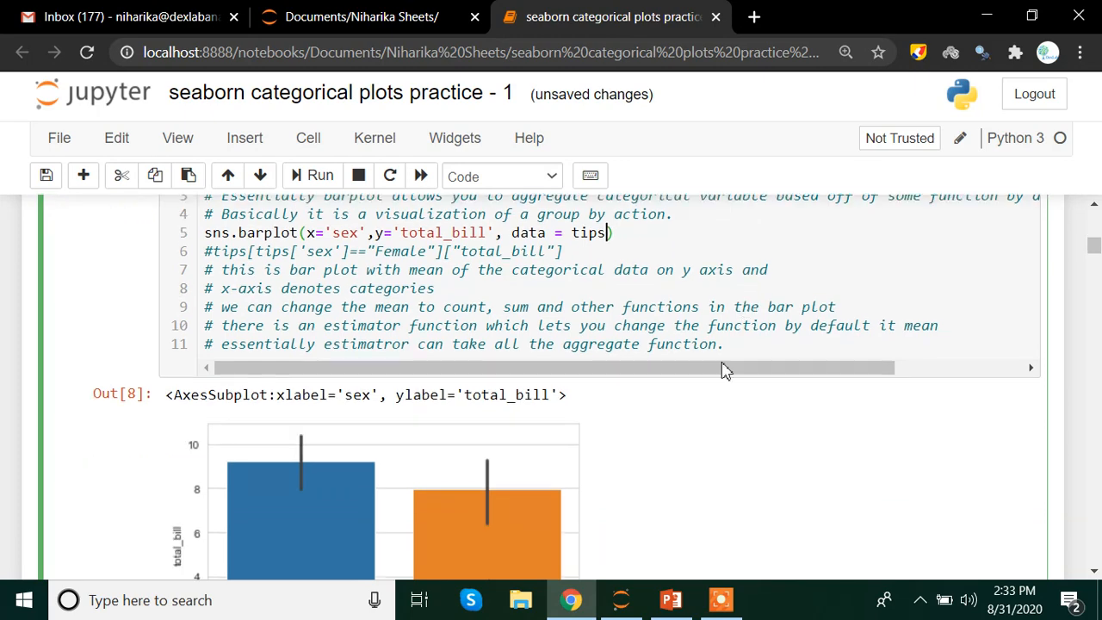
pyautogui.scroll(-3)
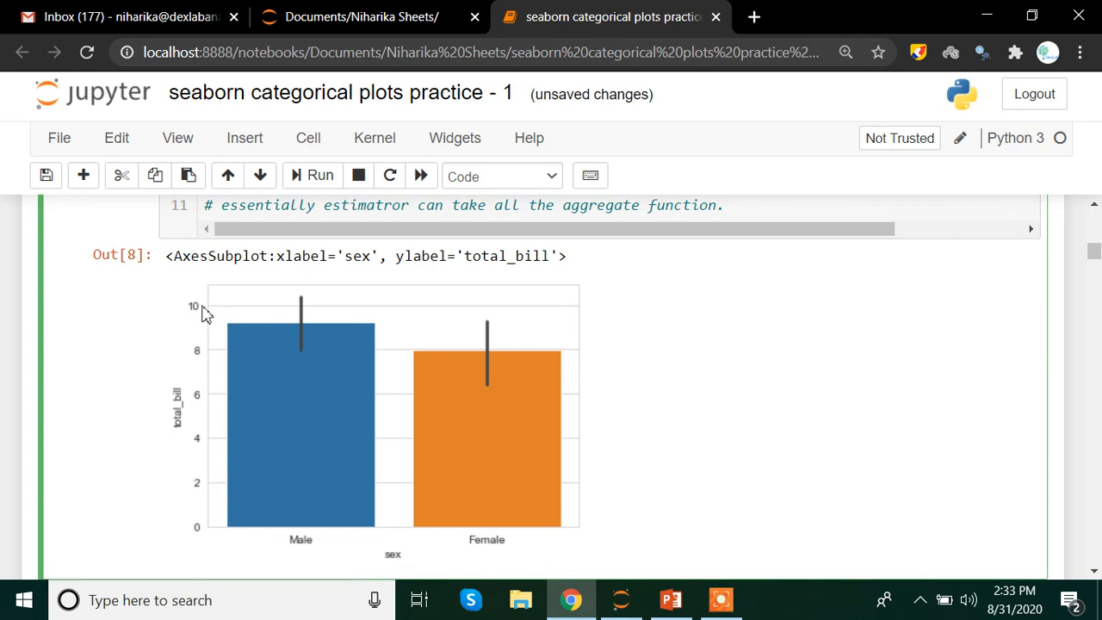
pyautogui.moveTo(254, 389)
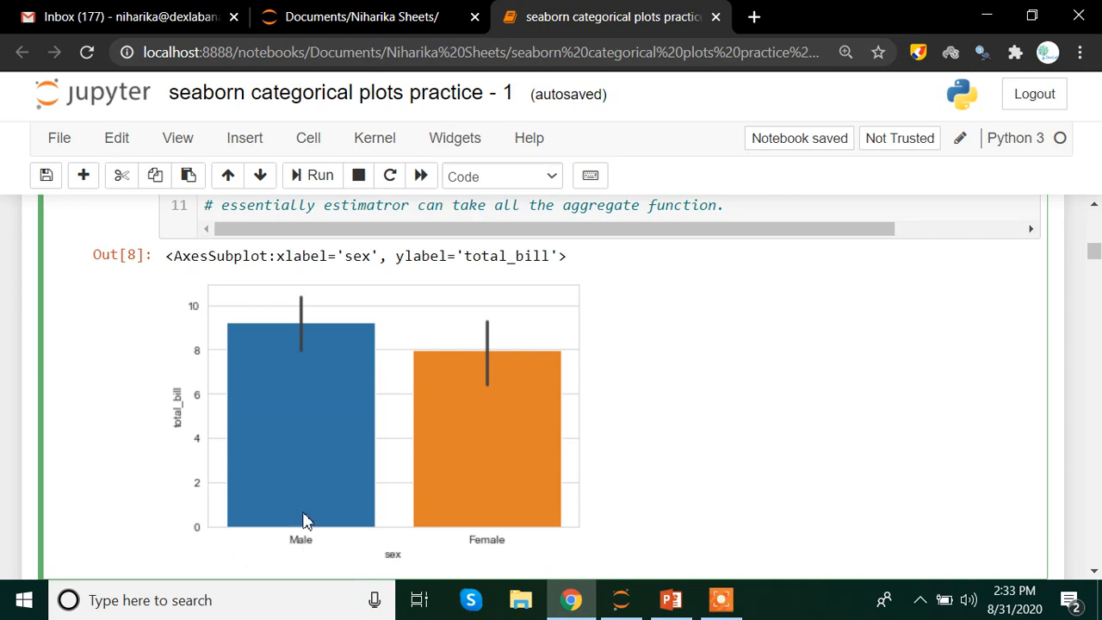
pyautogui.scroll(-3)
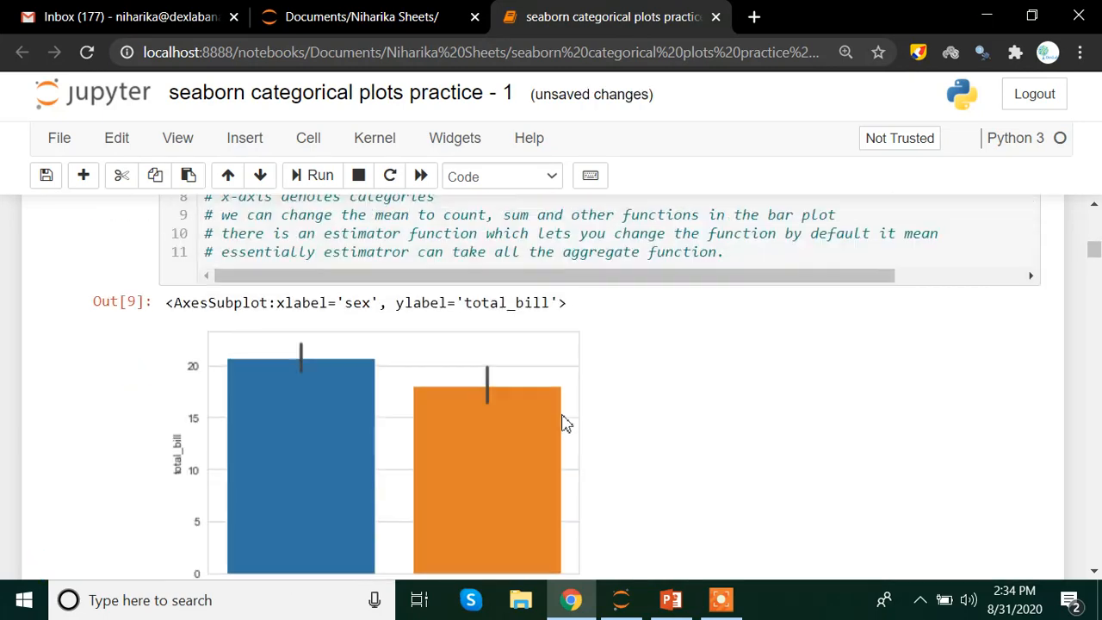
# - Scroll through the Out[9] mean barplot, Male about 20 and Female about 18
pyautogui.scroll(-3)
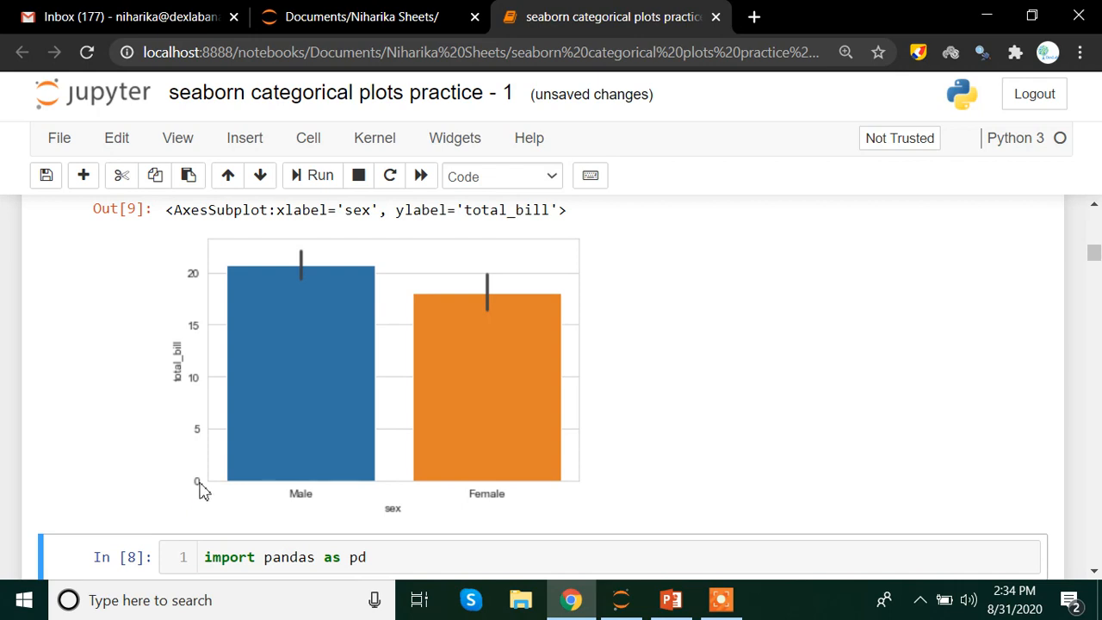
pyautogui.moveTo(202, 310)
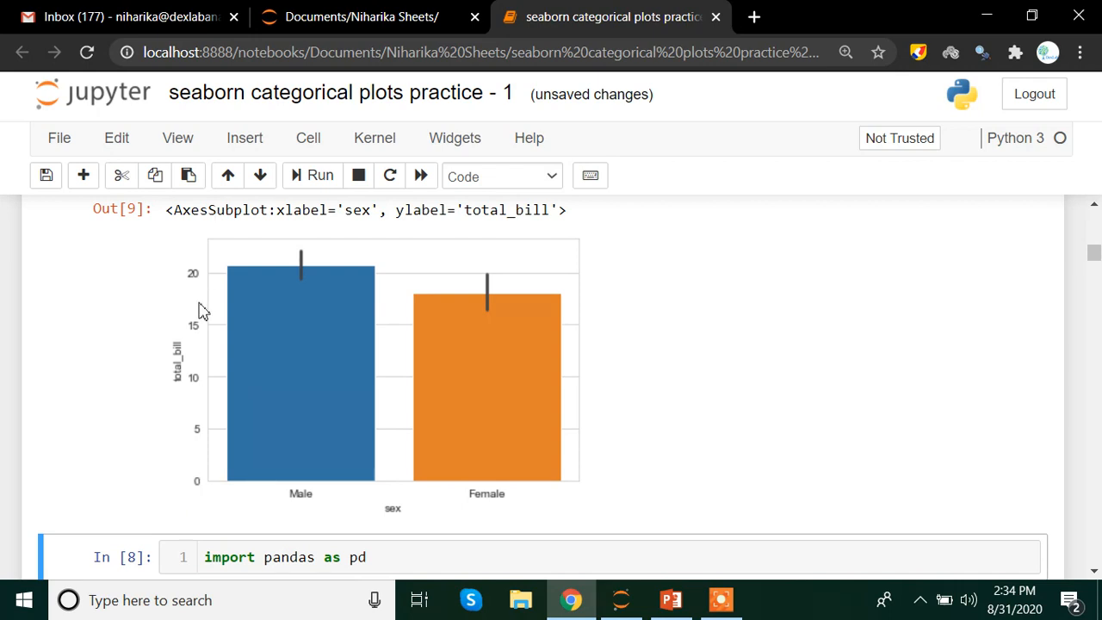
pyautogui.moveTo(219, 300)
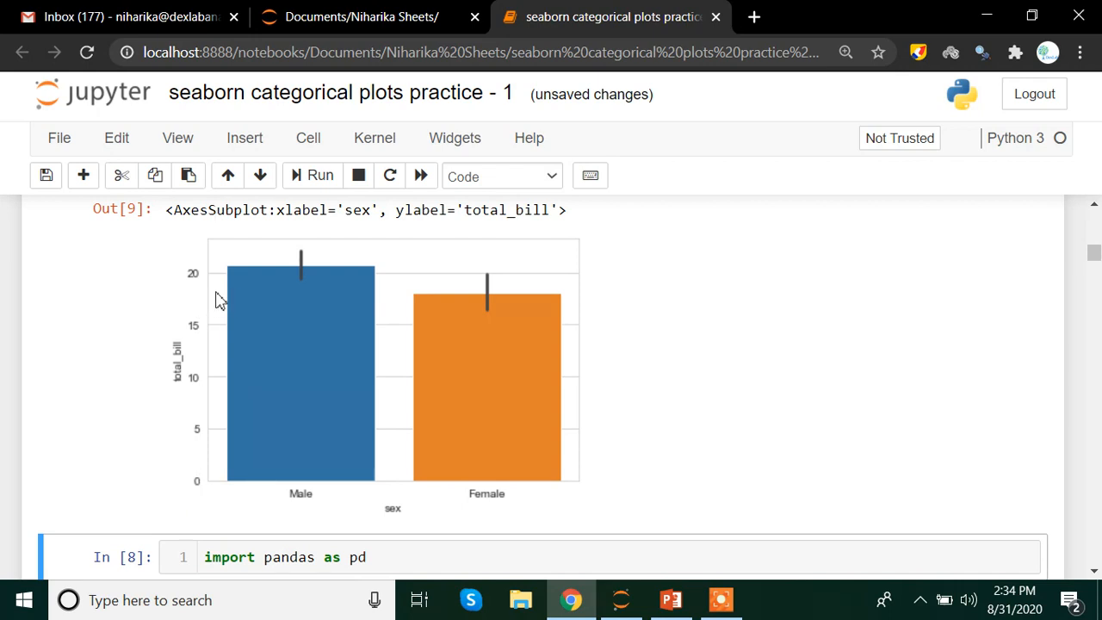
pyautogui.moveTo(312, 417)
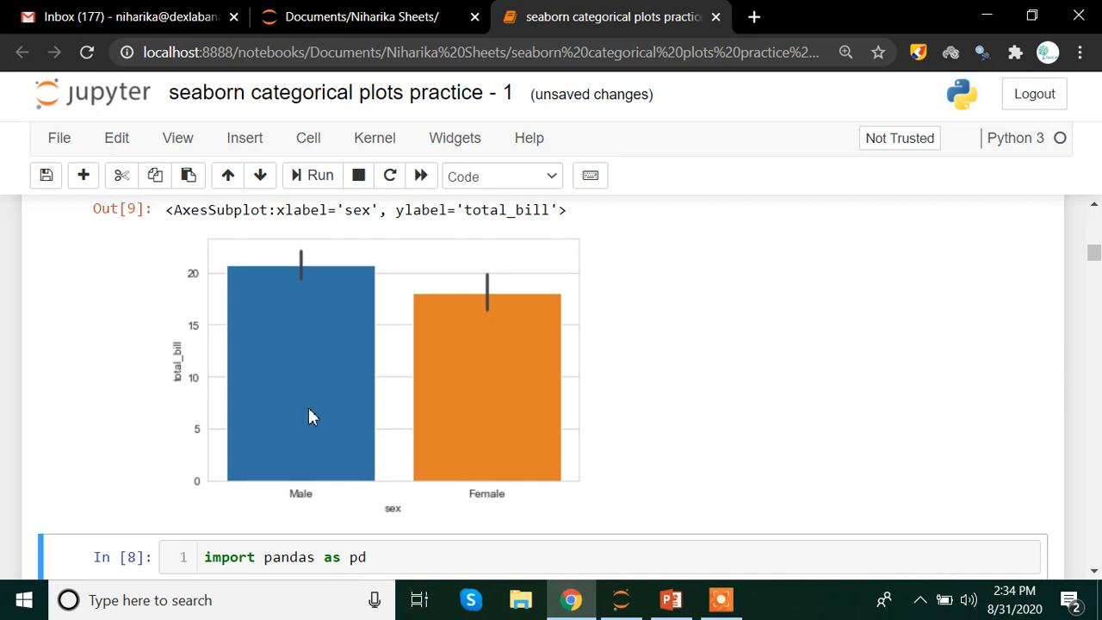
pyautogui.moveTo(310, 471)
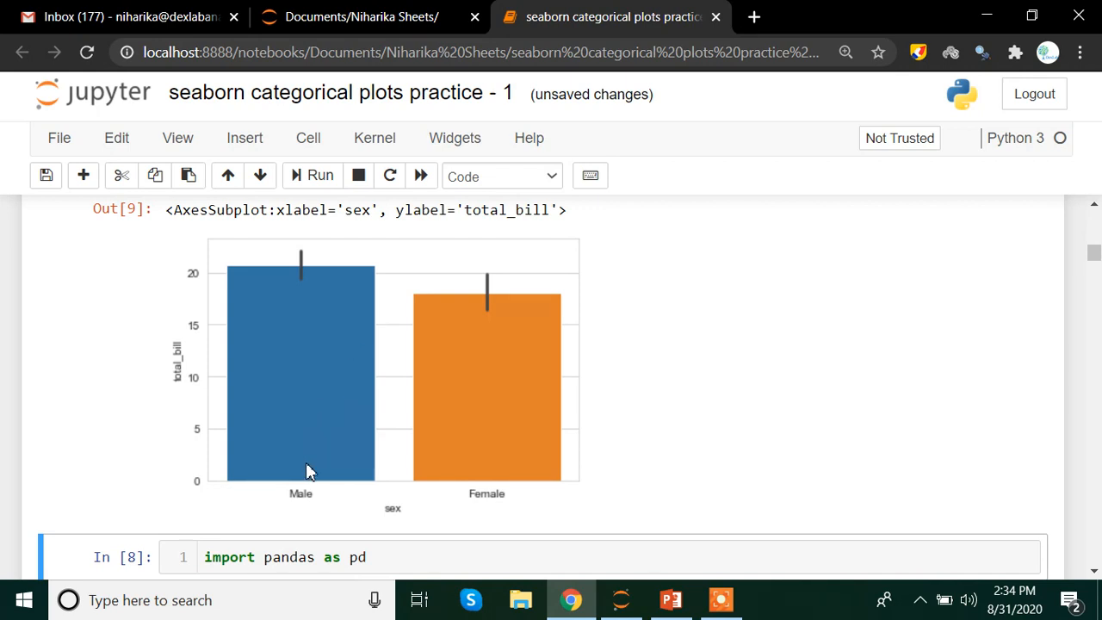
pyautogui.moveTo(333, 482)
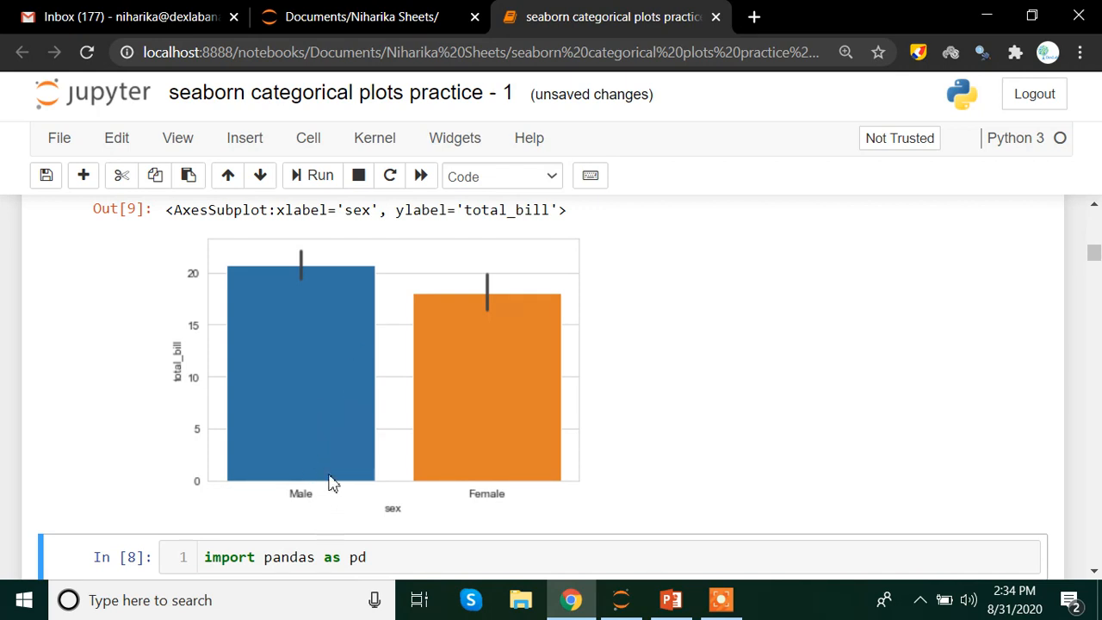
pyautogui.scroll(-3)
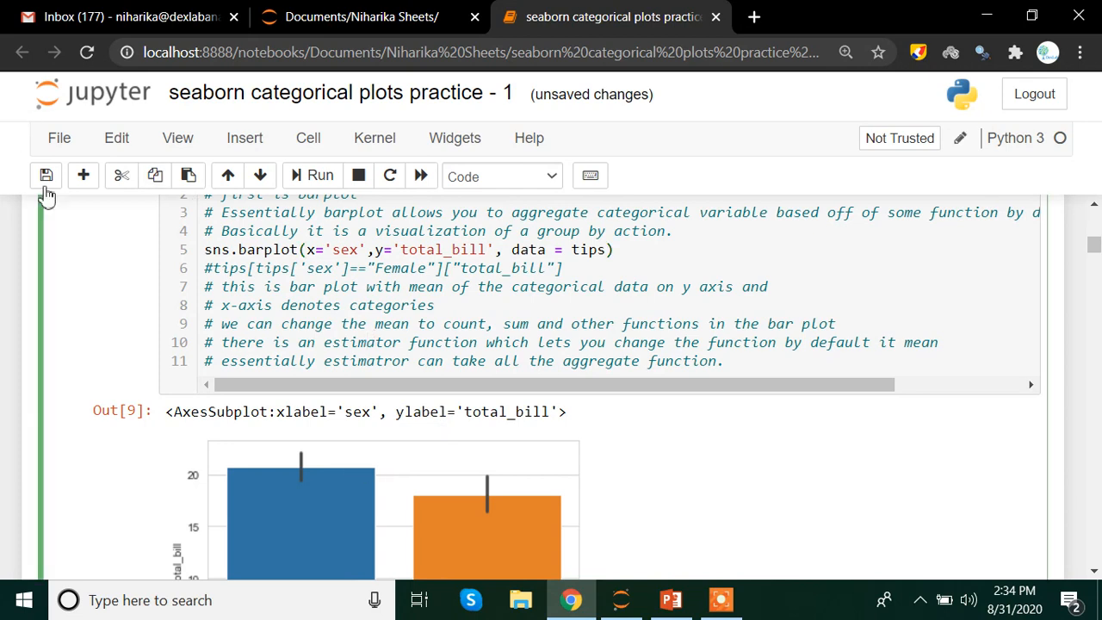
# - Start editing the new empty code cell below the plot, mistakenly entering 'data'
pyautogui.scroll(-3)
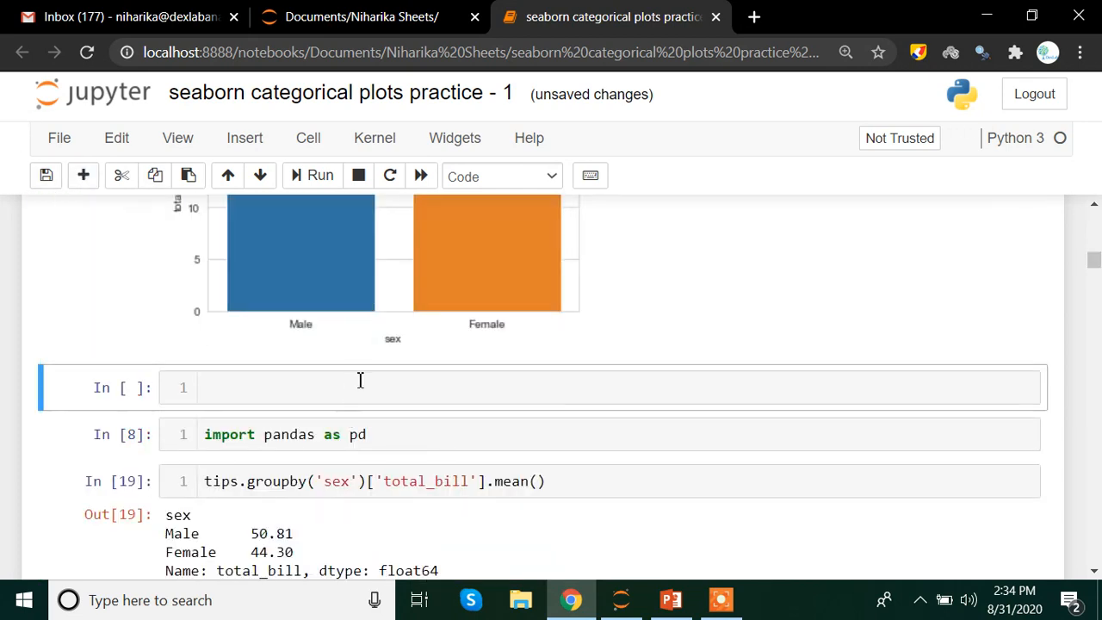
pyautogui.click(362, 387)
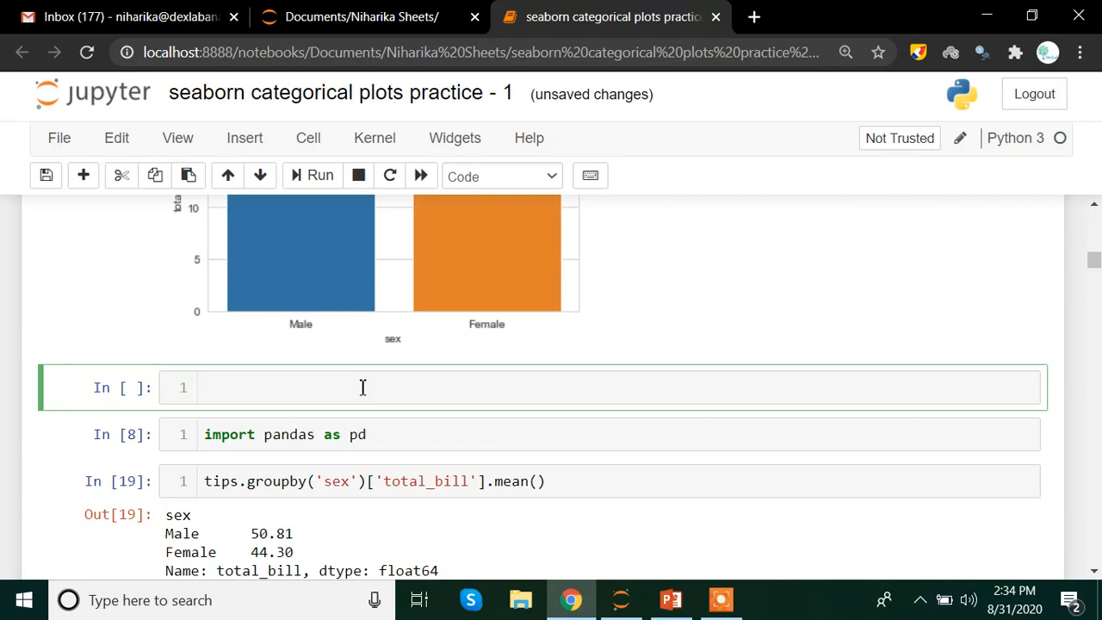
pyautogui.write('data')
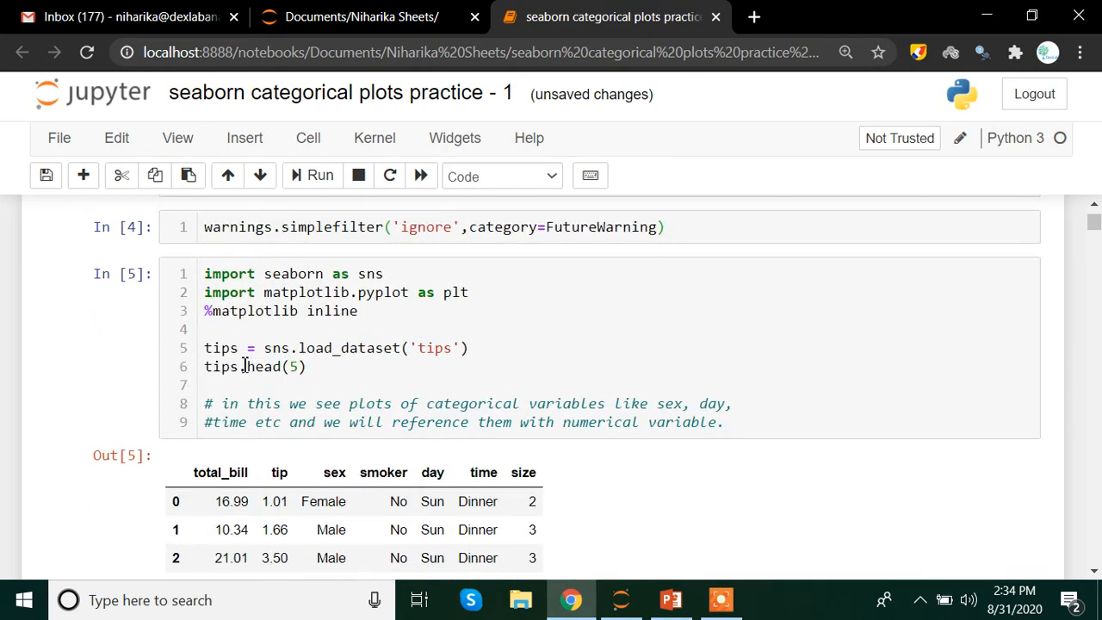
pyautogui.scroll(-3)
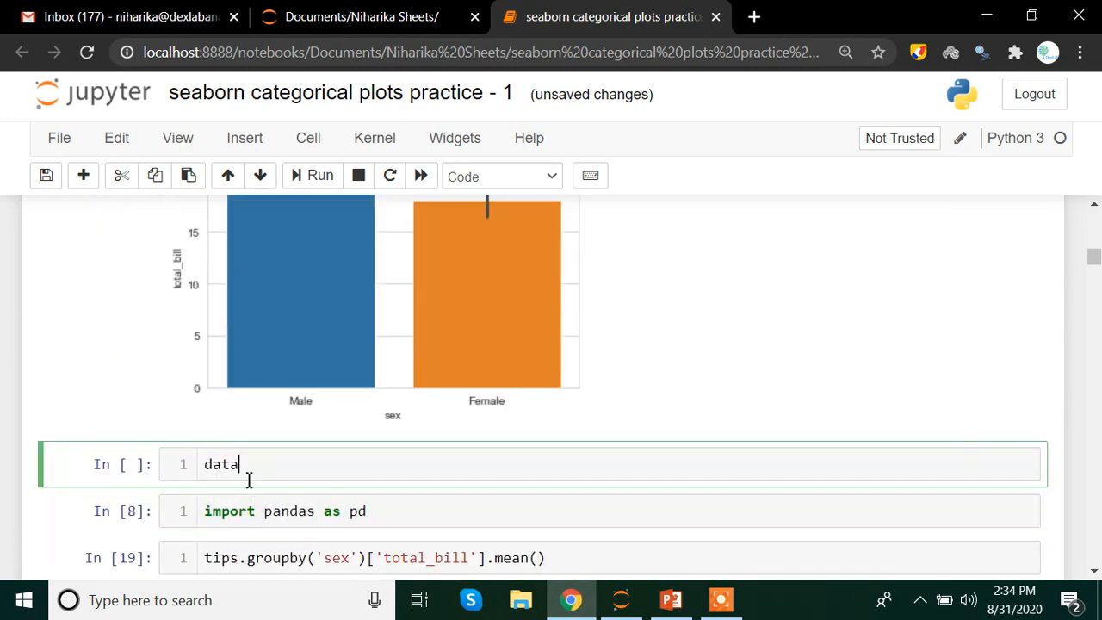
# - Replace 'data' with the expression tips['sex'].groupby
pyautogui.press('ctrl+a')
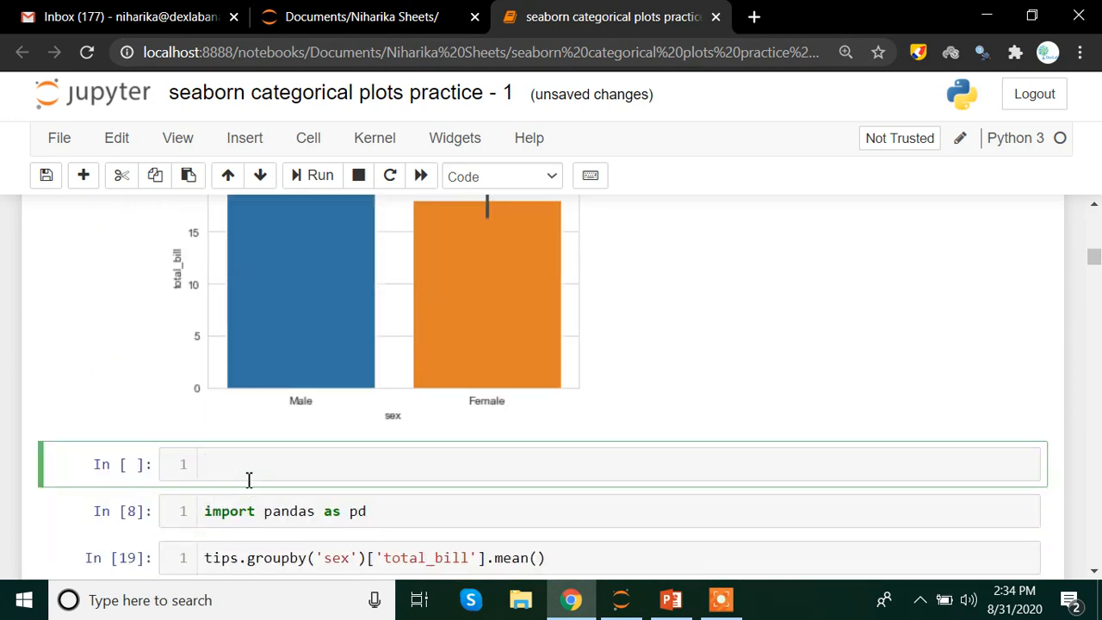
pyautogui.write('tips')
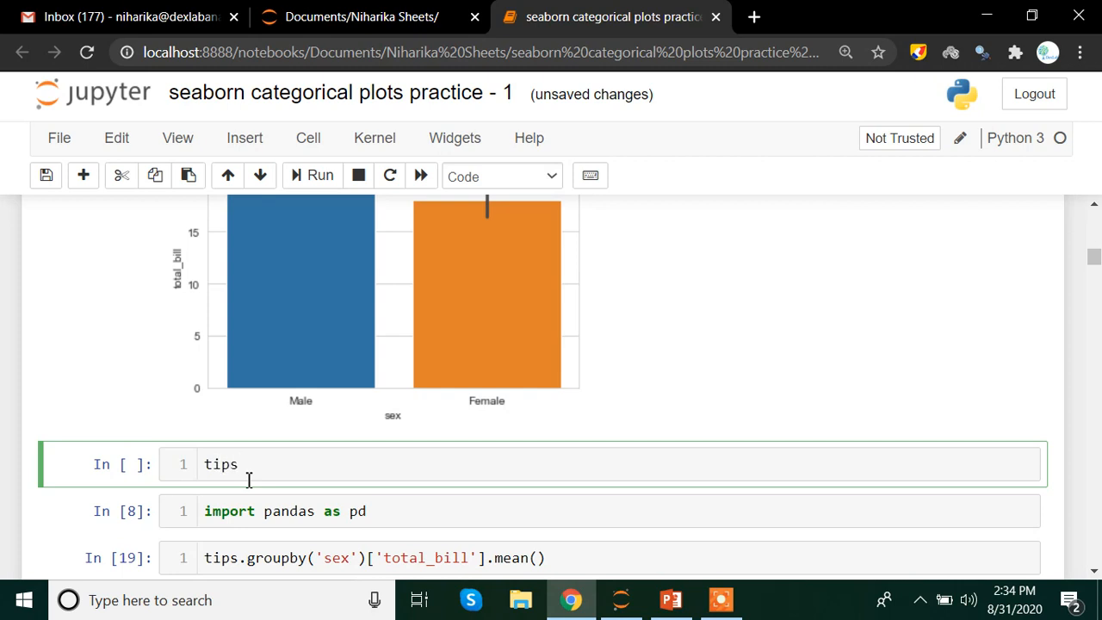
pyautogui.write('{}')
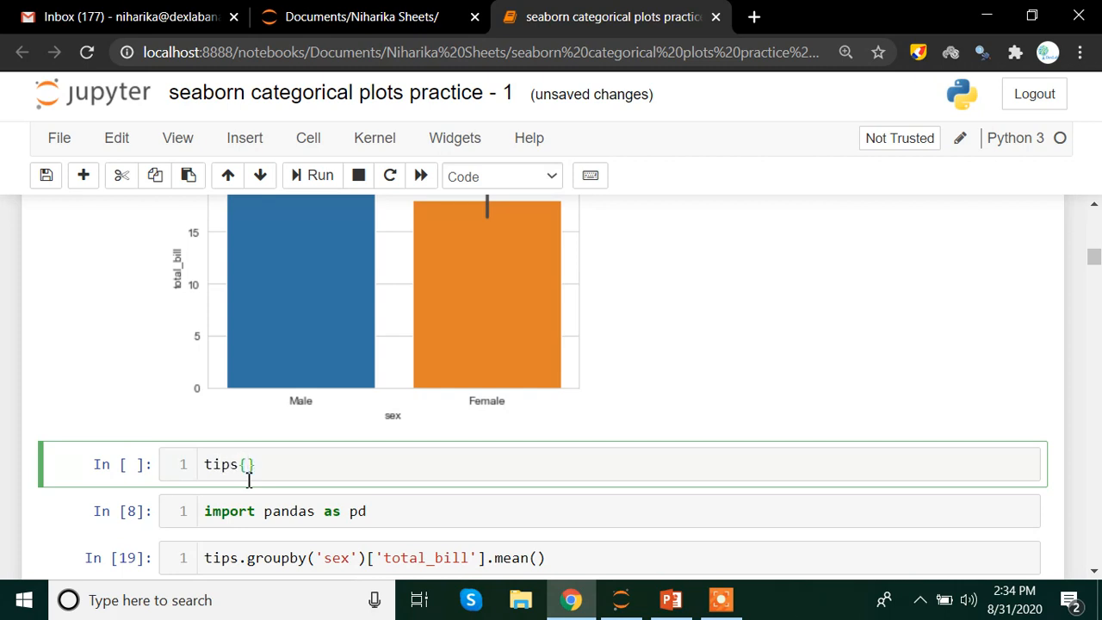
pyautogui.write('[\\\\')
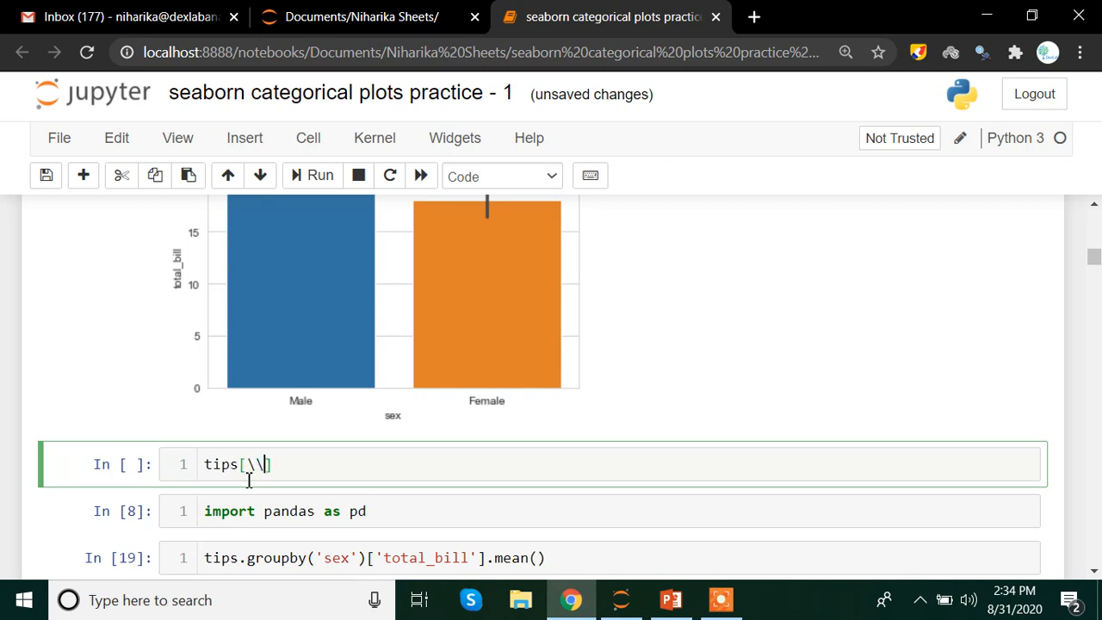
pyautogui.write("''")
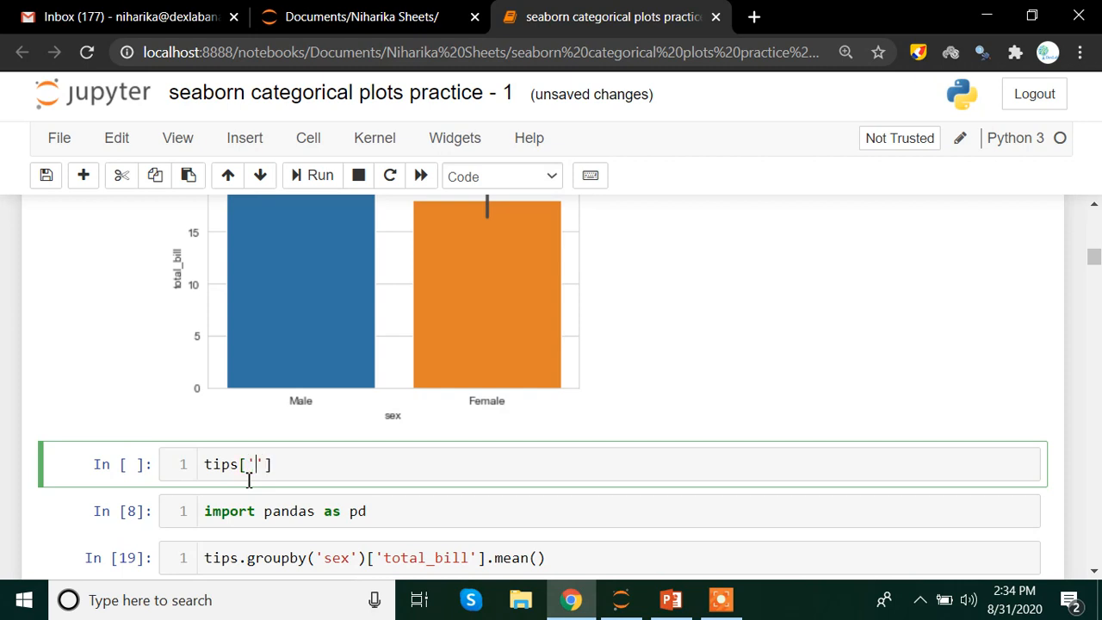
pyautogui.write('sex')
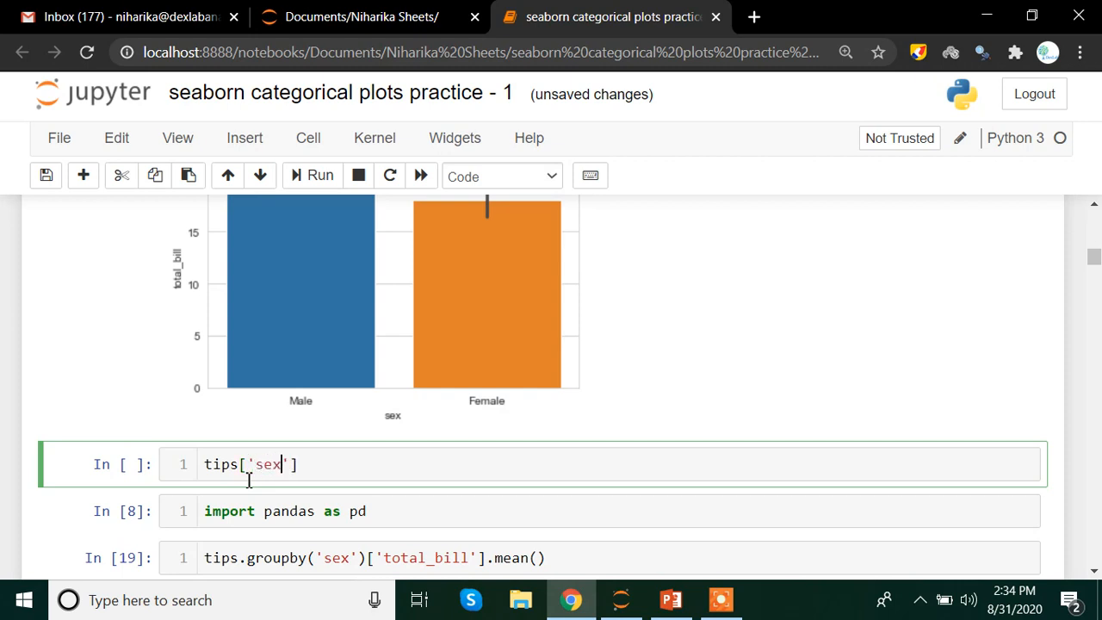
pyautogui.write('.')
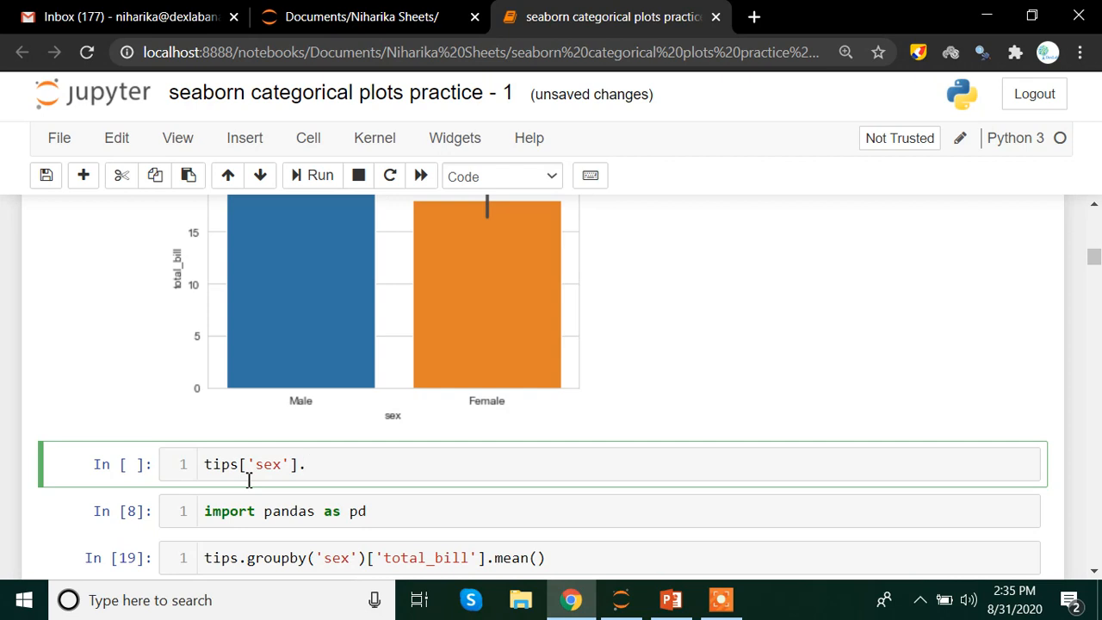
pyautogui.write('grou')
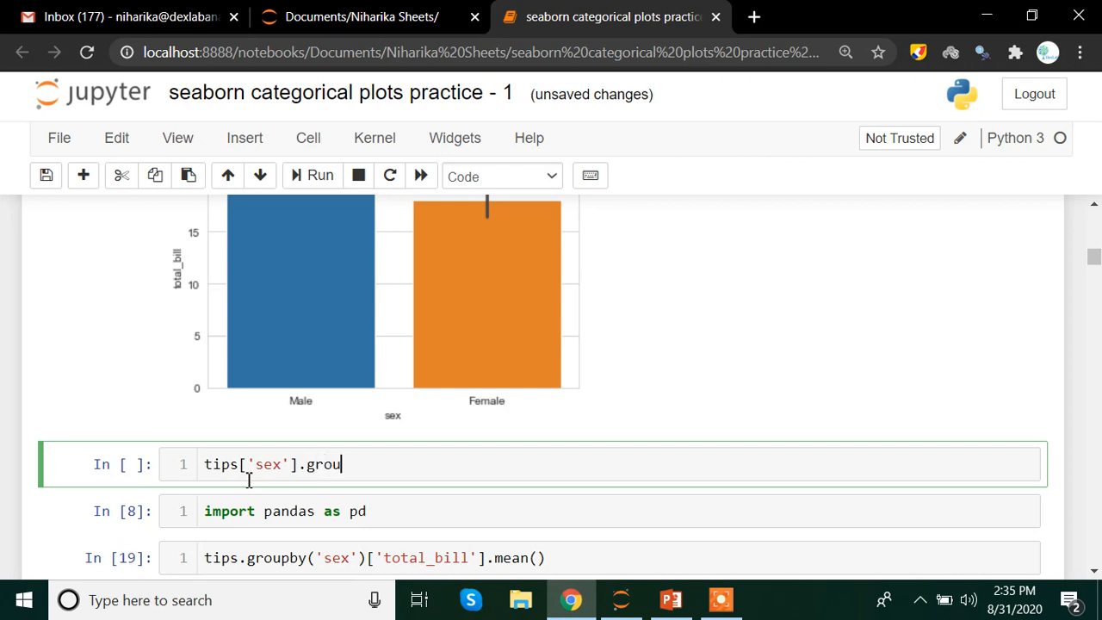
pyautogui.write('pby')
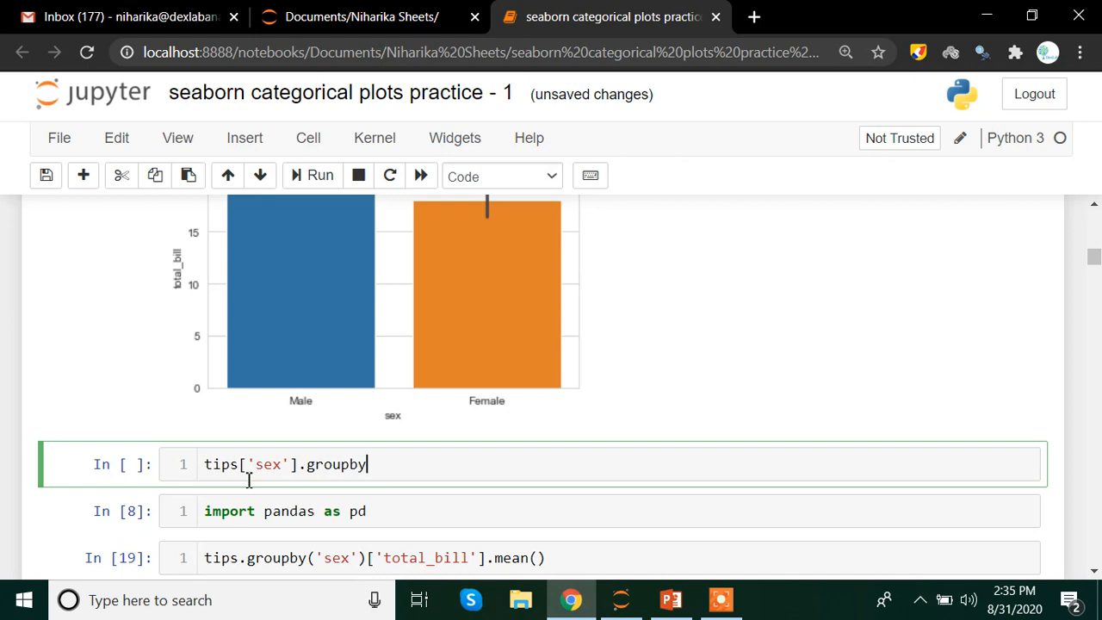
# - Rewrite the cell as tips.groupby('sex').mean() to average tips data per sex
pyautogui.press('Backspace')
pyautogui.write('tips.')
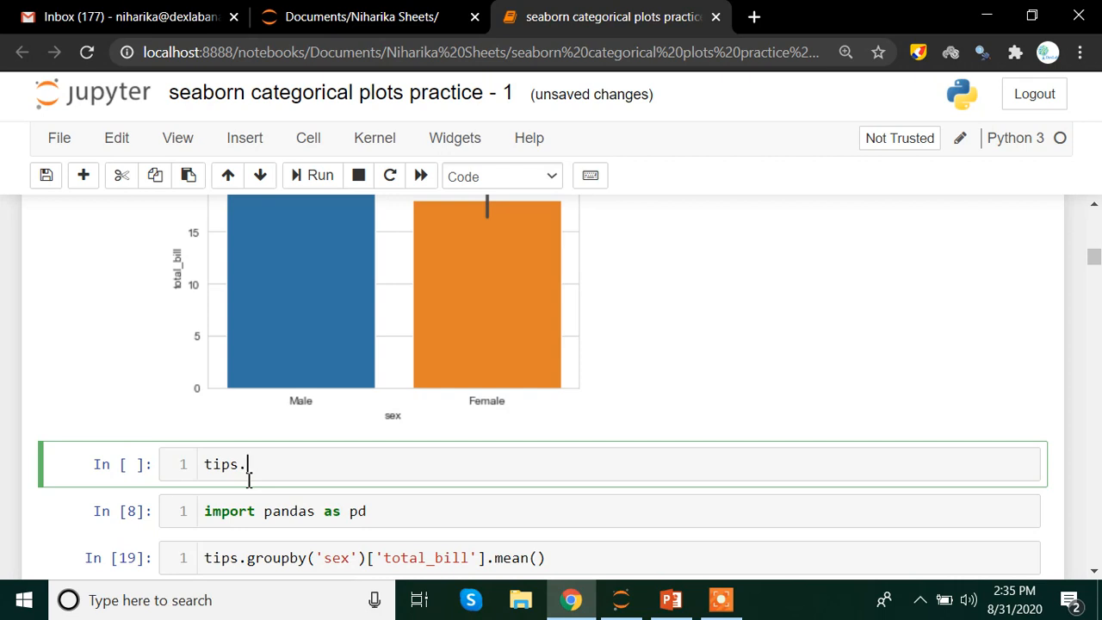
pyautogui.write('group')
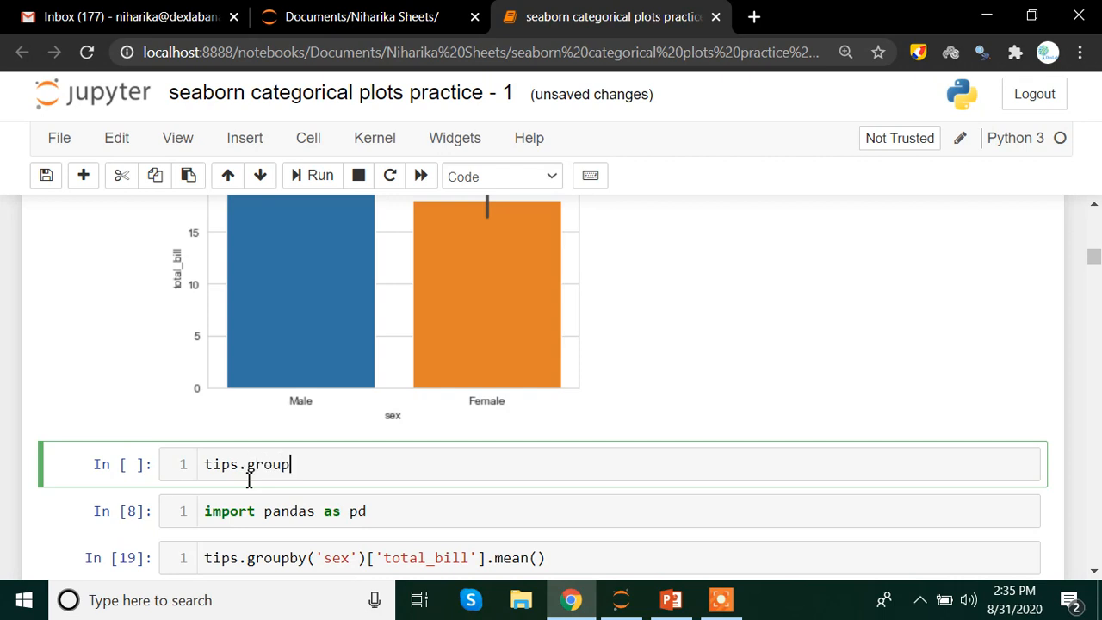
pyautogui.write('by()')
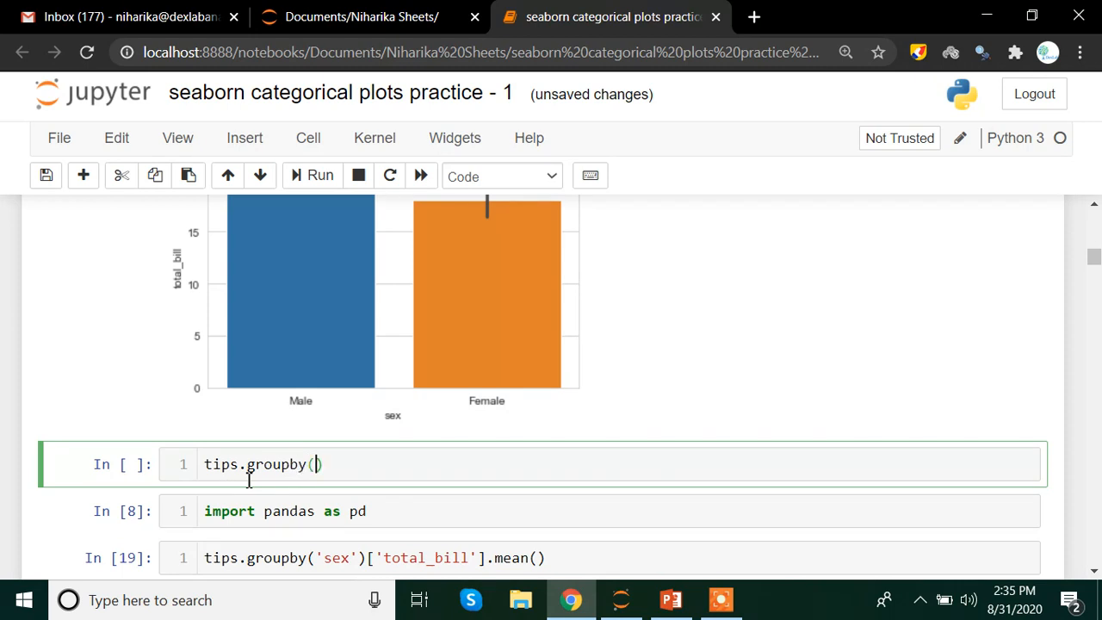
pyautogui.write("''")
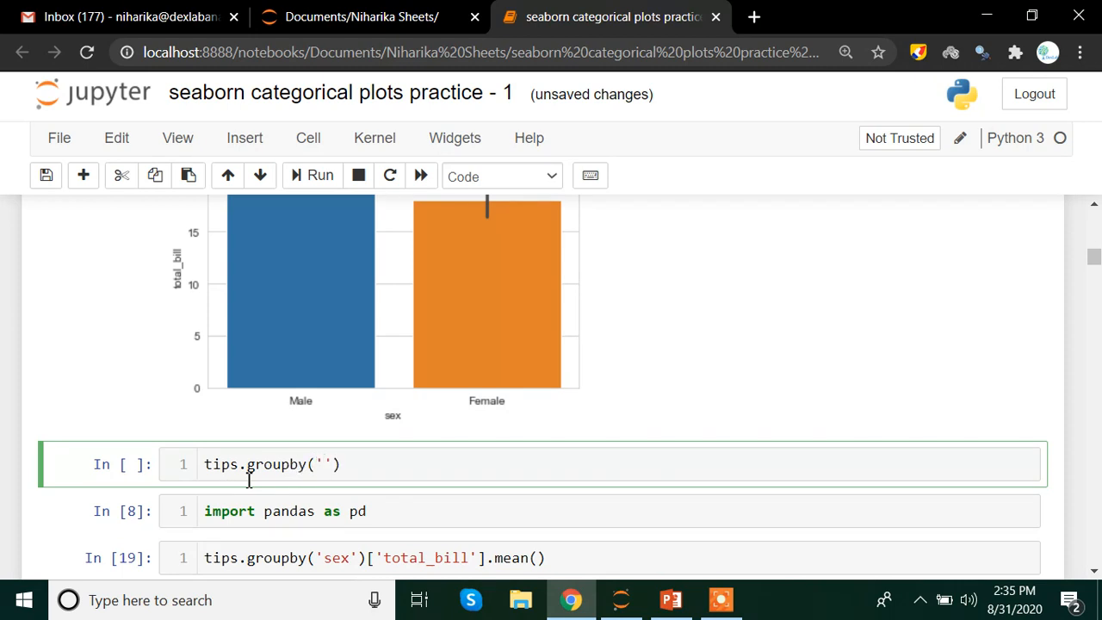
pyautogui.write('sex')
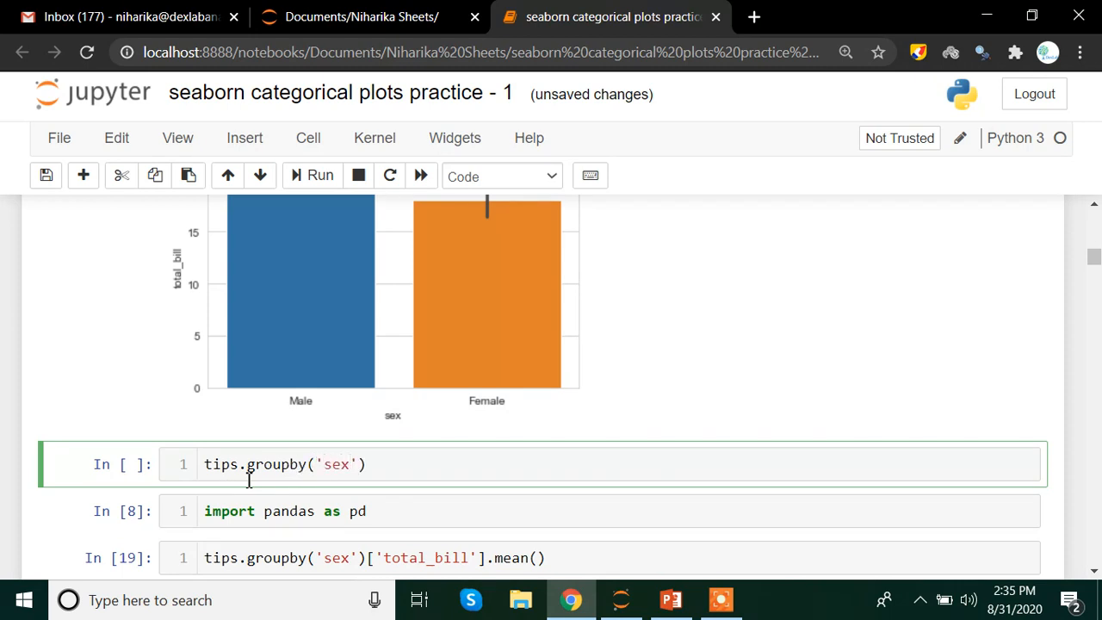
pyautogui.write('.')
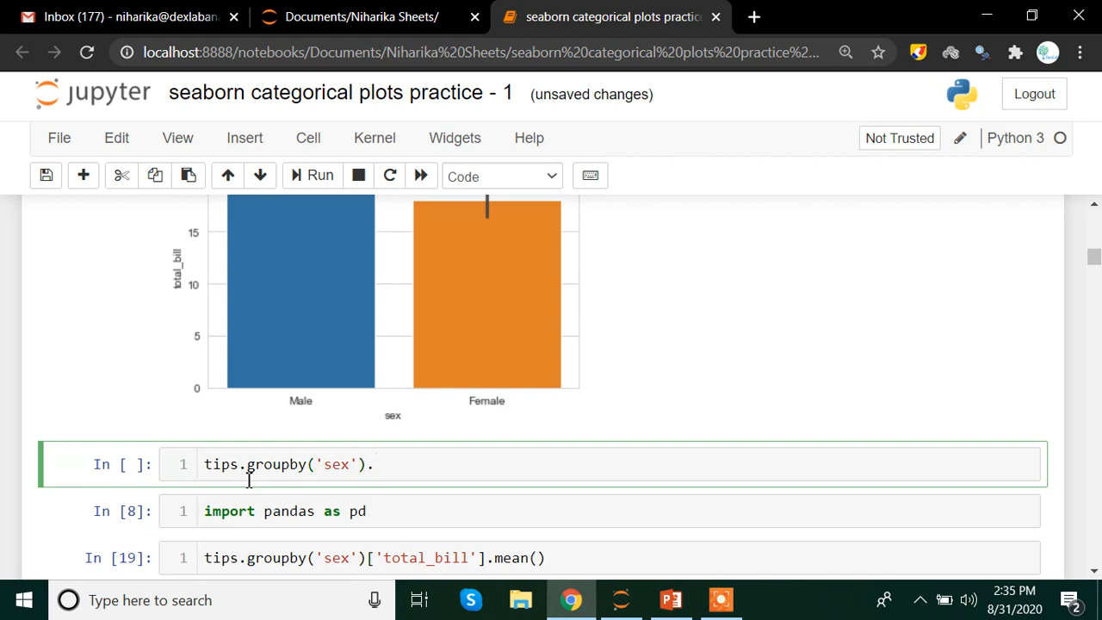
pyautogui.write('mean(')
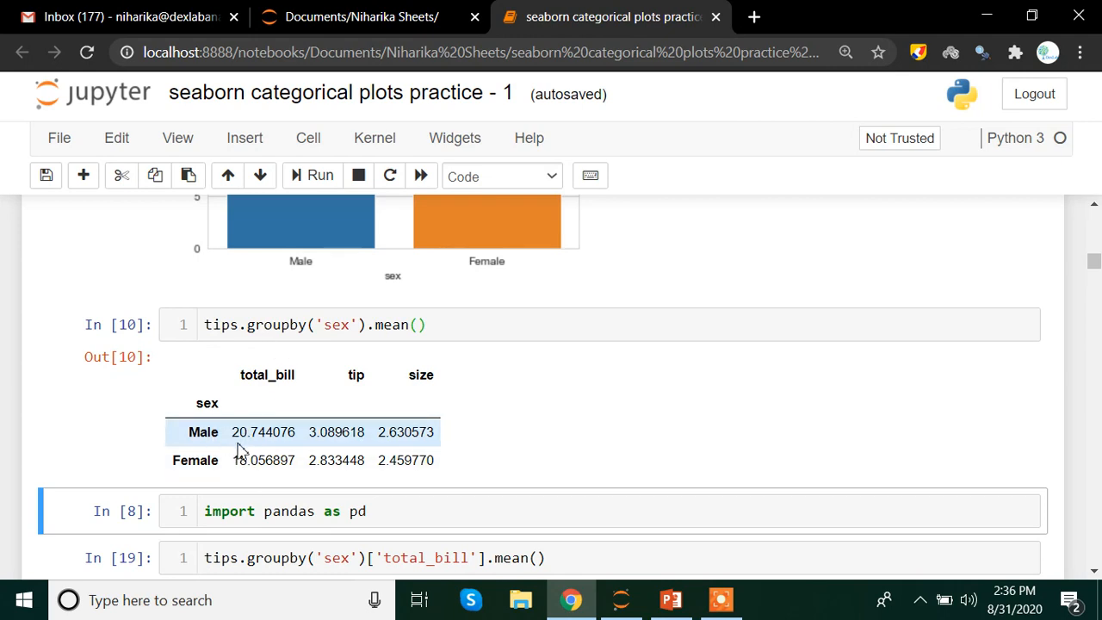
pyautogui.moveTo(262, 431)
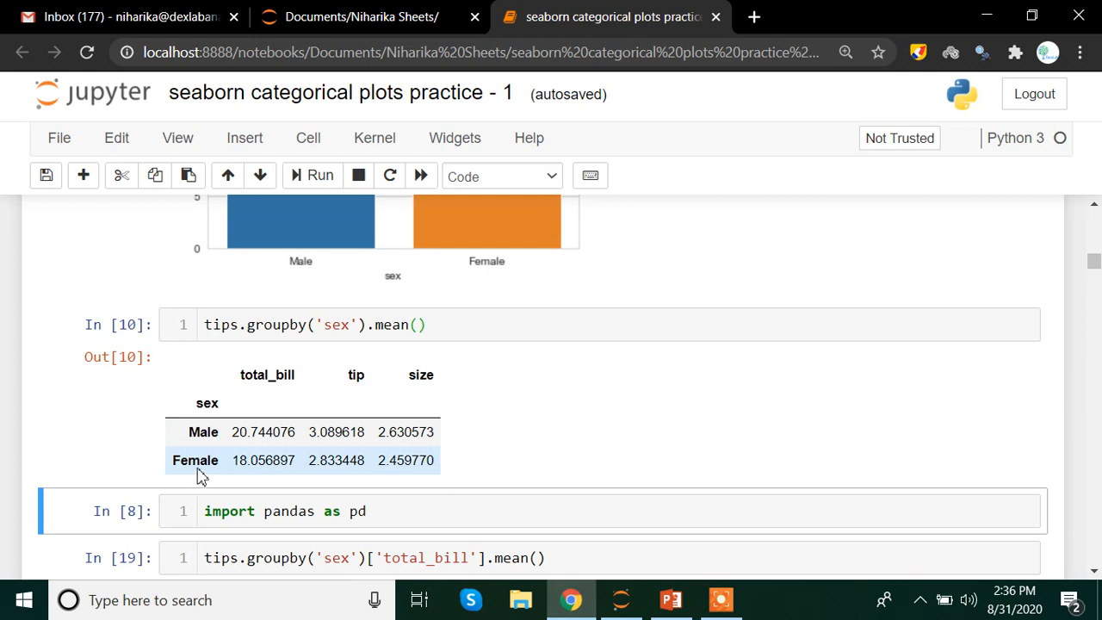
pyautogui.moveTo(277, 467)
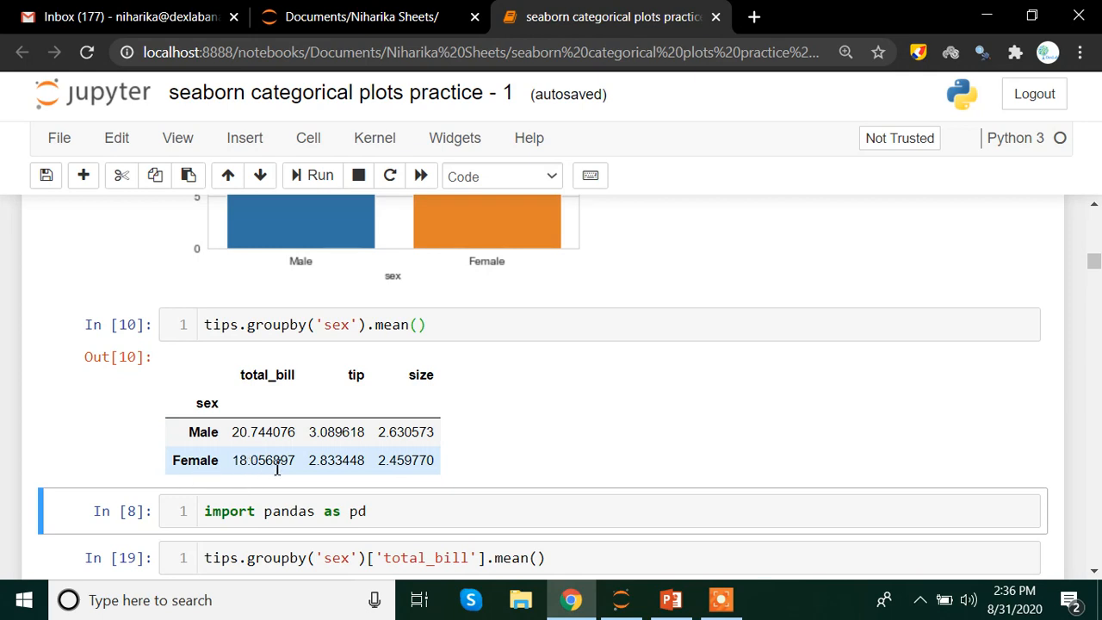
pyautogui.moveTo(215, 325)
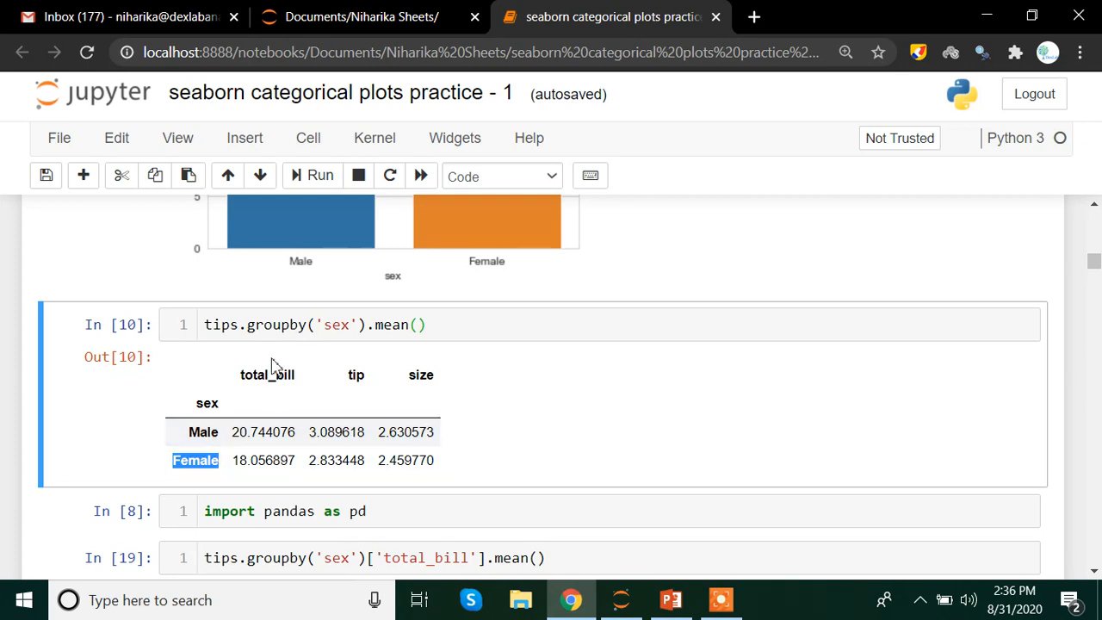
pyautogui.moveTo(356, 376)
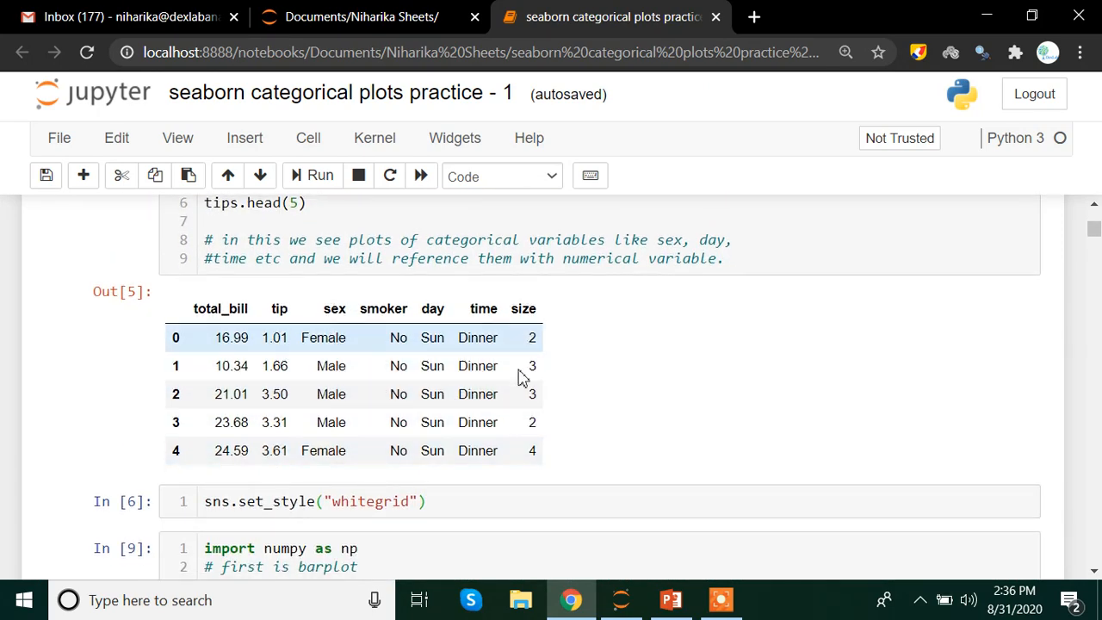
# - Change the cell to tips.groupby('sex')['total_bill'].mean(), giving about 20.74 Male, 18.06 Female
pyautogui.scroll(-3)
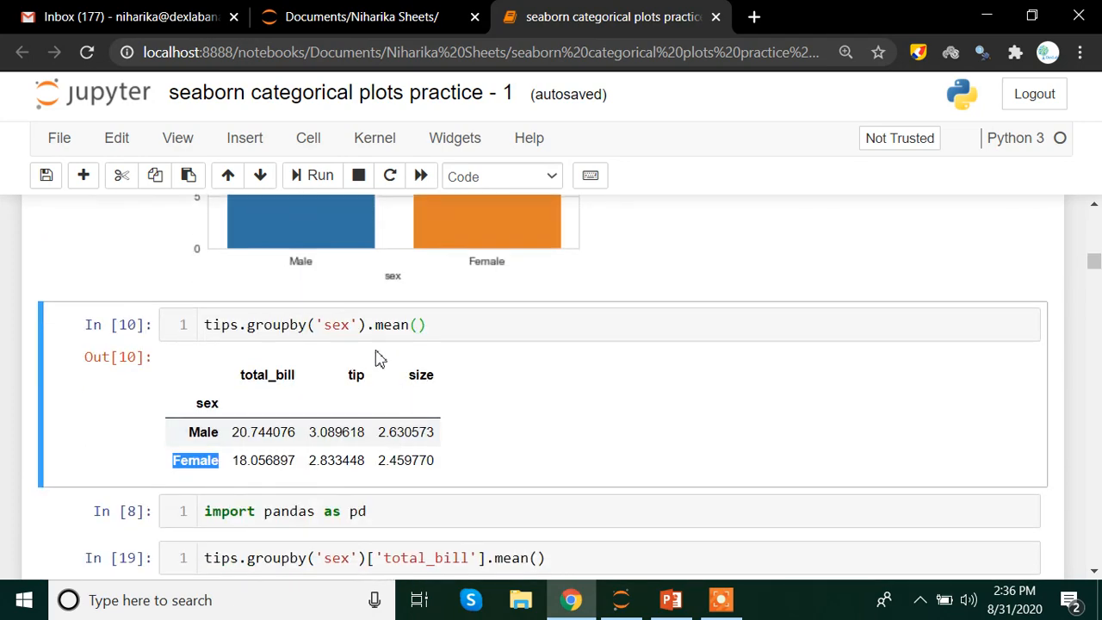
pyautogui.scroll(-3)
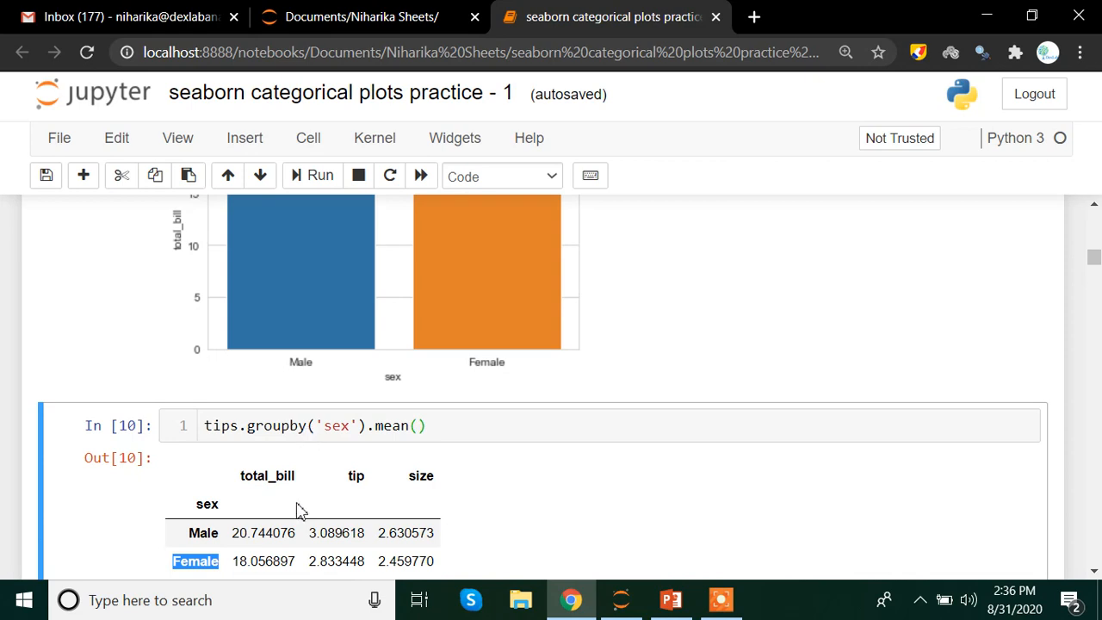
pyautogui.click(425, 425)
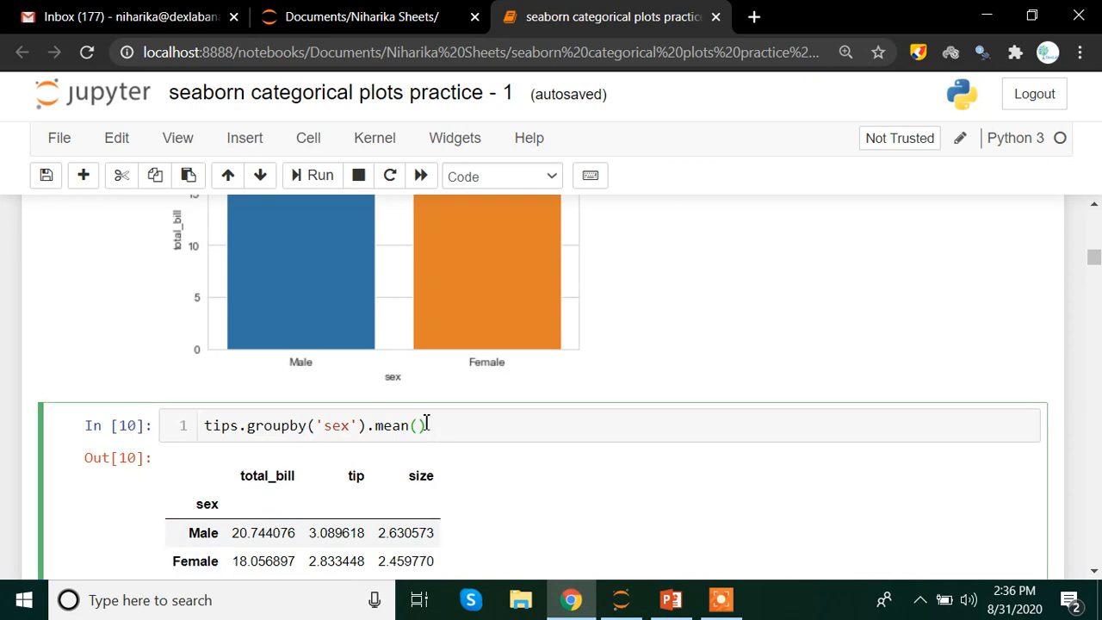
pyautogui.press('BackSpace')
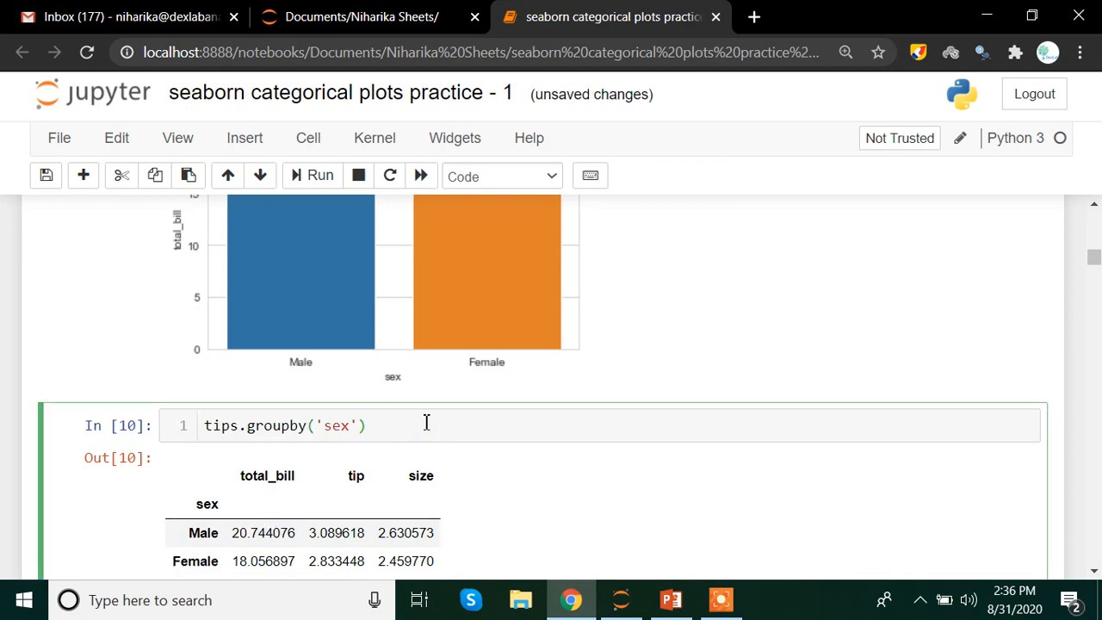
pyautogui.write("['']")
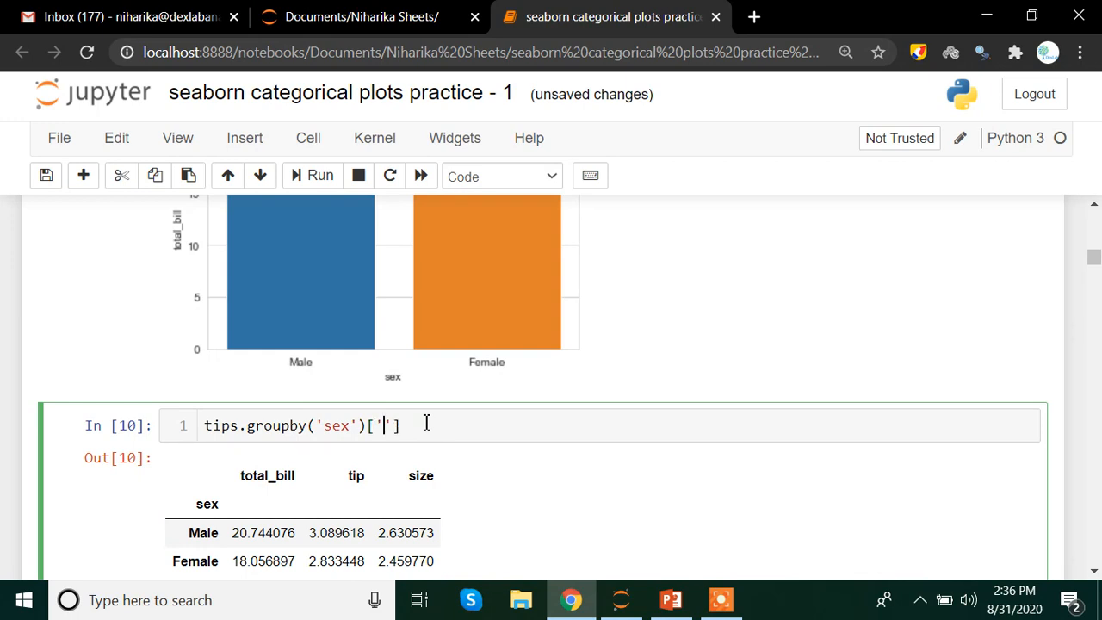
pyautogui.write('total')
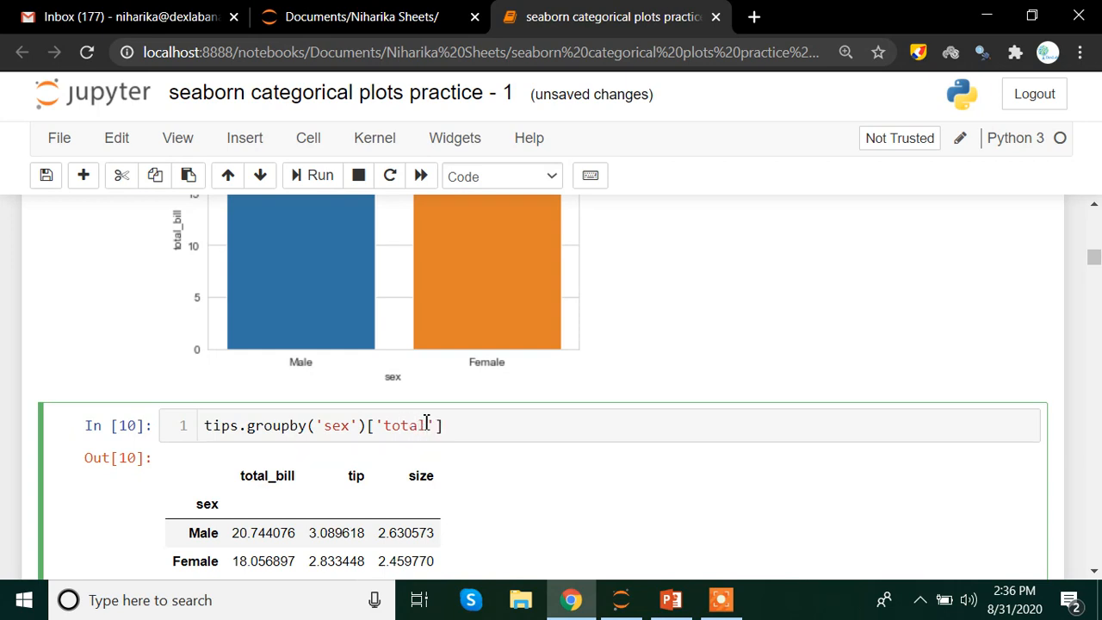
pyautogui.write('_bill')
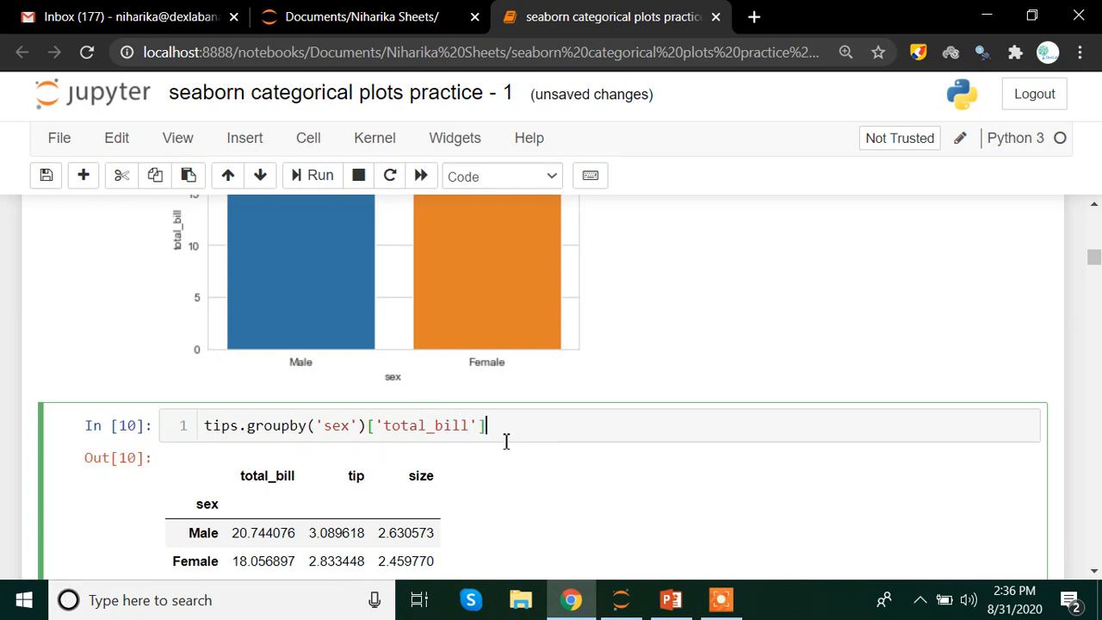
pyautogui.write('.')
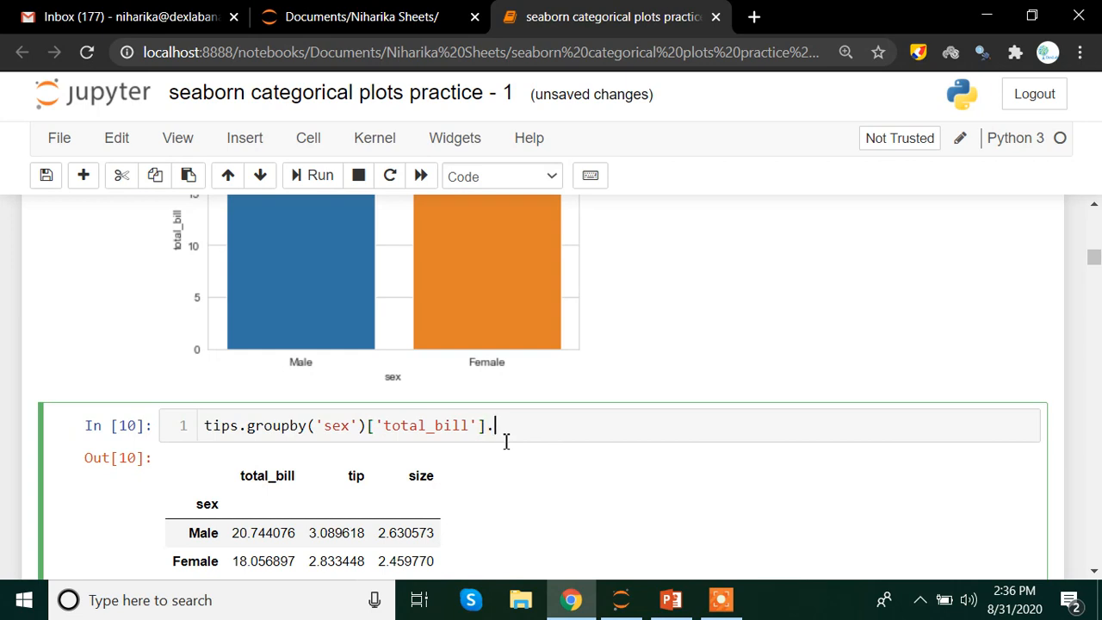
pyautogui.write('mean(')
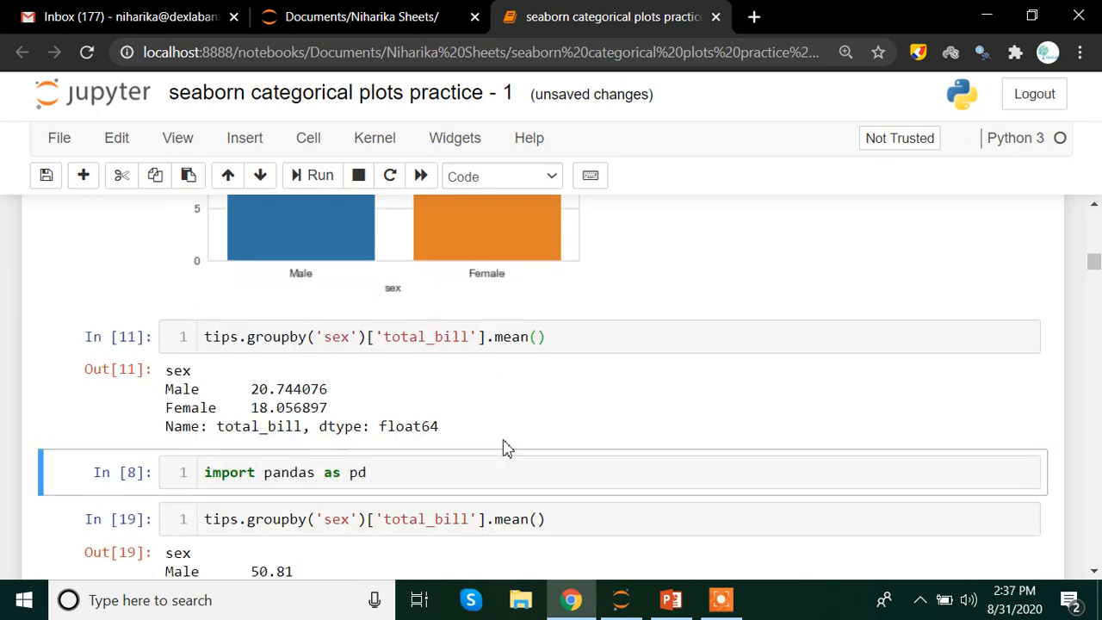
pyautogui.scroll(-3)
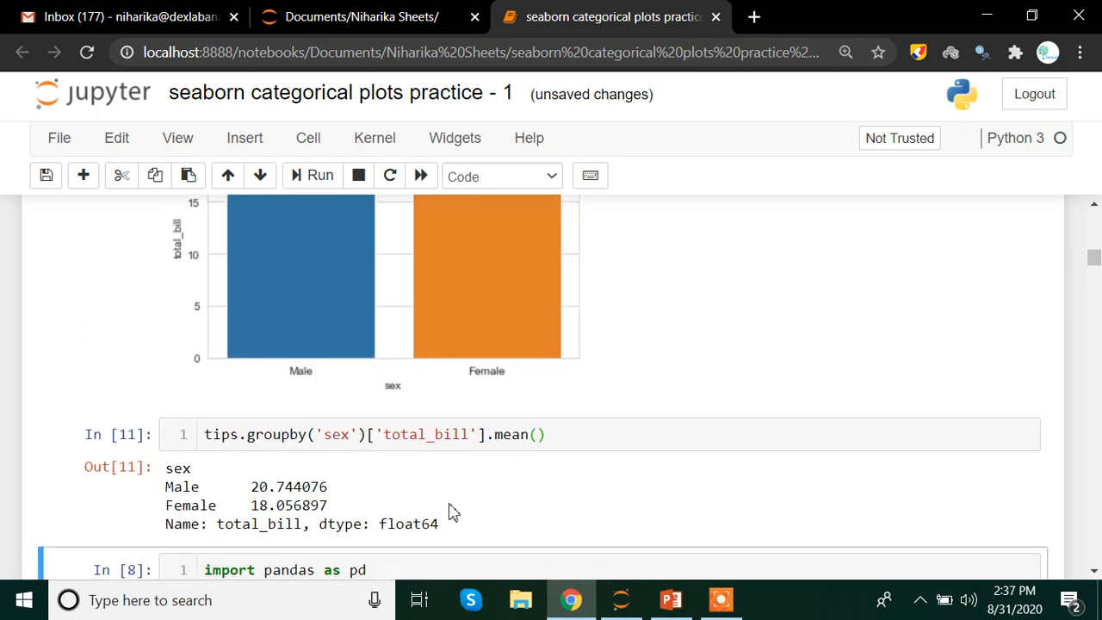
# - Highlight the Male mean total bill and scroll back to the barplot for comparison
pyautogui.doubleClick(181, 486)
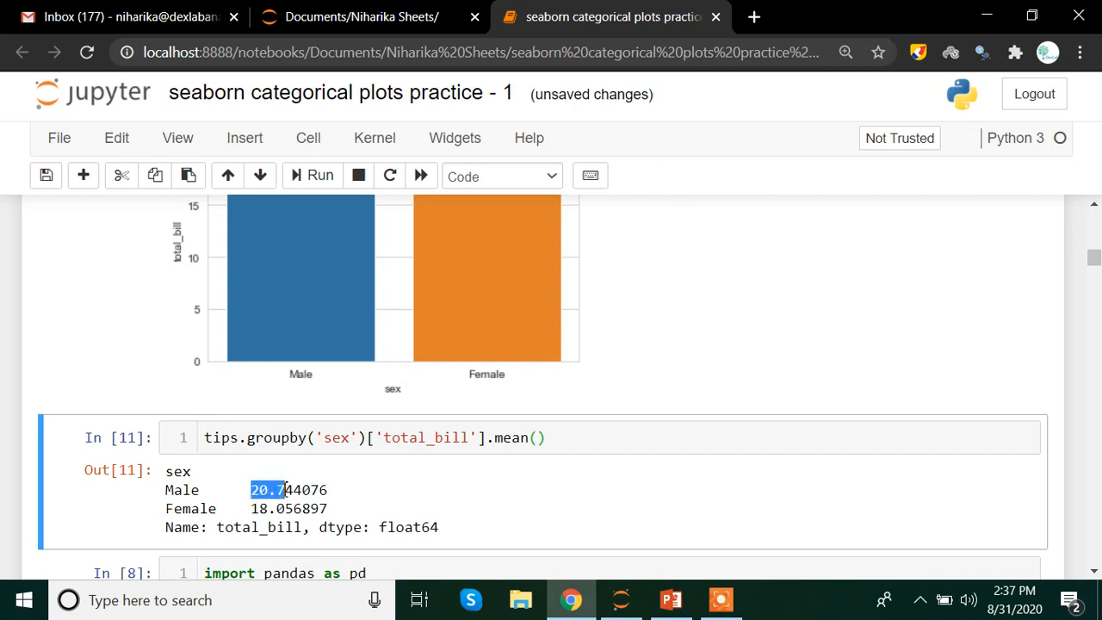
pyautogui.click(267, 490)
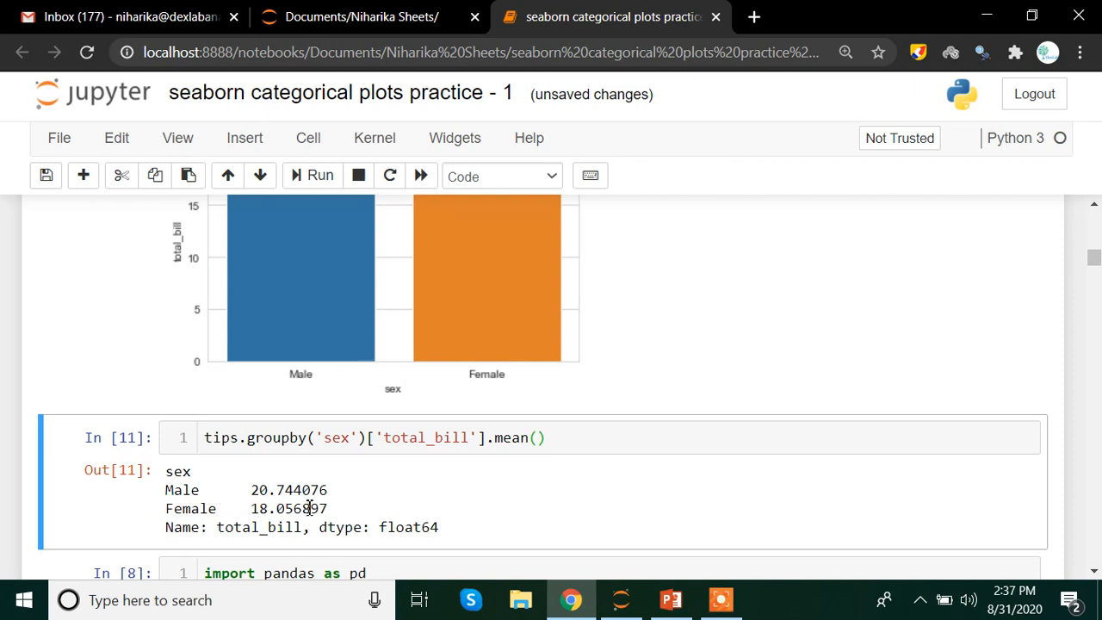
pyautogui.scroll(-3)
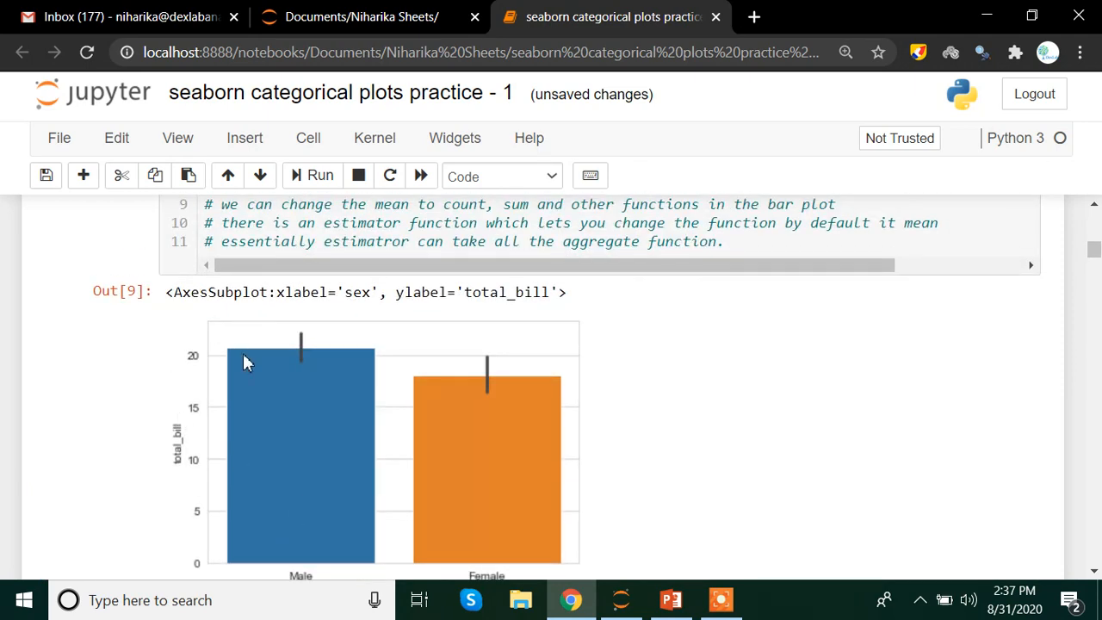
pyautogui.moveTo(296, 394)
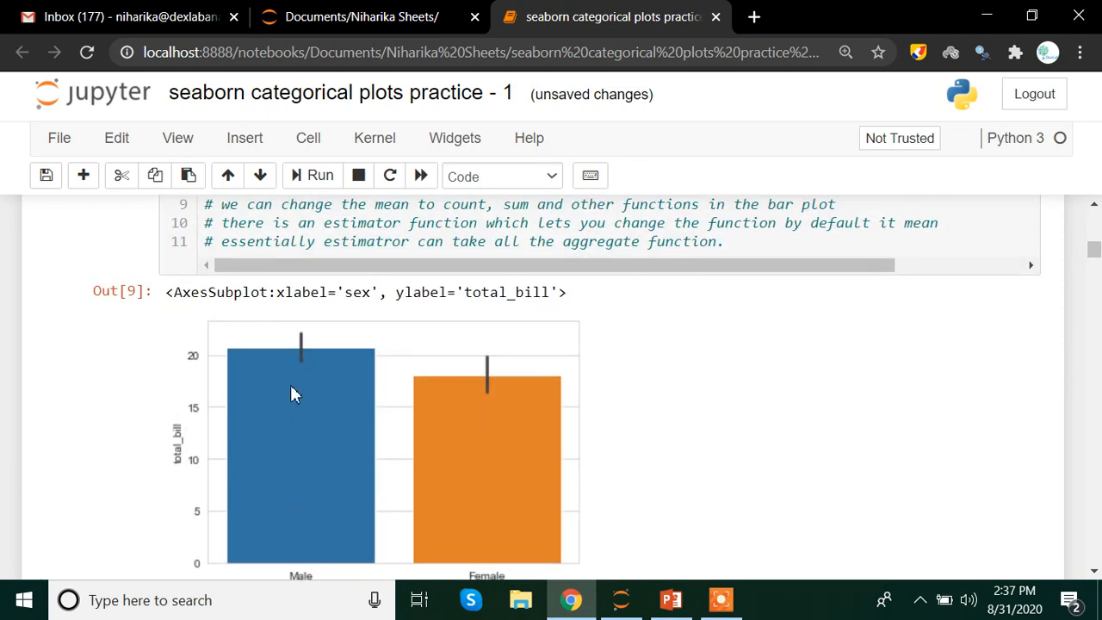
pyautogui.moveTo(230, 356)
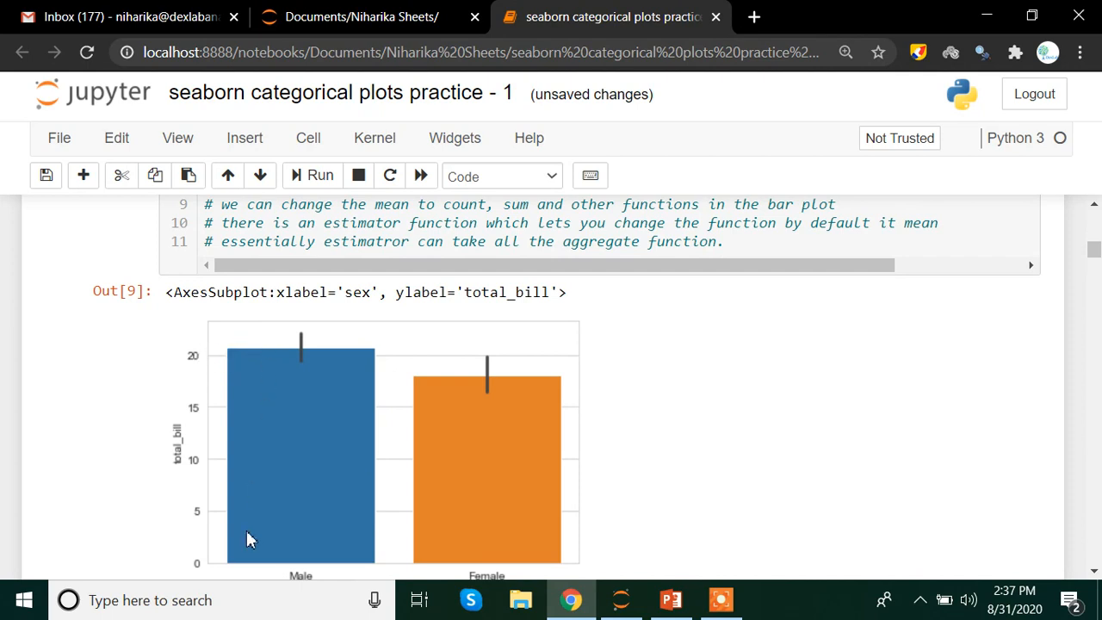
pyautogui.moveTo(210, 358)
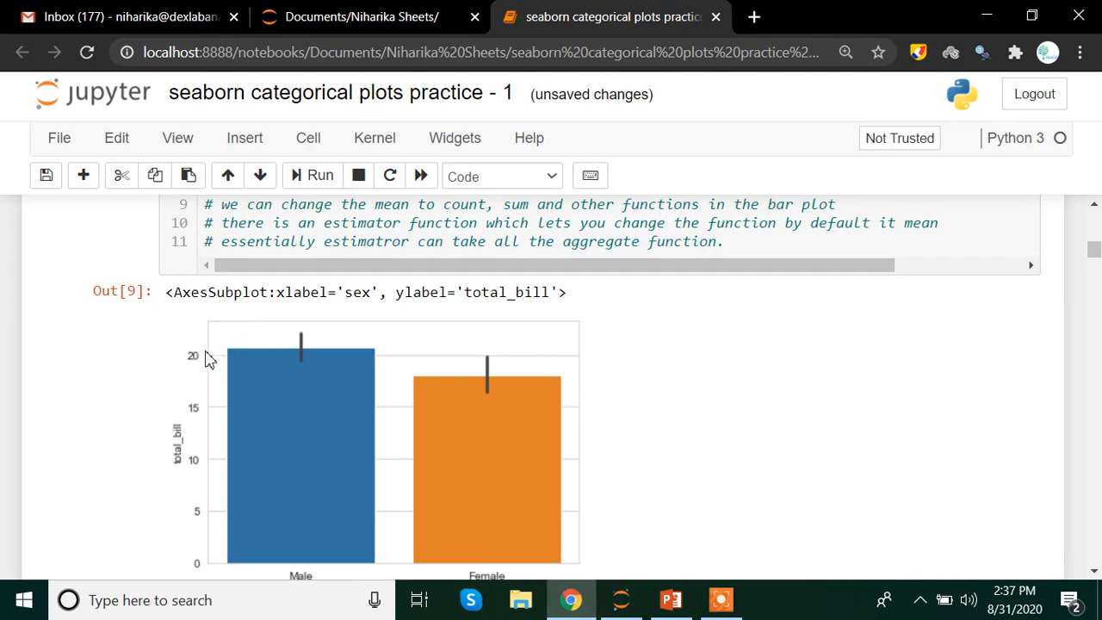
pyautogui.moveTo(439, 430)
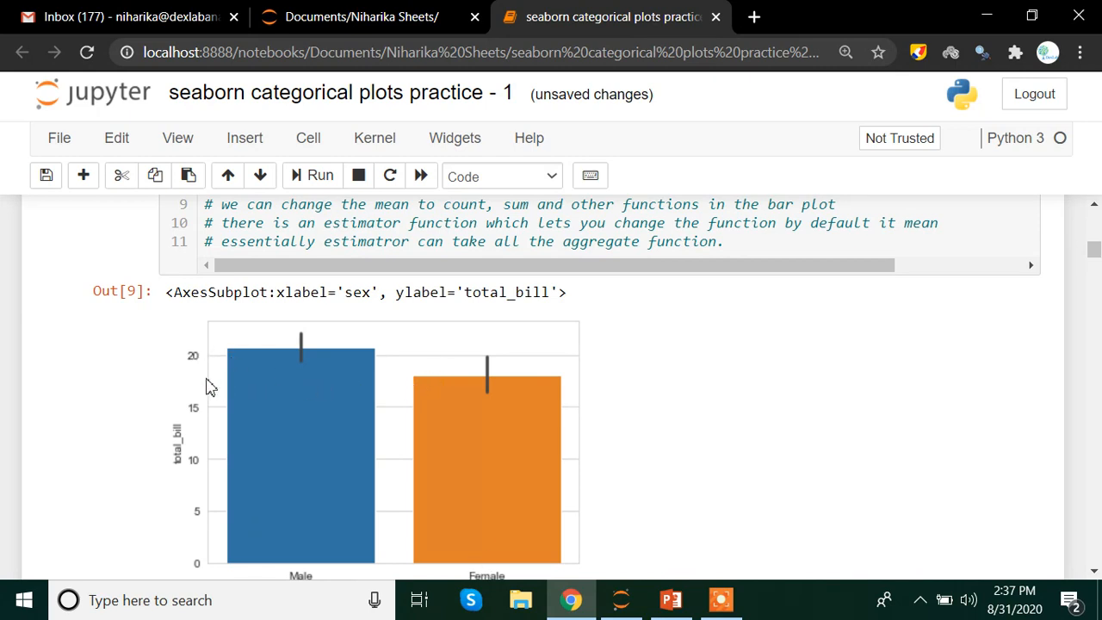
pyautogui.moveTo(430, 385)
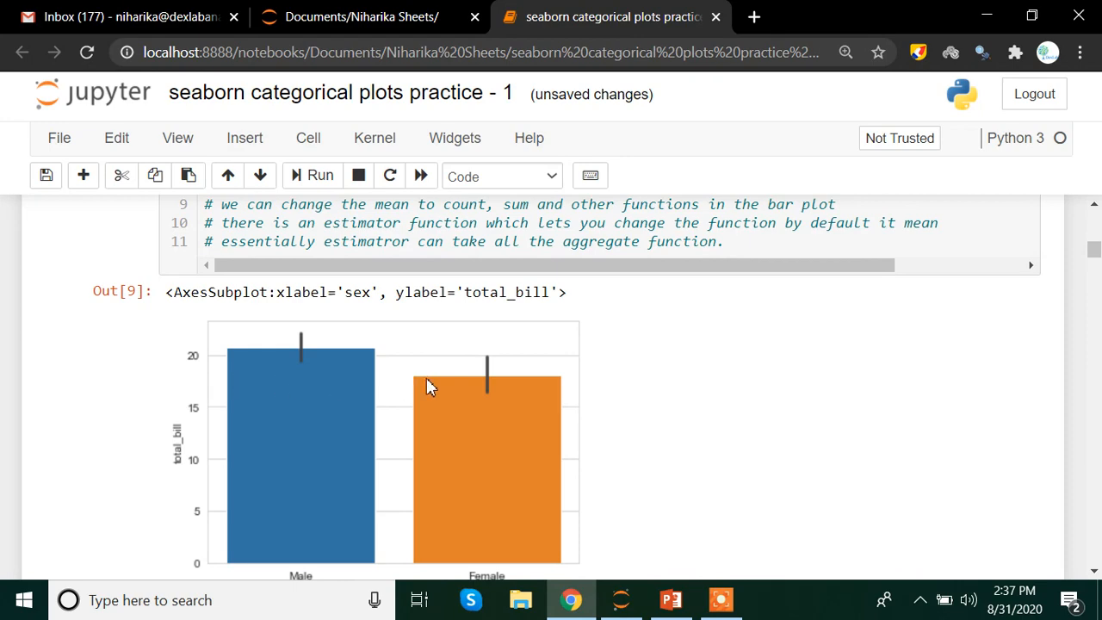
pyautogui.scroll(-3)
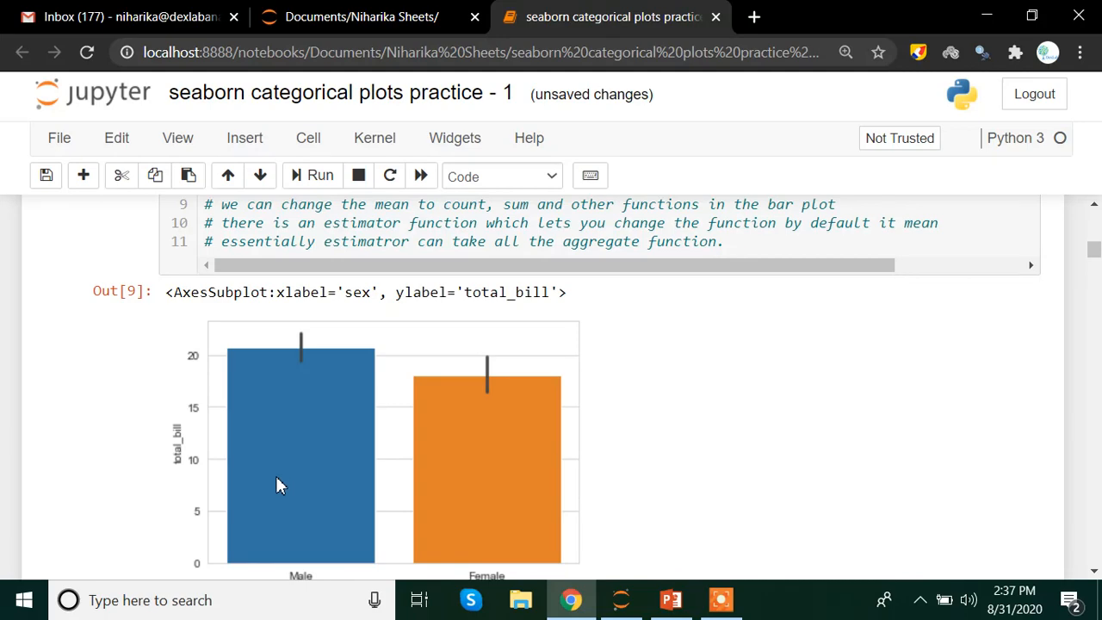
pyautogui.moveTo(279, 476)
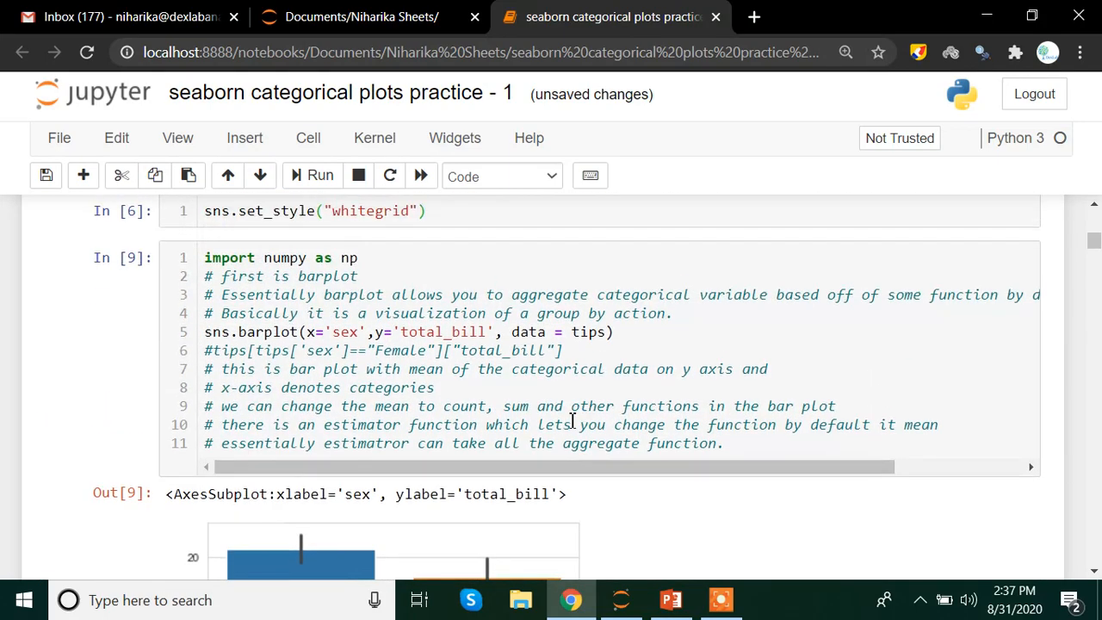
# - Add estimator=np.std to the sns.barplot arguments to plot total_bill standard deviation
pyautogui.click(611, 332)
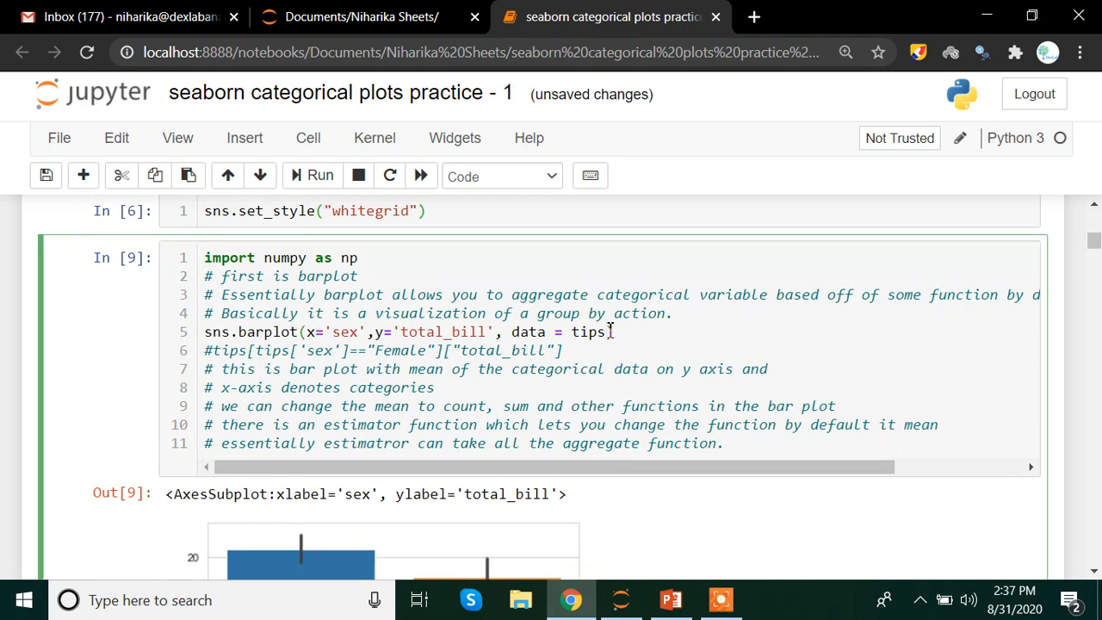
pyautogui.write(',estimator=np.std')
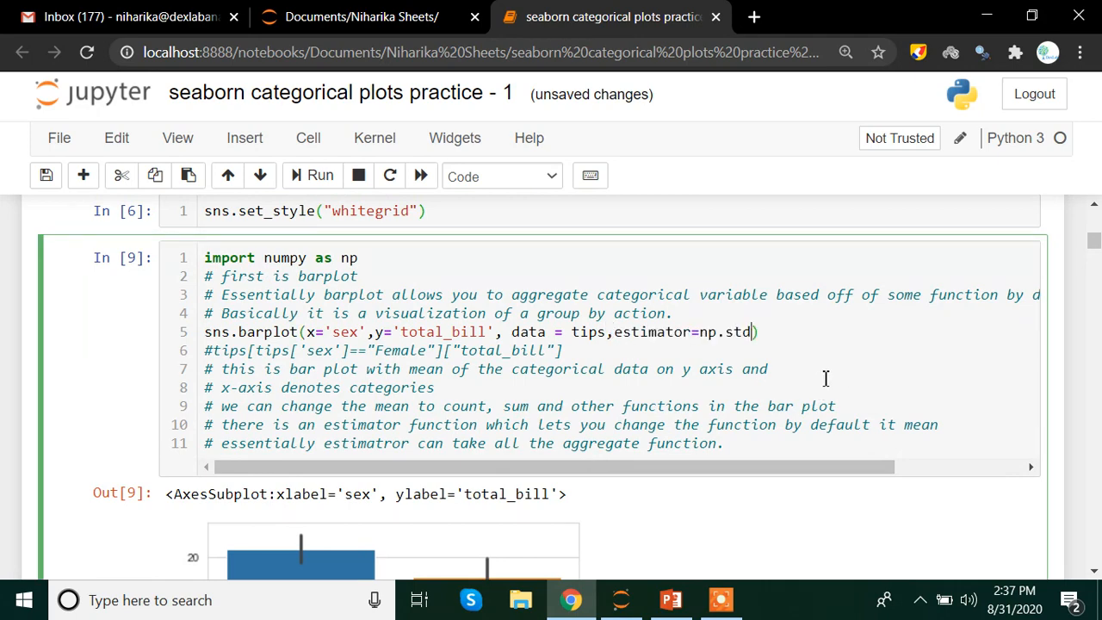
pyautogui.scroll(-3)
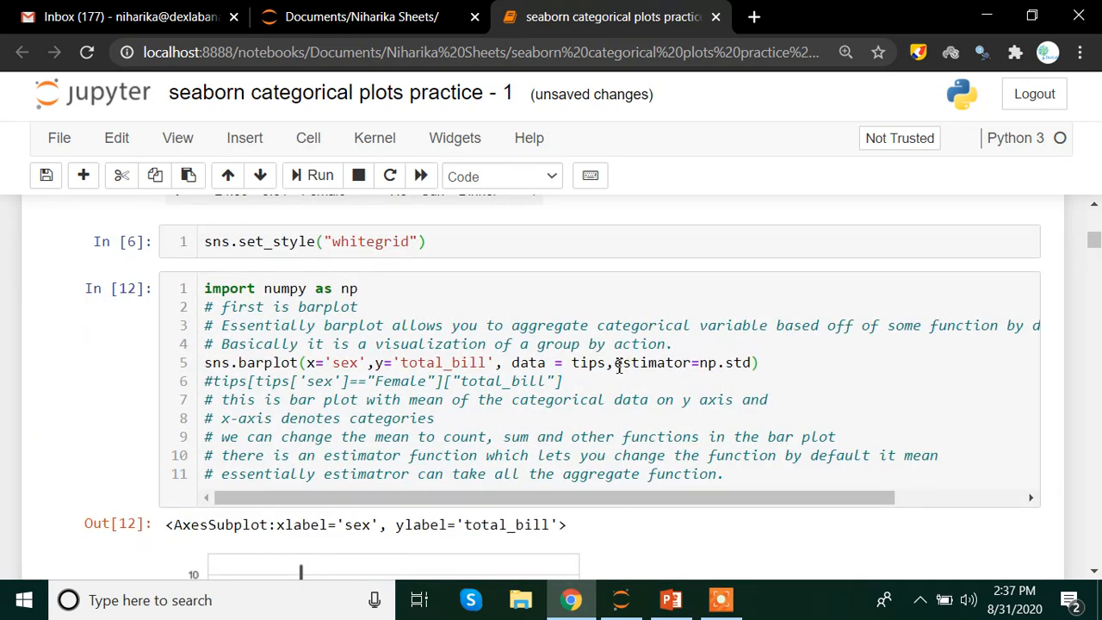
pyautogui.doubleClick(654, 362)
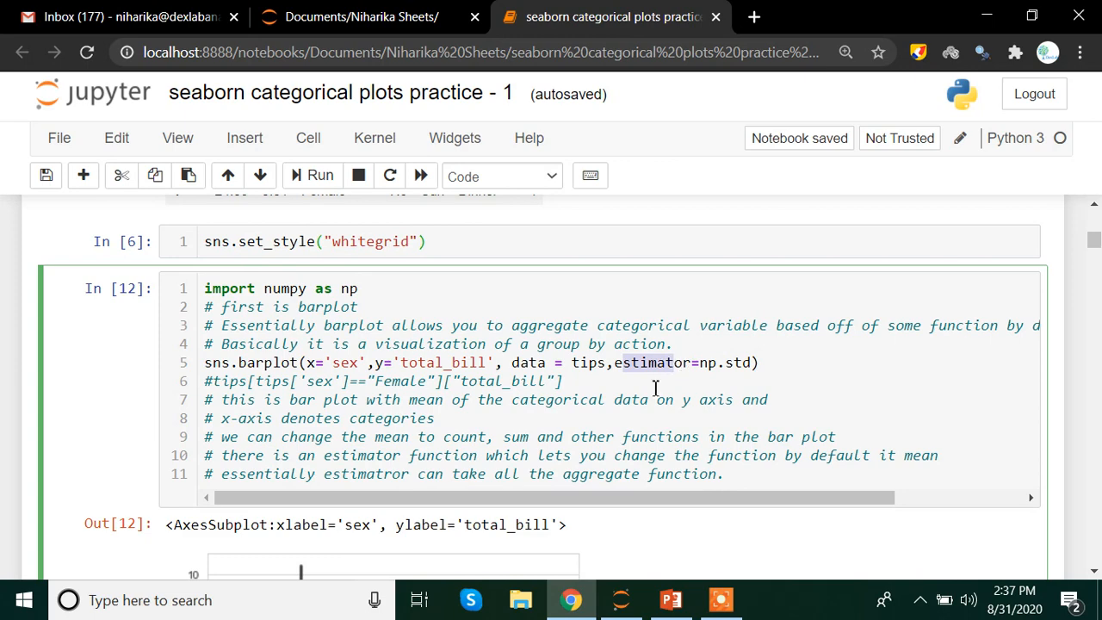
pyautogui.scroll(-3)
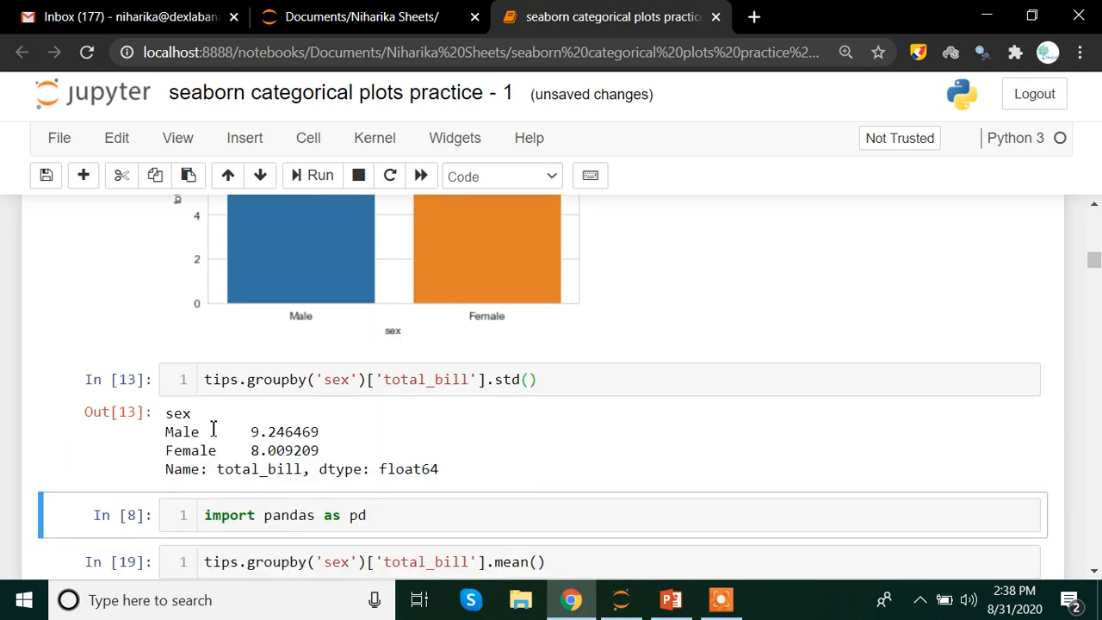
pyautogui.moveTo(288, 432)
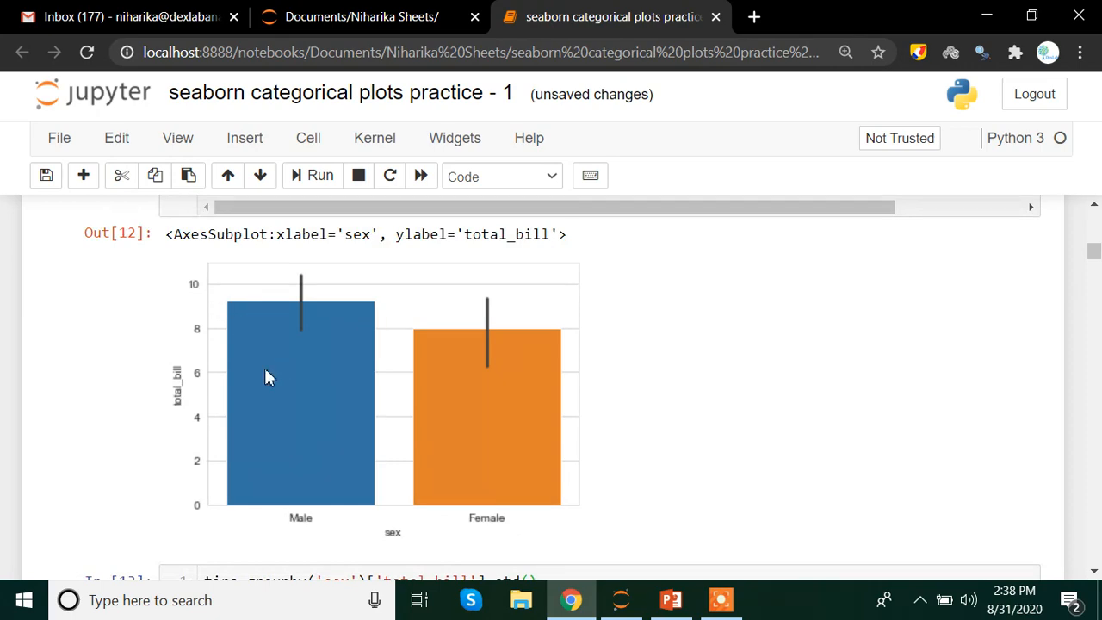
# - Scroll through the notebook comparing std bar heights with grouped values near 9.25 and 8.01
pyautogui.scroll(-3)
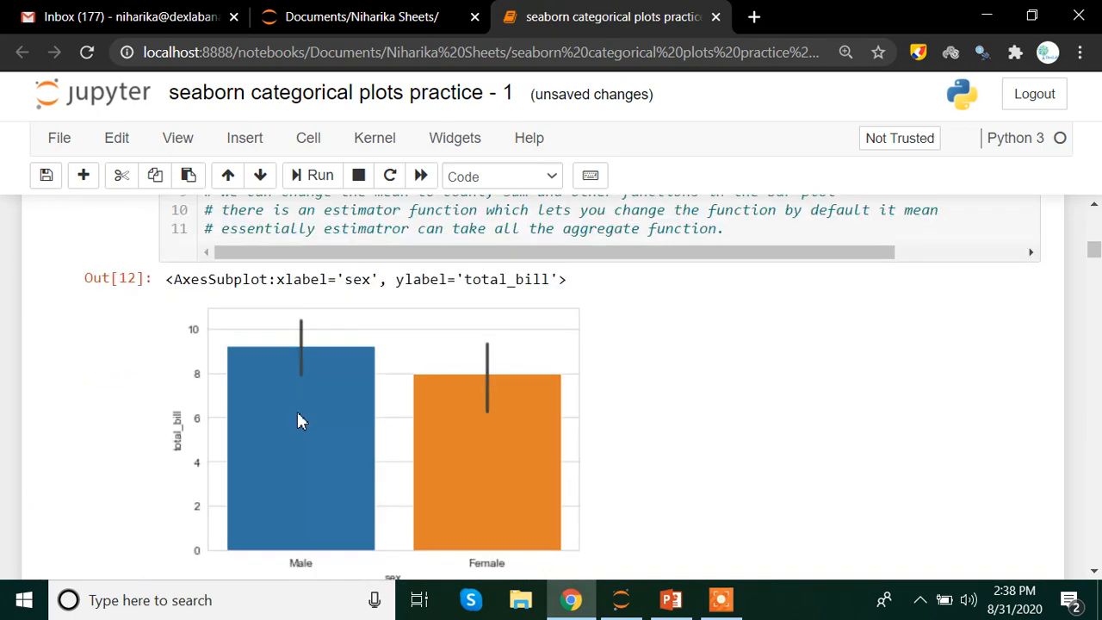
pyautogui.scroll(-3)
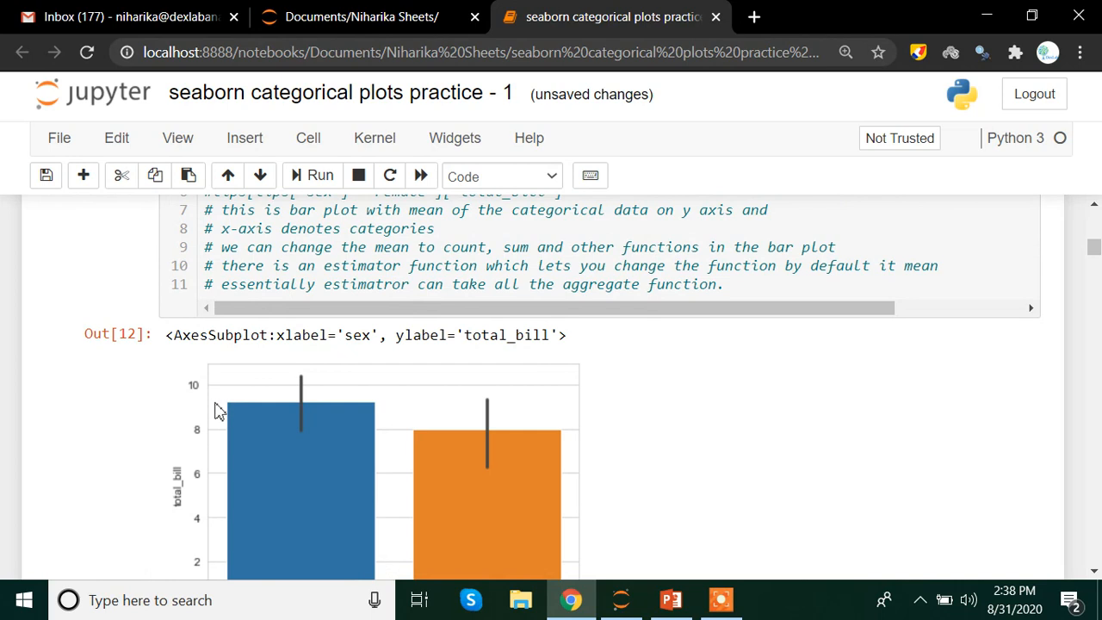
pyautogui.scroll(-3)
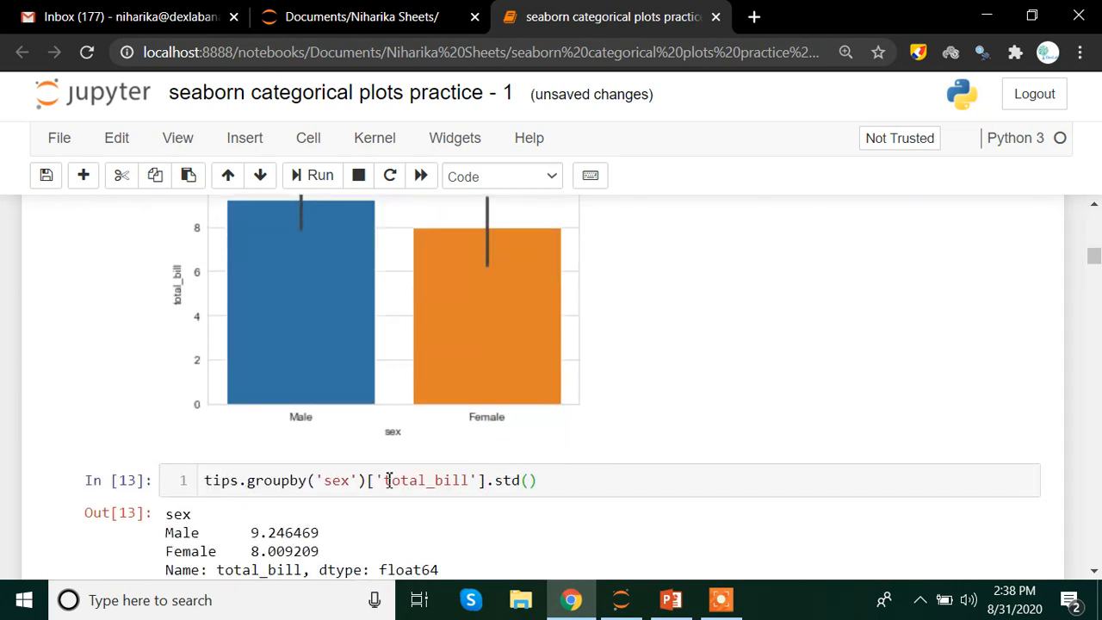
pyautogui.scroll(-3)
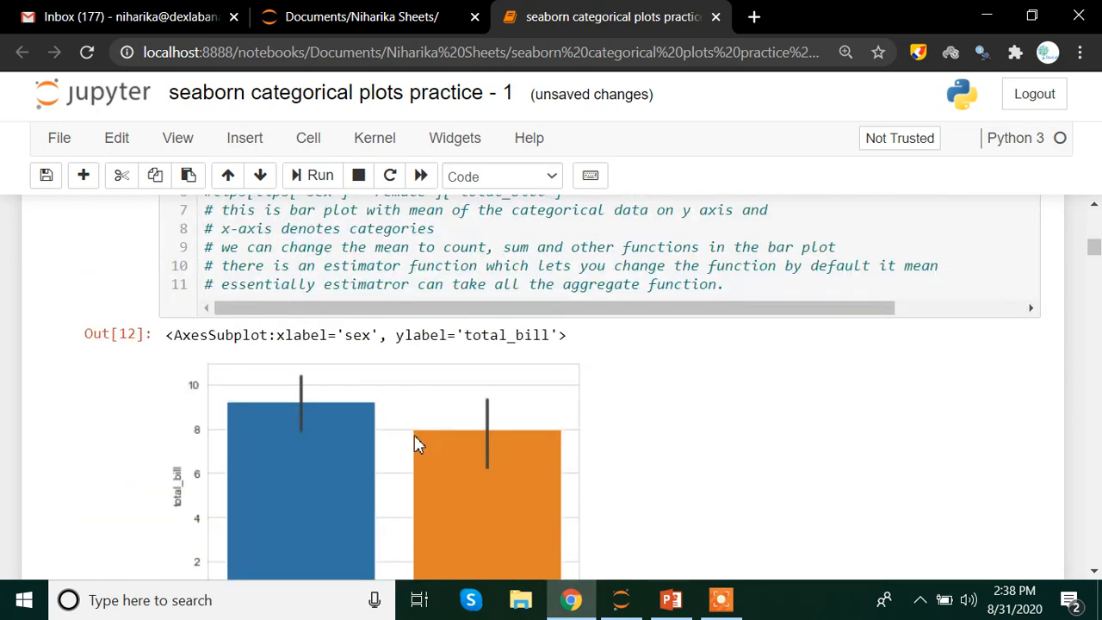
pyautogui.moveTo(370, 439)
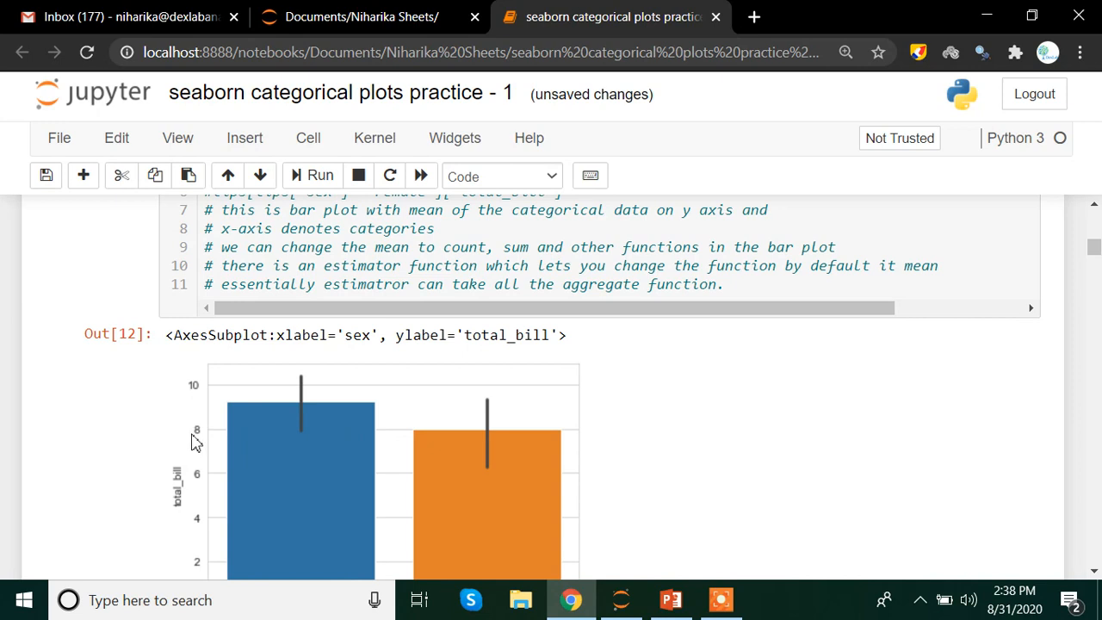
pyautogui.moveTo(407, 409)
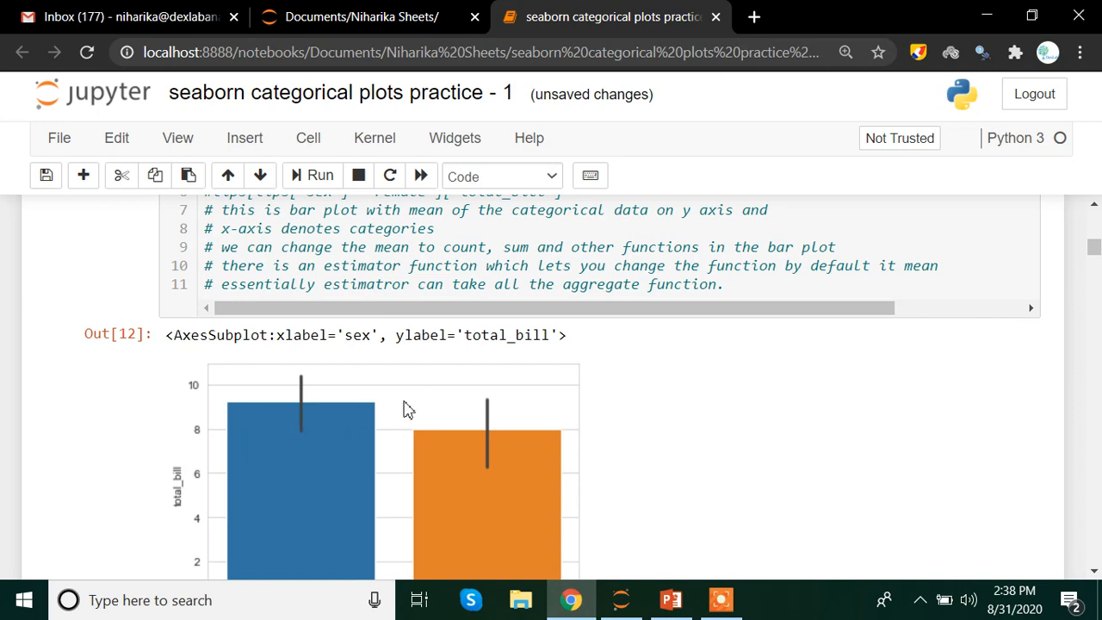
pyautogui.scroll(-3)
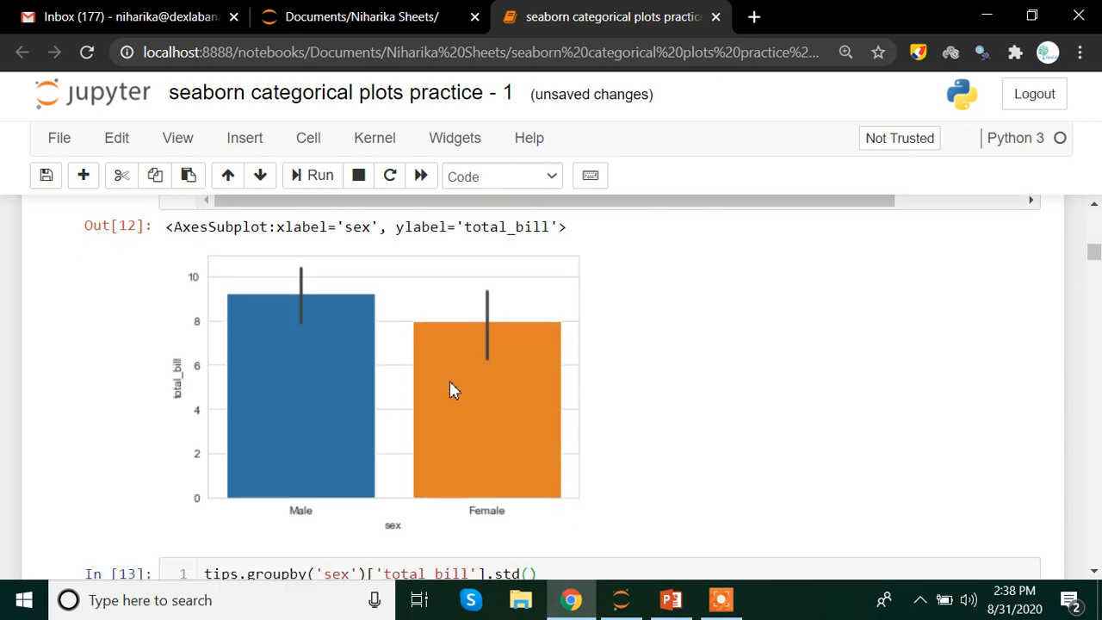
pyautogui.scroll(-3)
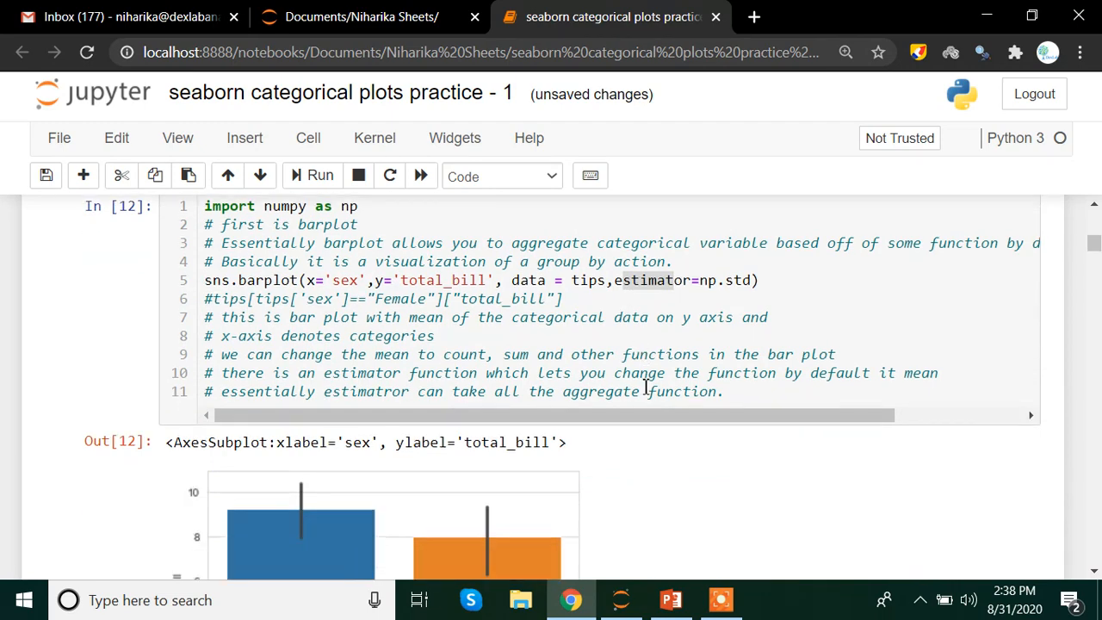
pyautogui.scroll(-3)
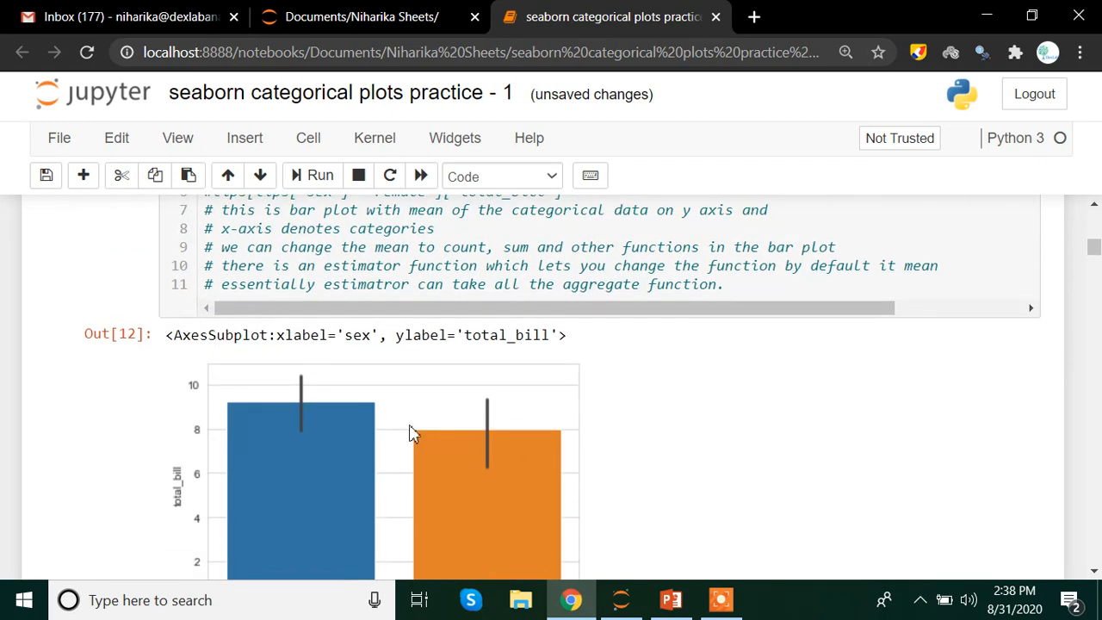
pyautogui.moveTo(319, 377)
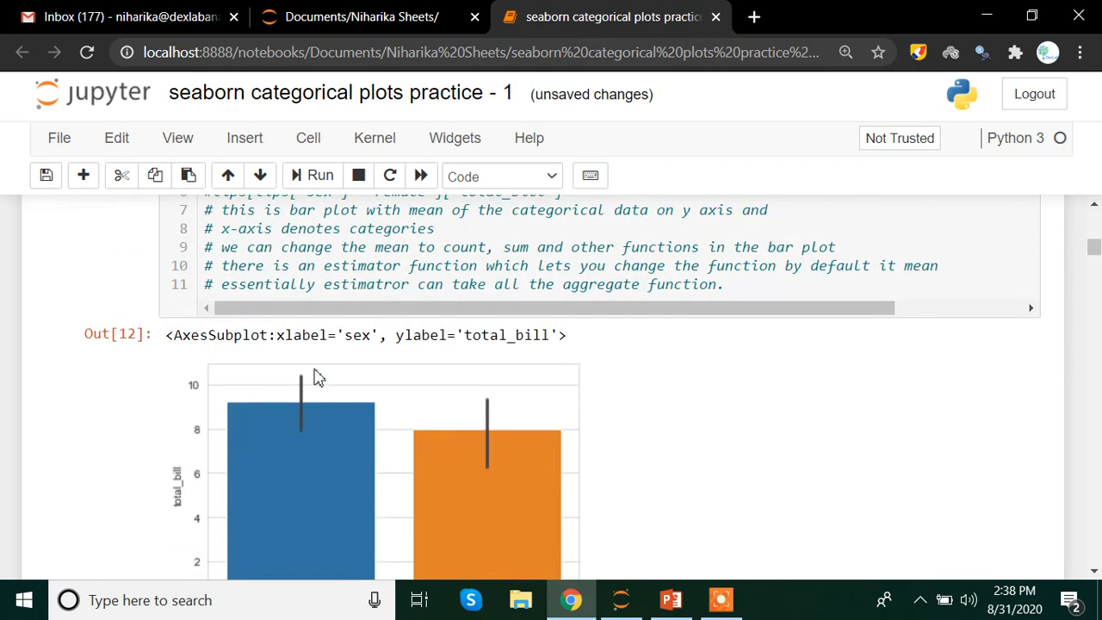
pyautogui.moveTo(318, 433)
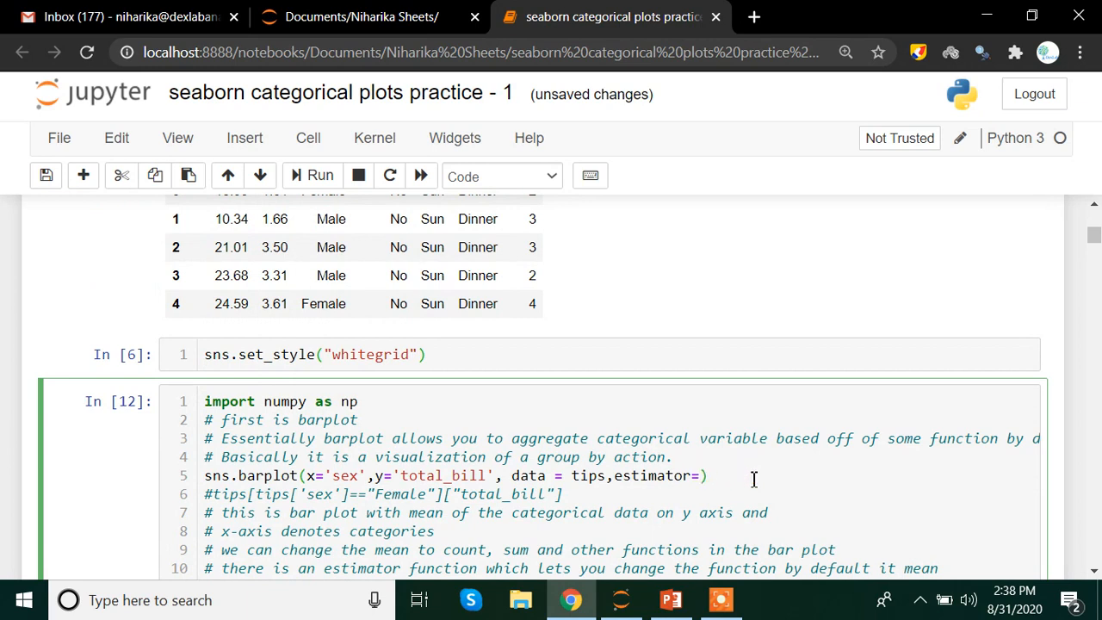
# - Remove the estimator argument and redraw the barplot showing mean total bill near 20 and 18
pyautogui.press('Backspace')
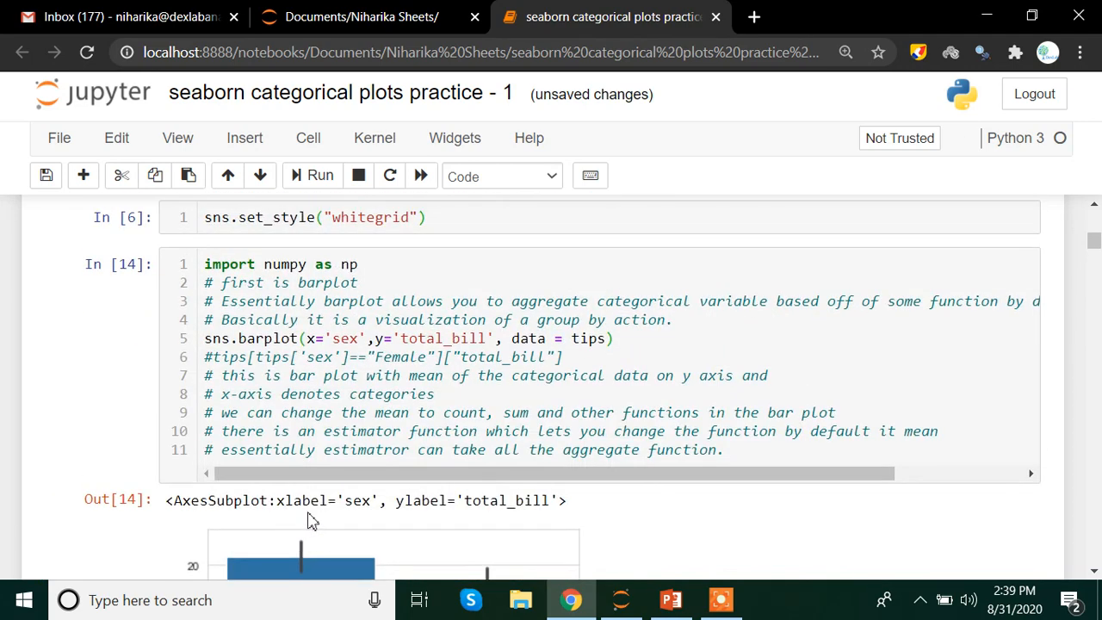
pyautogui.scroll(-3)
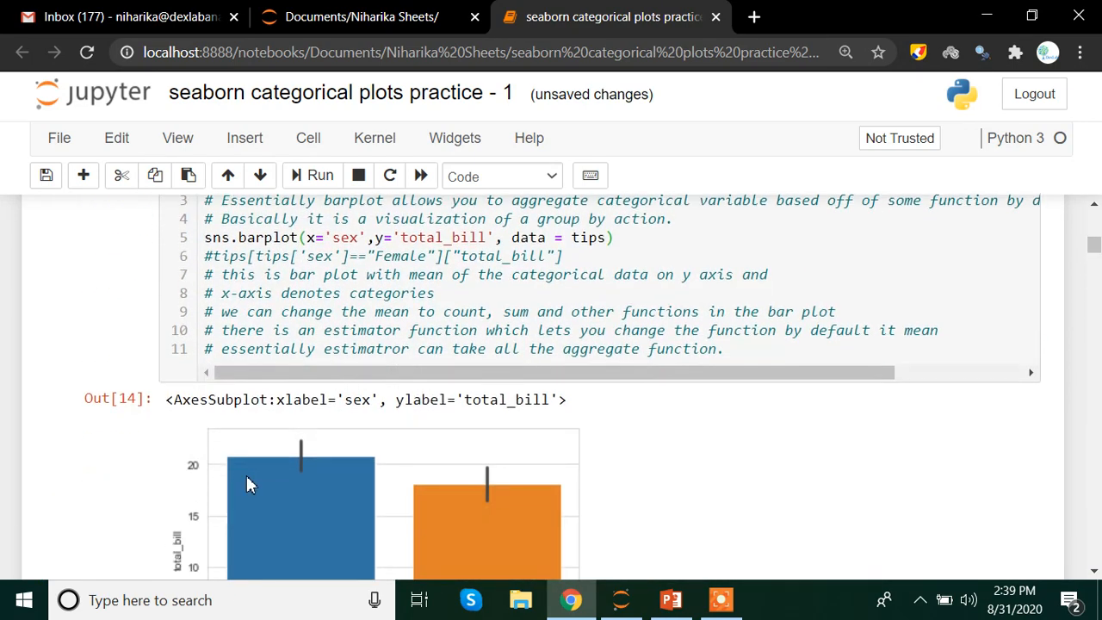
pyautogui.scroll(-3)
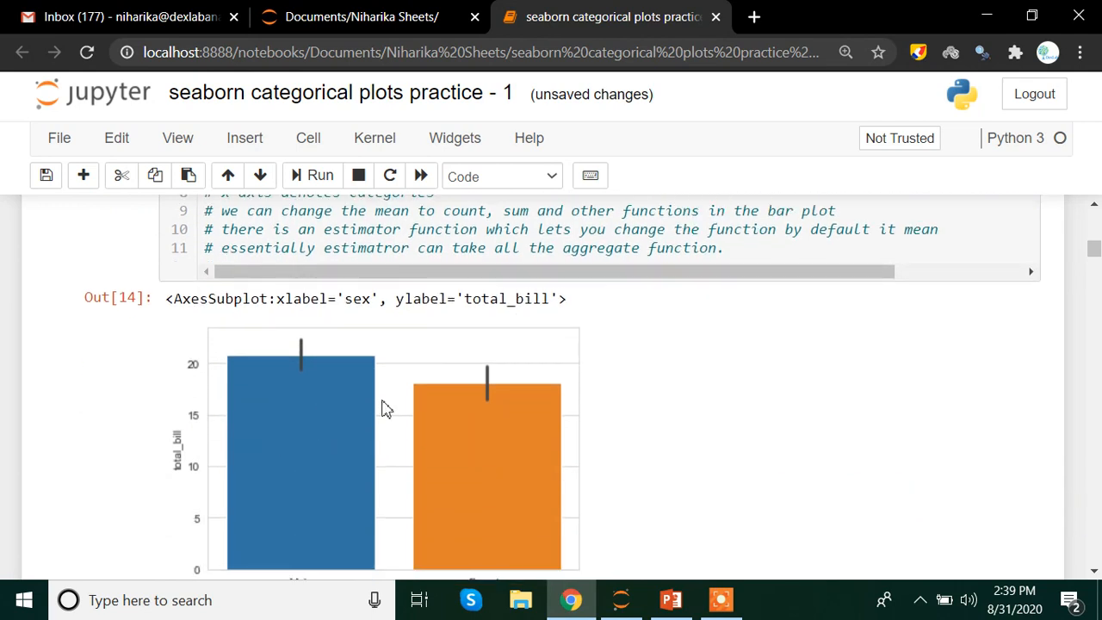
pyautogui.moveTo(315, 378)
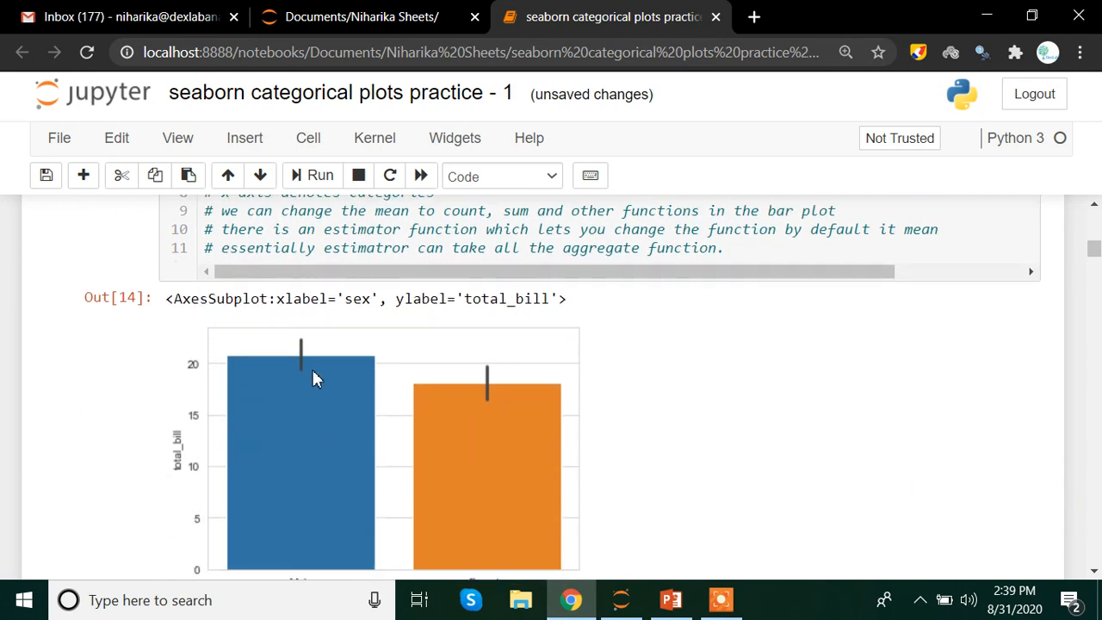
pyautogui.moveTo(303, 353)
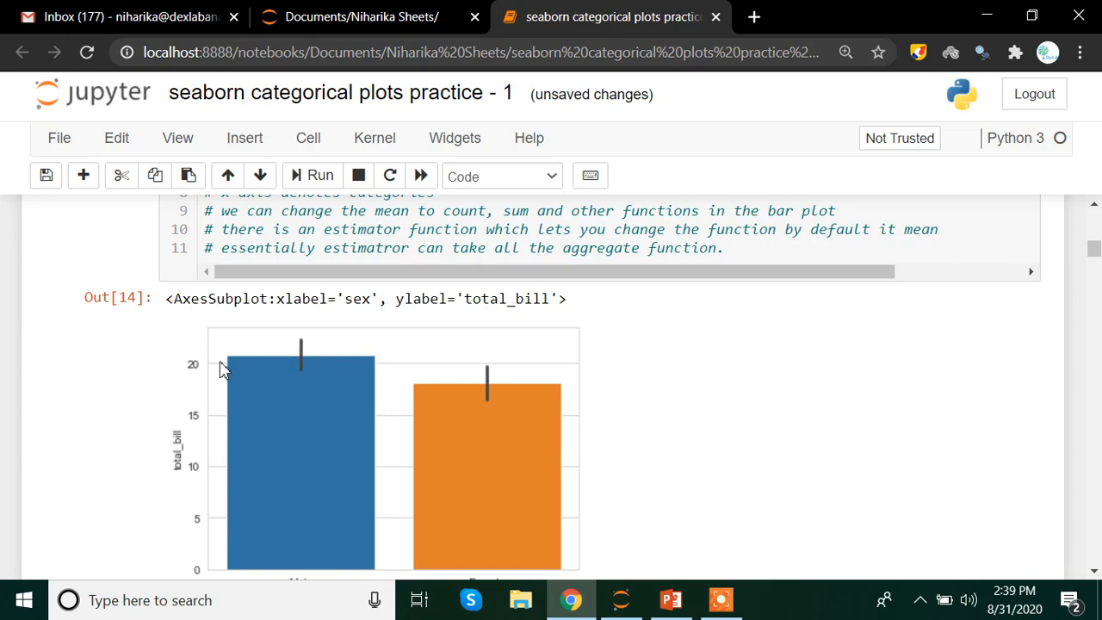
pyautogui.moveTo(296, 348)
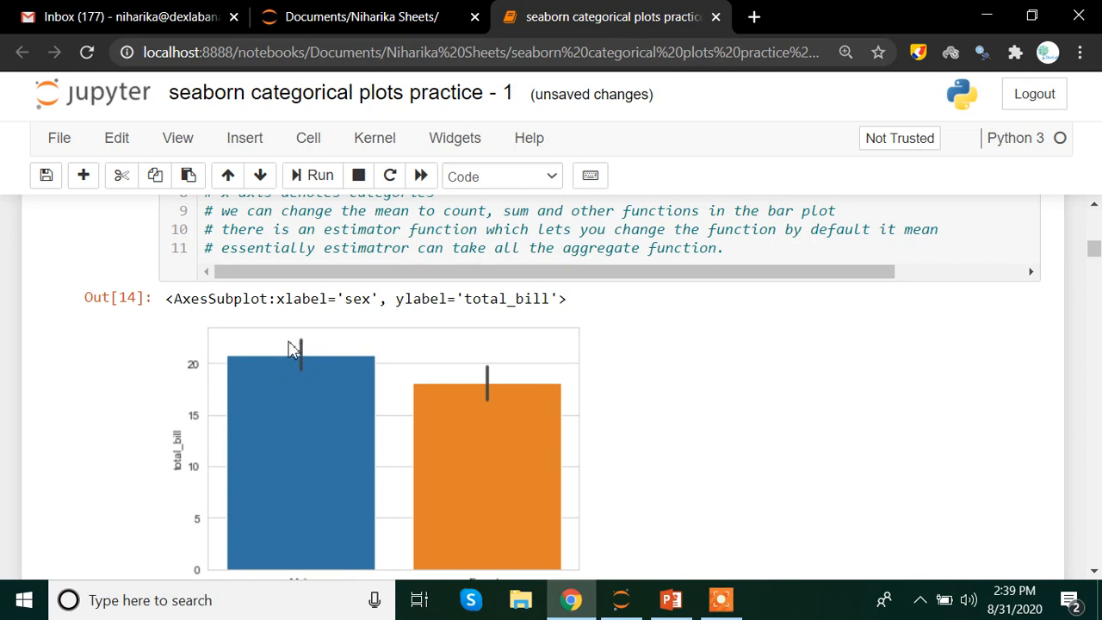
pyautogui.moveTo(309, 341)
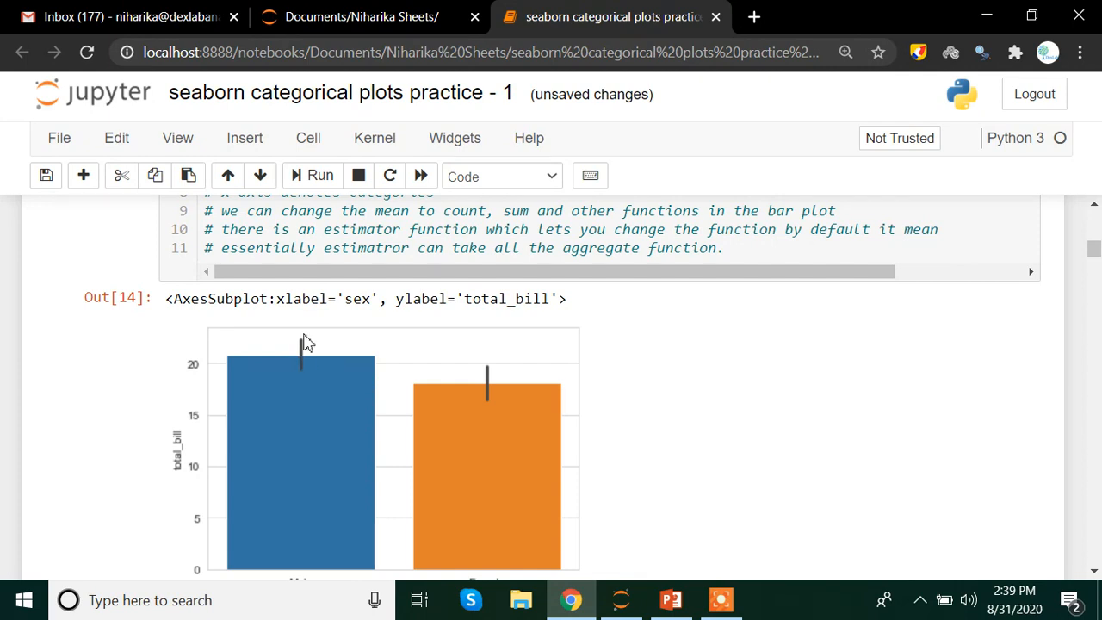
pyautogui.moveTo(252, 517)
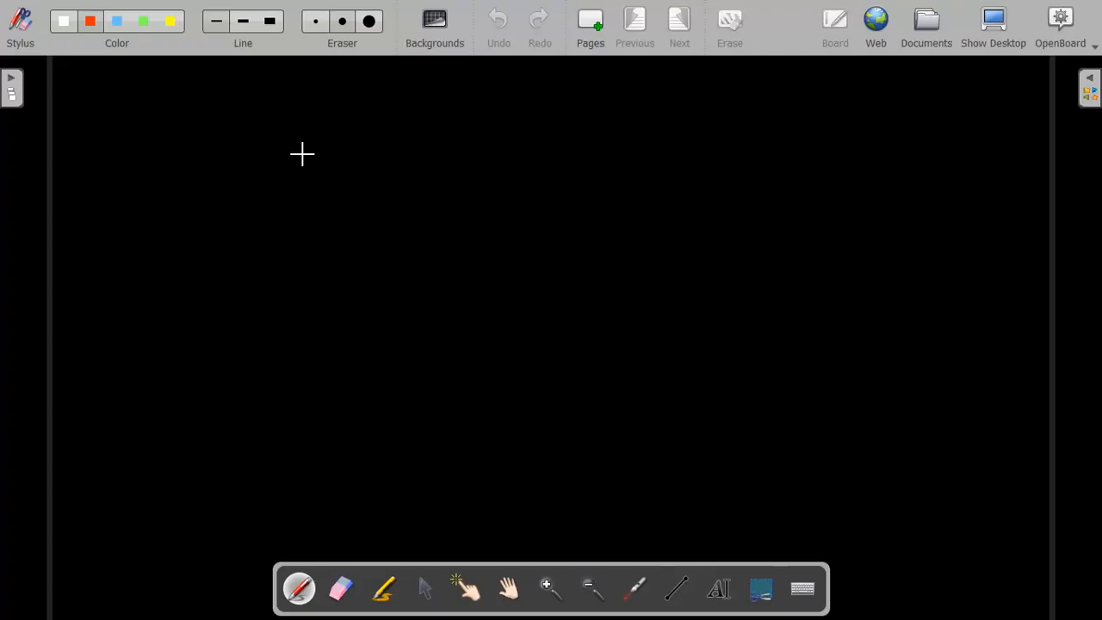
# - Sketch a red mark, then a yellow vertical error line with an arrow at its top
pyautogui.moveTo(301, 154); pyautogui.dragTo(147, 88)
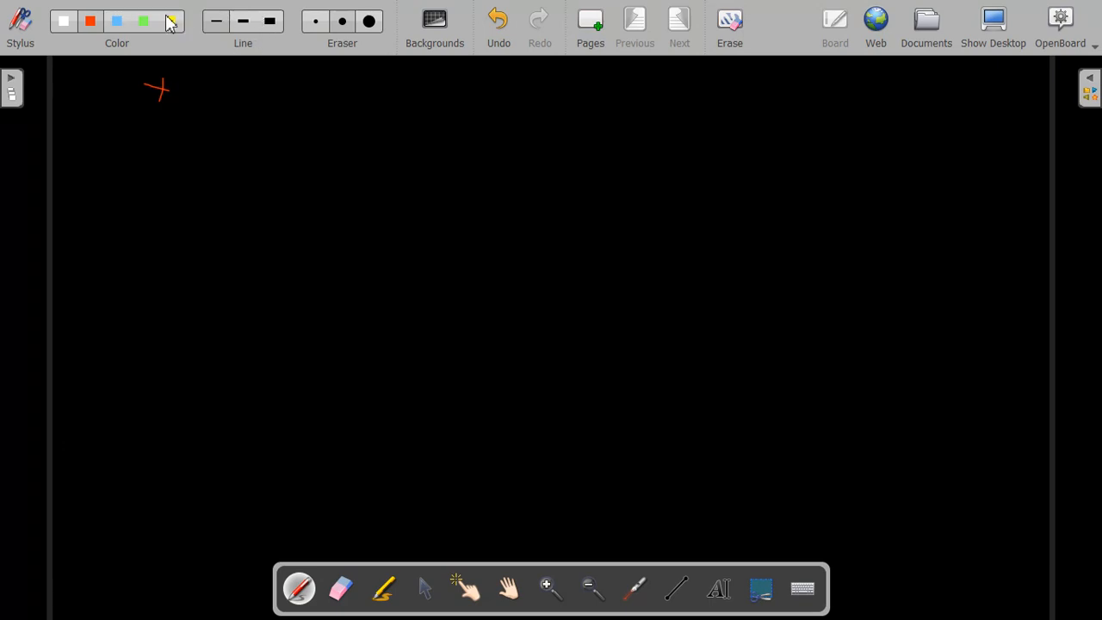
pyautogui.click(169, 21)
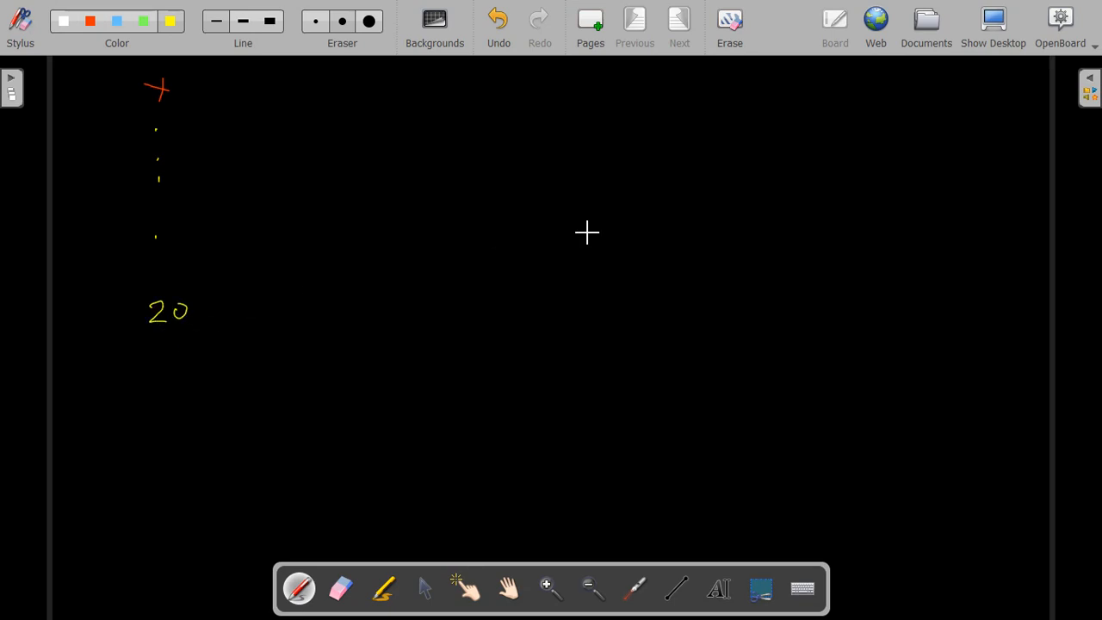
pyautogui.moveTo(587, 107); pyautogui.dragTo(586, 188)
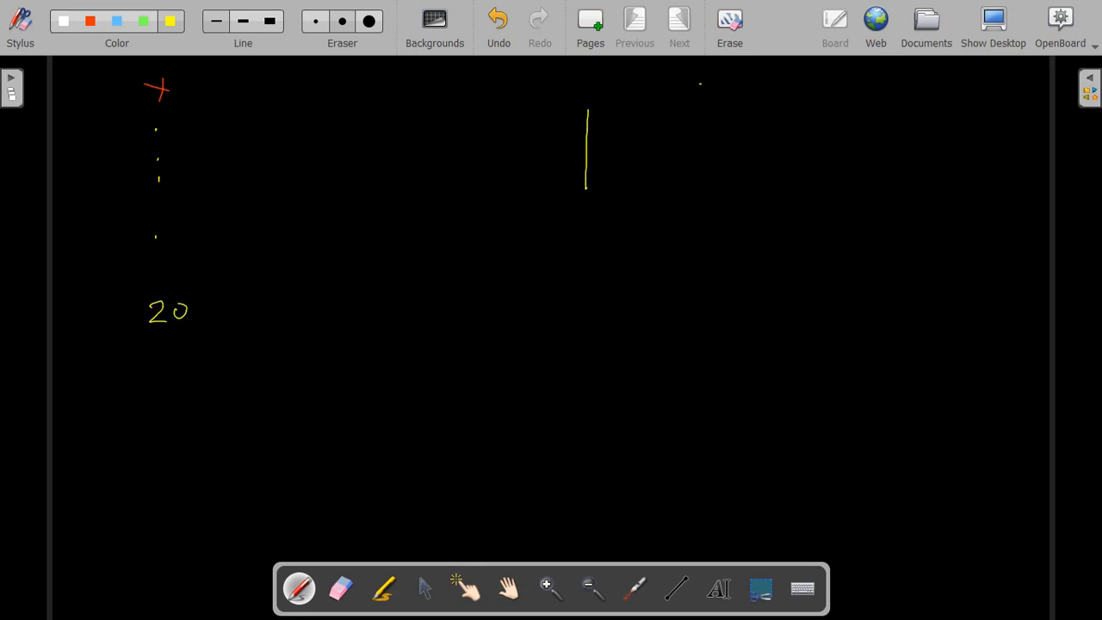
pyautogui.moveTo(699, 84); pyautogui.dragTo(643, 101)
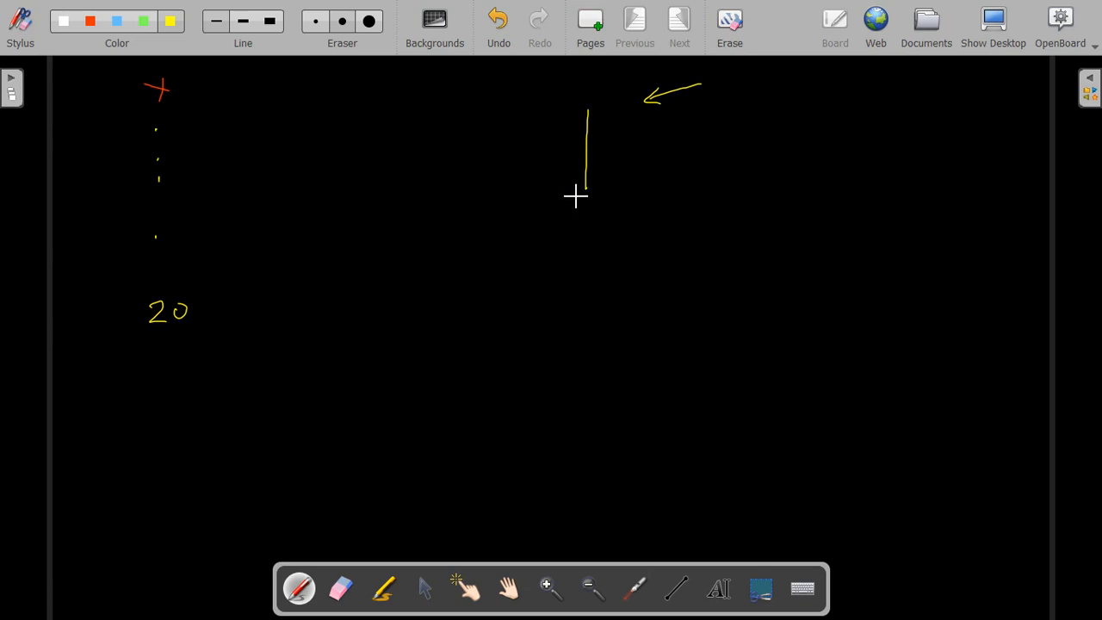
pyautogui.moveTo(566, 112)
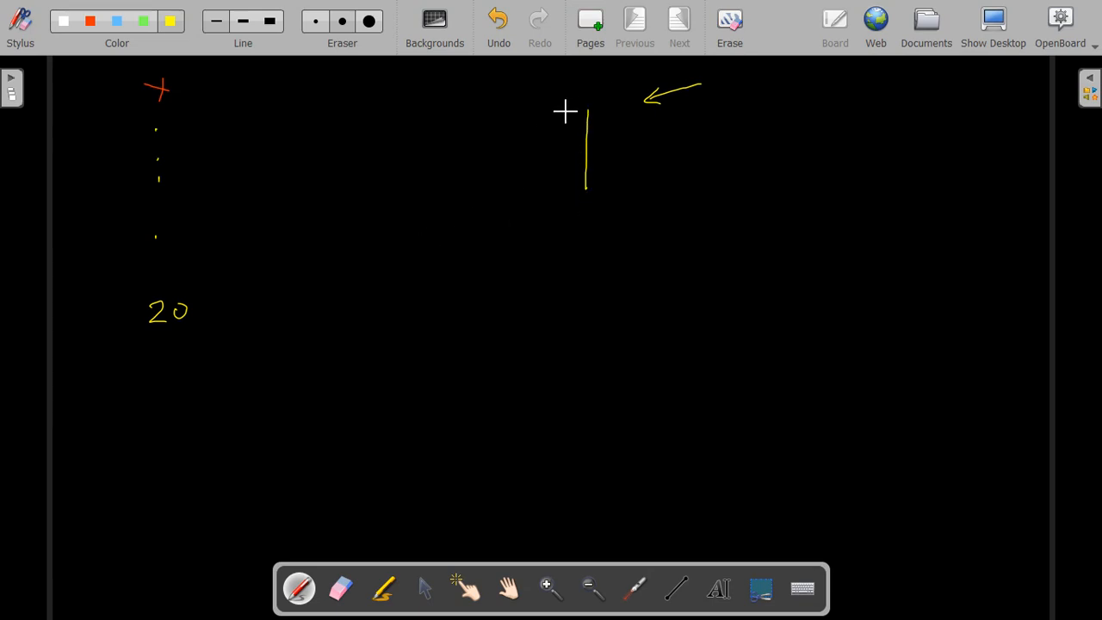
pyautogui.moveTo(590, 105)
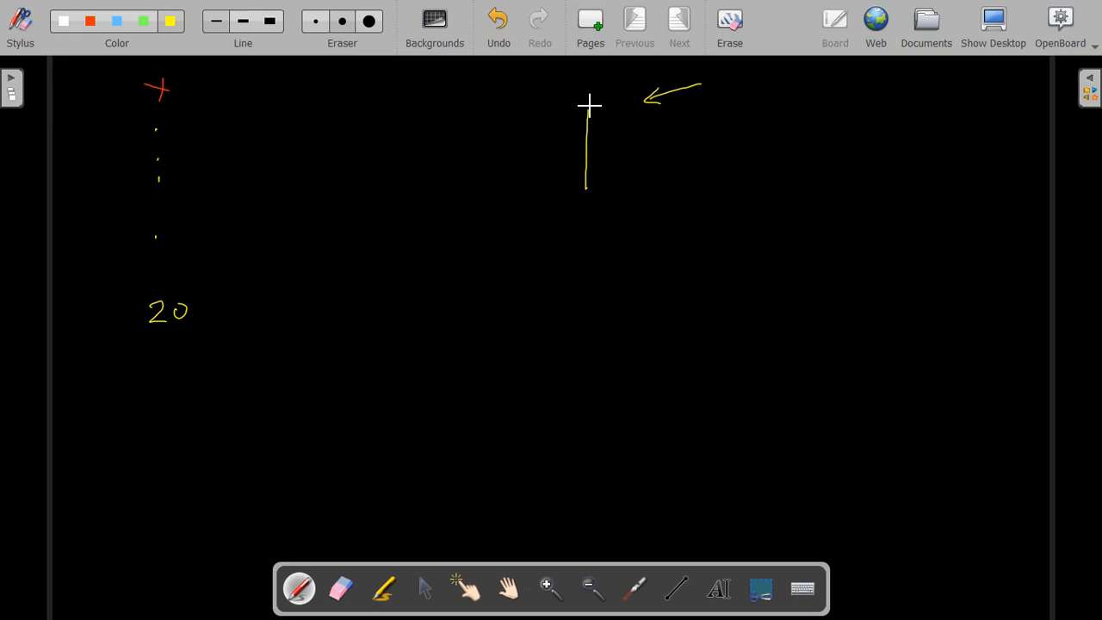
pyautogui.moveTo(557, 122)
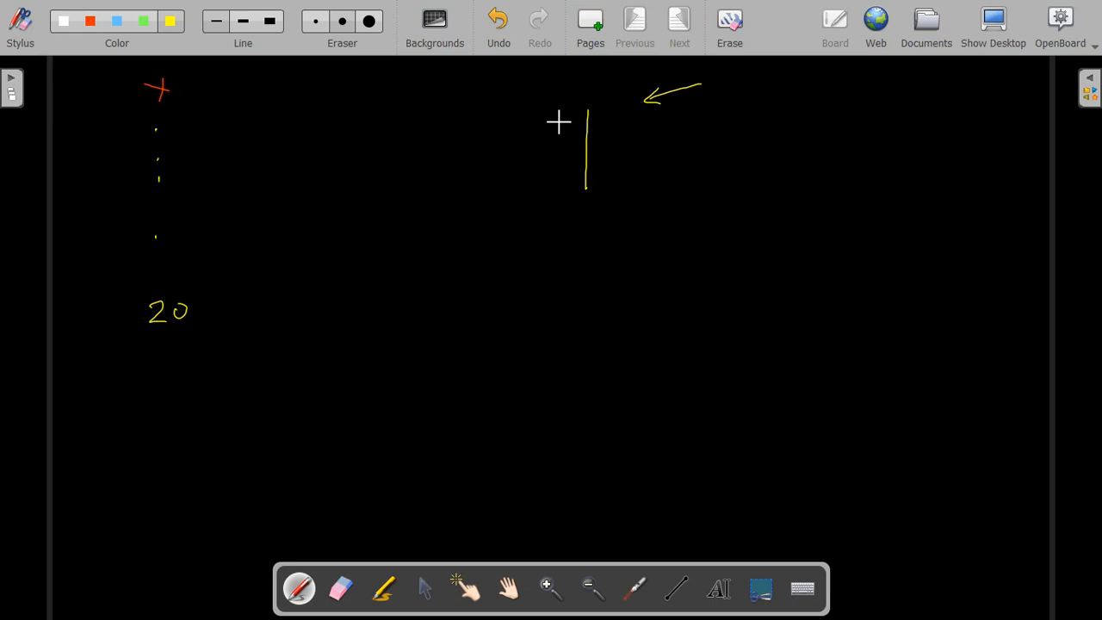
# - Circle the value 20, mark a tick labelled 20 on the line, and add more strokes
pyautogui.moveTo(146, 297); pyautogui.dragTo(227, 292)
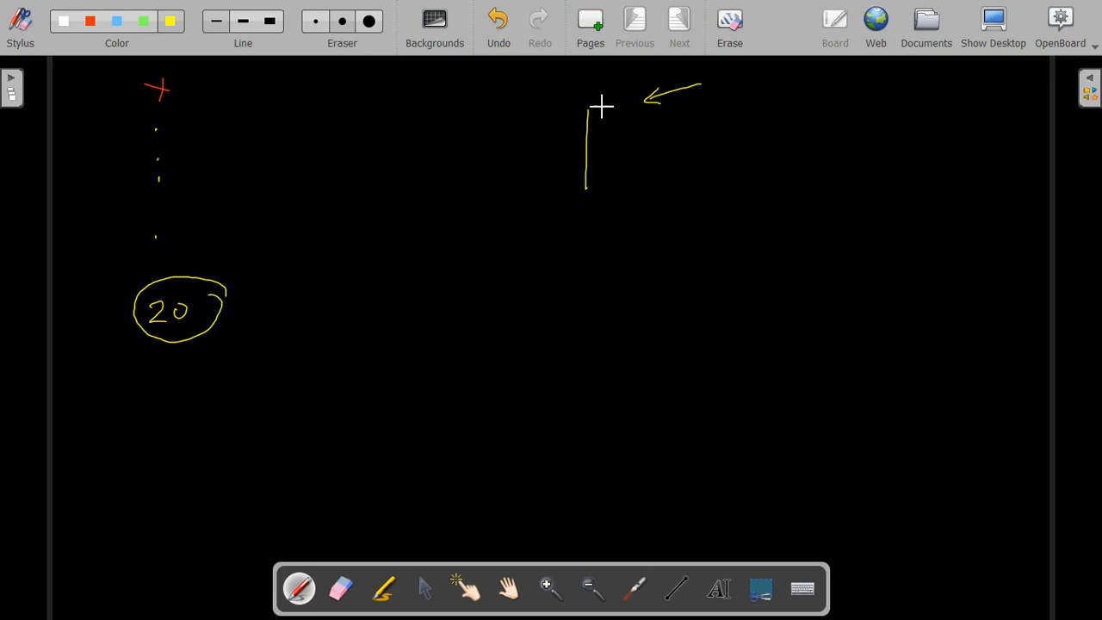
pyautogui.moveTo(594, 99); pyautogui.dragTo(632, 82)
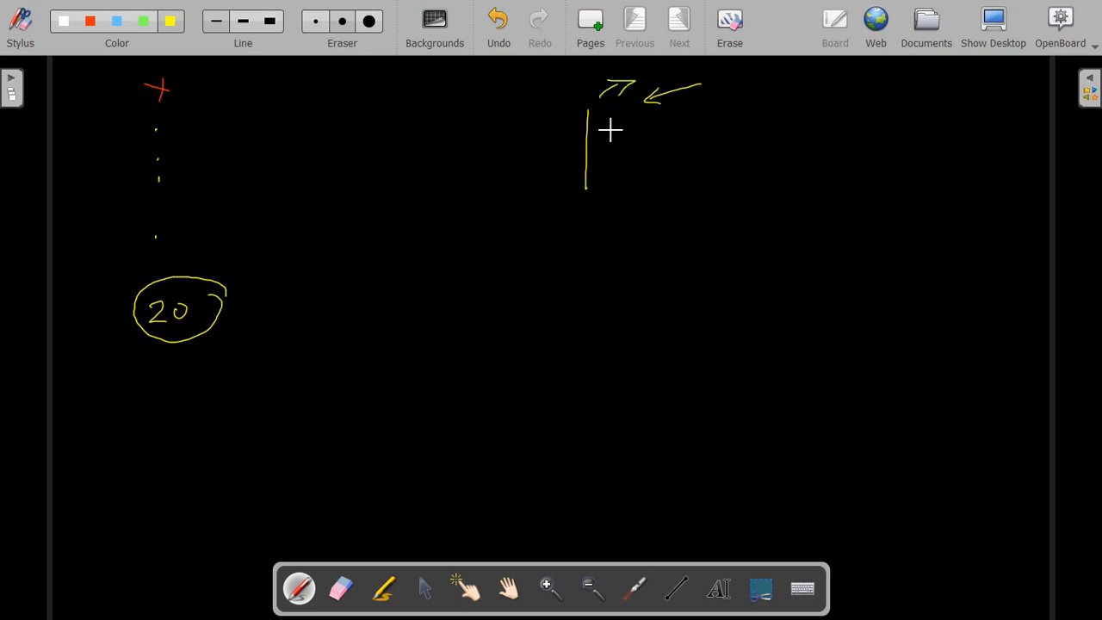
pyautogui.moveTo(620, 211); pyautogui.dragTo(594, 228)
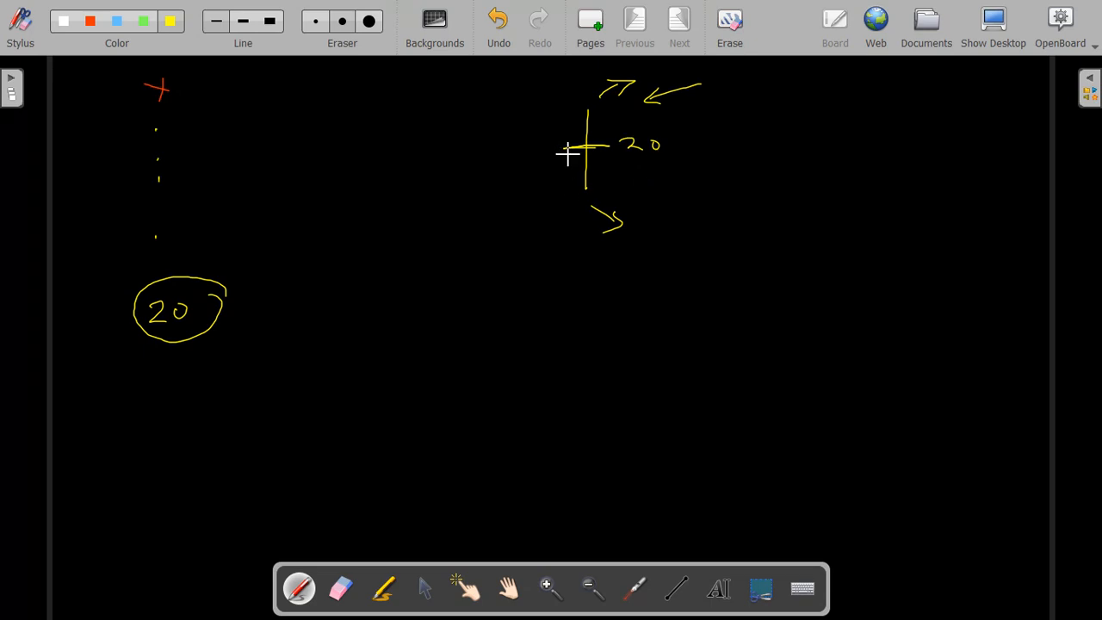
pyautogui.moveTo(575, 91)
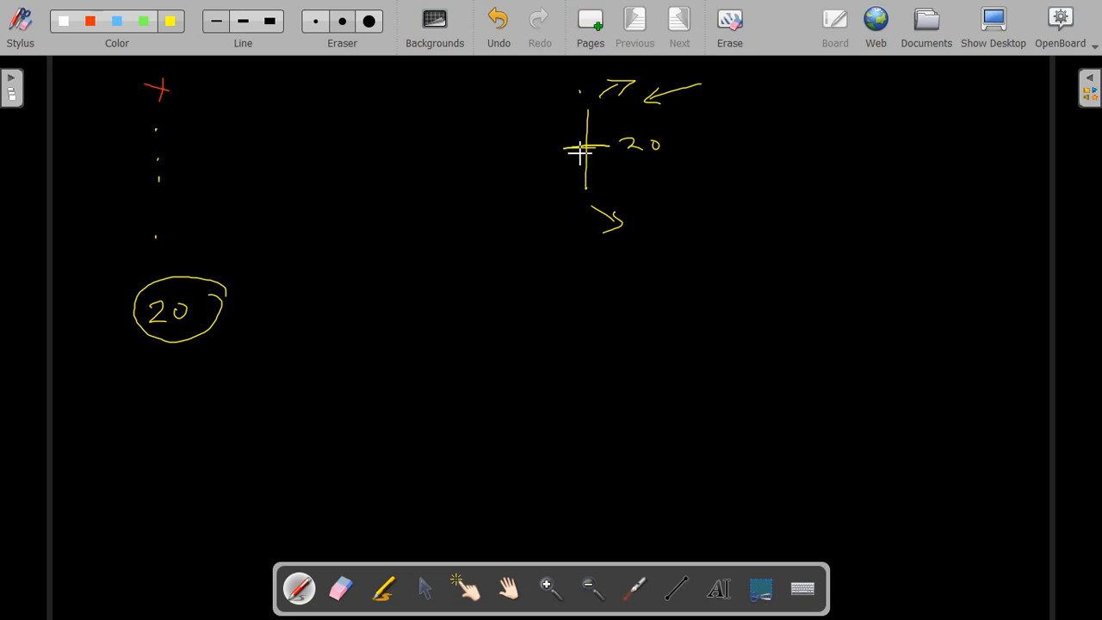
pyautogui.moveTo(581, 146); pyautogui.dragTo(568, 198)
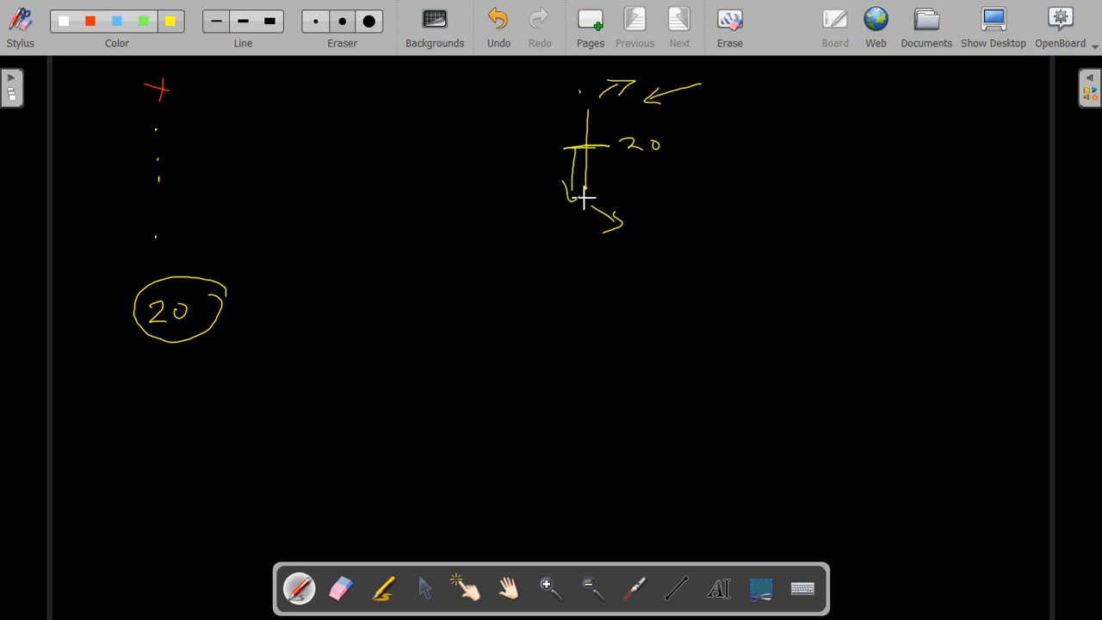
pyautogui.moveTo(572, 213)
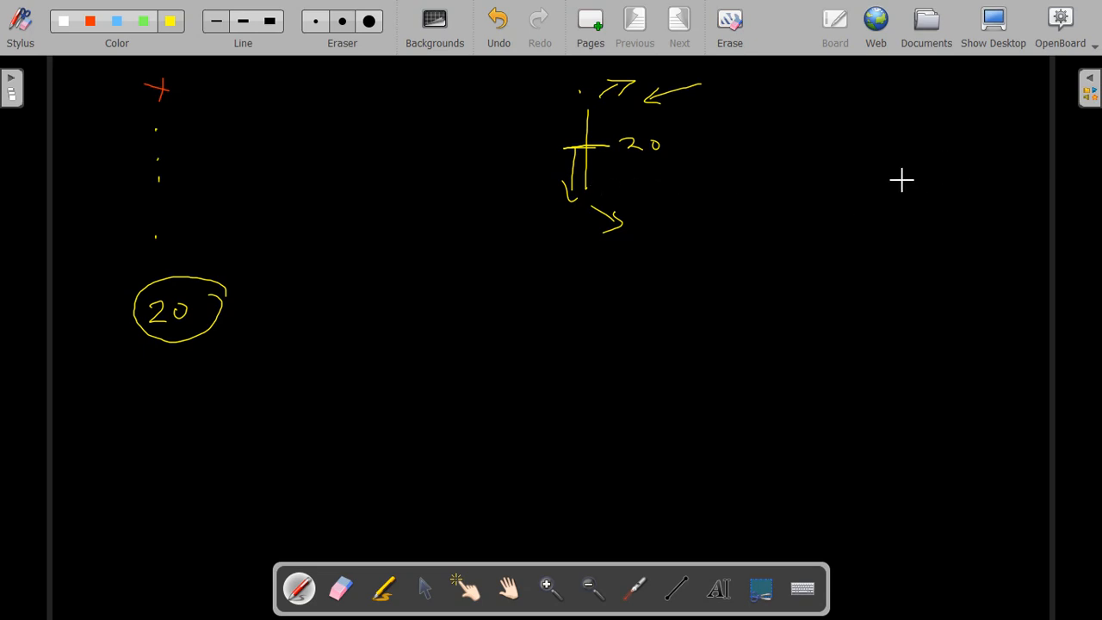
pyautogui.click(992, 19)
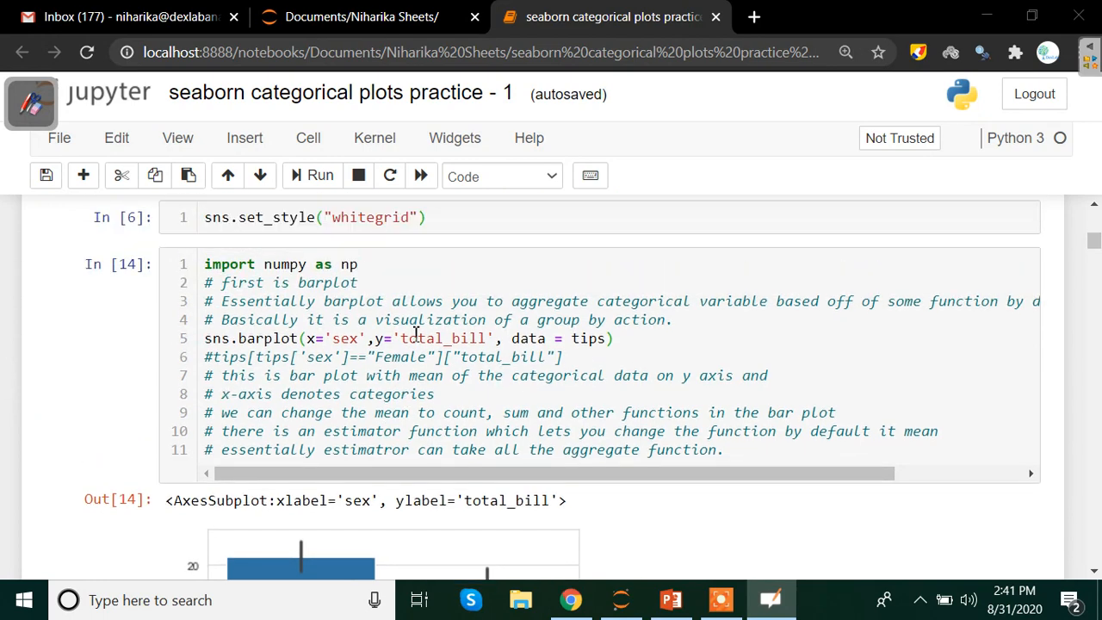
# - Scroll back to the barplot cell and insert a blank line after the sns.barplot call
pyautogui.scroll(-3)
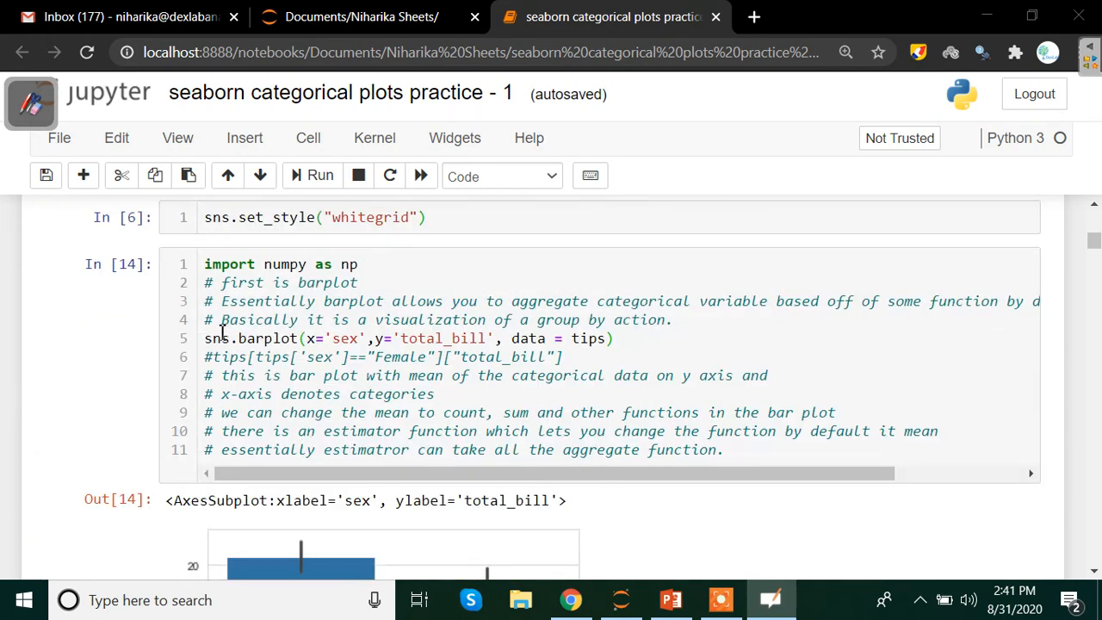
pyautogui.scroll(-3)
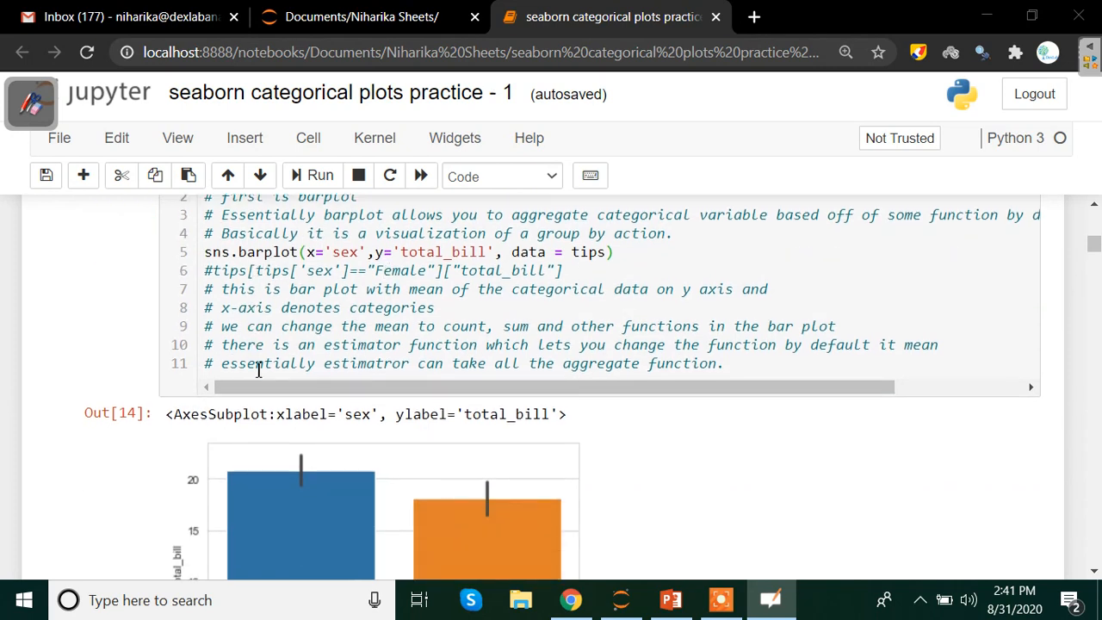
pyautogui.scroll(-3)
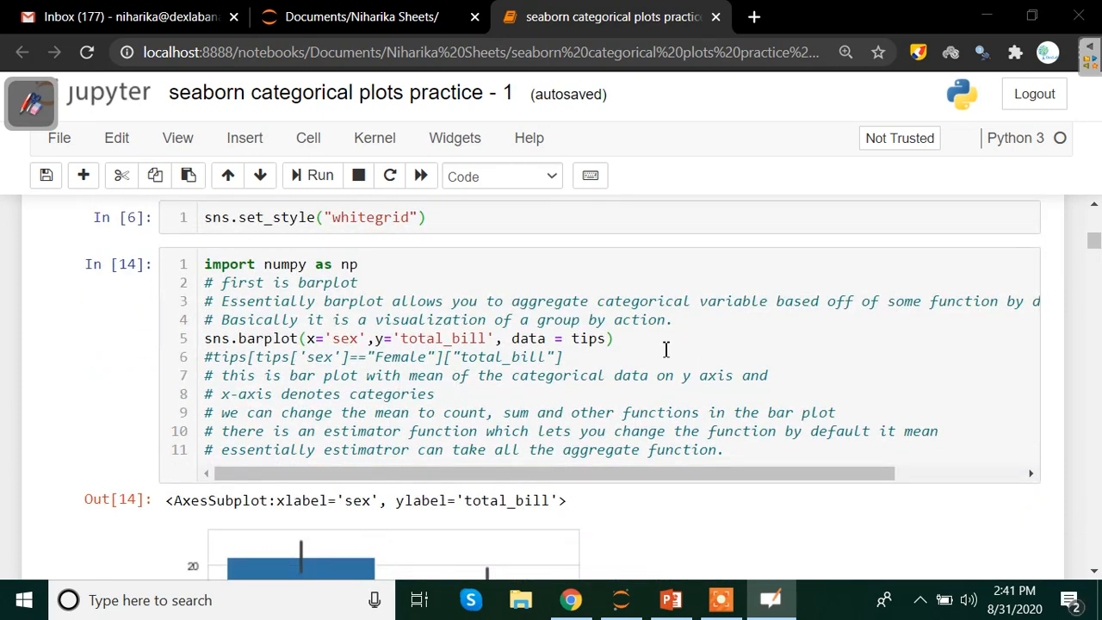
pyautogui.press('enter')
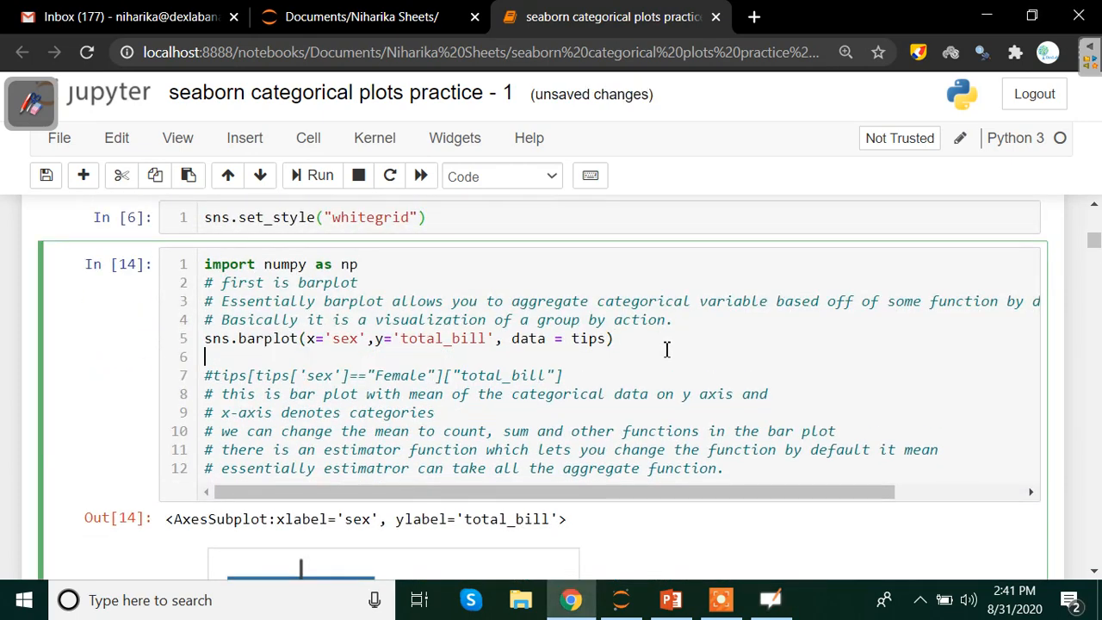
# - Add plt.title("Tips Data") below sns.barplot so the chart is titled Tips Data
pyautogui.write('plt')
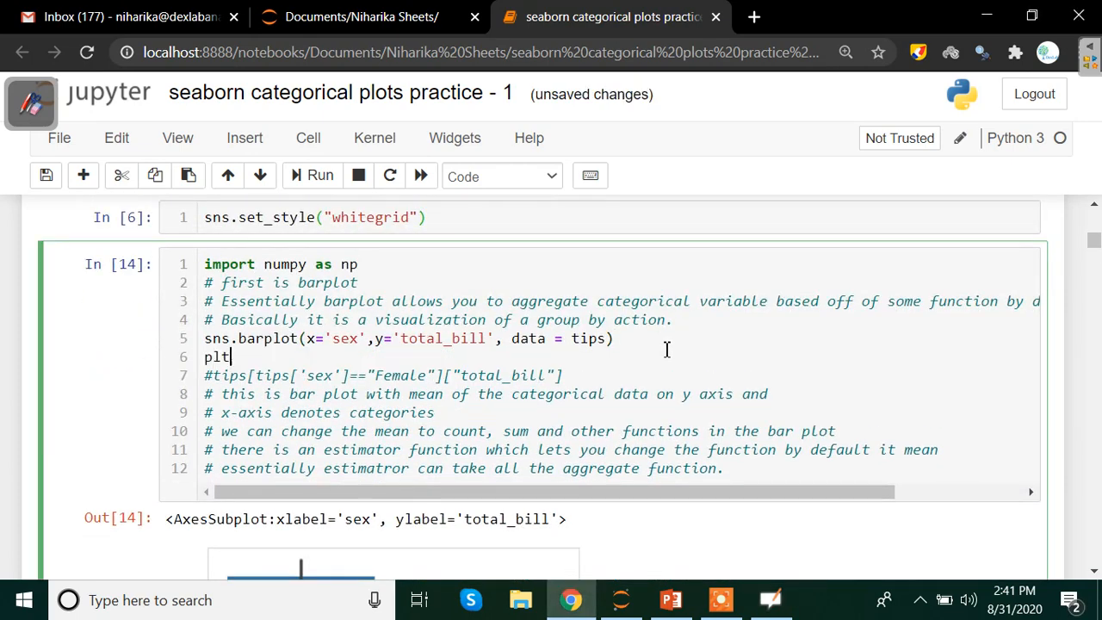
pyautogui.write('.')
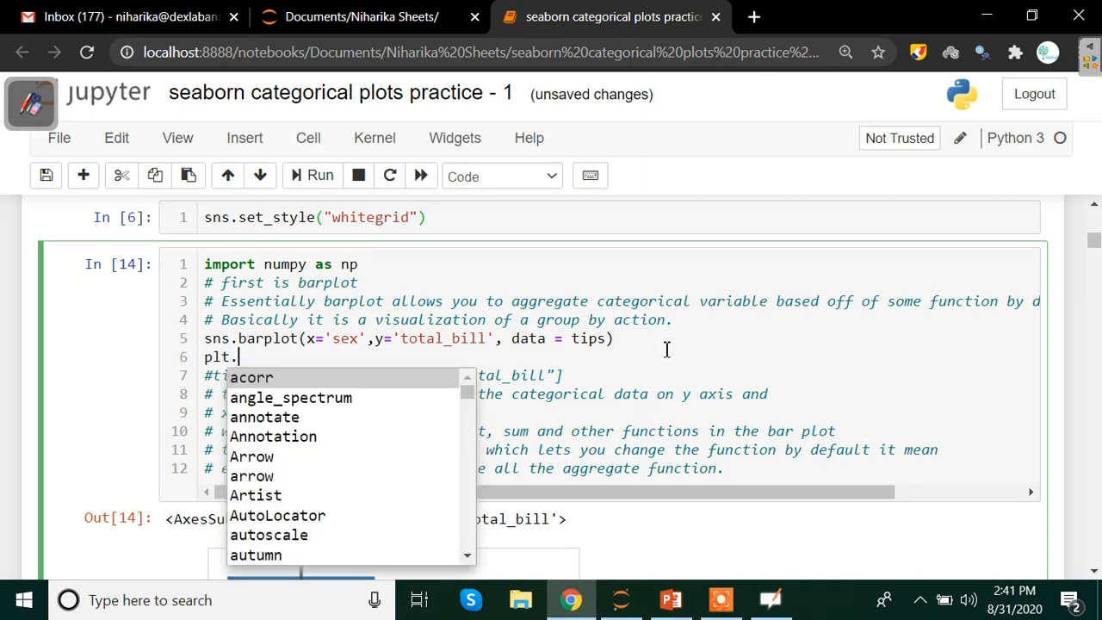
pyautogui.write('title(')
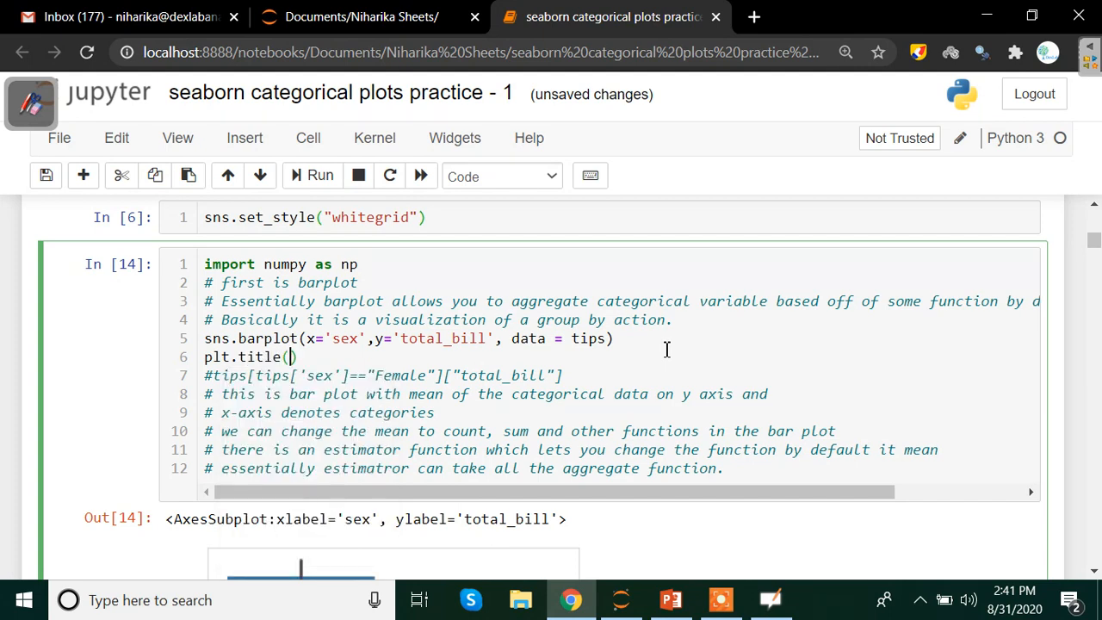
pyautogui.write('"')
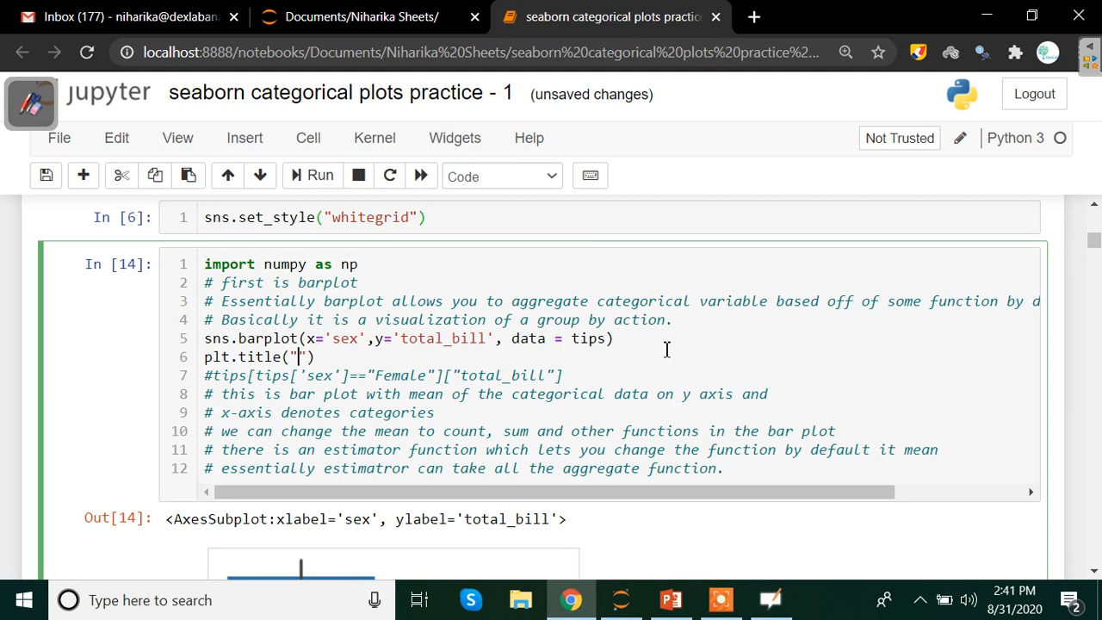
pyautogui.write('Tips Da')
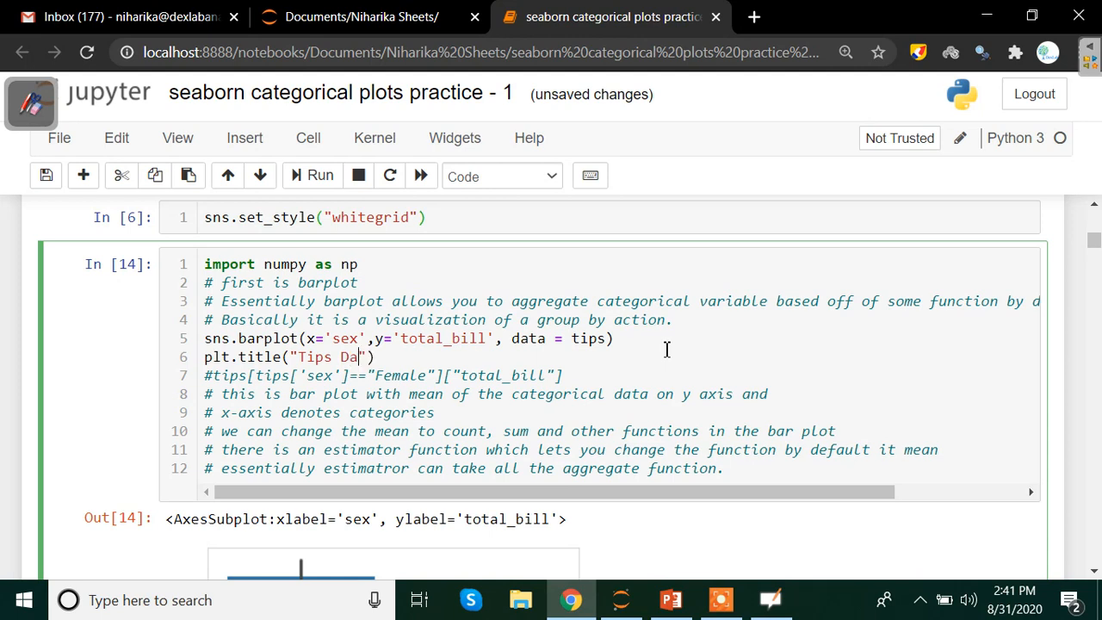
pyautogui.write('ta')
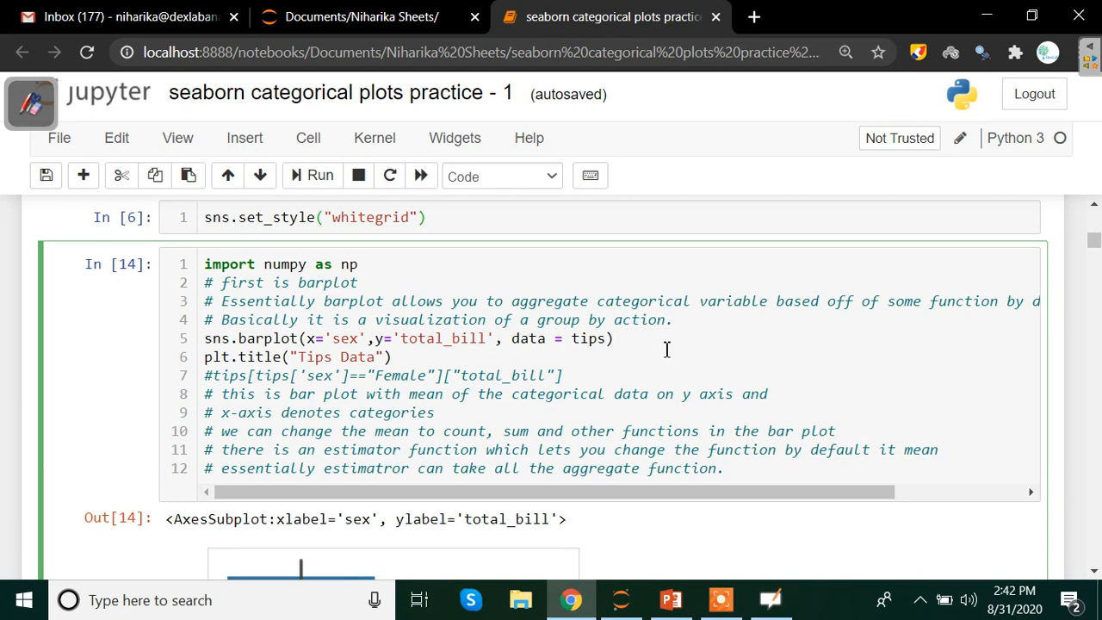
pyautogui.scroll(-3)
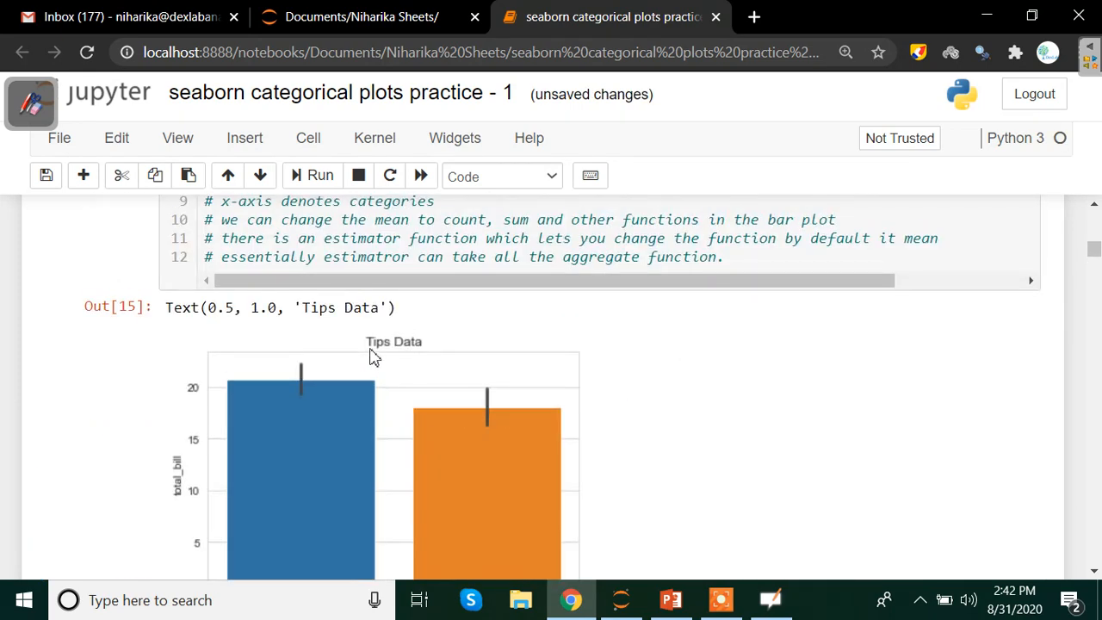
pyautogui.moveTo(321, 353)
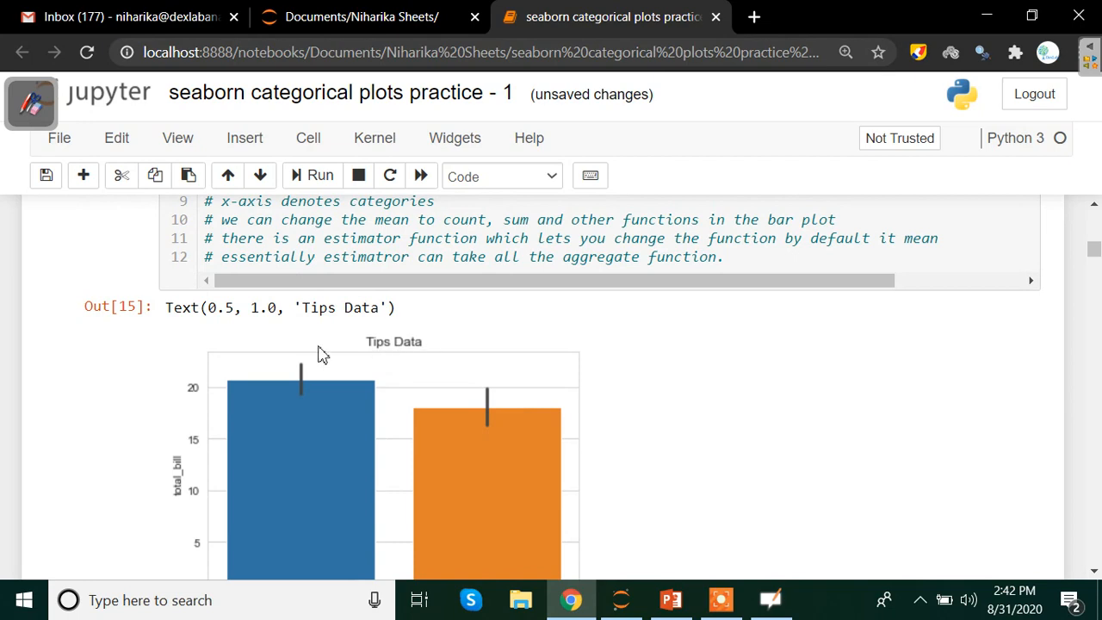
# - Review the titled barplot output, highlight the plt.title line, and start a new 'pl' line below
pyautogui.scroll(-3)
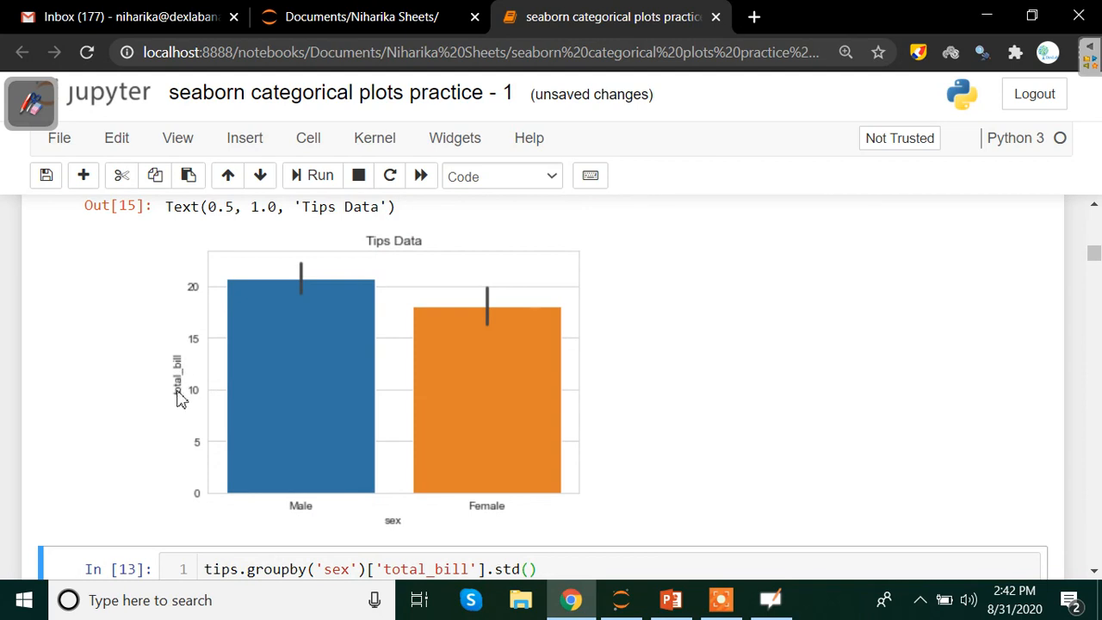
pyautogui.moveTo(394, 538)
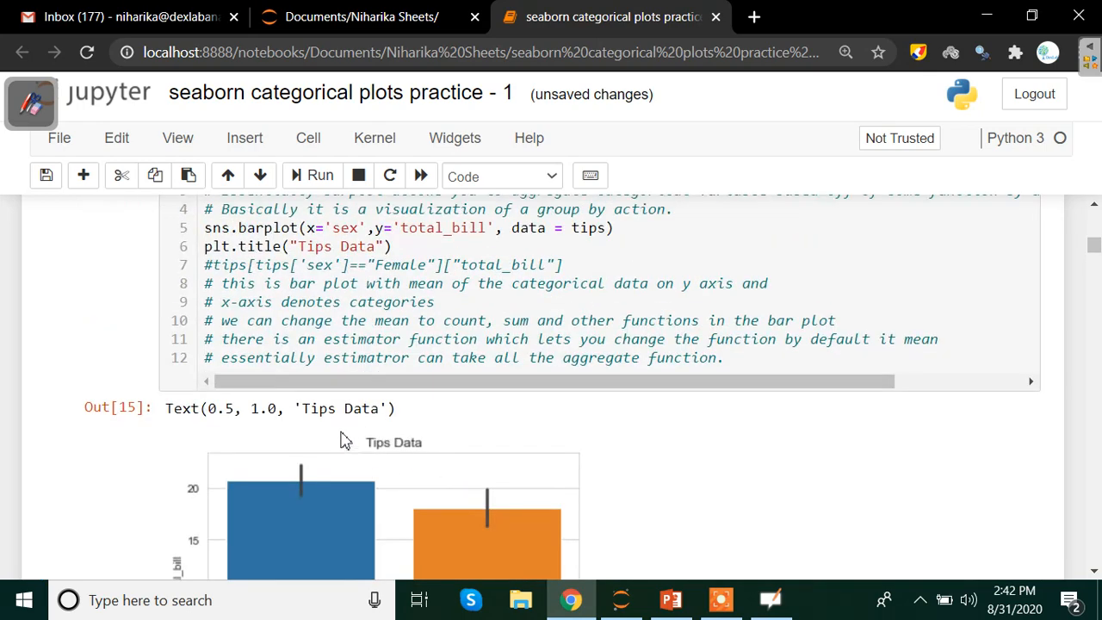
pyautogui.scroll(-3)
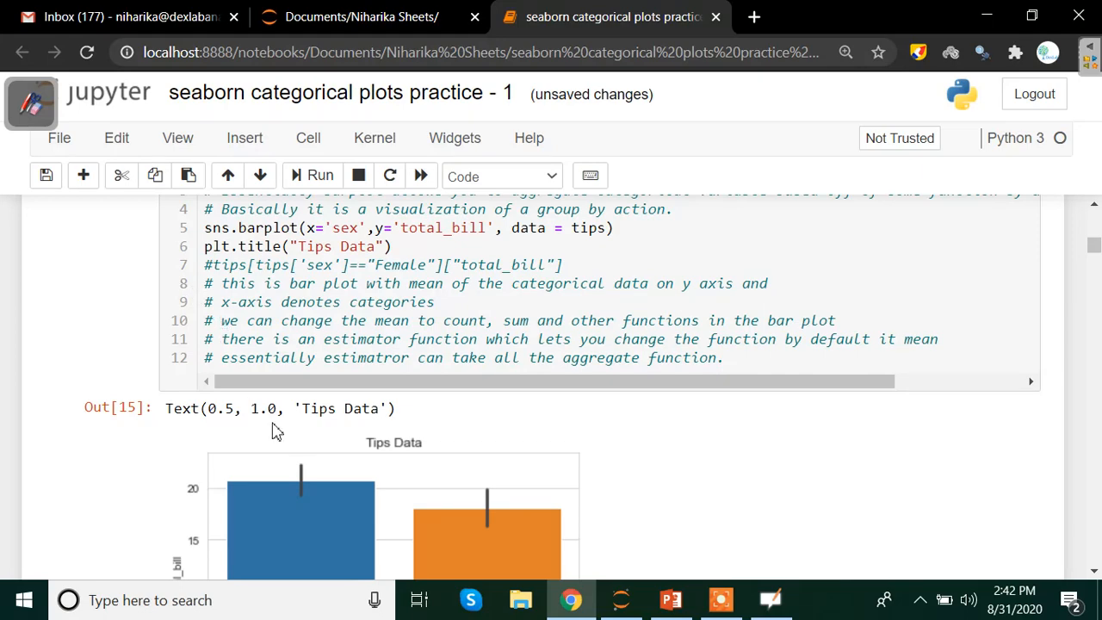
pyautogui.moveTo(300, 325)
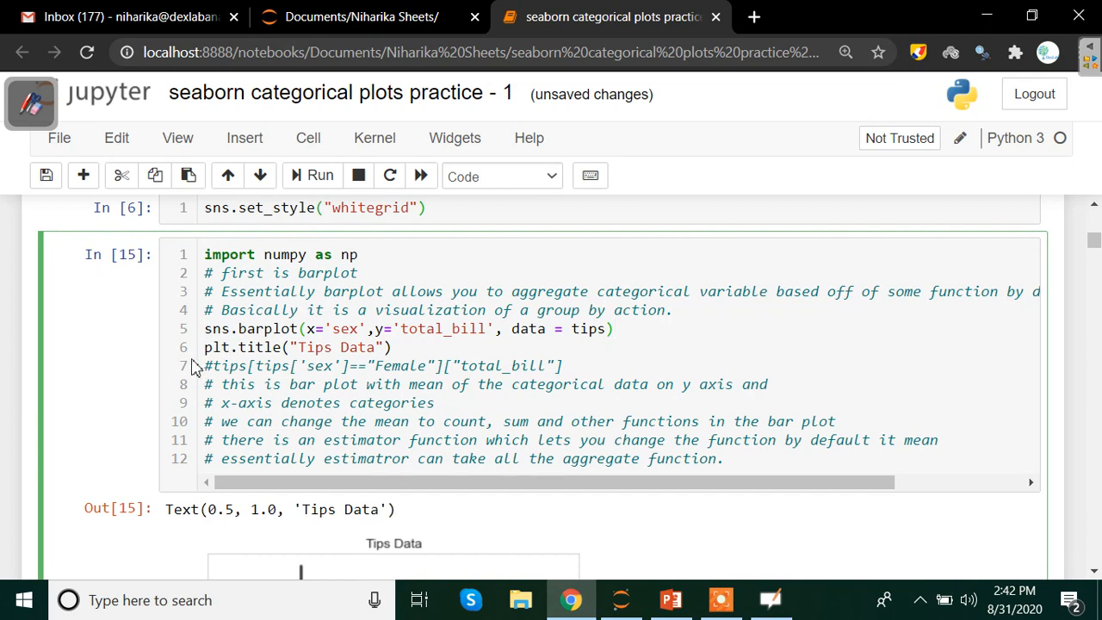
pyautogui.doubleClick(245, 347)
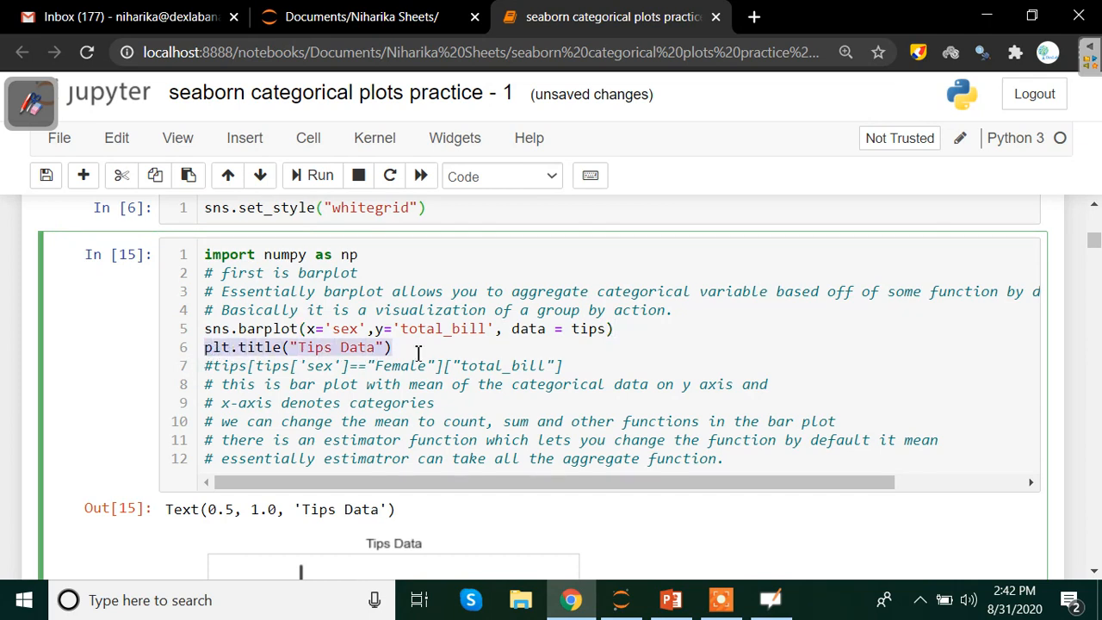
pyautogui.scroll(-3)
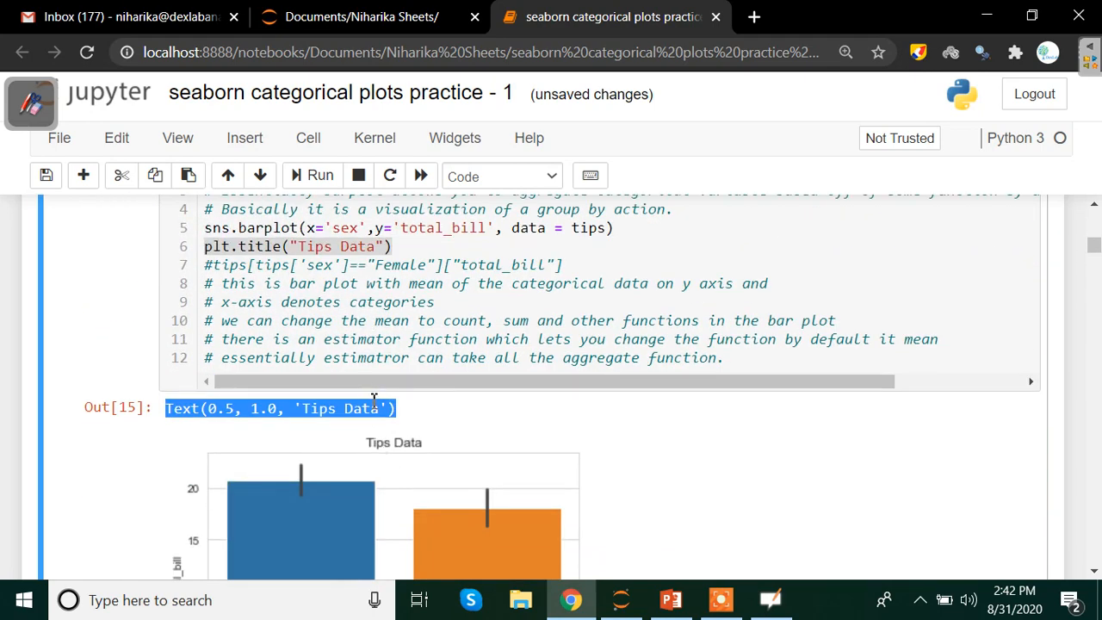
pyautogui.moveTo(430, 415)
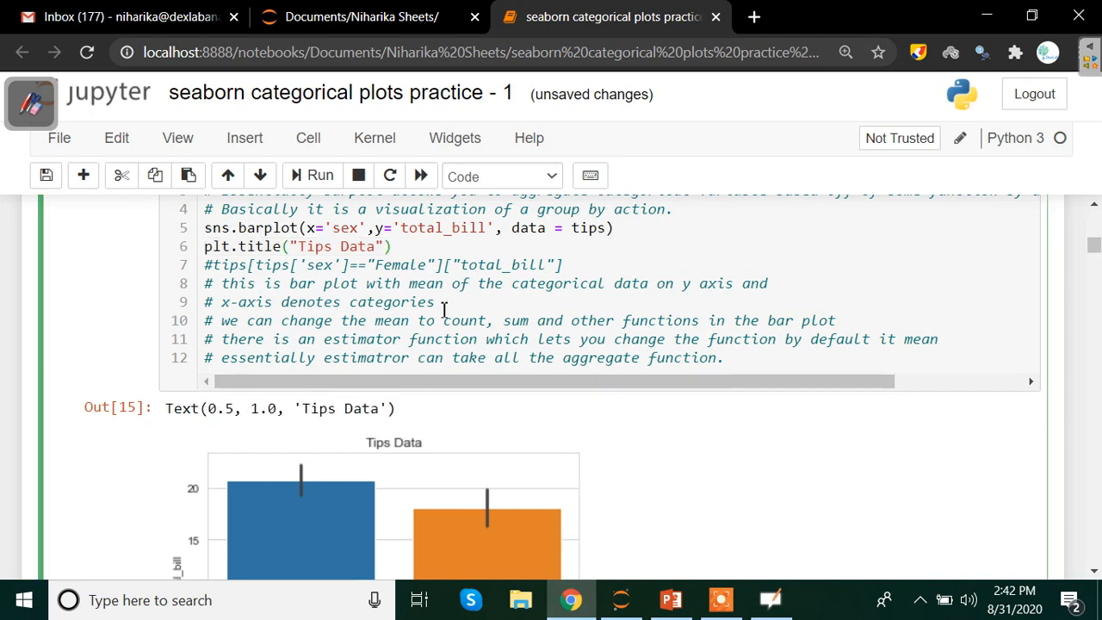
pyautogui.write('pl')
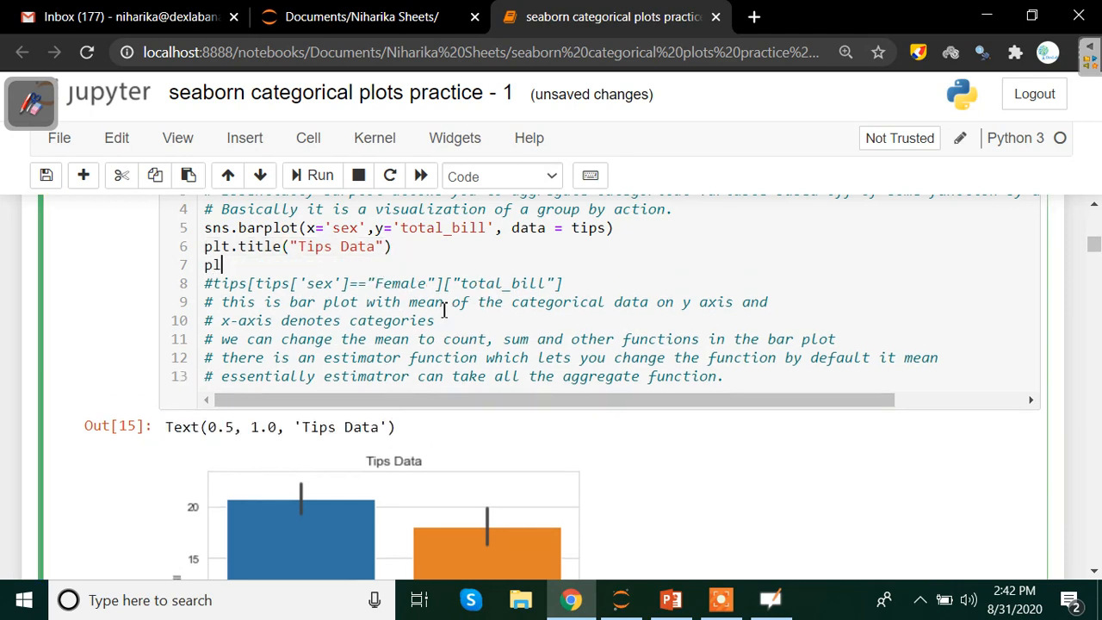
# - Complete plt.show() below the title line and scroll to the Tips Data chart output
pyautogui.write('t.sho')
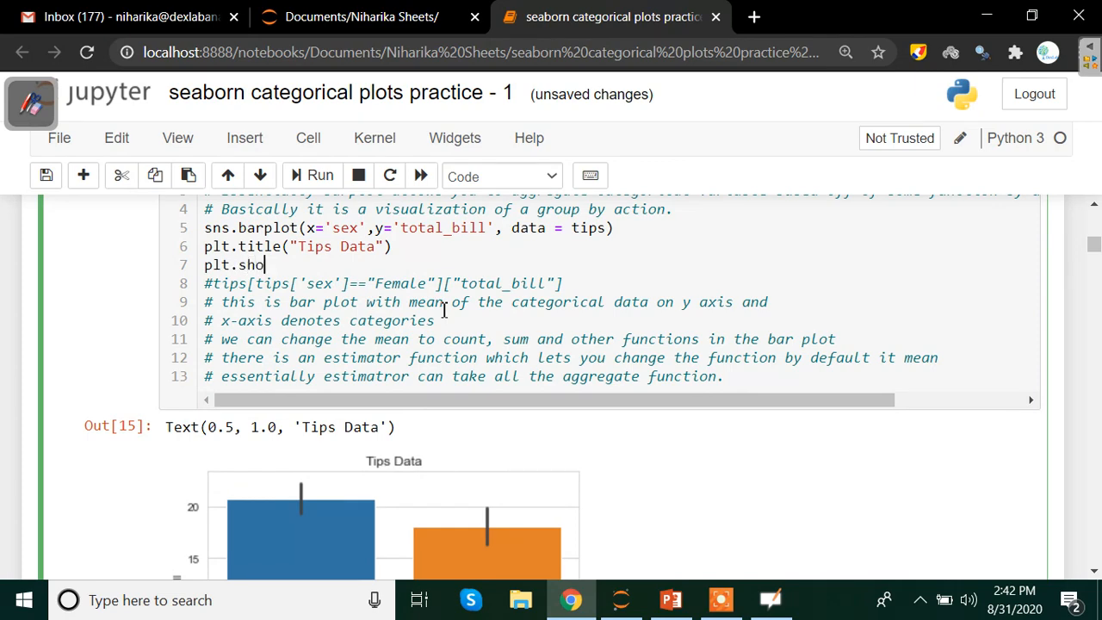
pyautogui.write('w()')
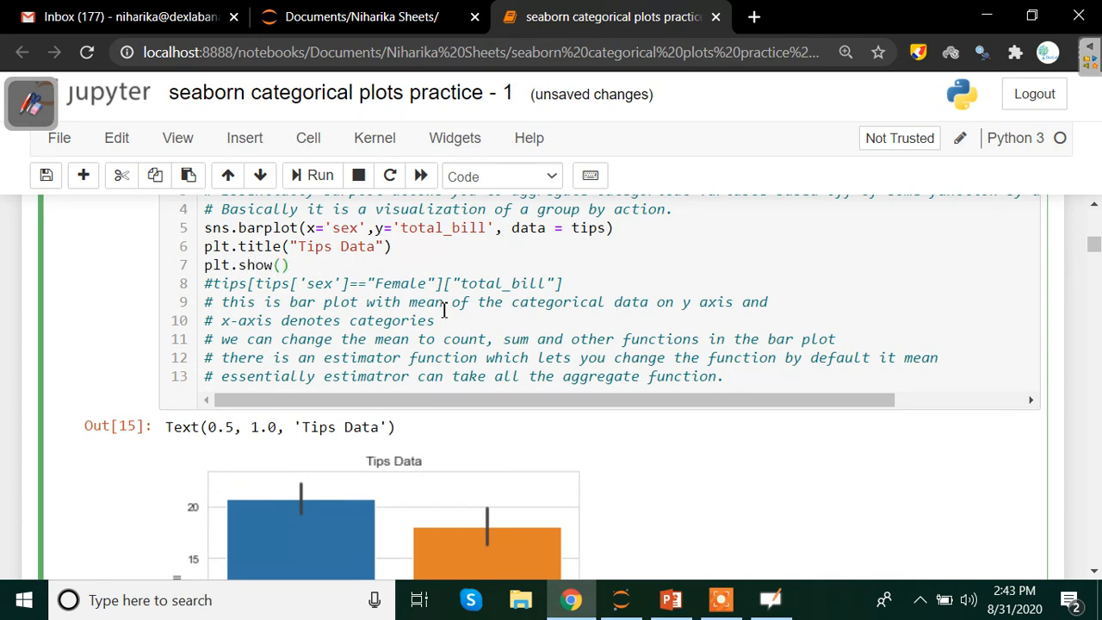
pyautogui.scroll(-3)
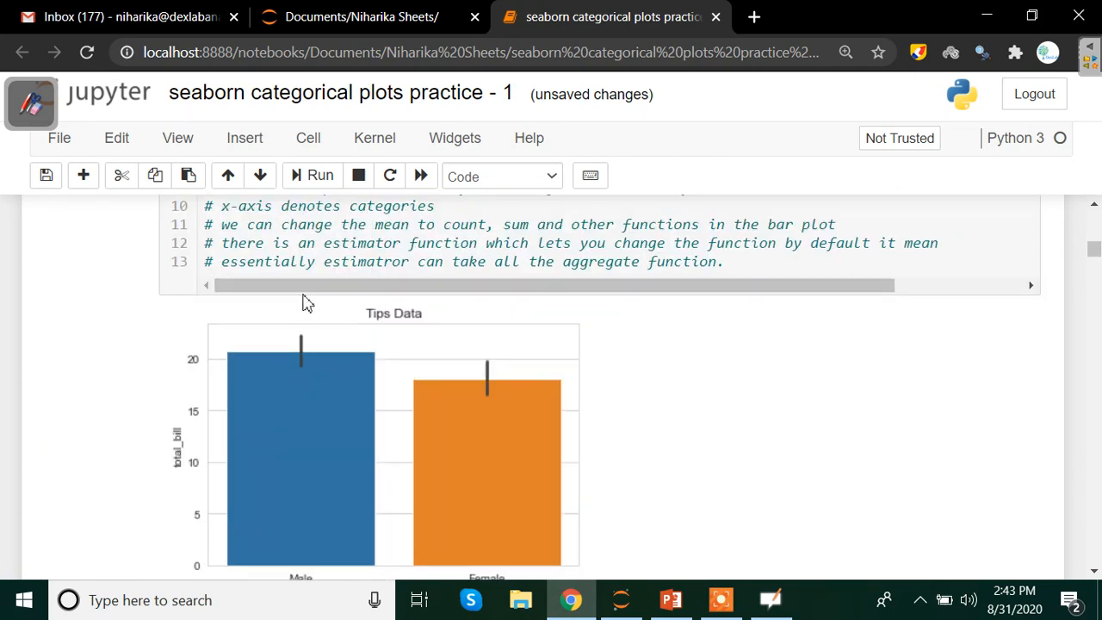
pyautogui.moveTo(146, 326)
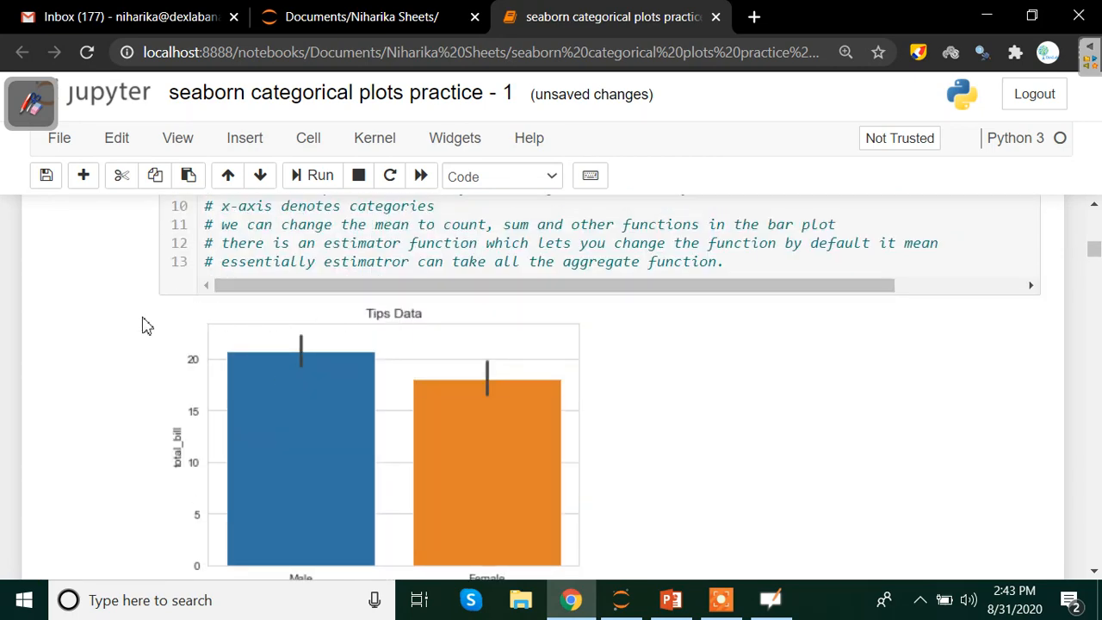
pyautogui.moveTo(334, 449)
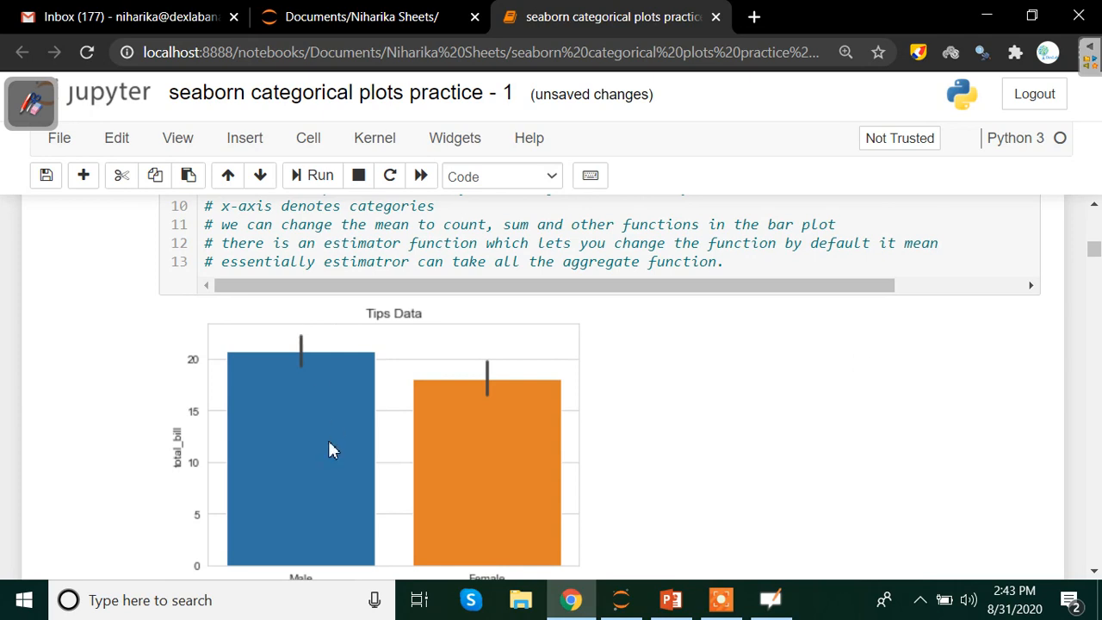